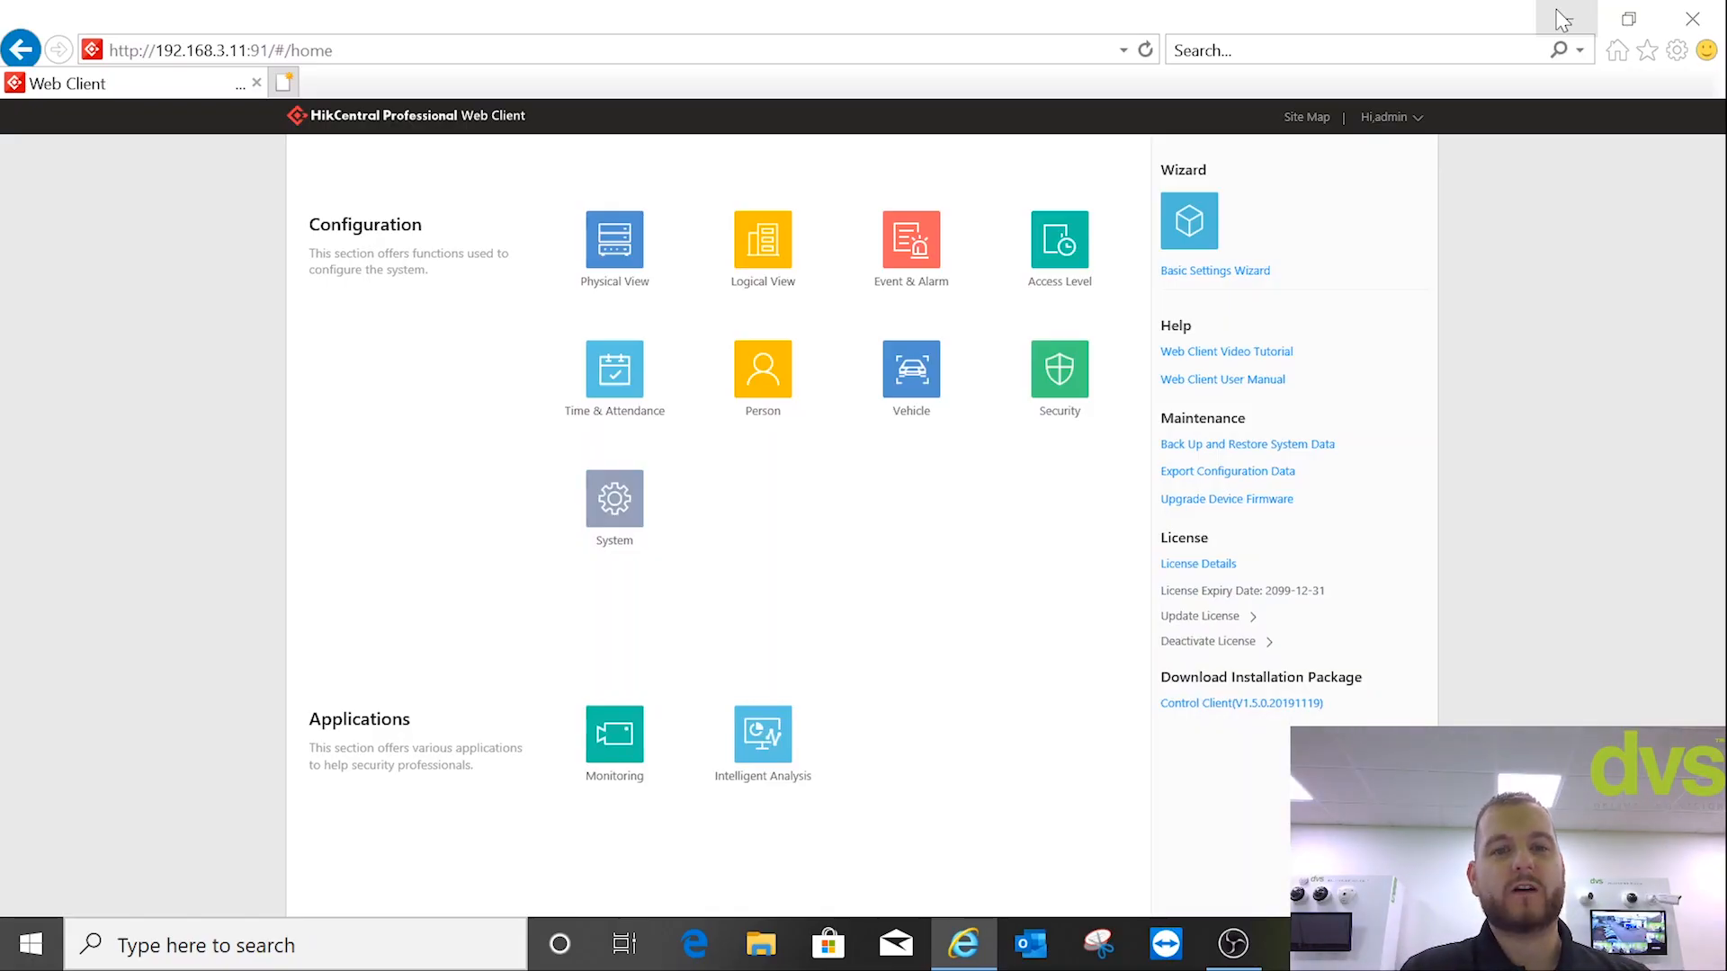
{"action": "mouse_move", "coordinate": [1566, 20]}
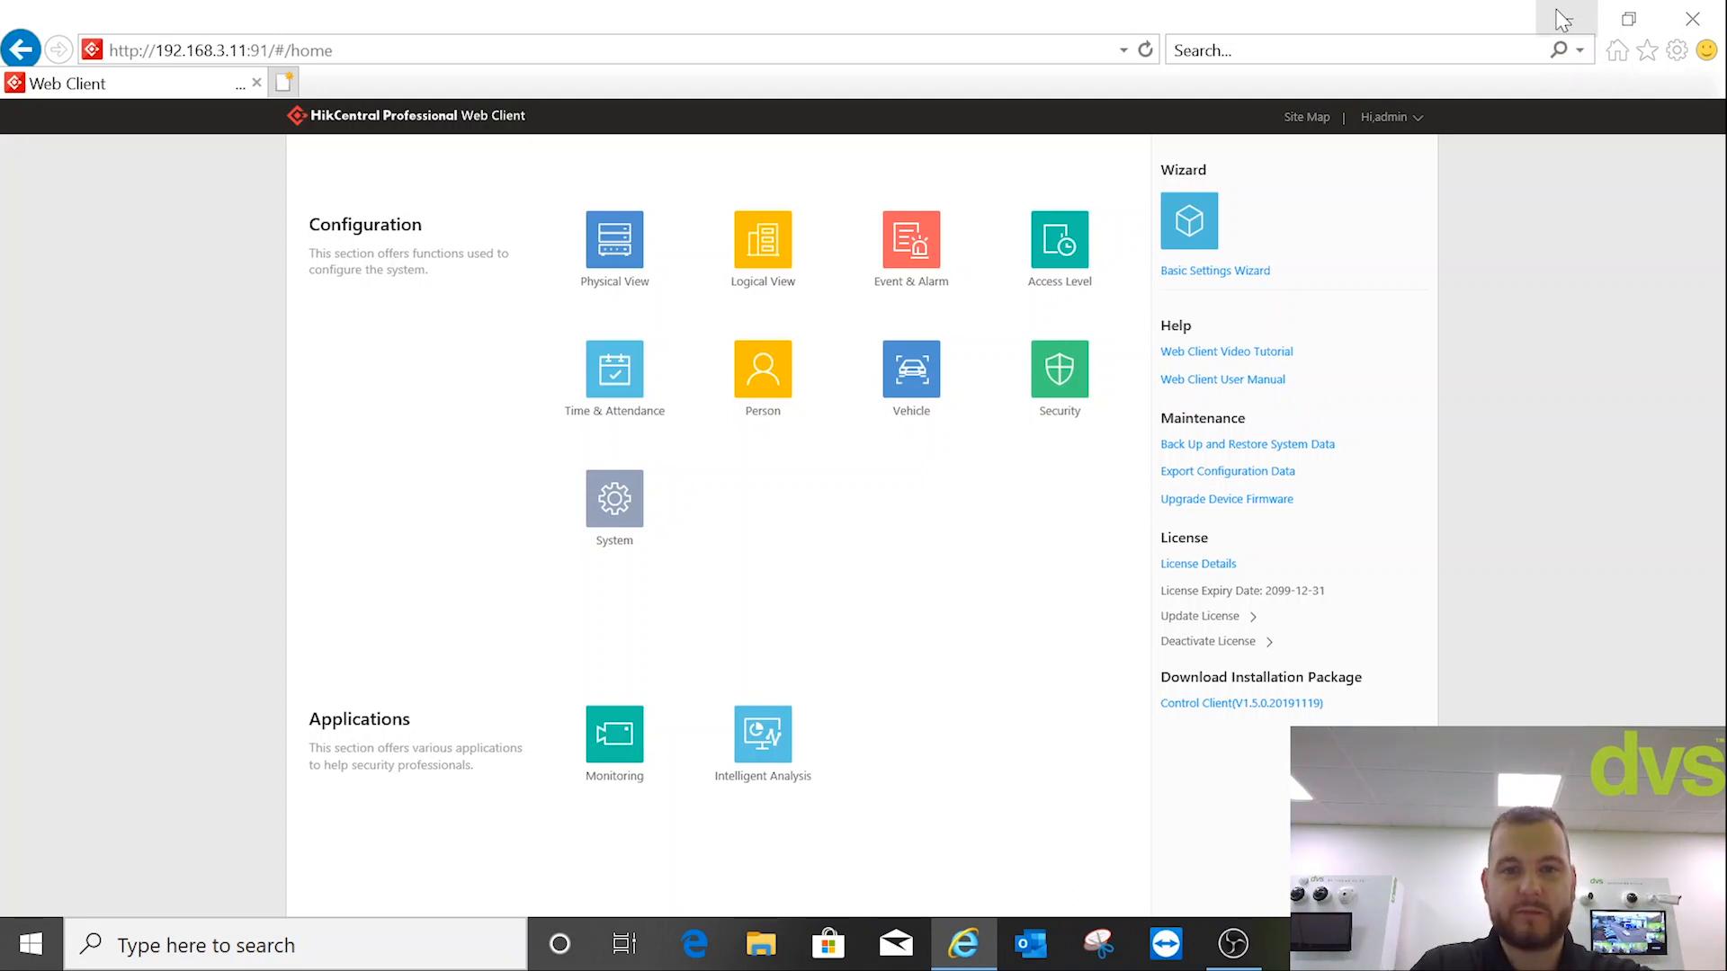
{"action": "mouse_move", "coordinate": [615, 239]}
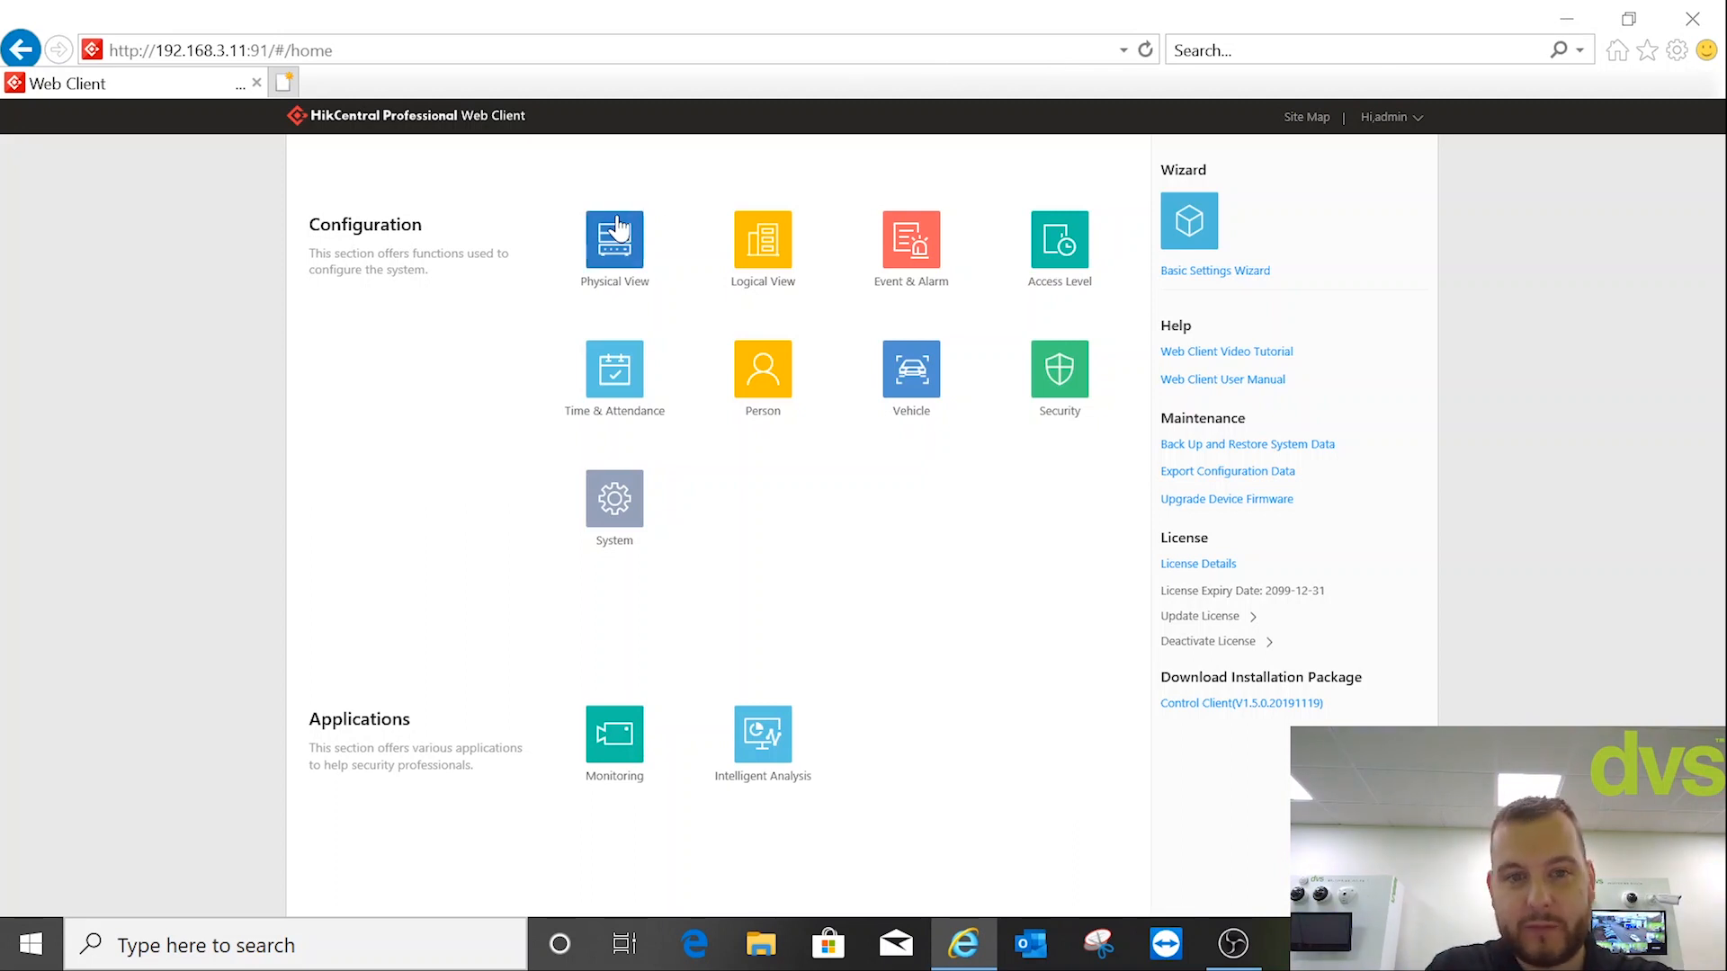
Show the Access Control Device list under Physical View
{"action": "left_click", "coordinate": [613, 241]}
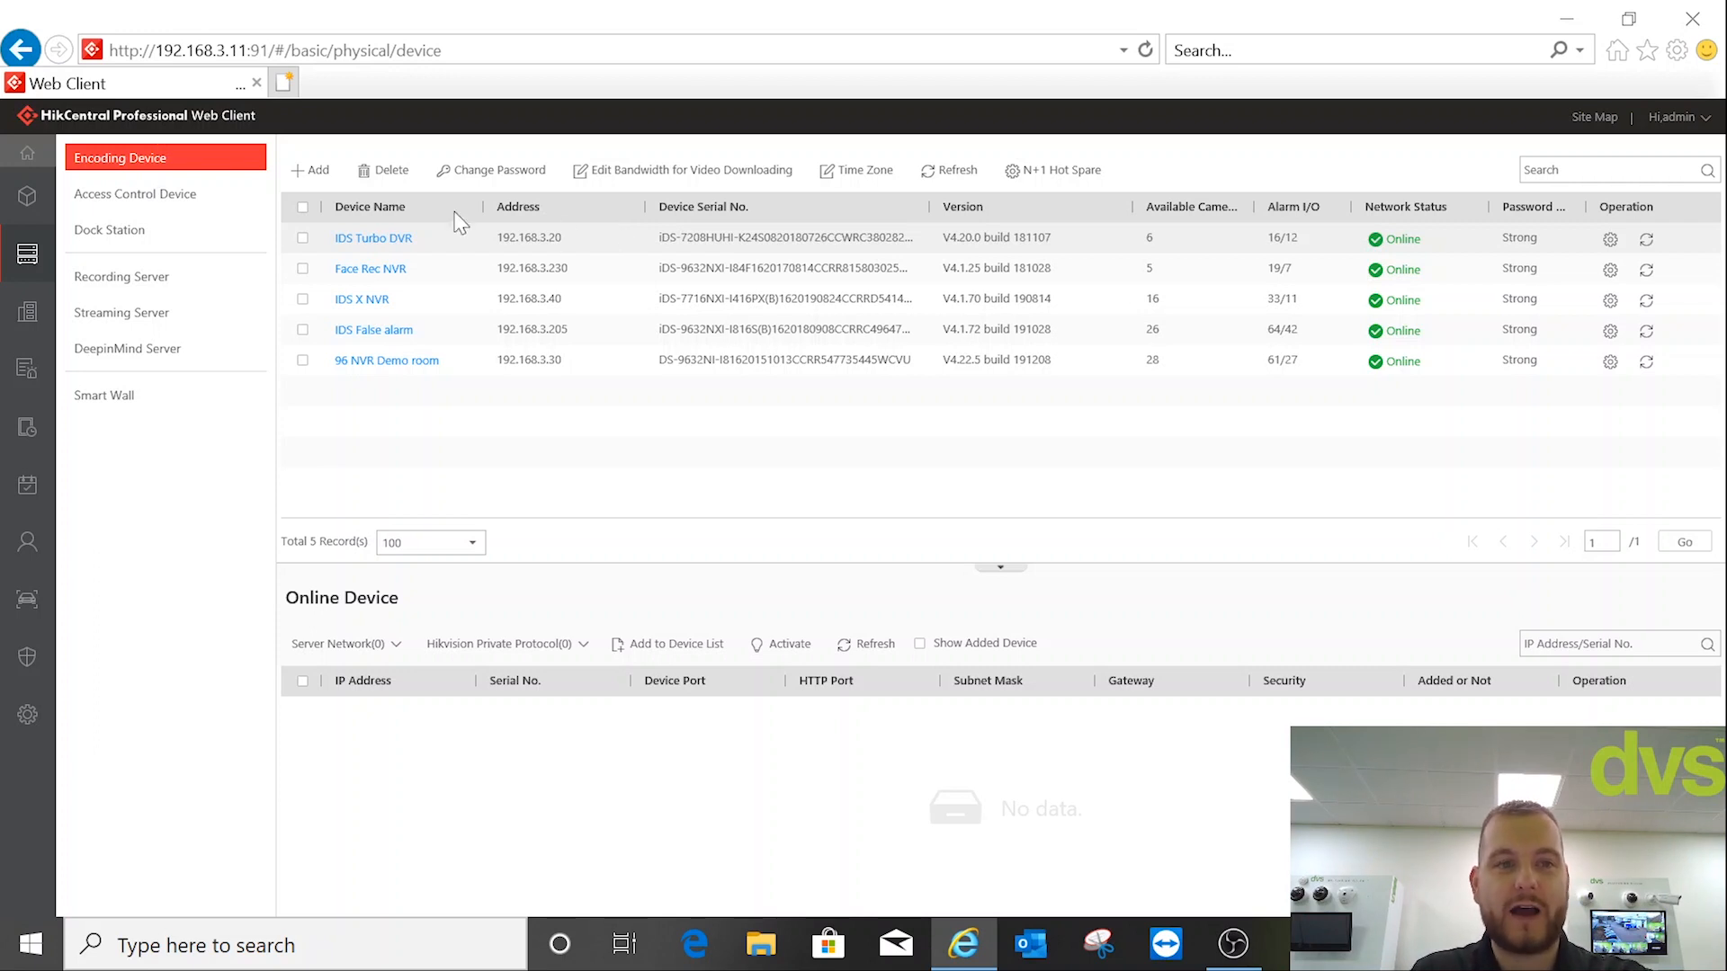
{"action": "mouse_move", "coordinate": [135, 194]}
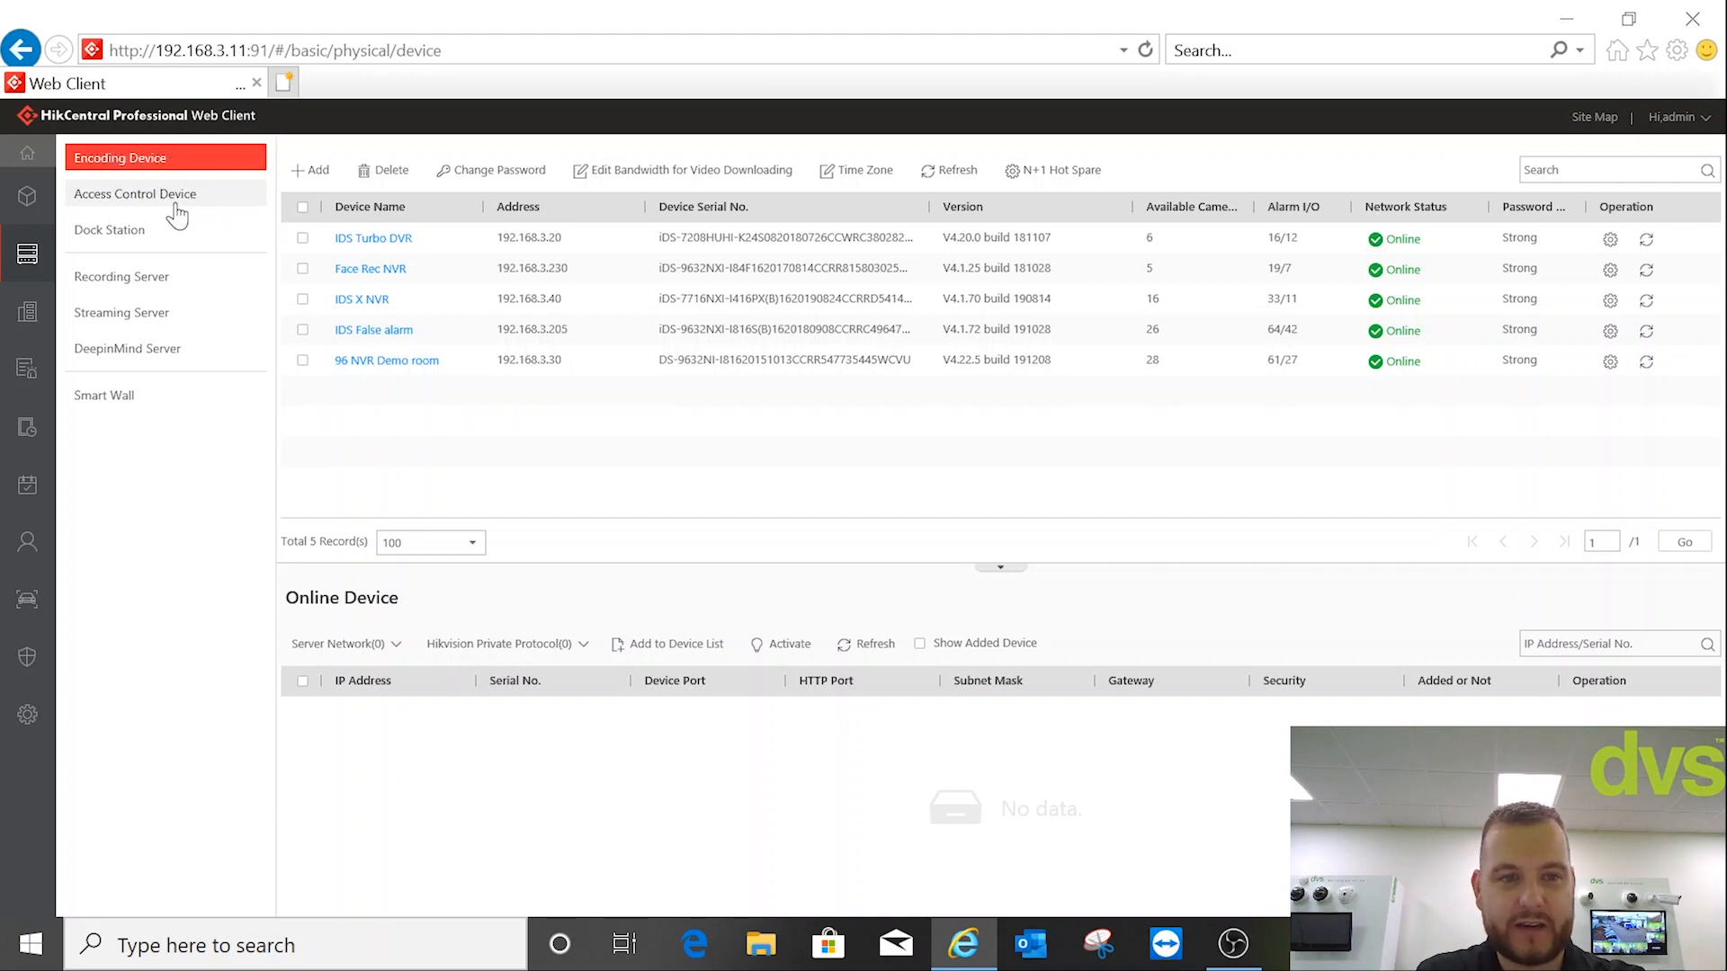
{"action": "left_click", "coordinate": [135, 200]}
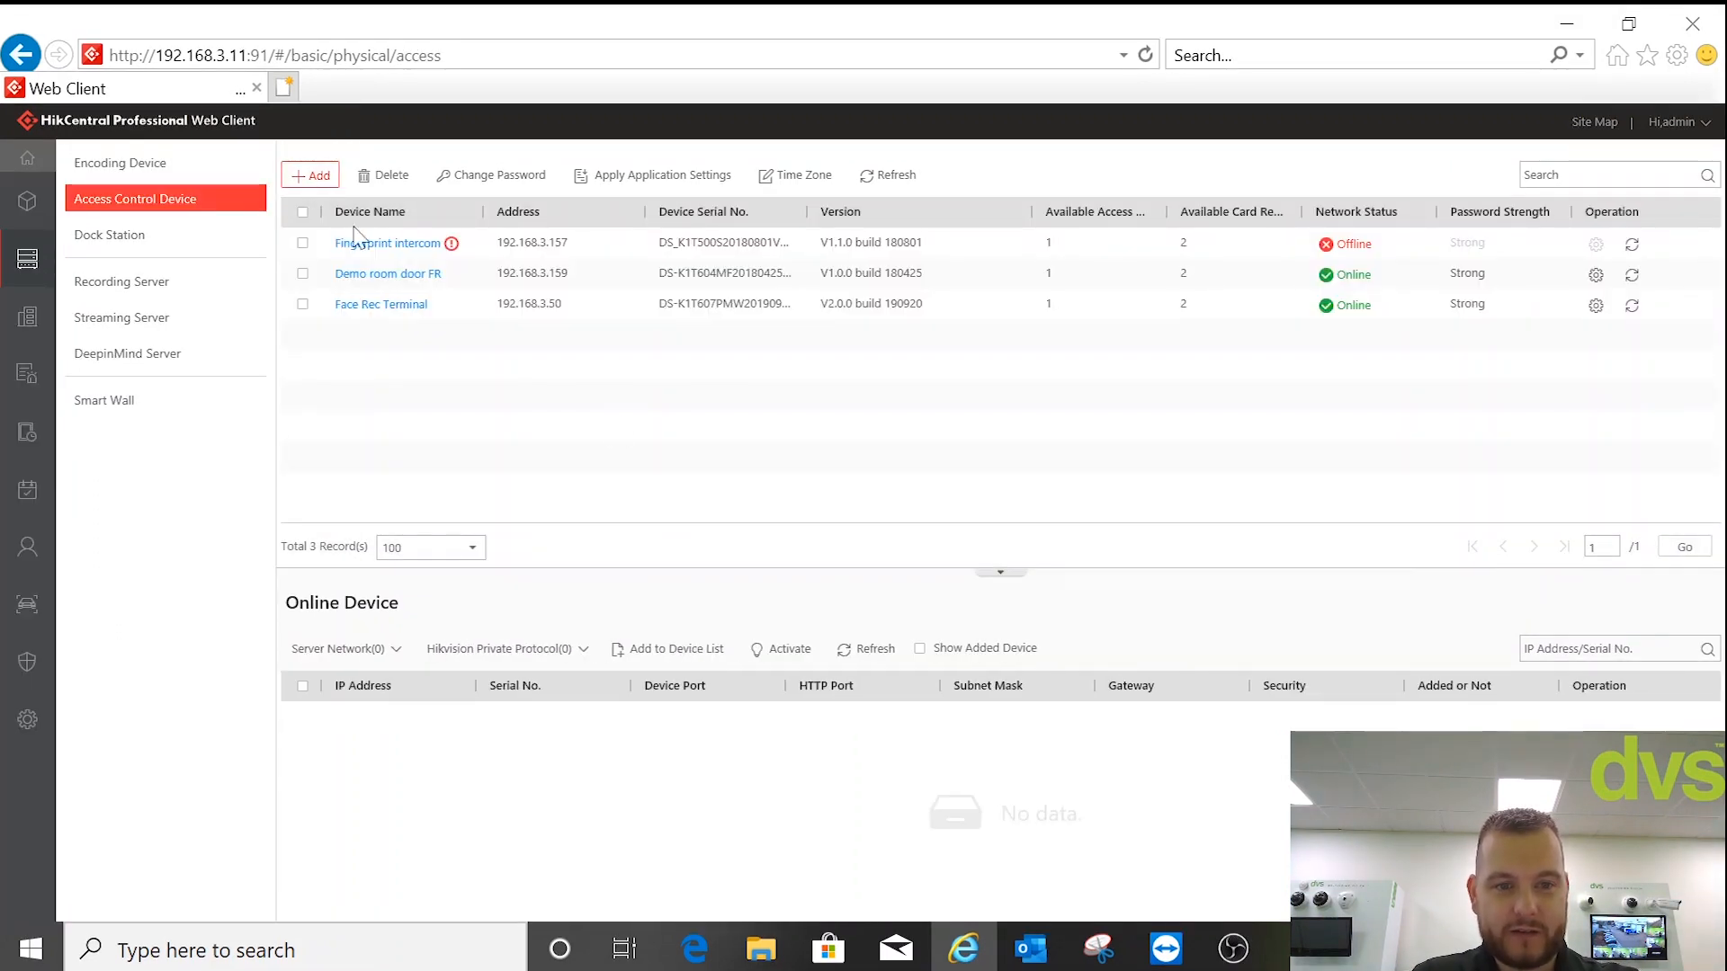
Enter the new device's address 192.168.3.12 and name MINI FR Terminal
{"action": "left_click", "coordinate": [309, 175]}
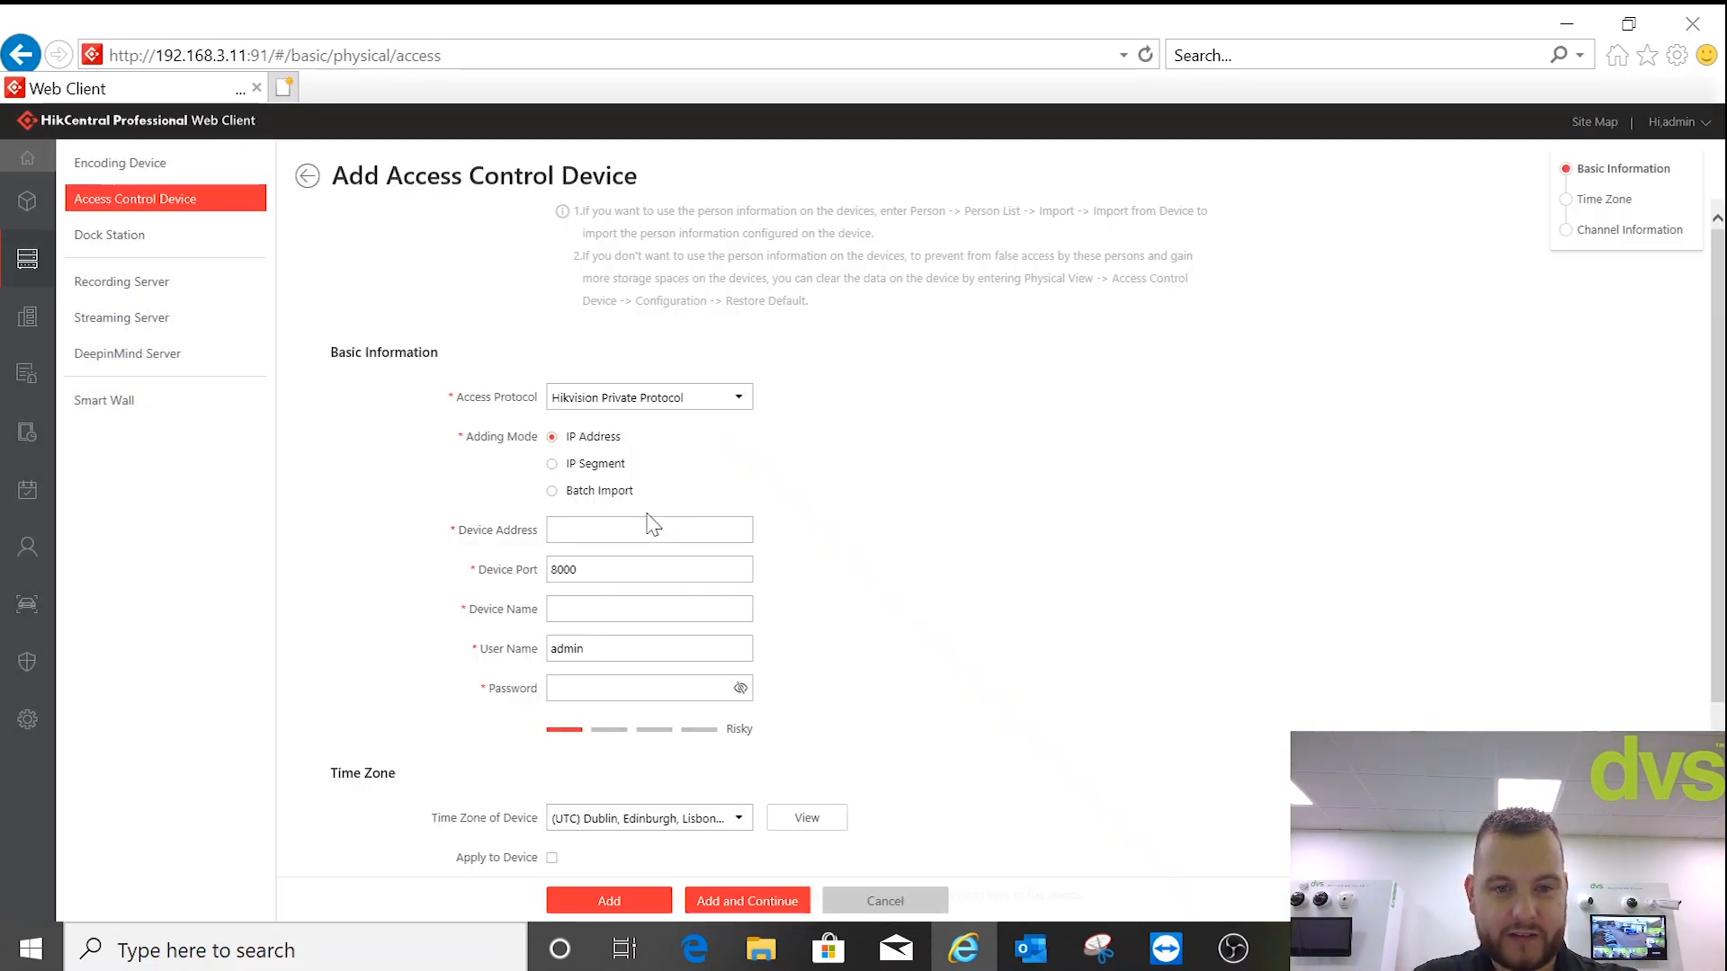
{"action": "type", "text": "192.168.3.12"}
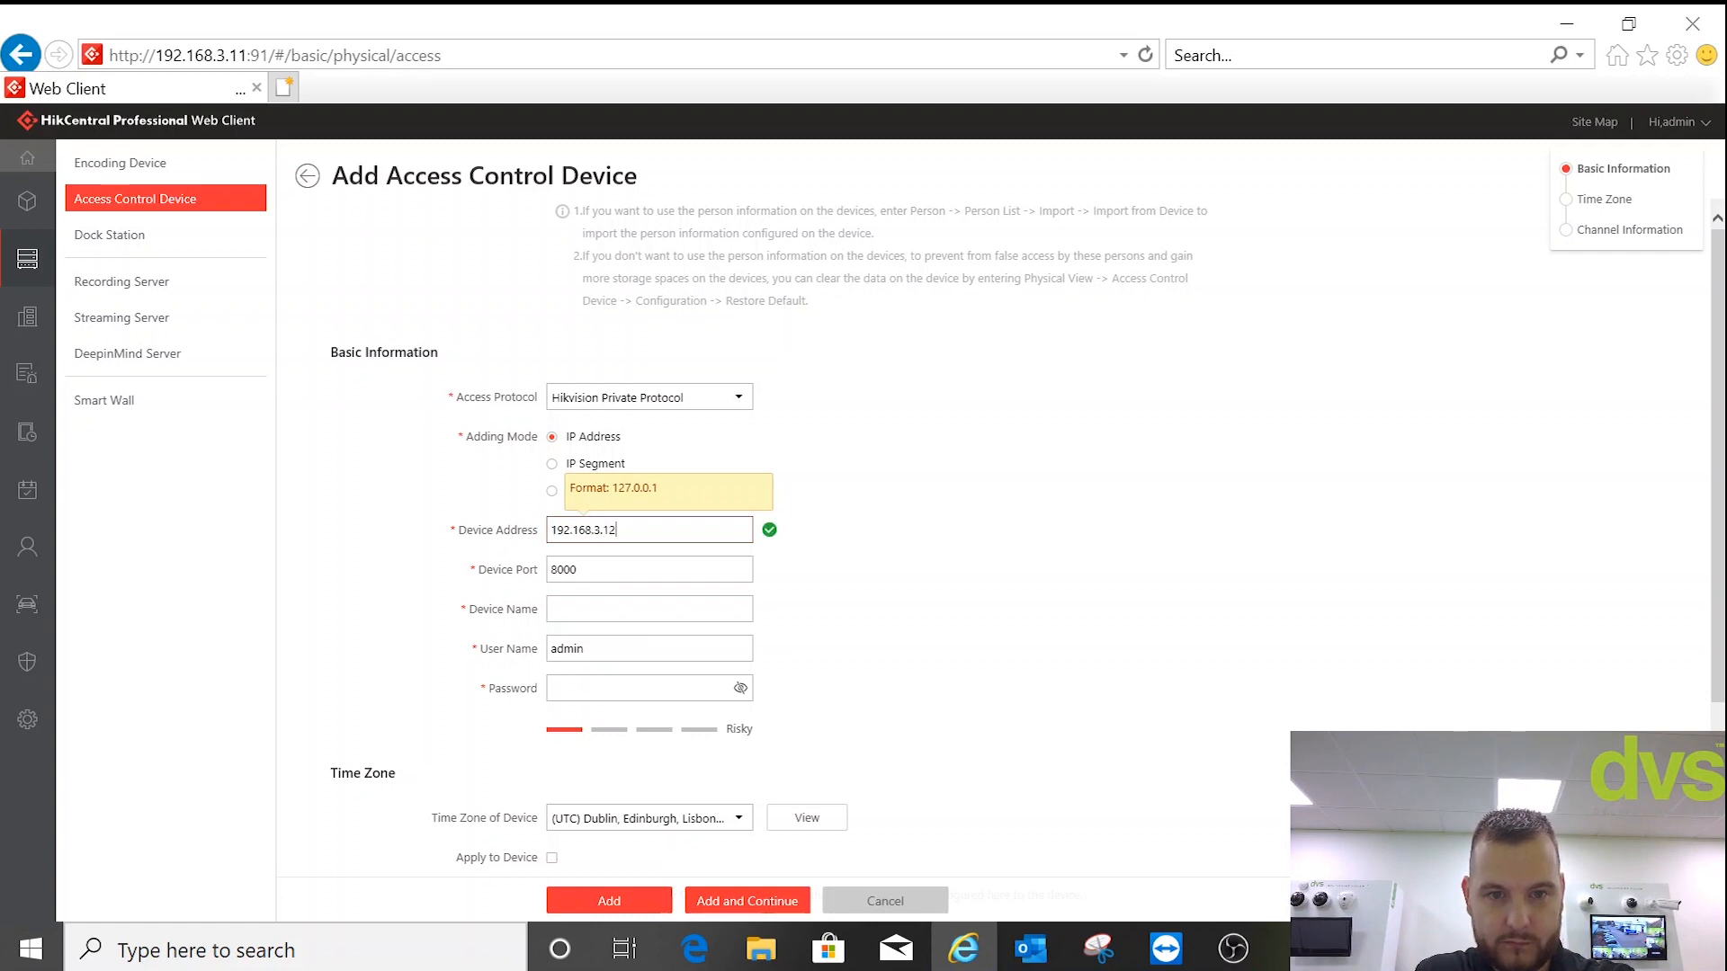
{"action": "type", "text": "M"}
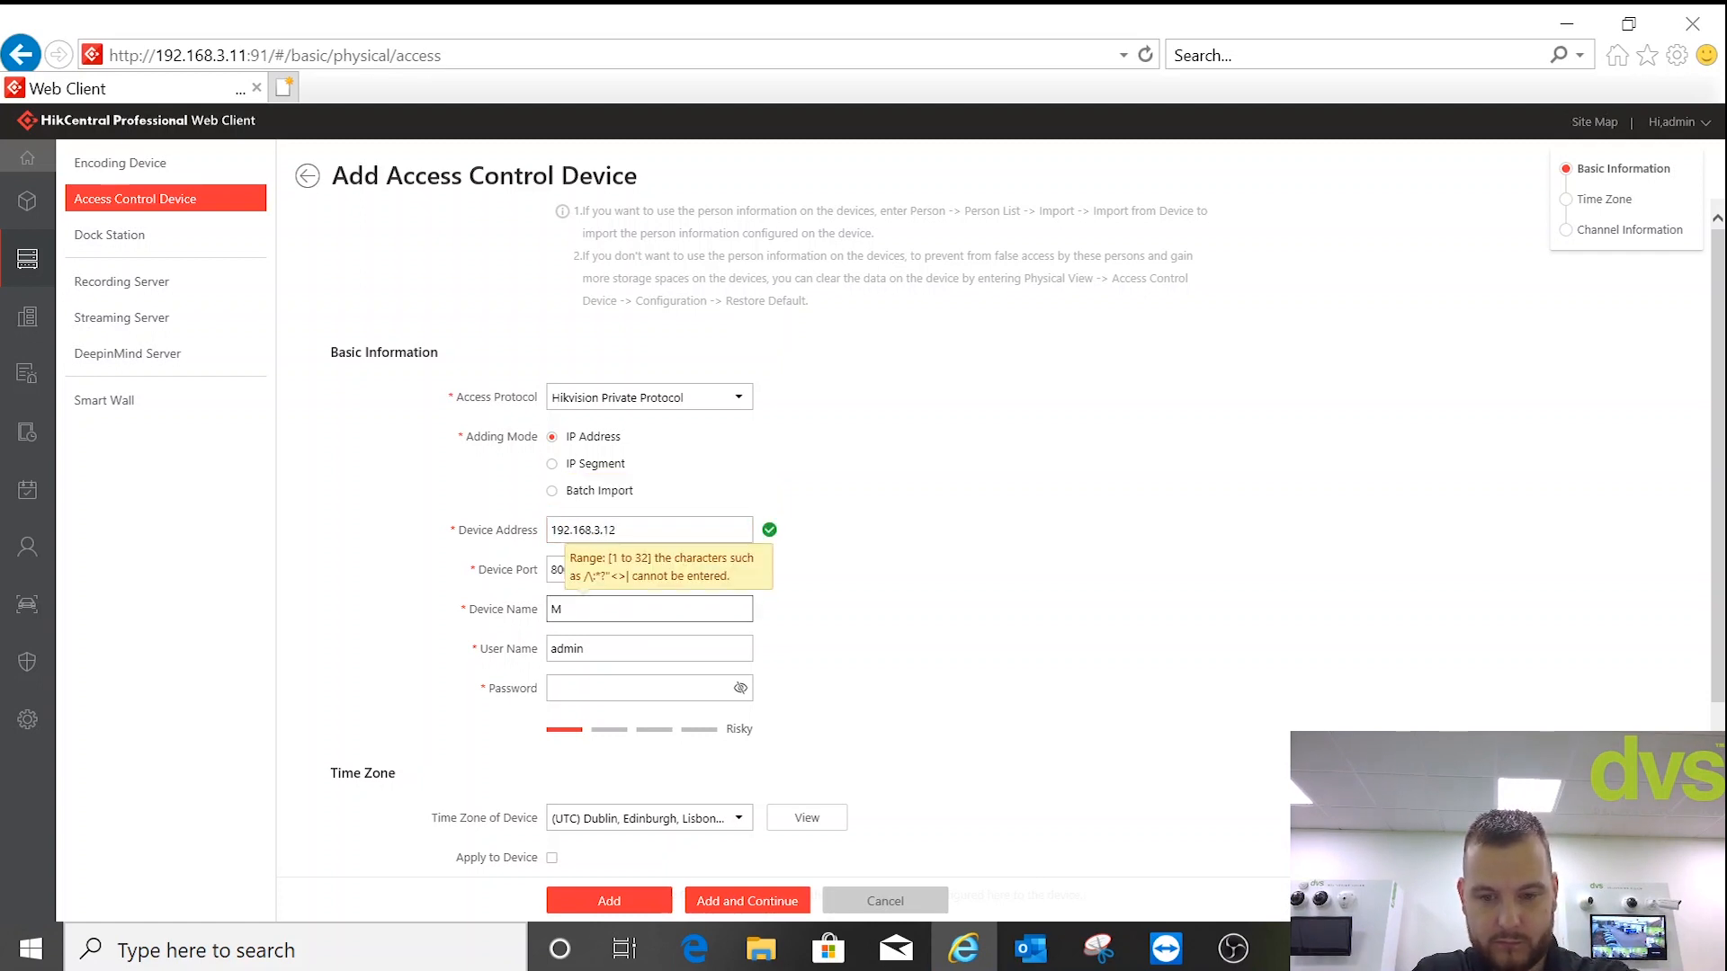
{"action": "type", "text": "INI FR"}
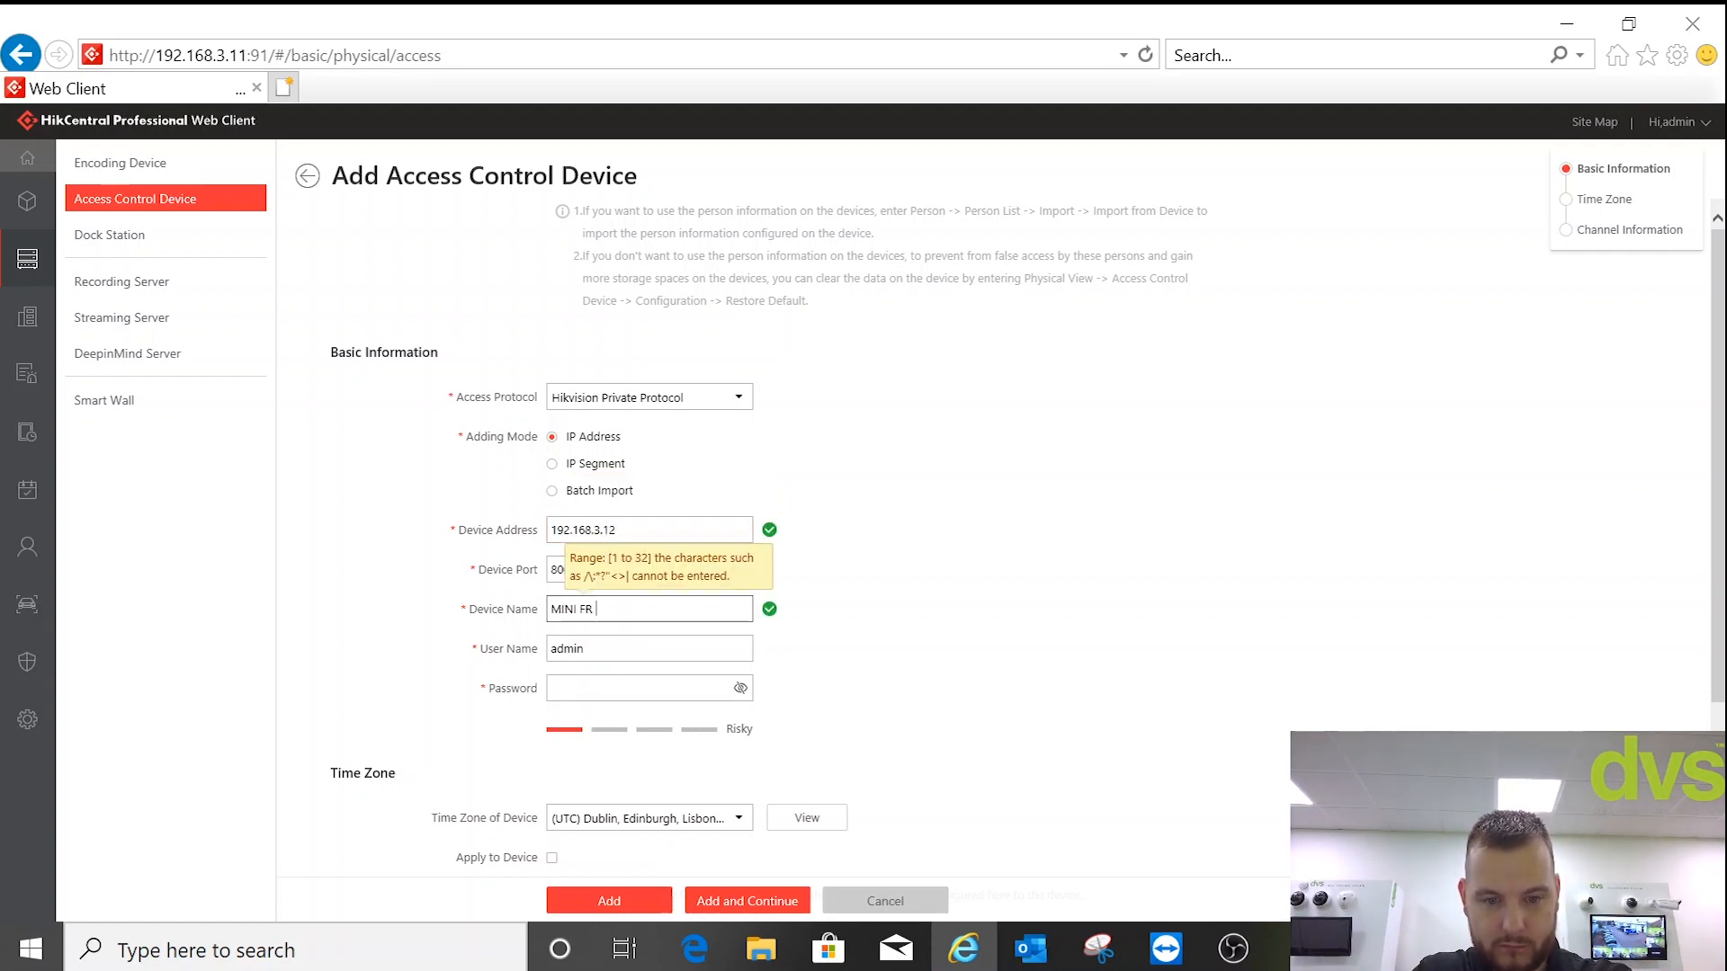
{"action": "type", "text": "Terminal"}
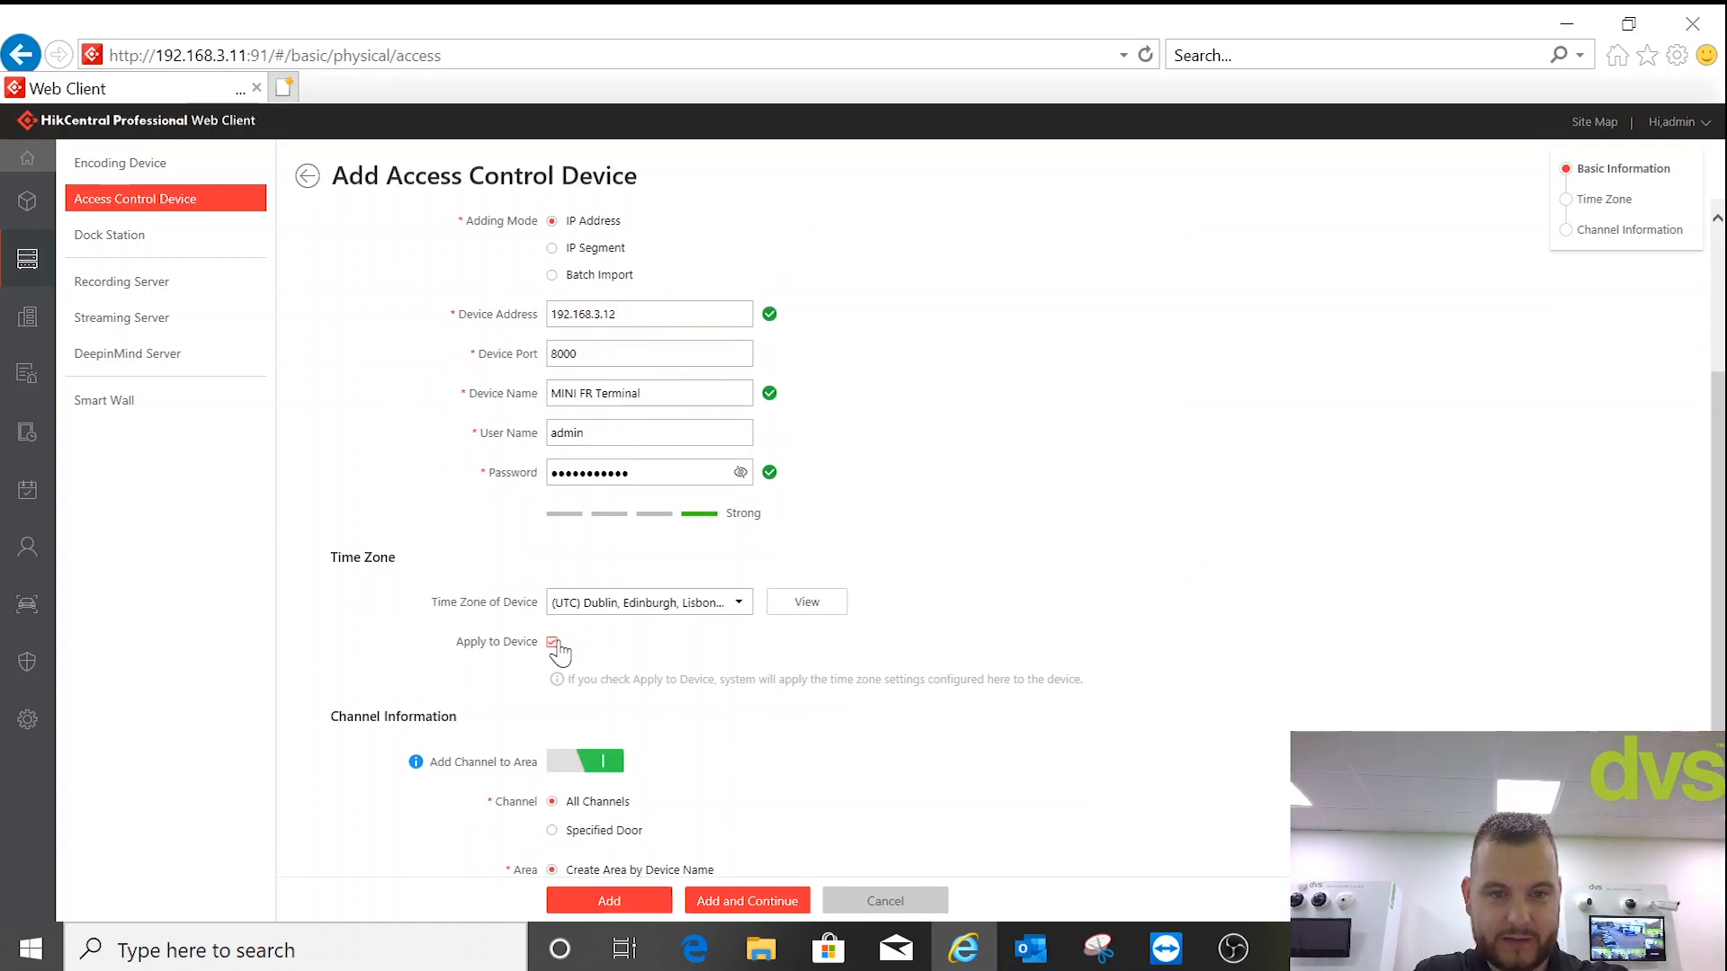
Submit the MINI FR Terminal so it appears online in the device list
{"action": "scroll", "scroll_direction": "down", "scroll_amount": 3}
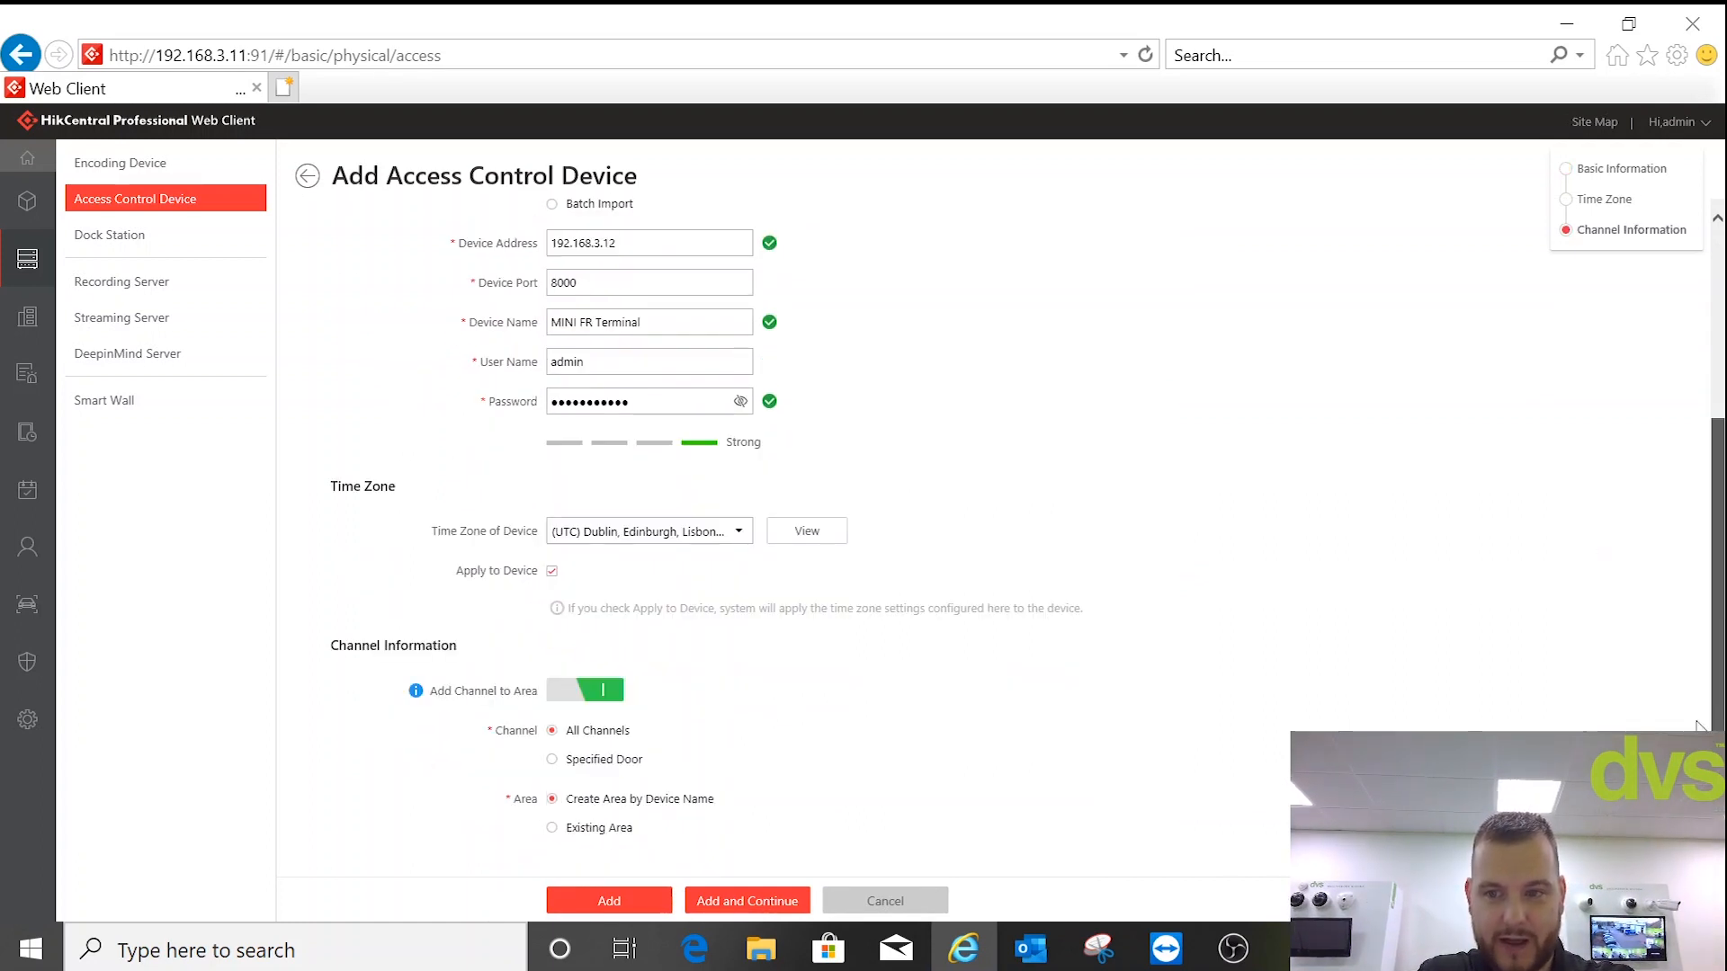
{"action": "left_click", "coordinate": [608, 900]}
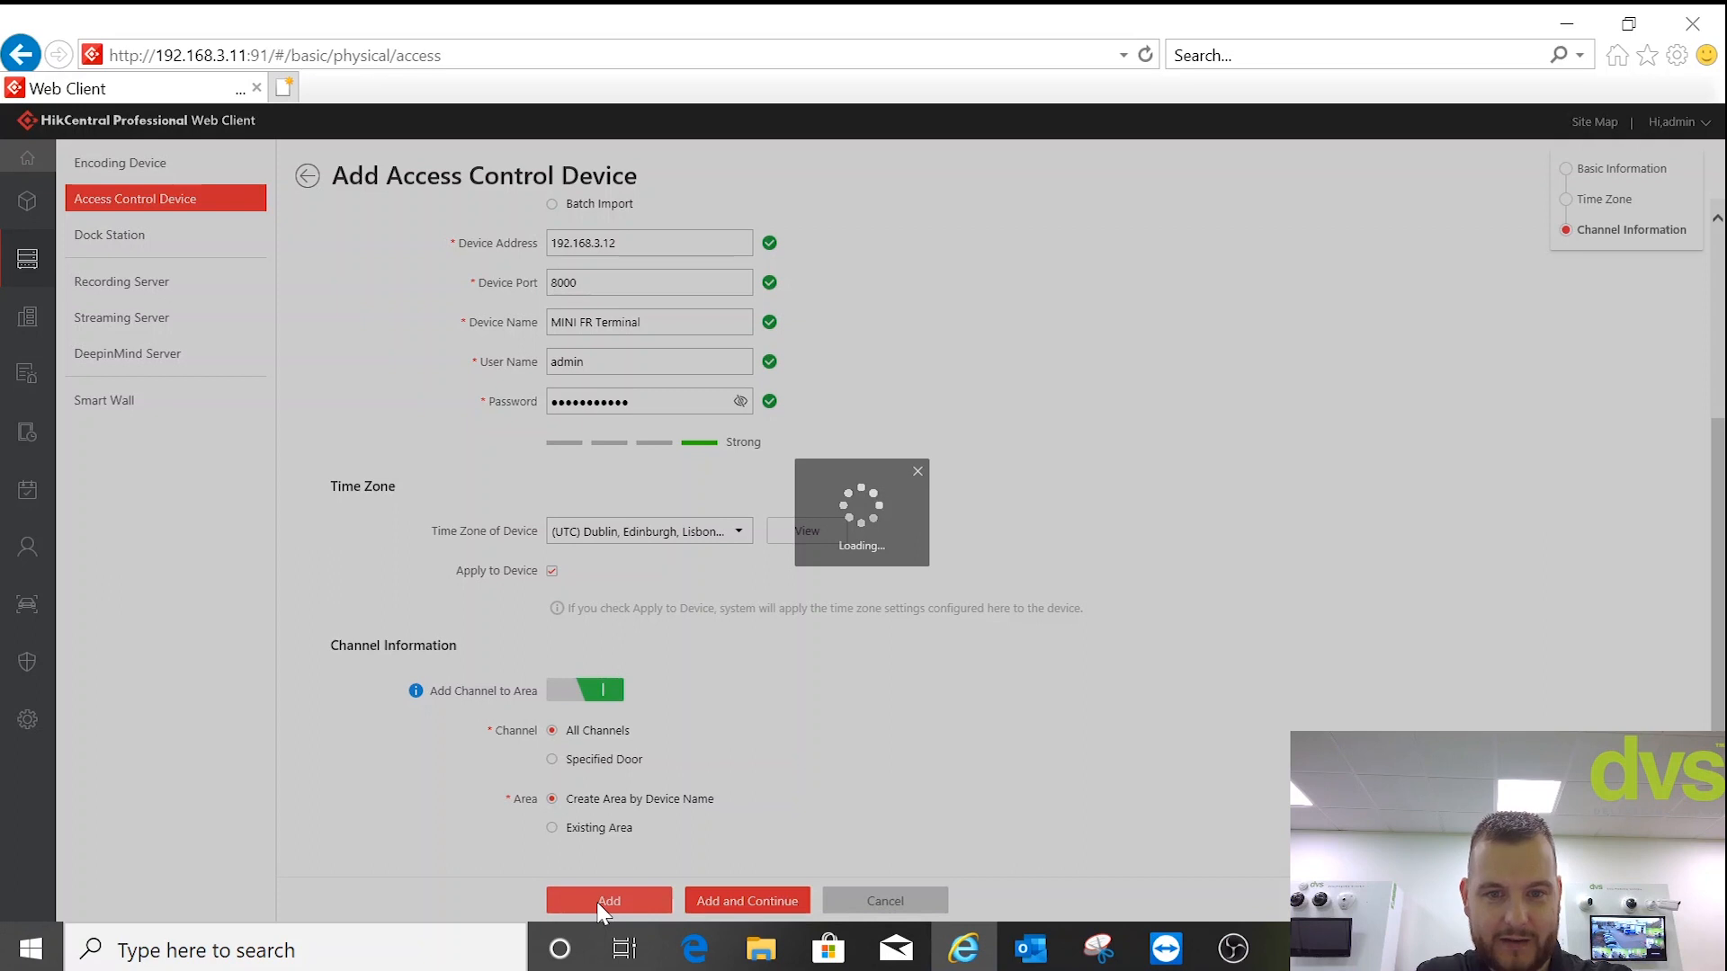
{"action": "left_click", "coordinate": [608, 899]}
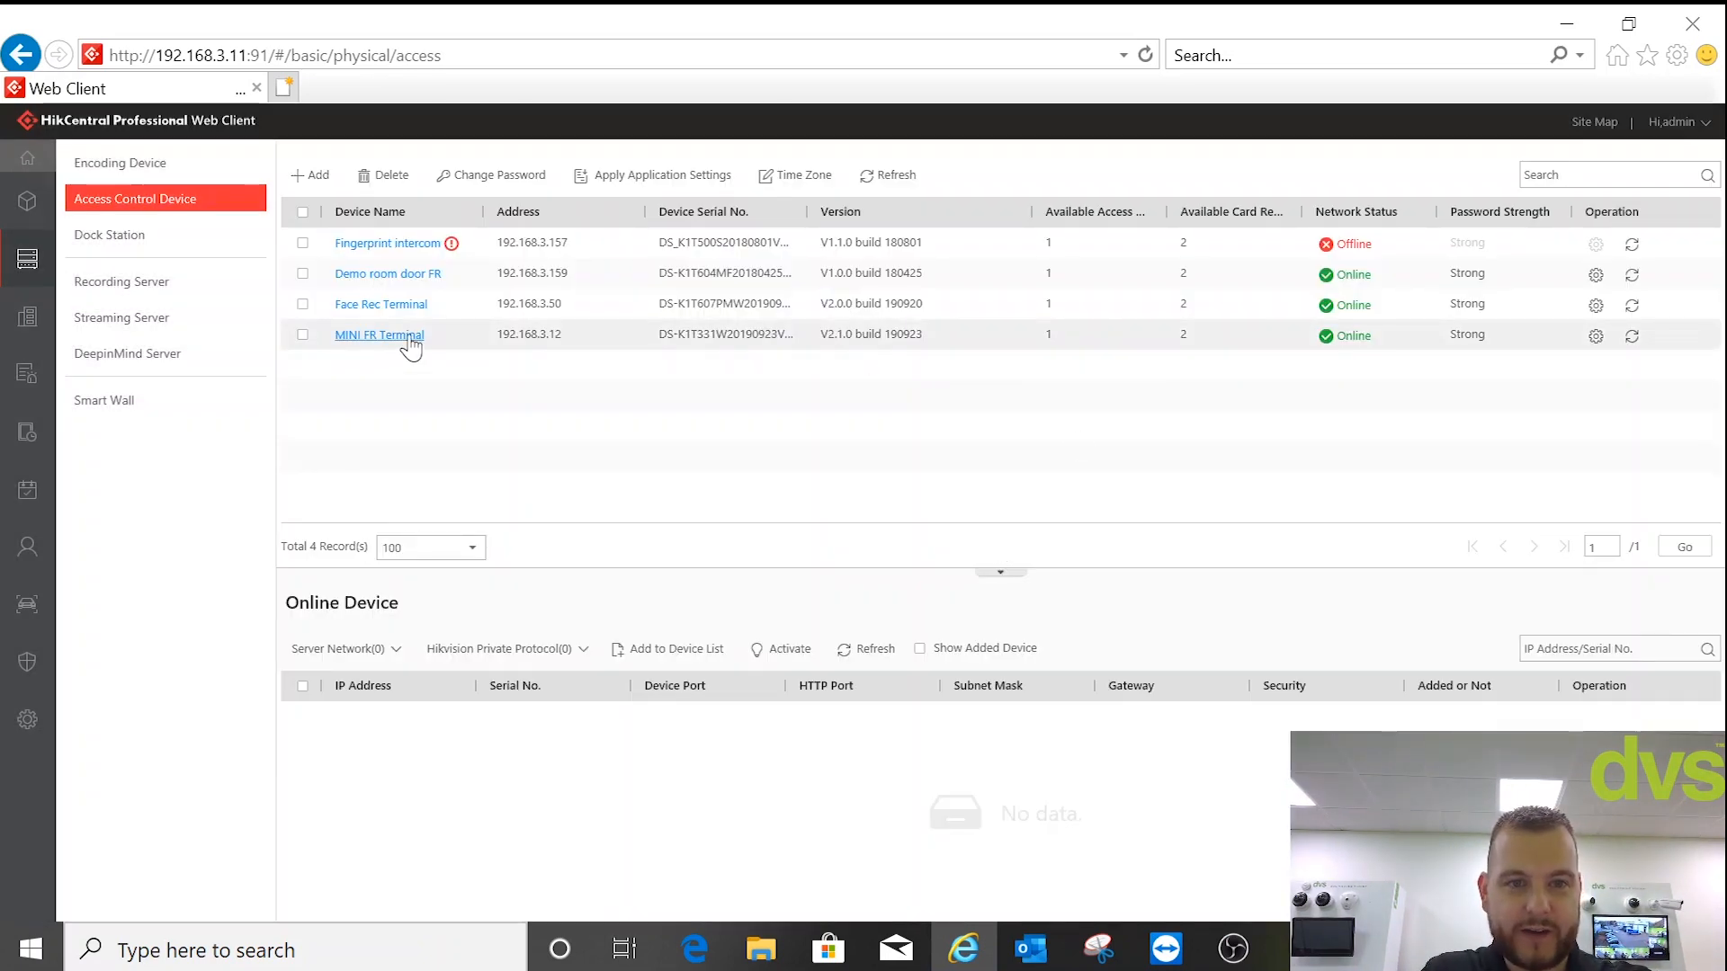
Bring up the MINI FR Terminal's configuration page from its Operation column
{"action": "left_click", "coordinate": [379, 334]}
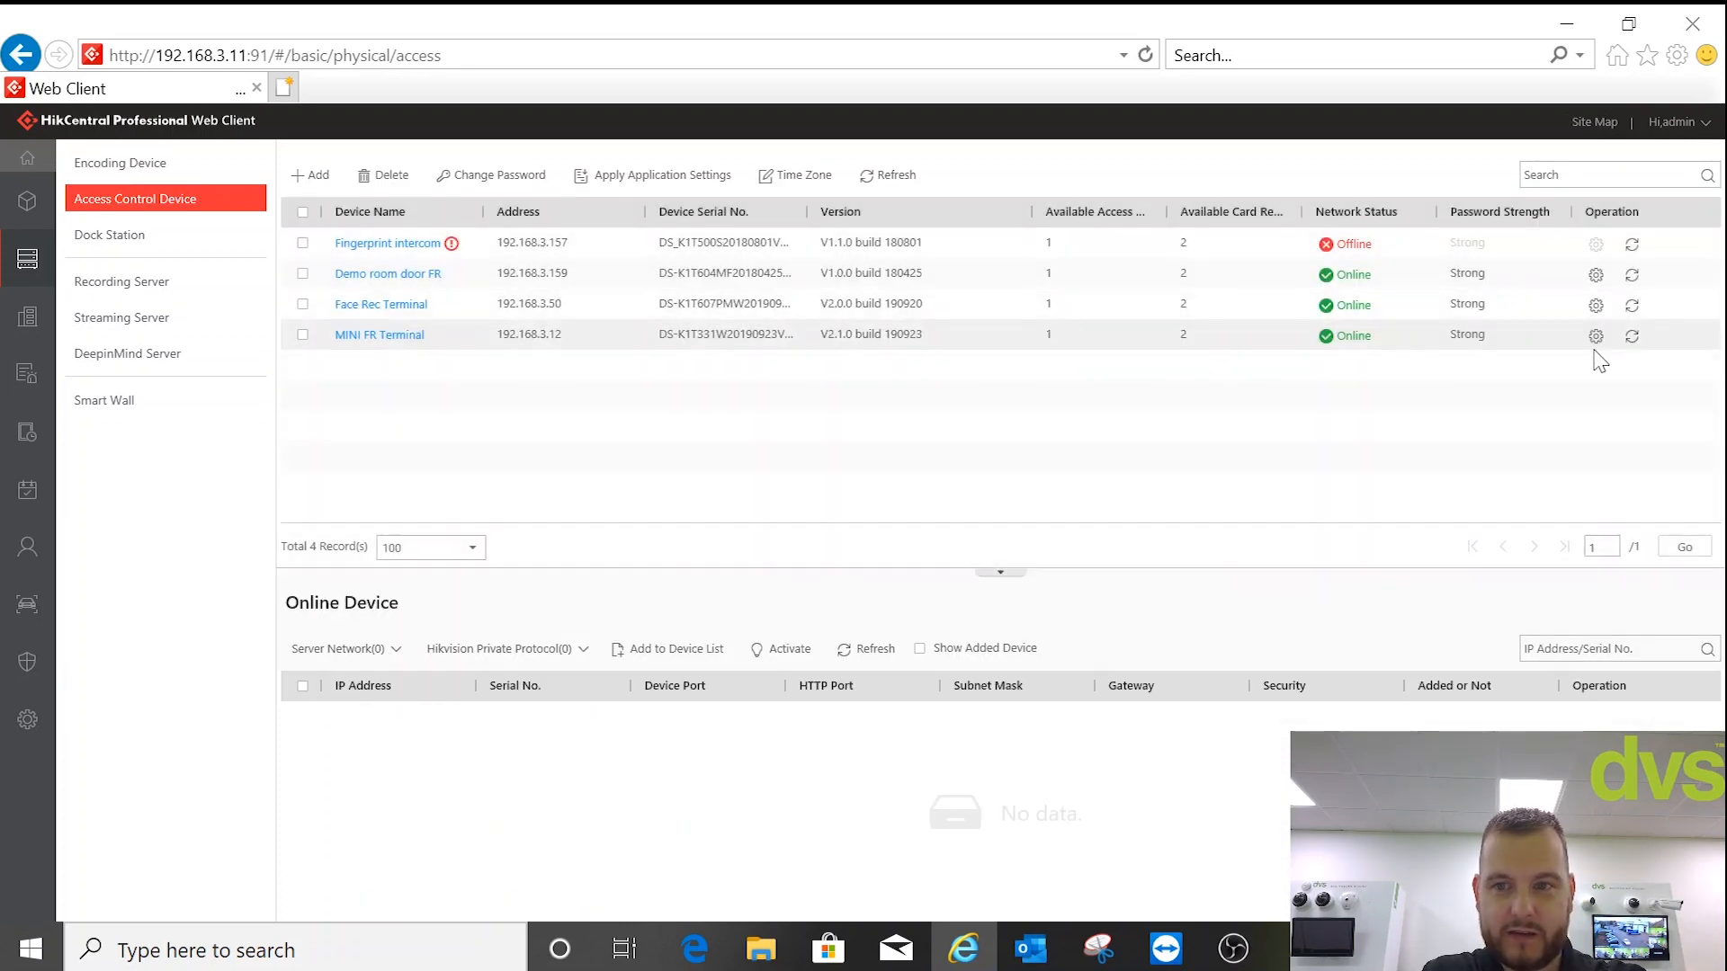
{"action": "left_click", "coordinate": [1596, 336]}
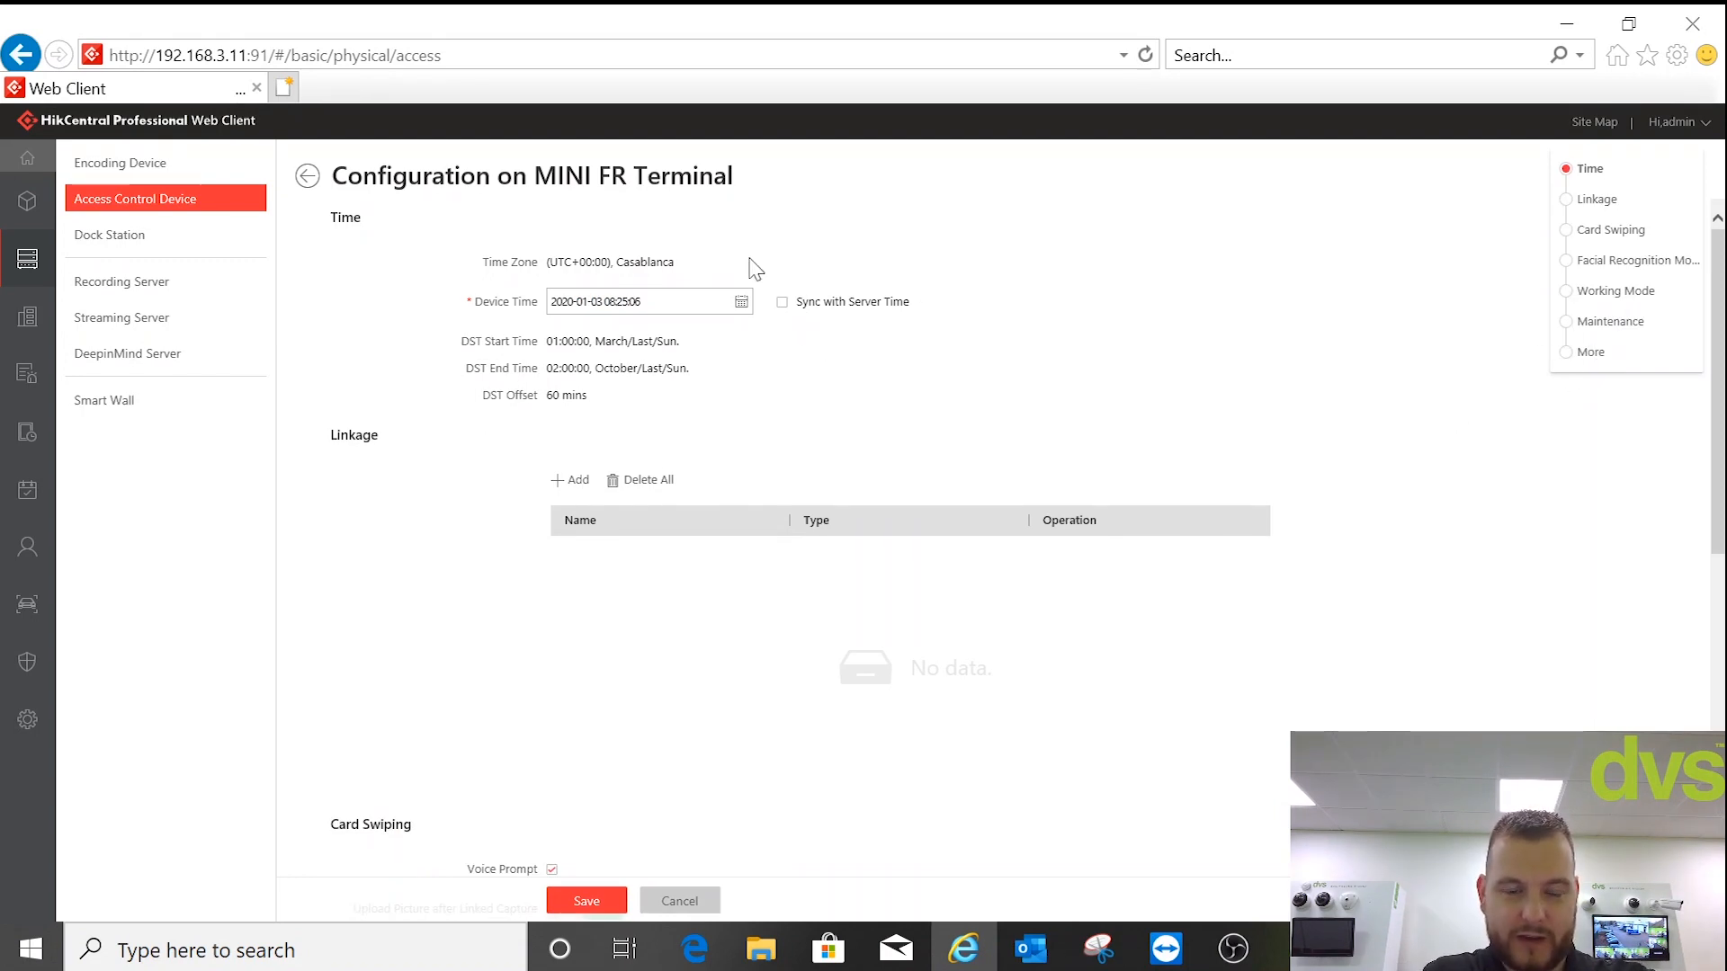
{"action": "scroll", "scroll_direction": "down", "scroll_amount": 3}
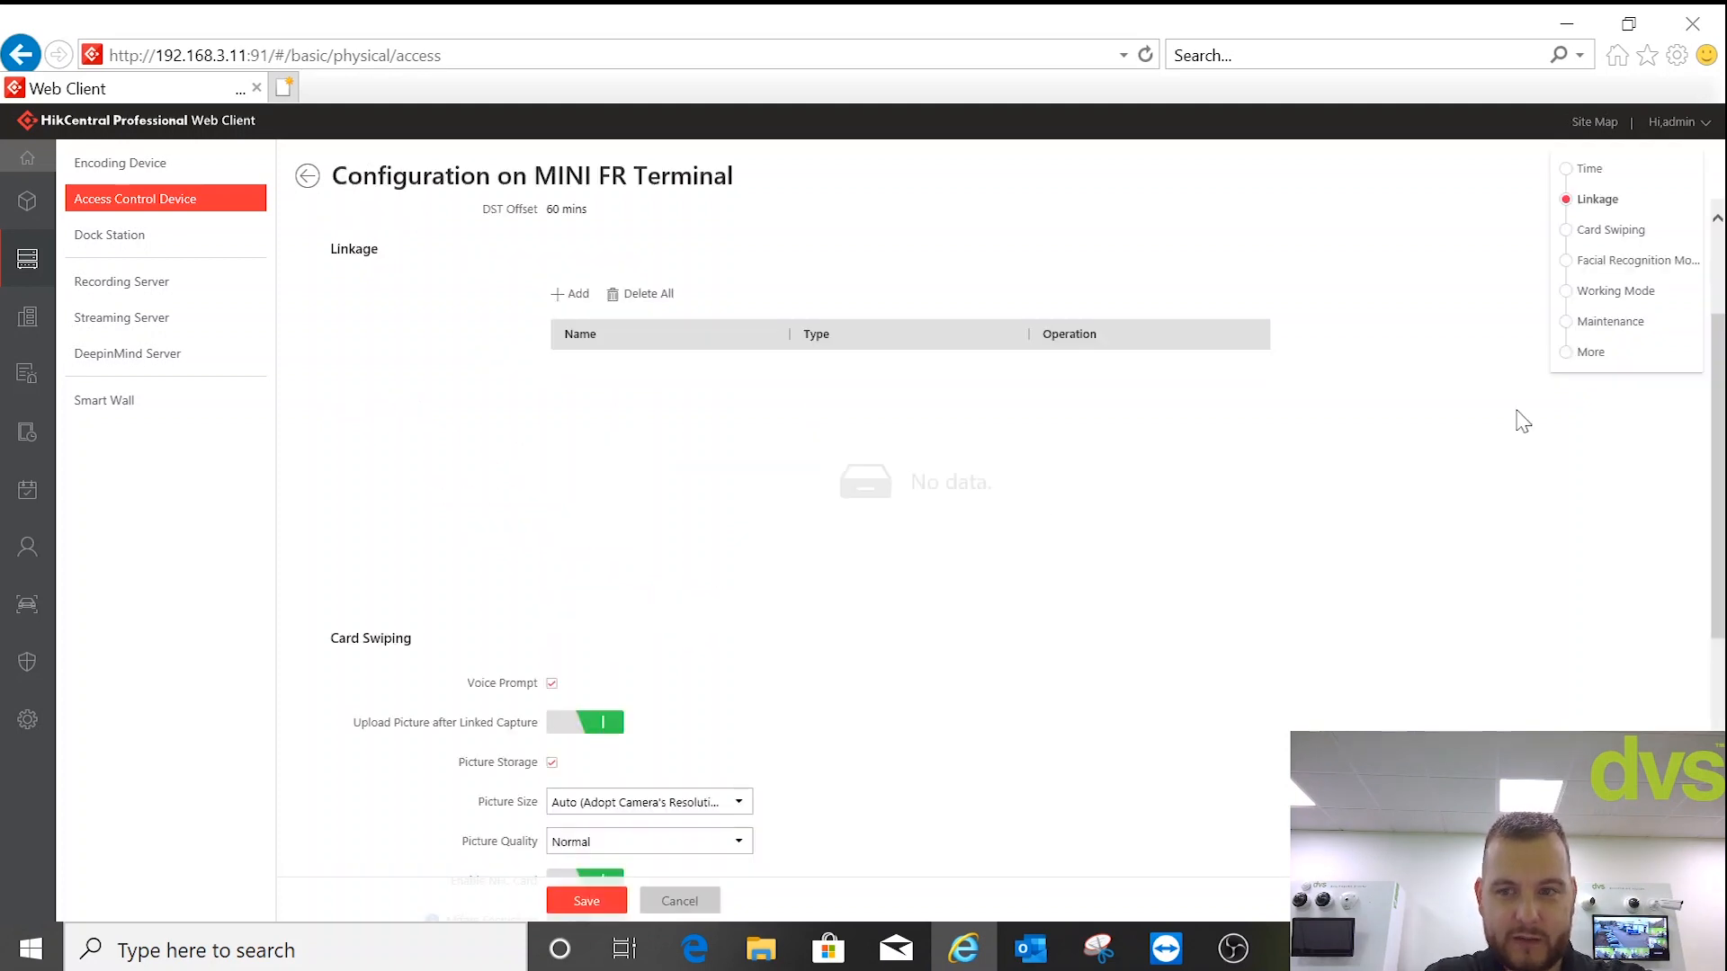
{"action": "left_click", "coordinate": [1612, 229]}
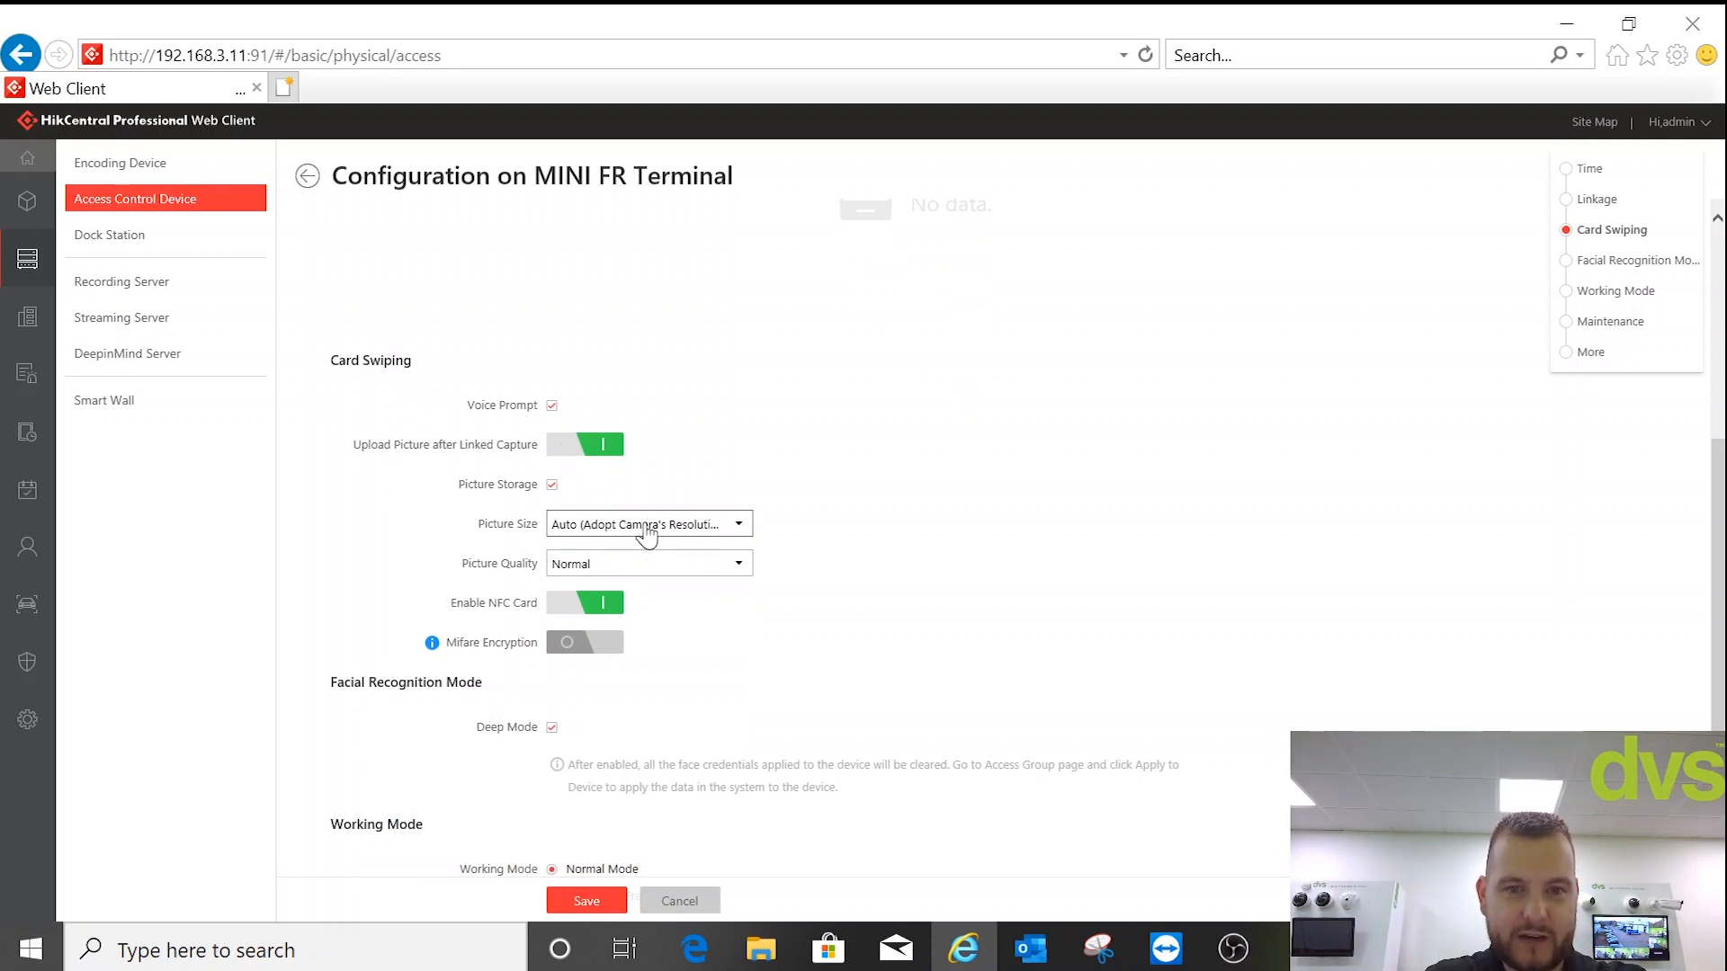
{"action": "left_click", "coordinate": [647, 523]}
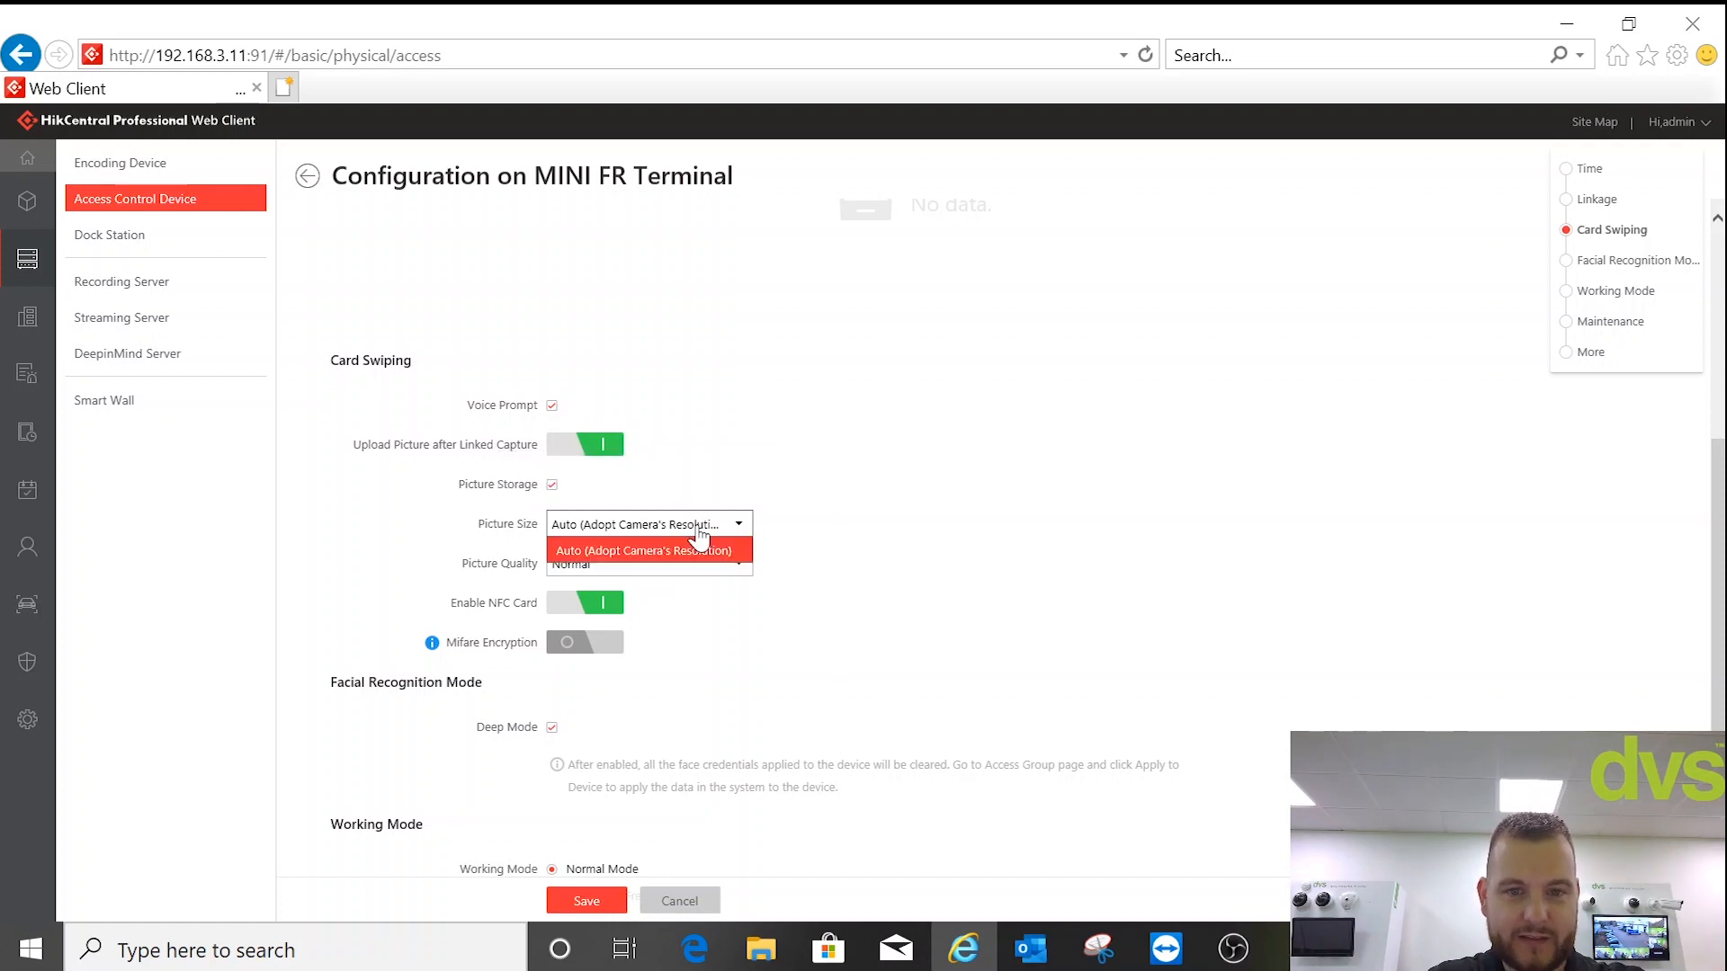
{"action": "left_click", "coordinate": [646, 550]}
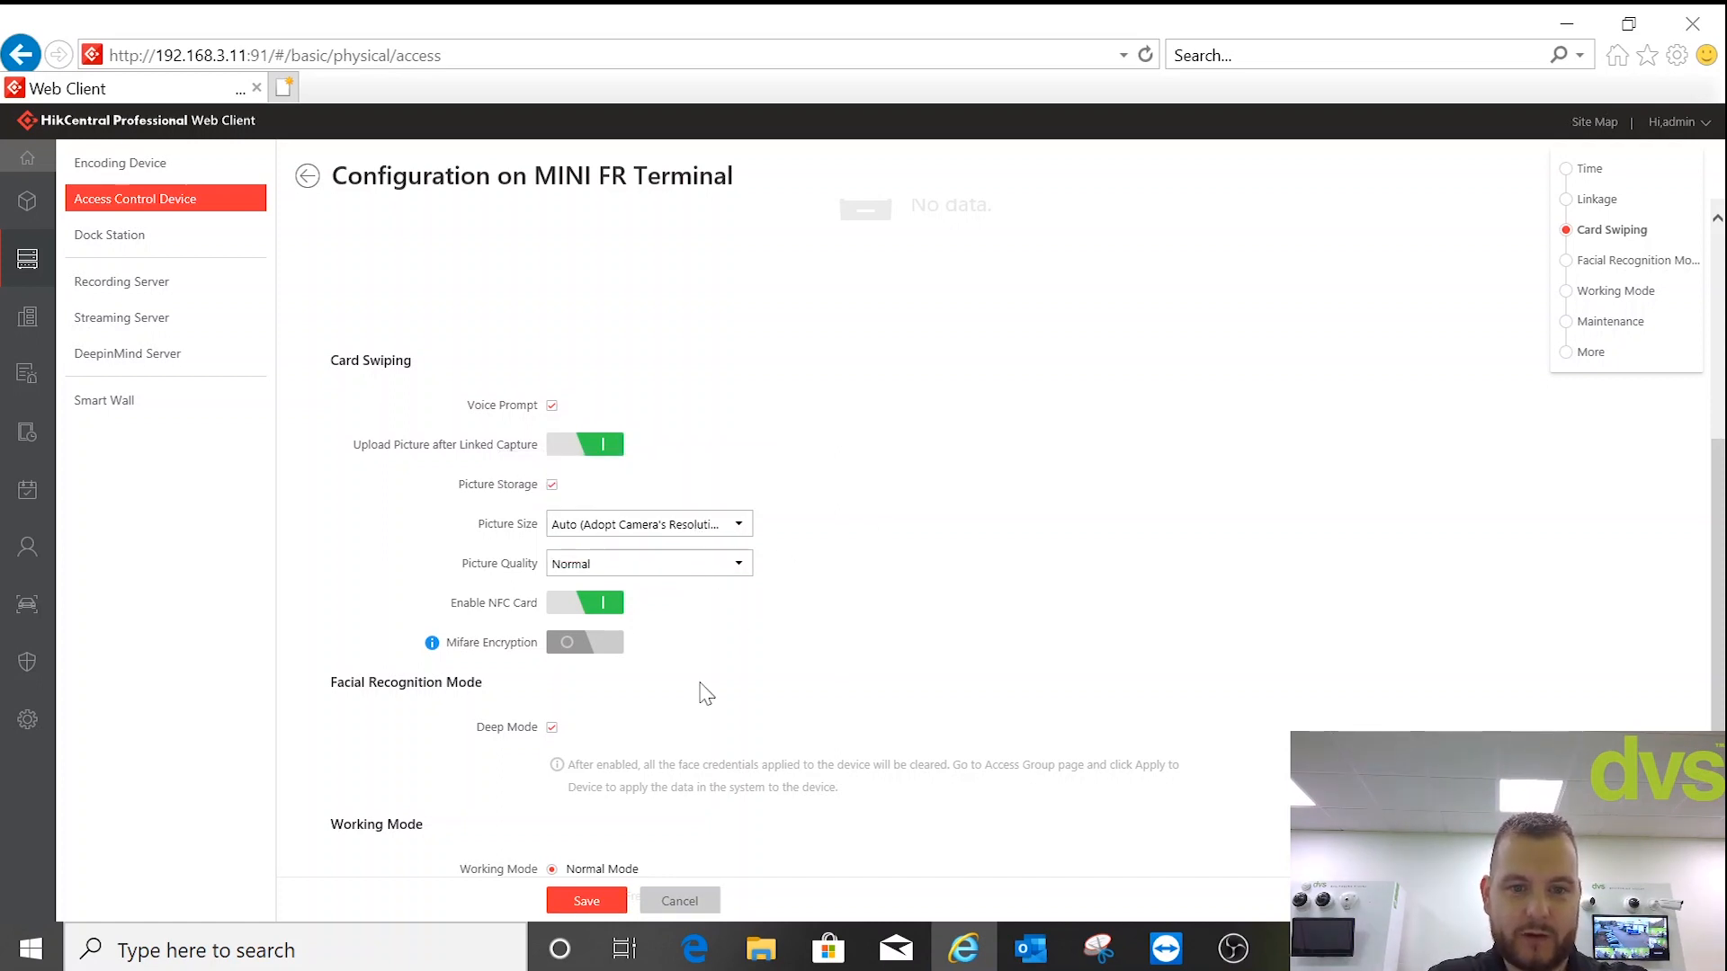
{"action": "mouse_move", "coordinate": [1058, 704]}
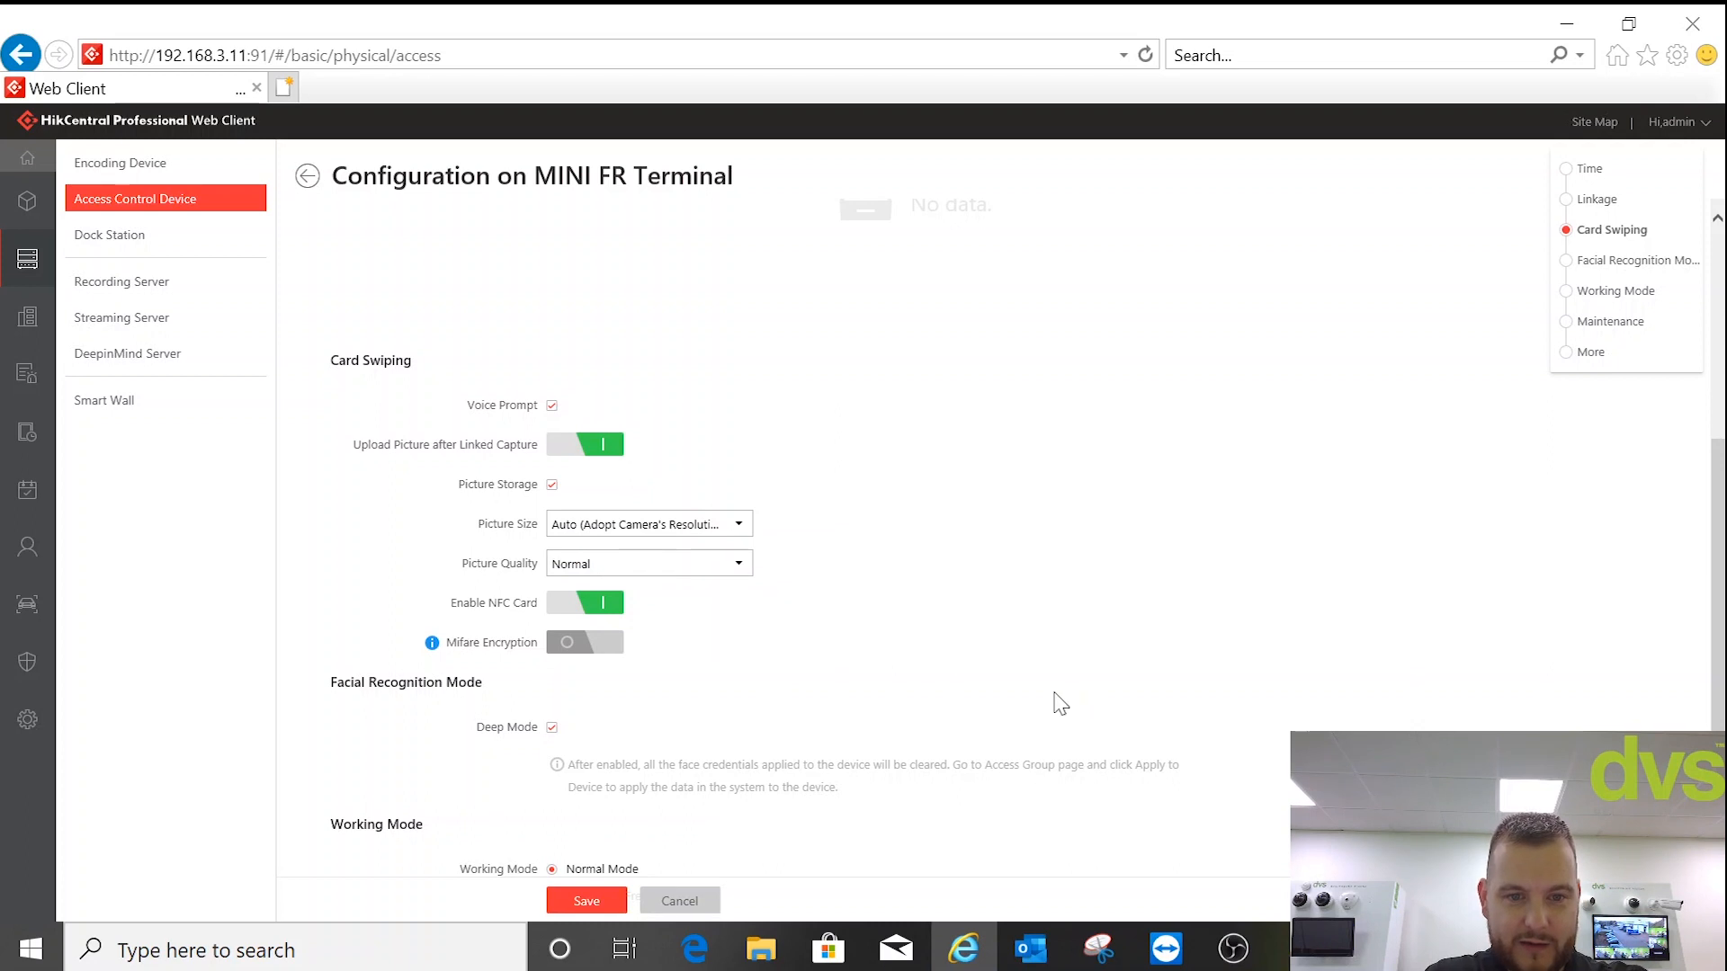
{"action": "scroll", "scroll_direction": "down", "scroll_amount": 3}
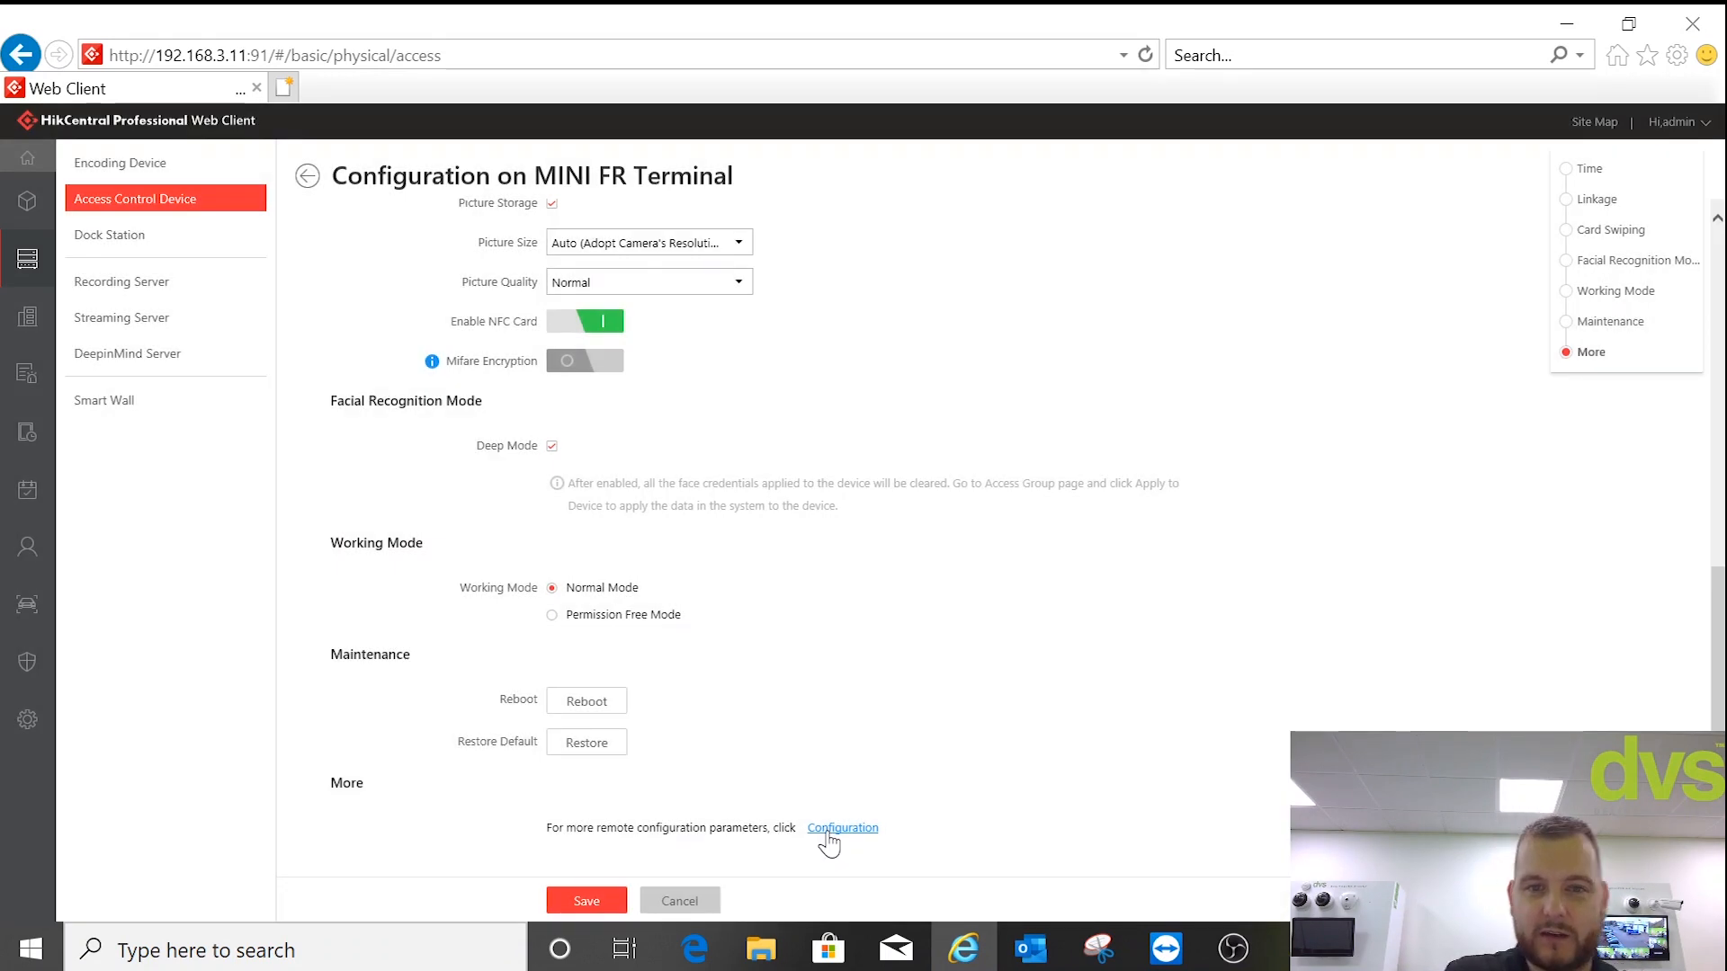
{"action": "mouse_move", "coordinate": [1086, 612]}
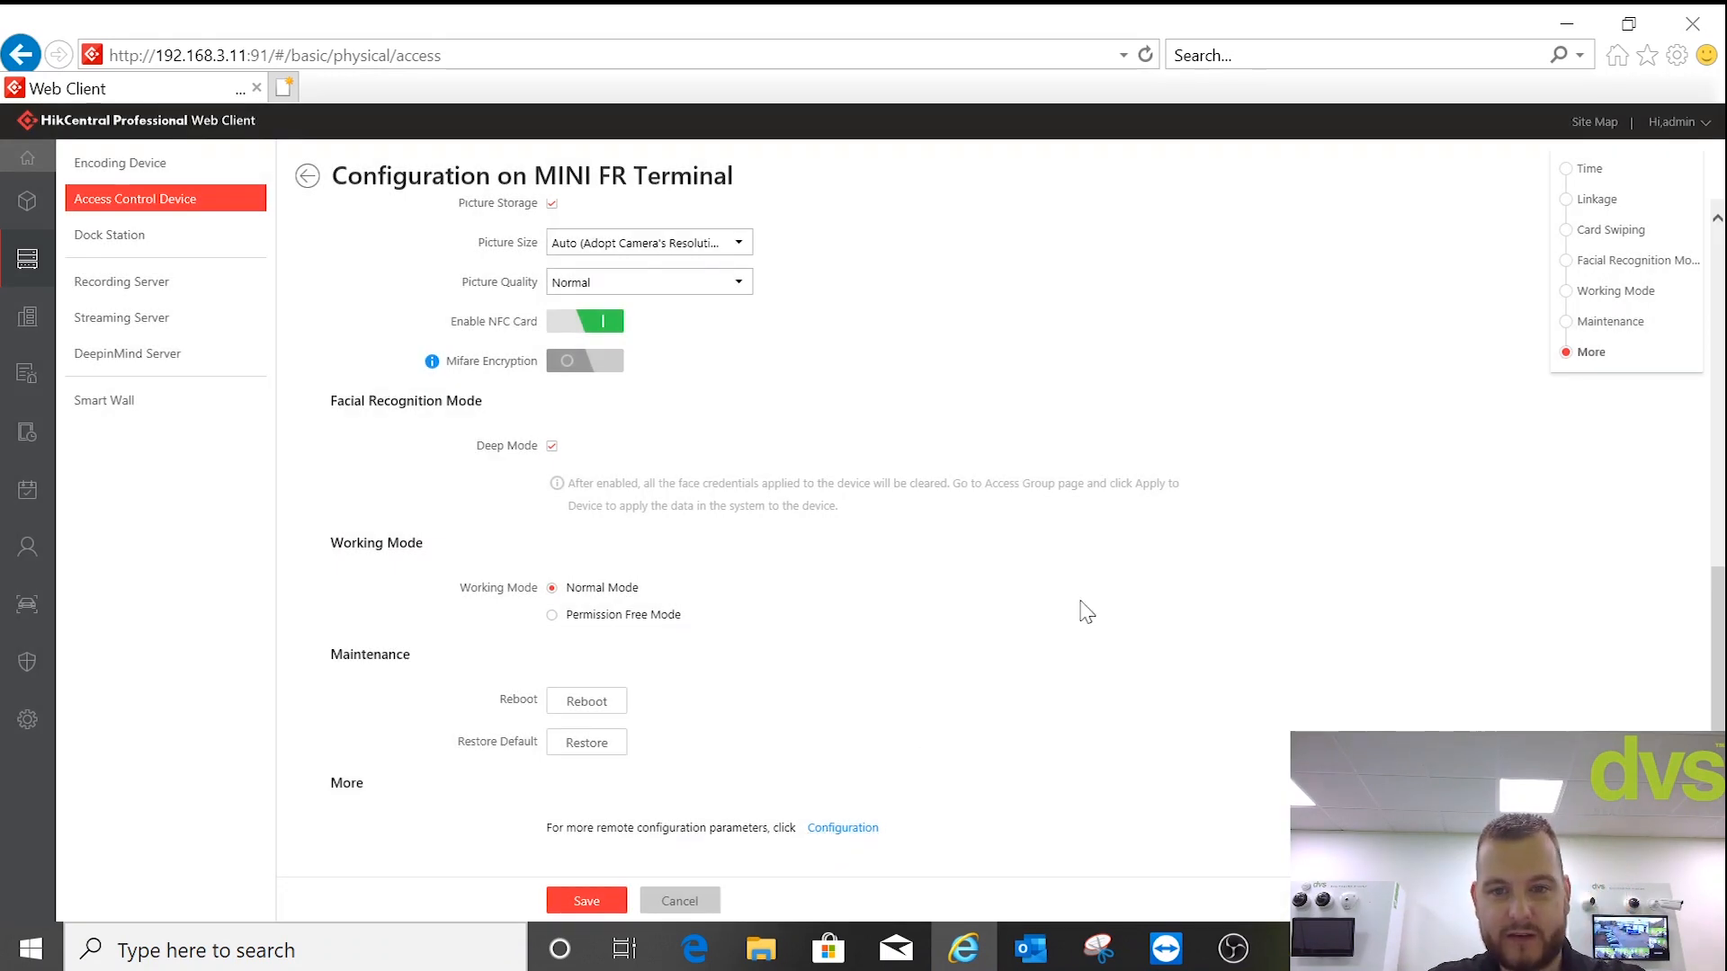
{"action": "left_click", "coordinate": [587, 899]}
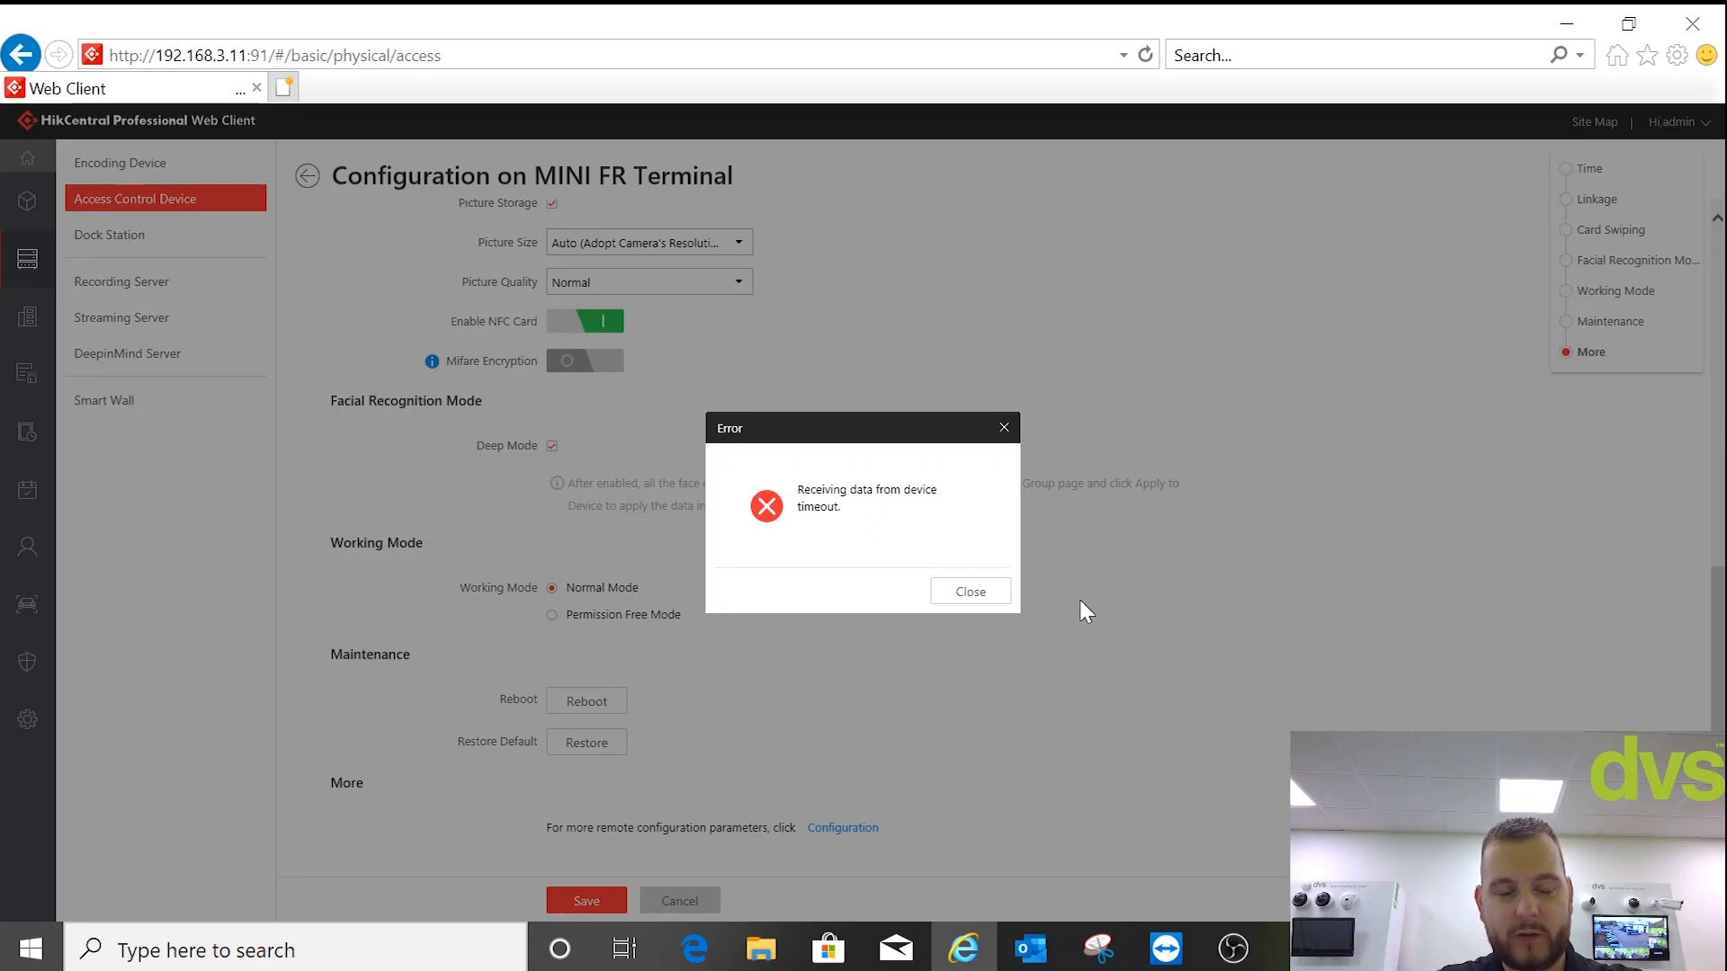
{"action": "left_click", "coordinate": [968, 592]}
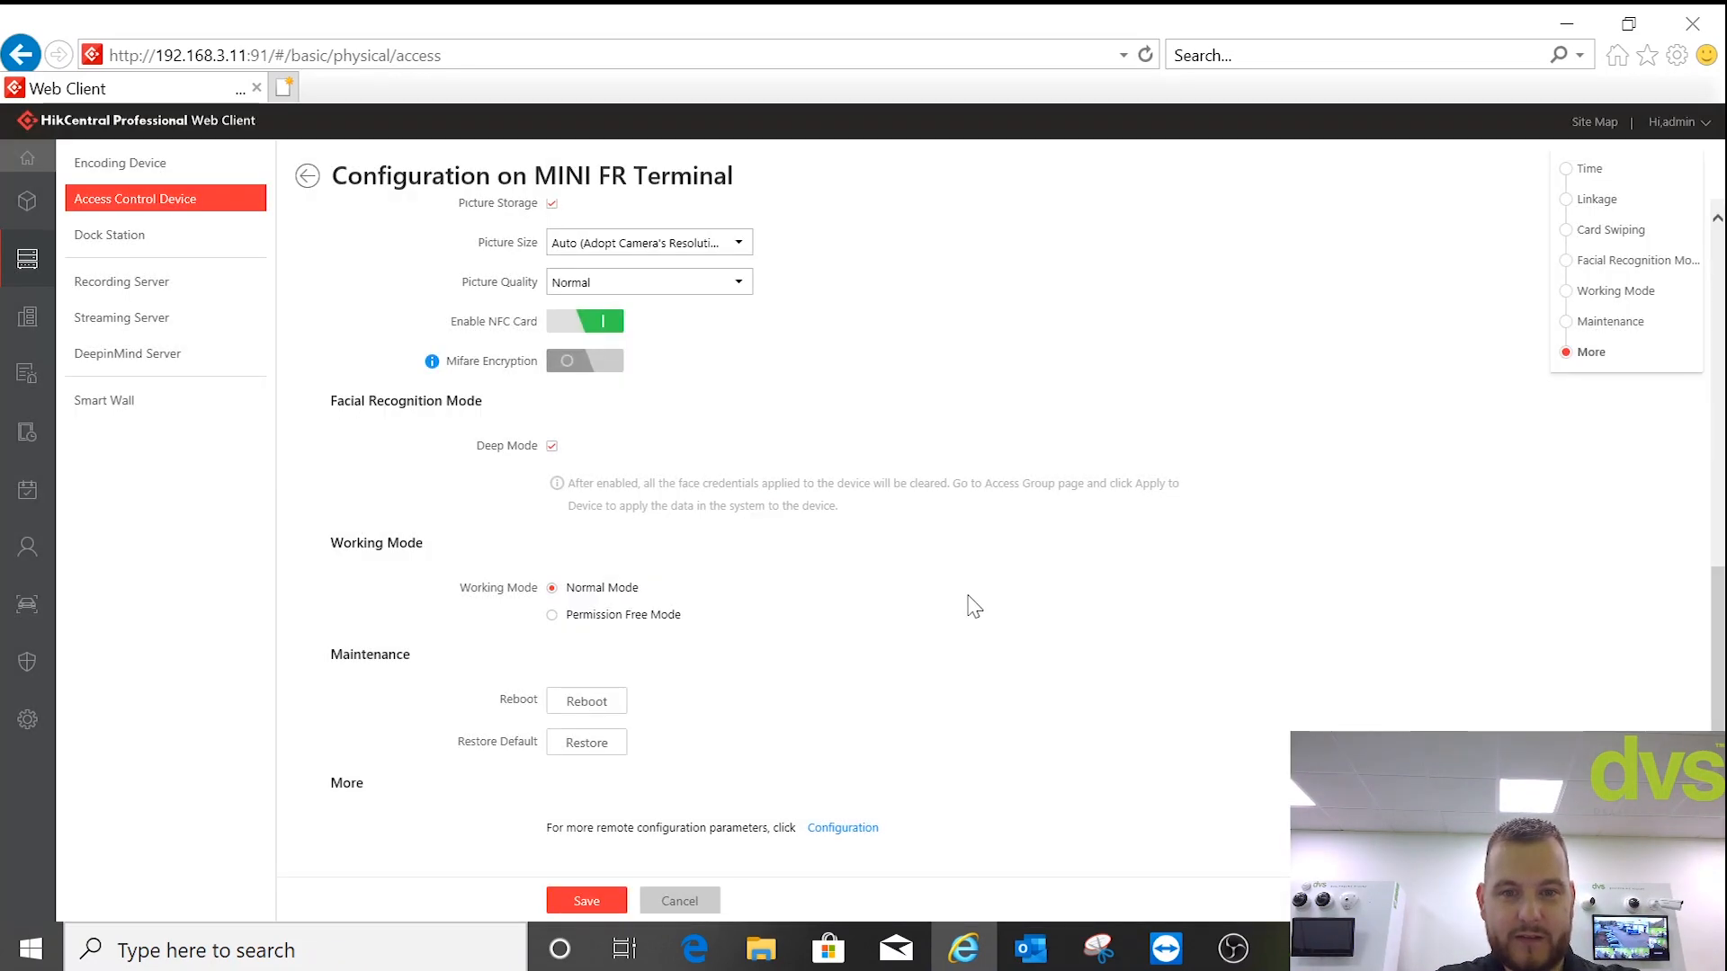
{"action": "mouse_move", "coordinate": [688, 734]}
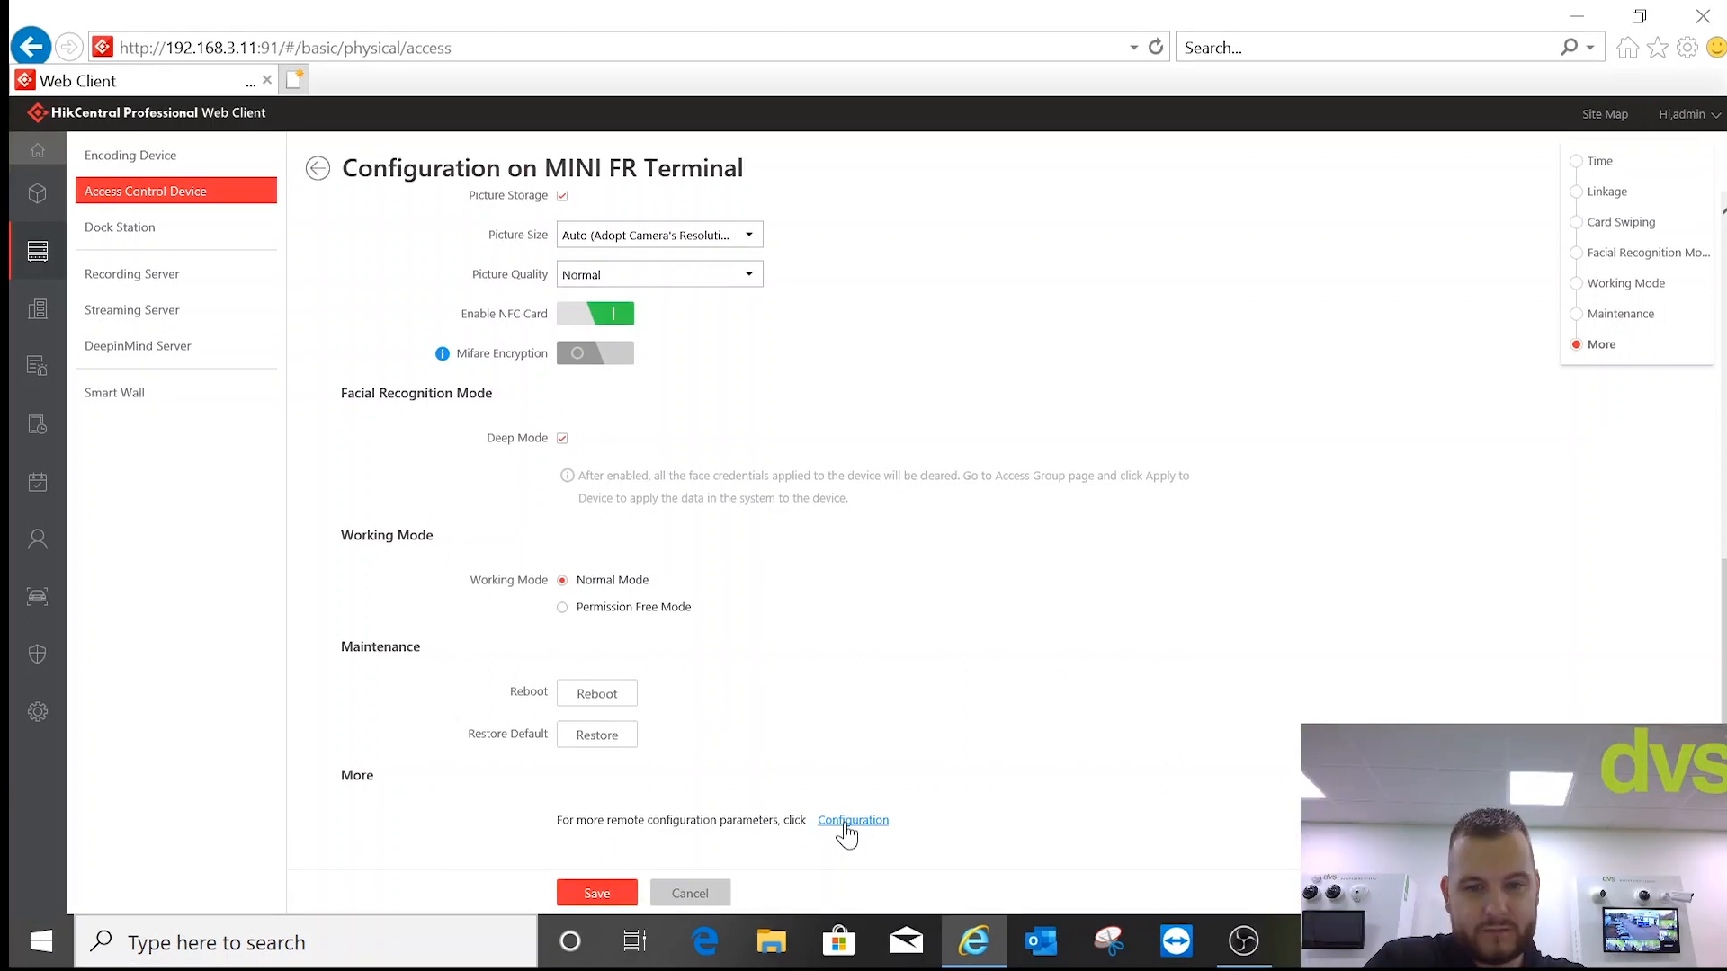
{"action": "left_click", "coordinate": [853, 820]}
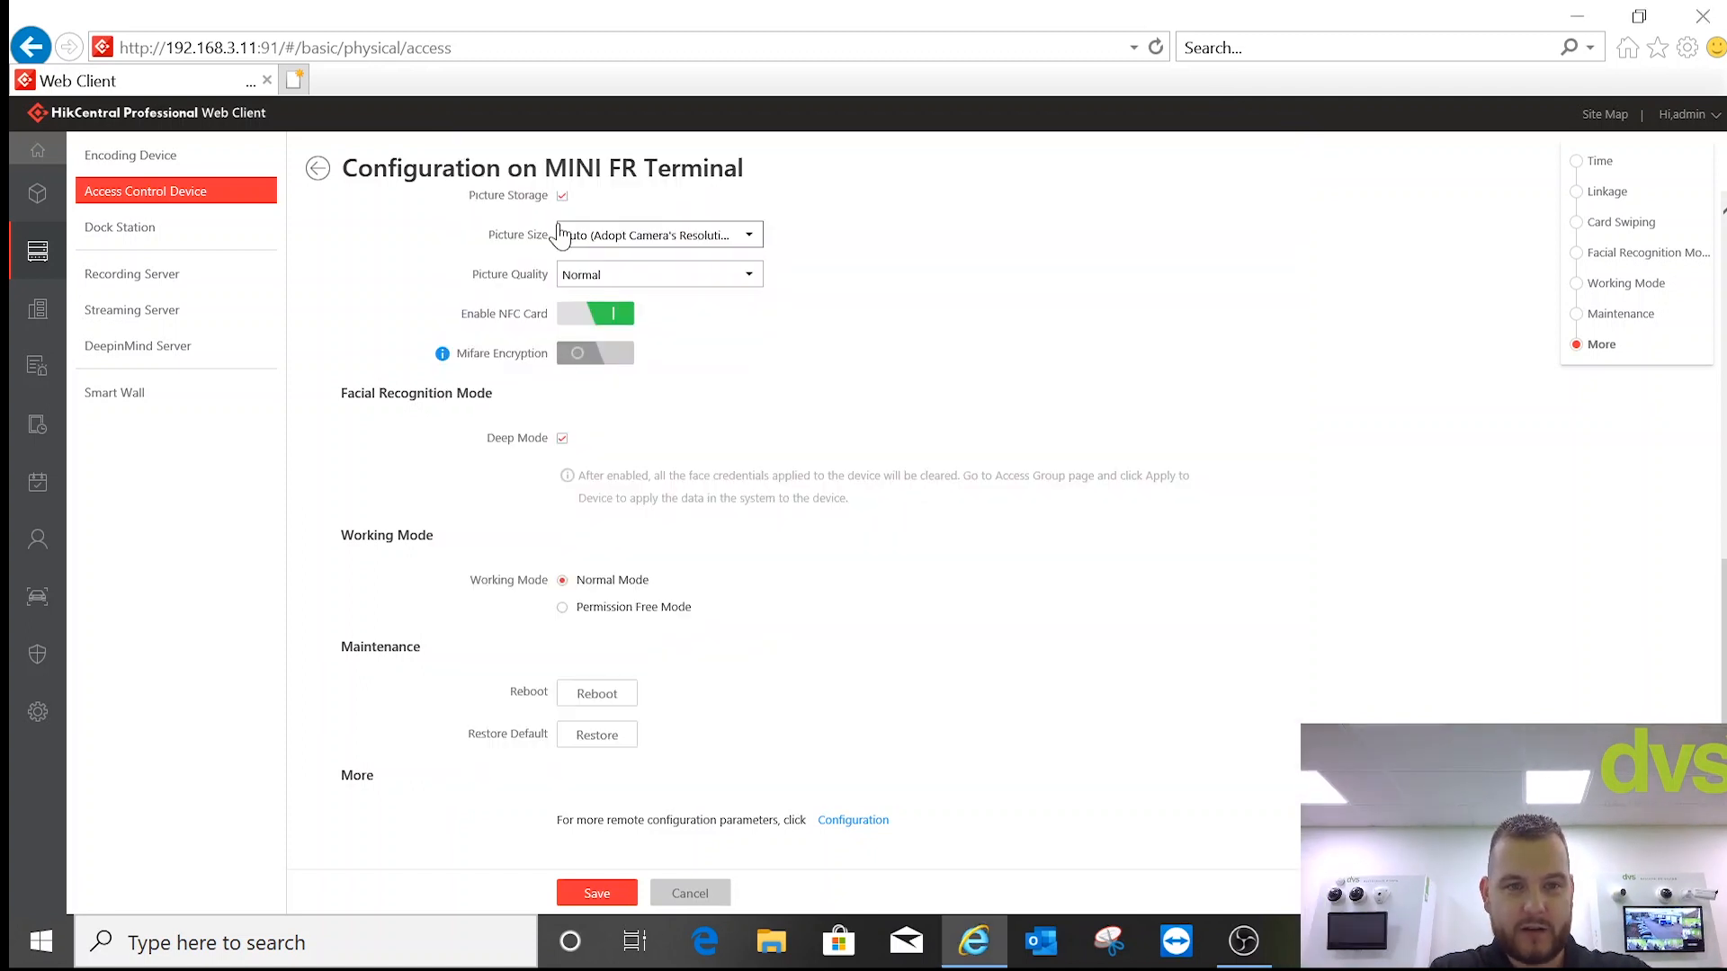
{"action": "left_click", "coordinate": [317, 168]}
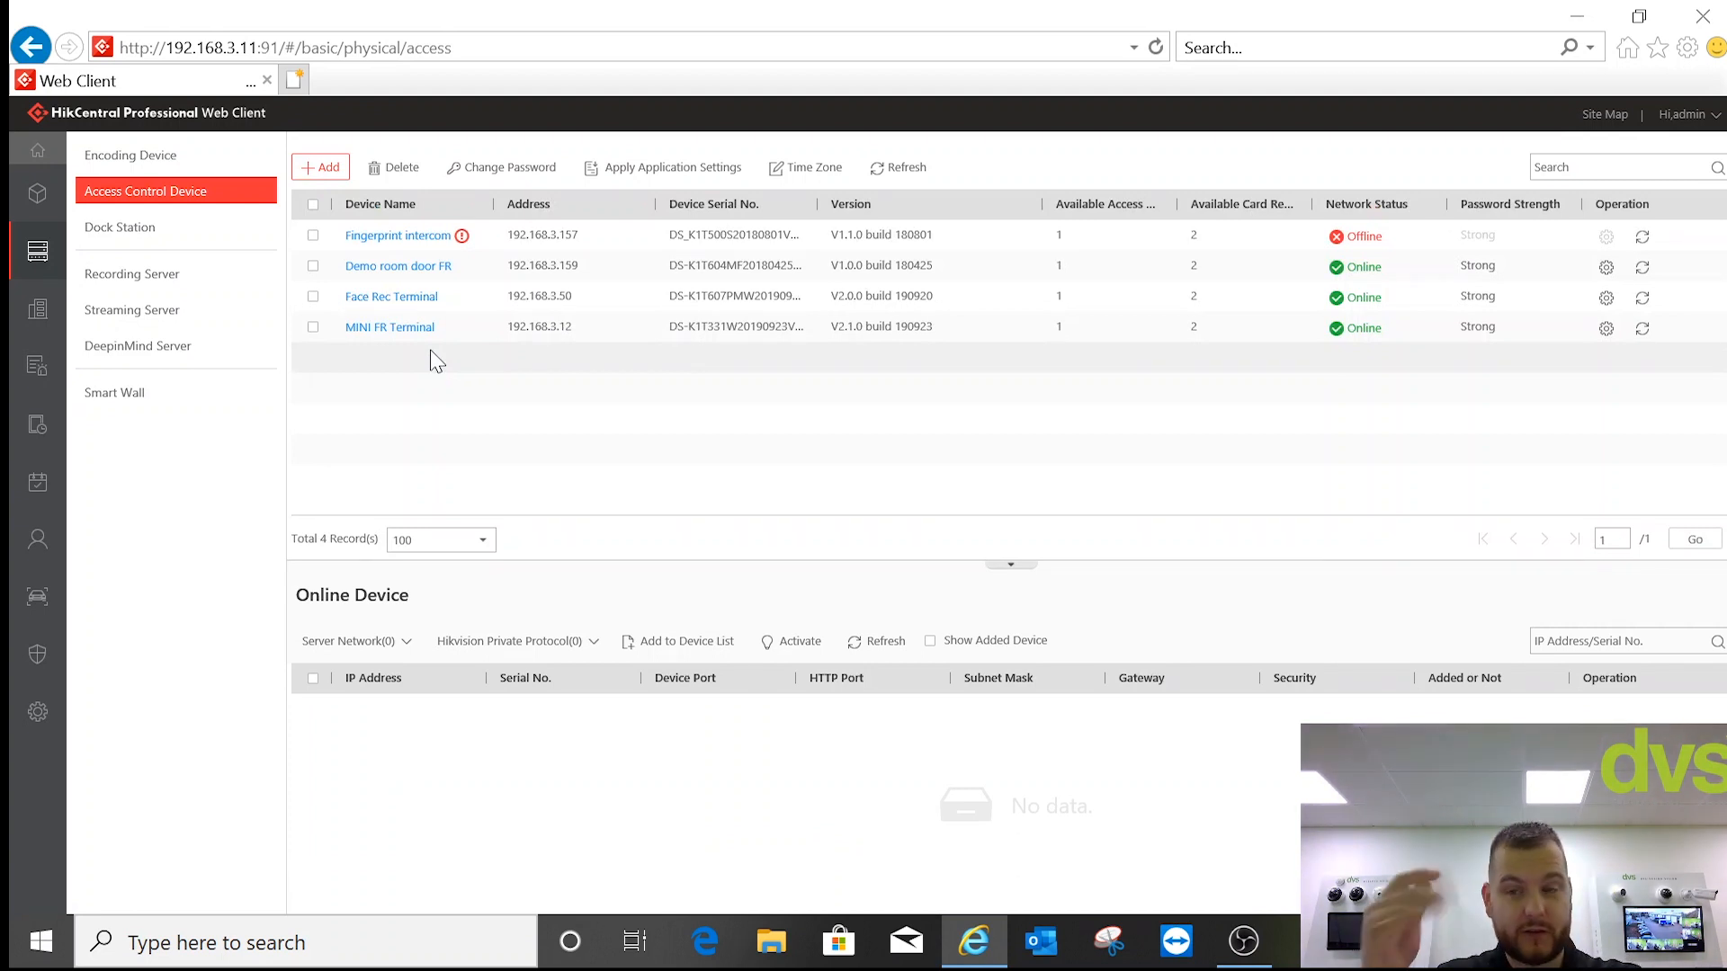
{"action": "mouse_move", "coordinate": [36, 365]}
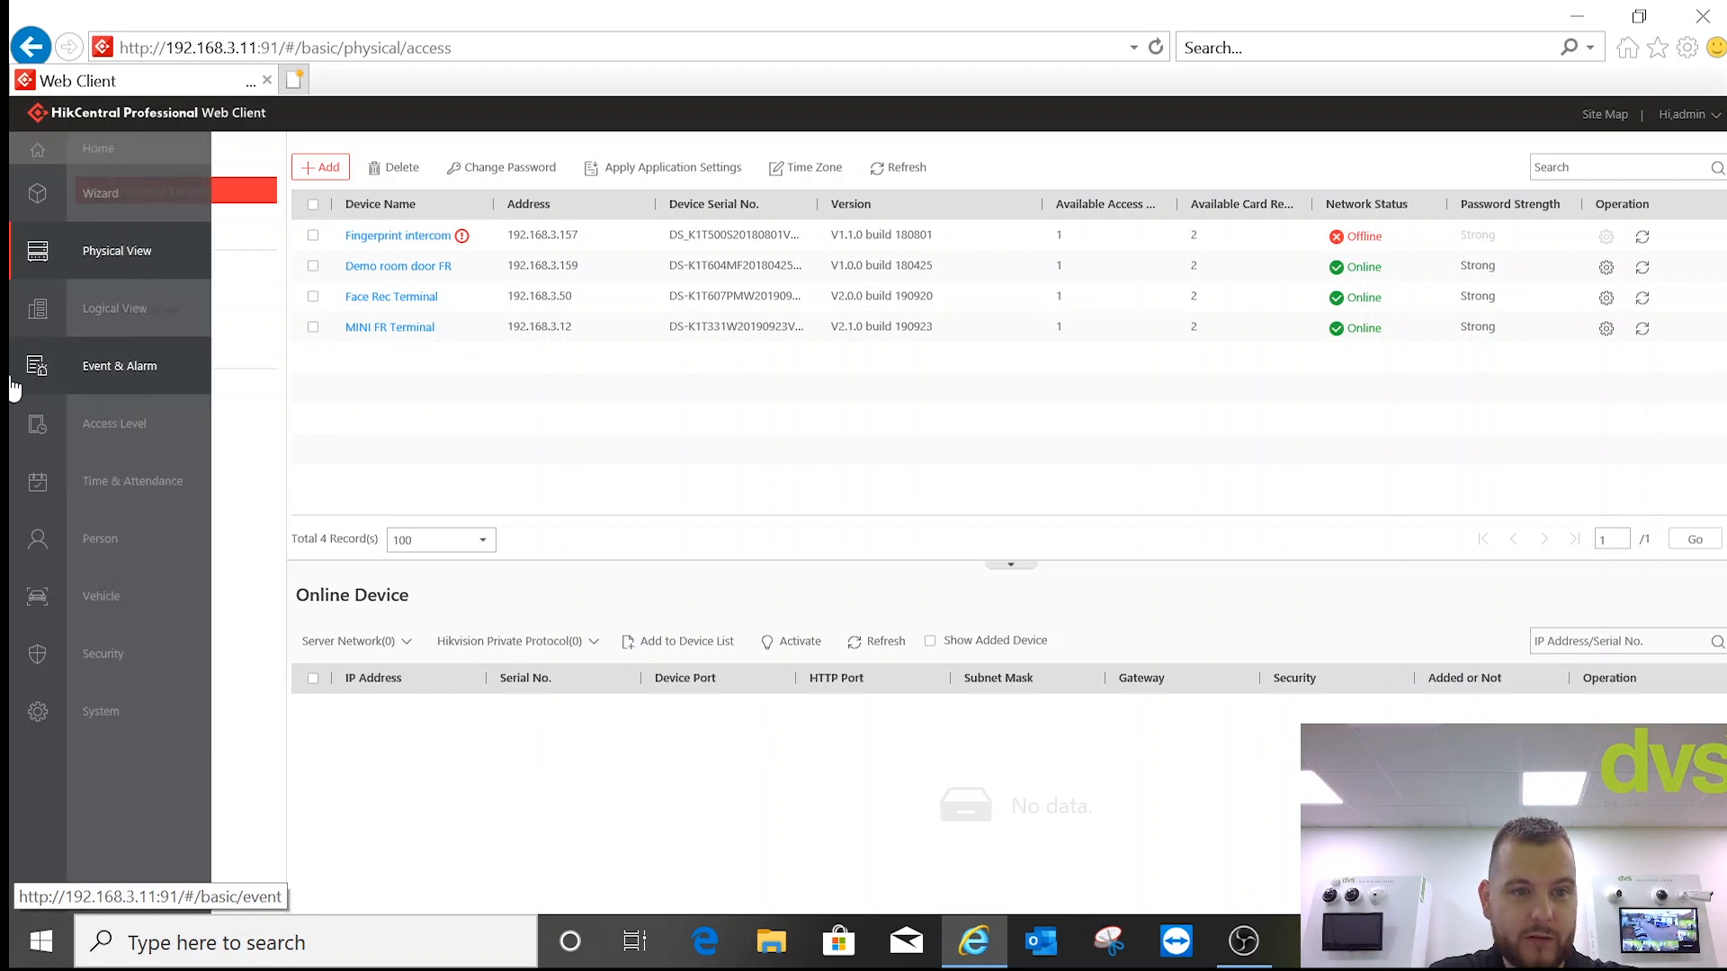
{"action": "mouse_move", "coordinate": [113, 422]}
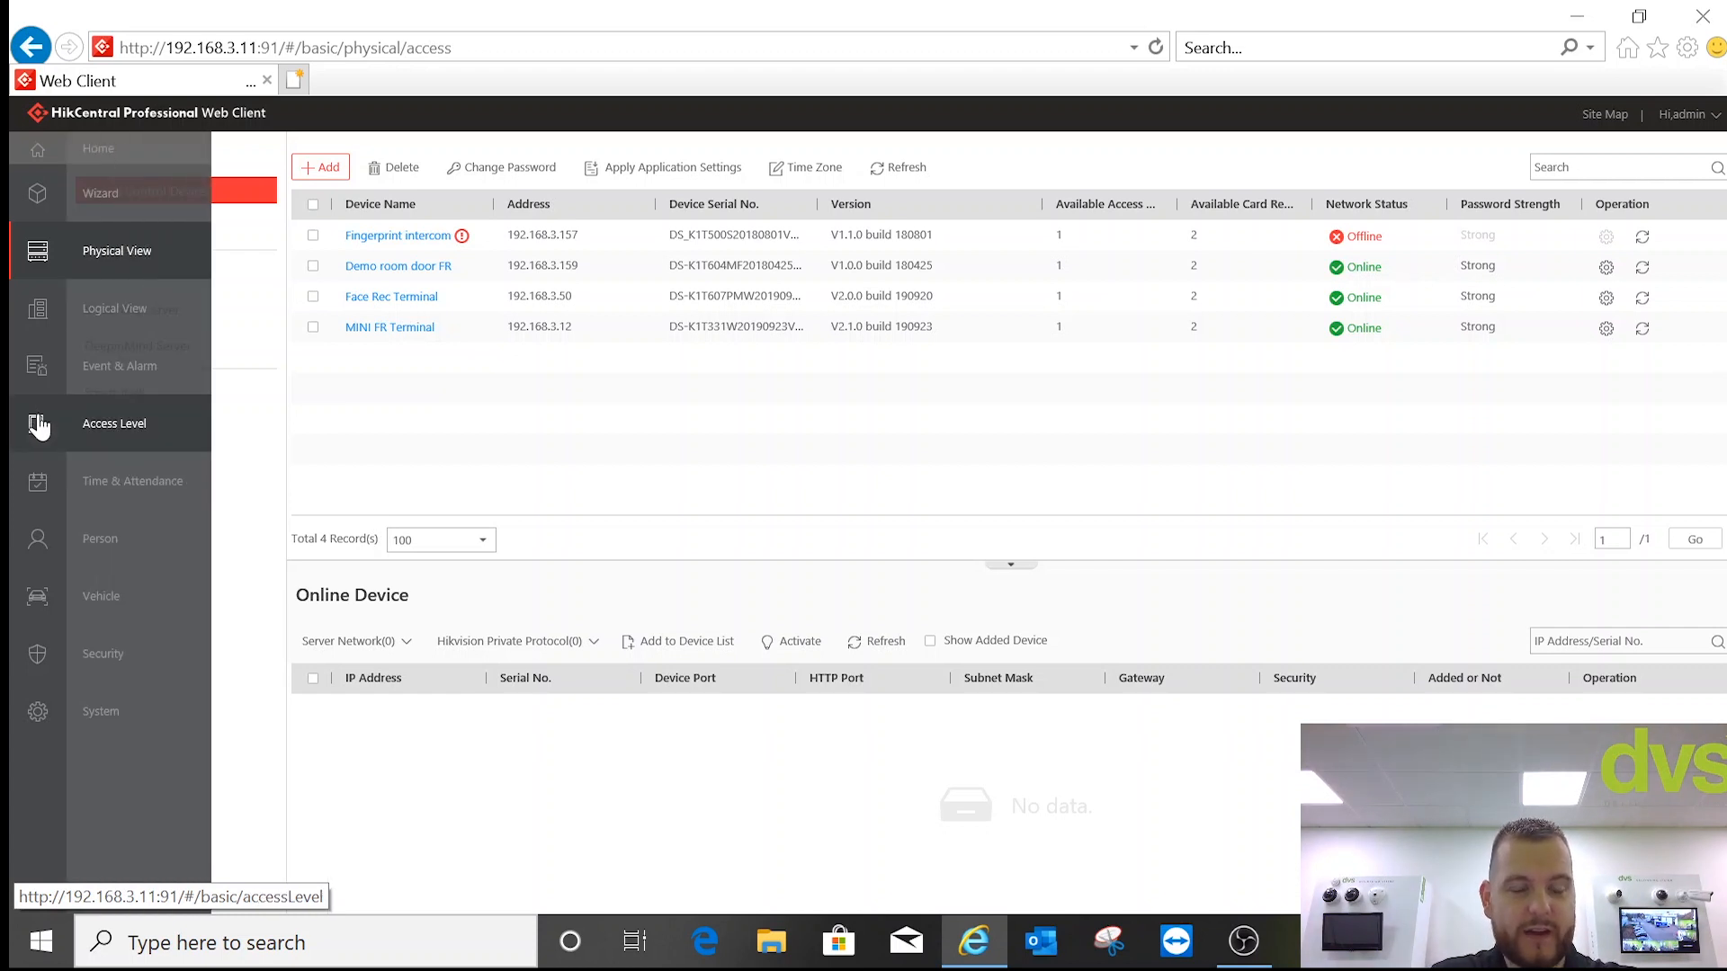
Show the empty Access Level list from the left navigation
{"action": "left_click", "coordinate": [113, 423]}
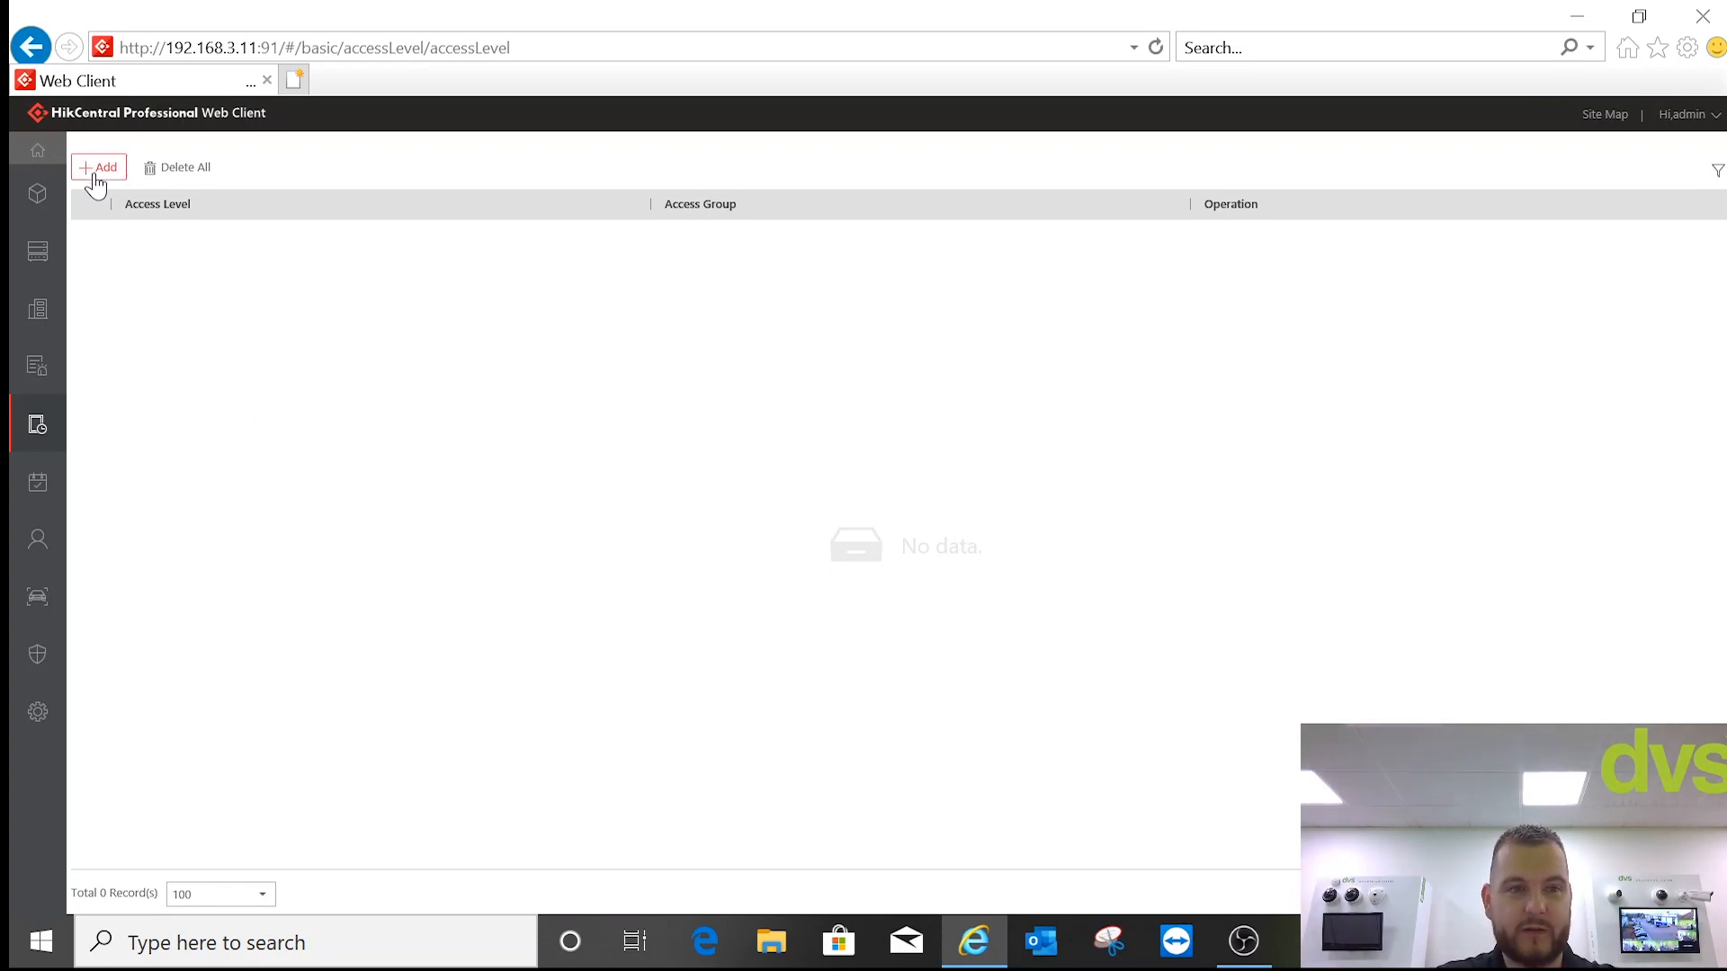
{"action": "mouse_move", "coordinate": [97, 166]}
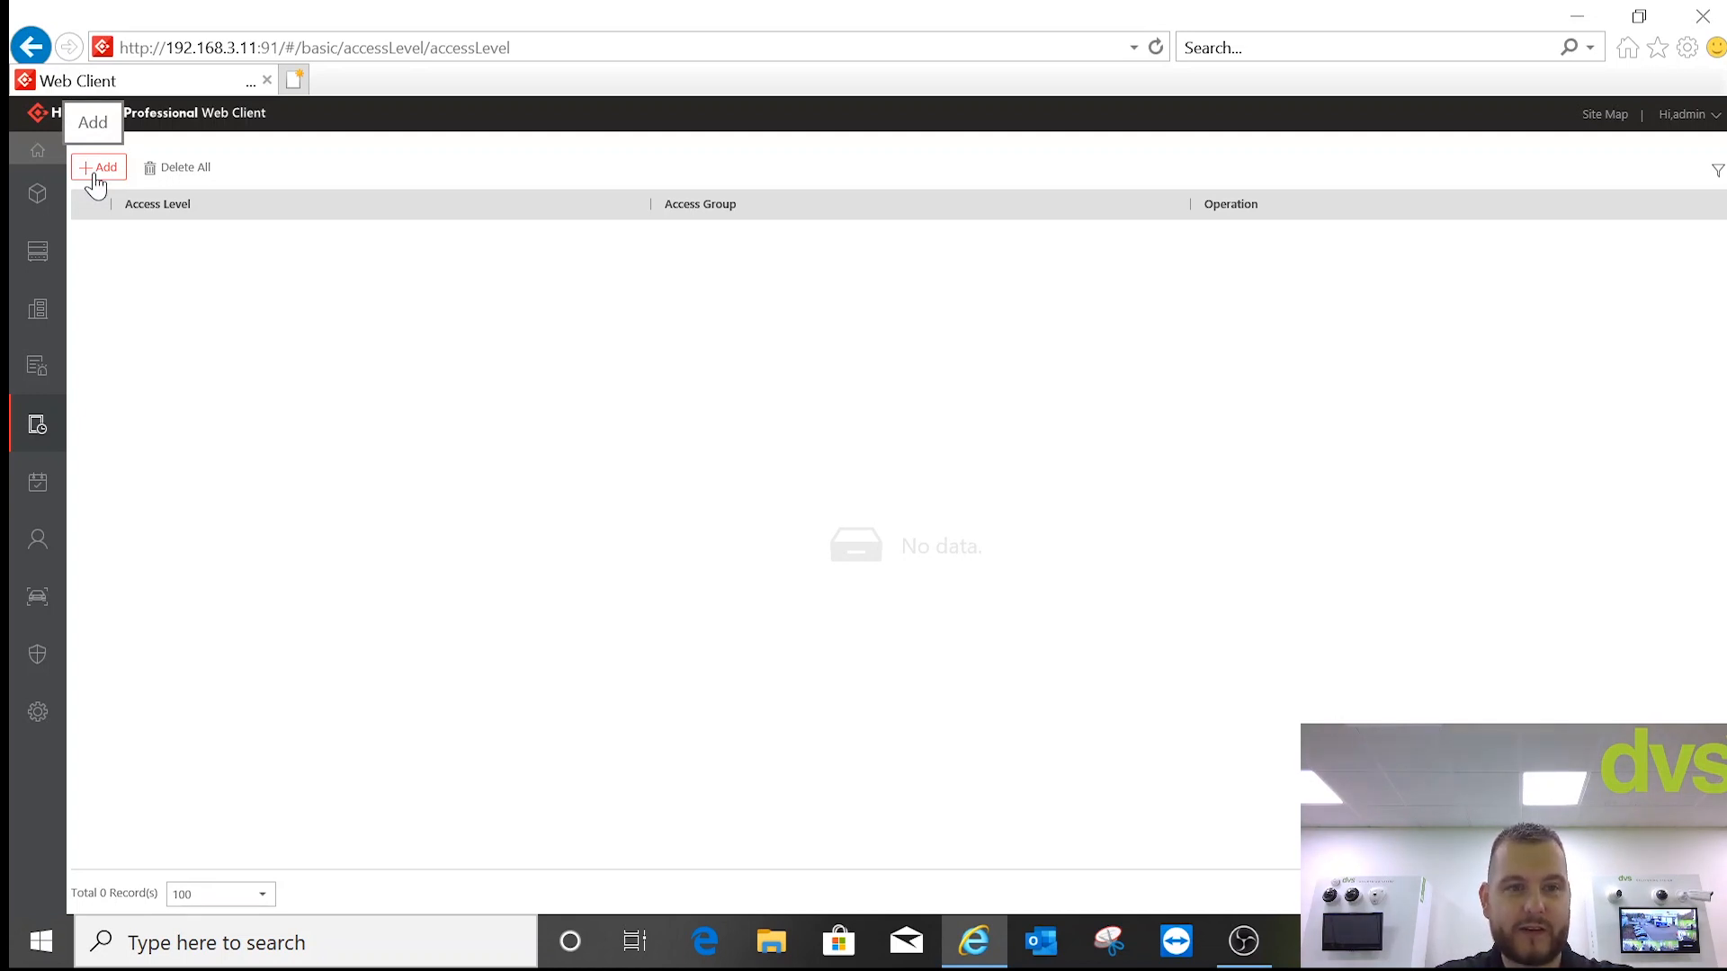
Create access level 247 covering all access points with the All-day Template and save it
{"action": "left_click", "coordinate": [97, 166]}
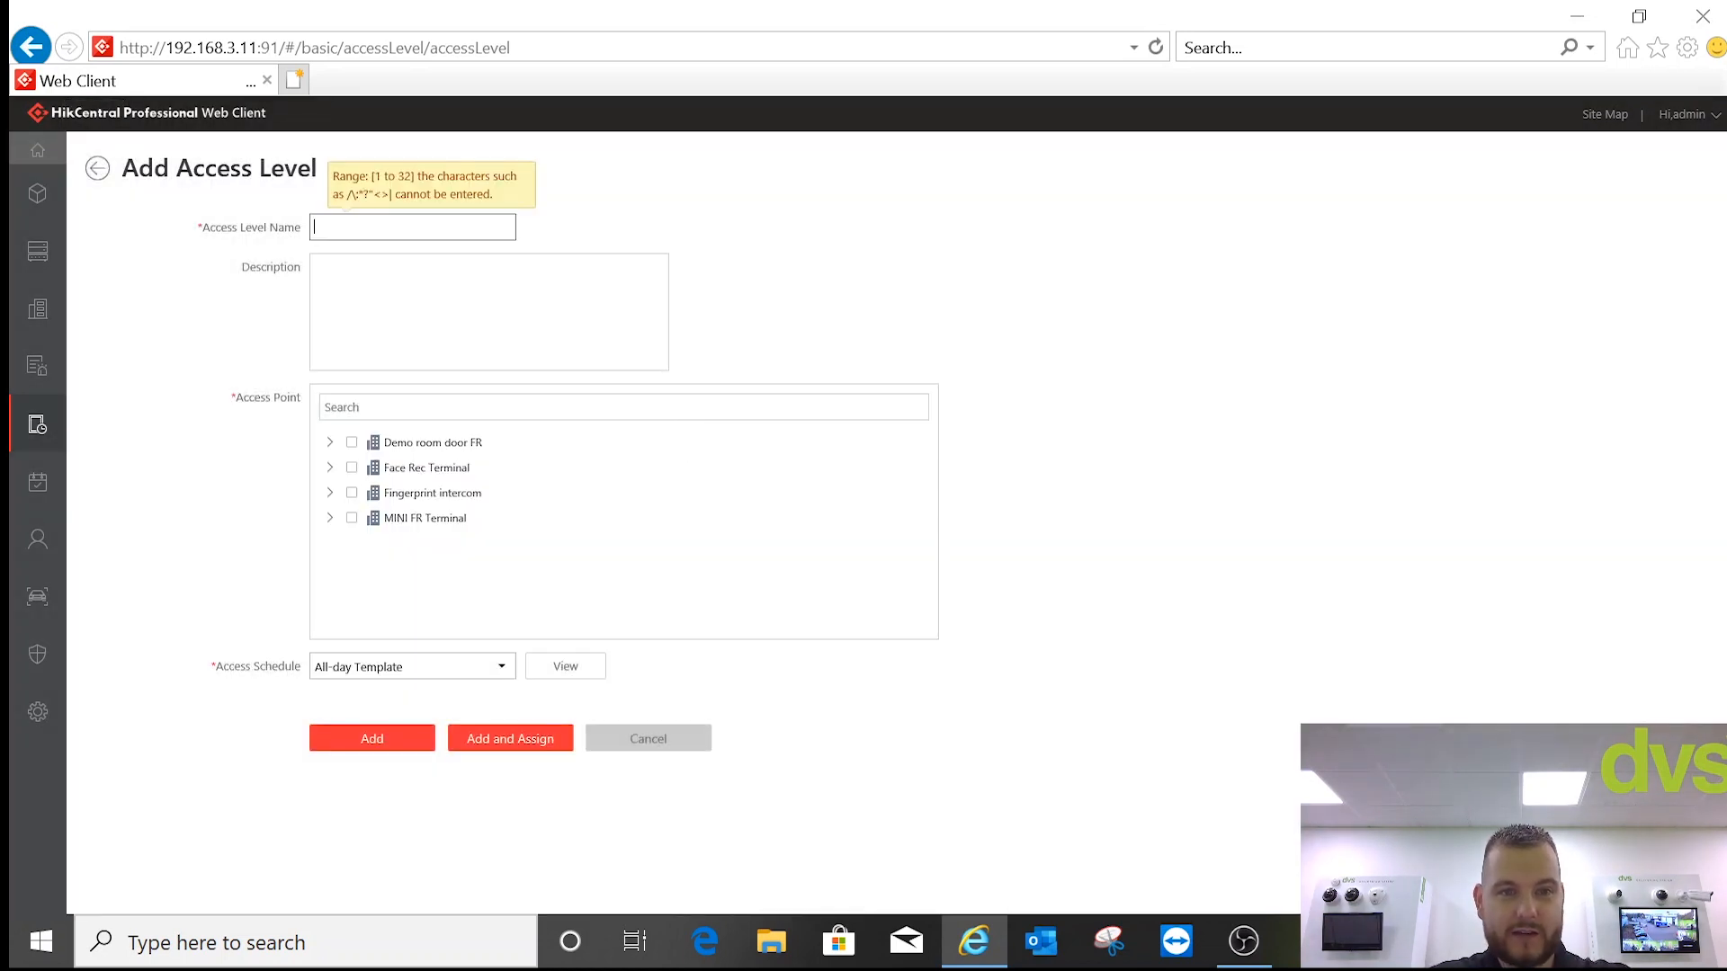
{"action": "type", "text": "247"}
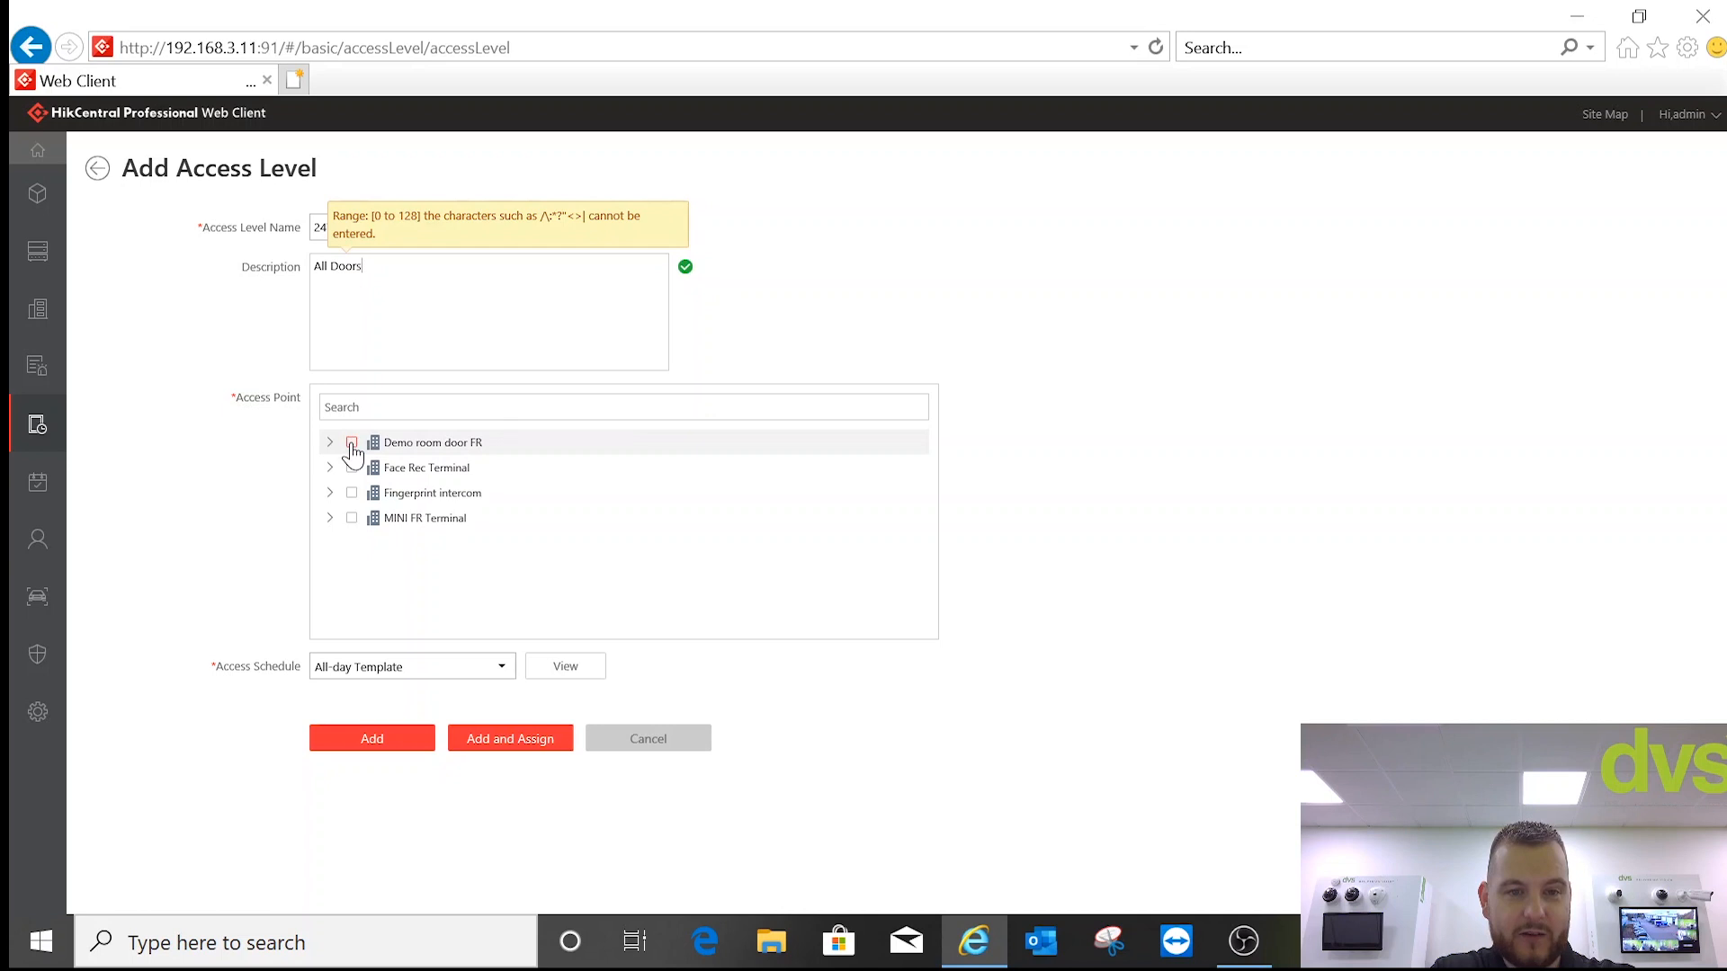
{"action": "left_click", "coordinate": [351, 543]}
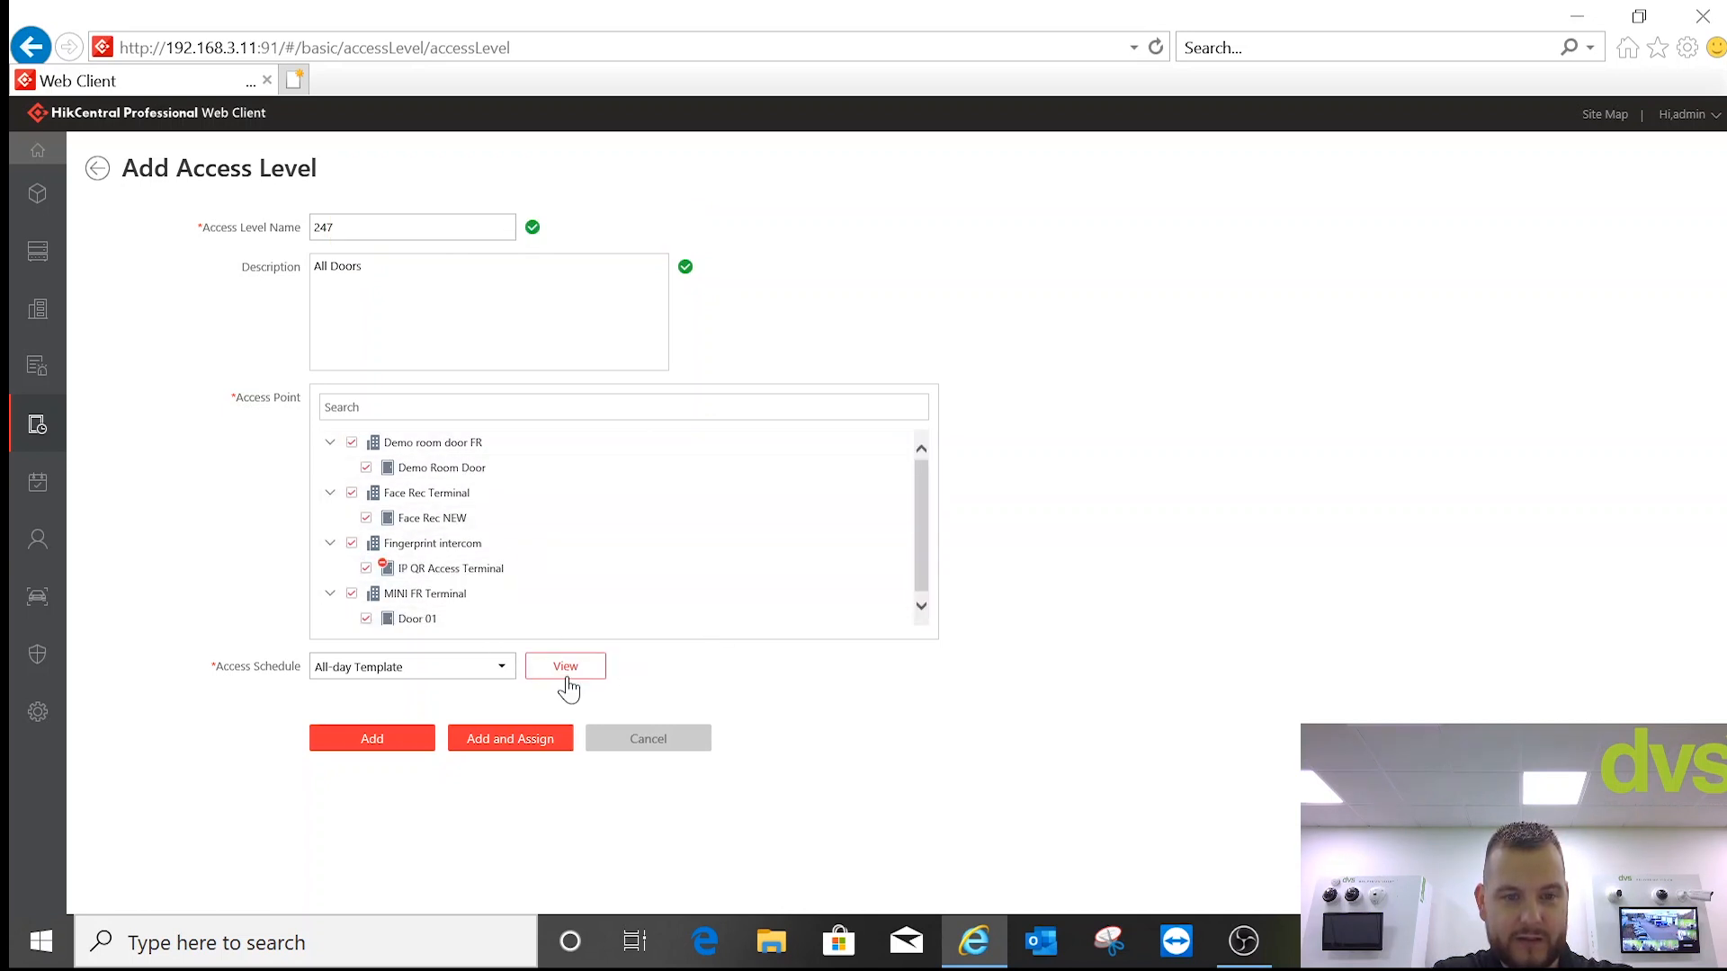
{"action": "left_click", "coordinate": [371, 738]}
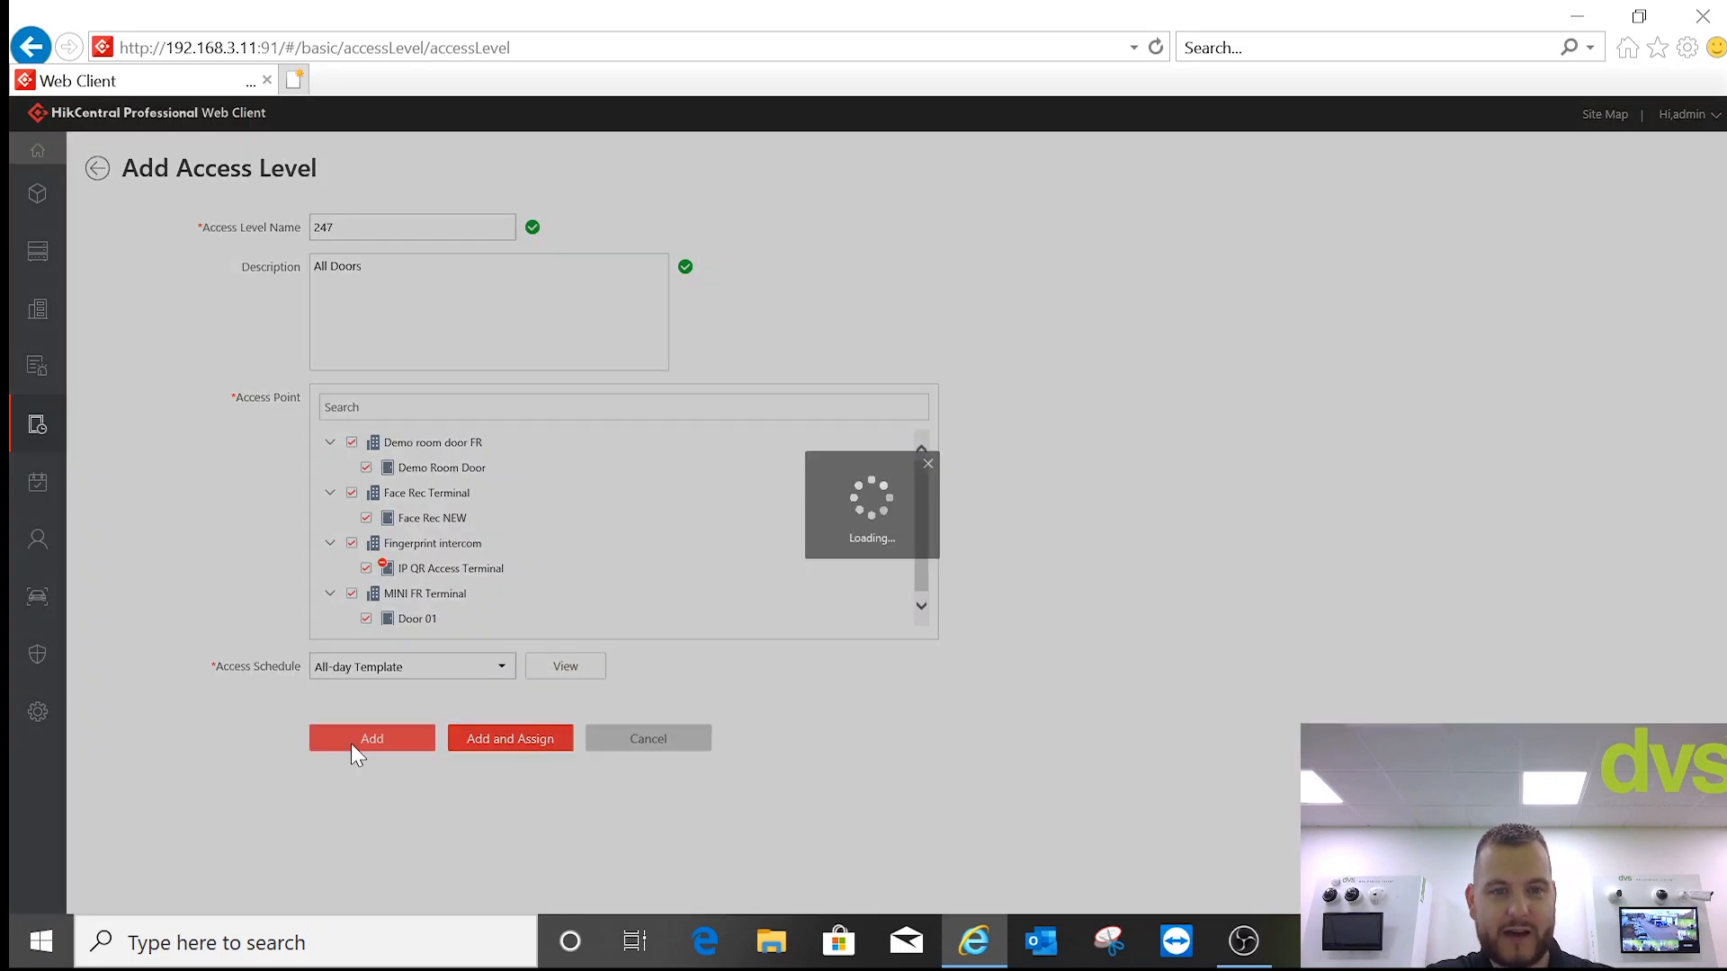
{"action": "left_click", "coordinate": [370, 737]}
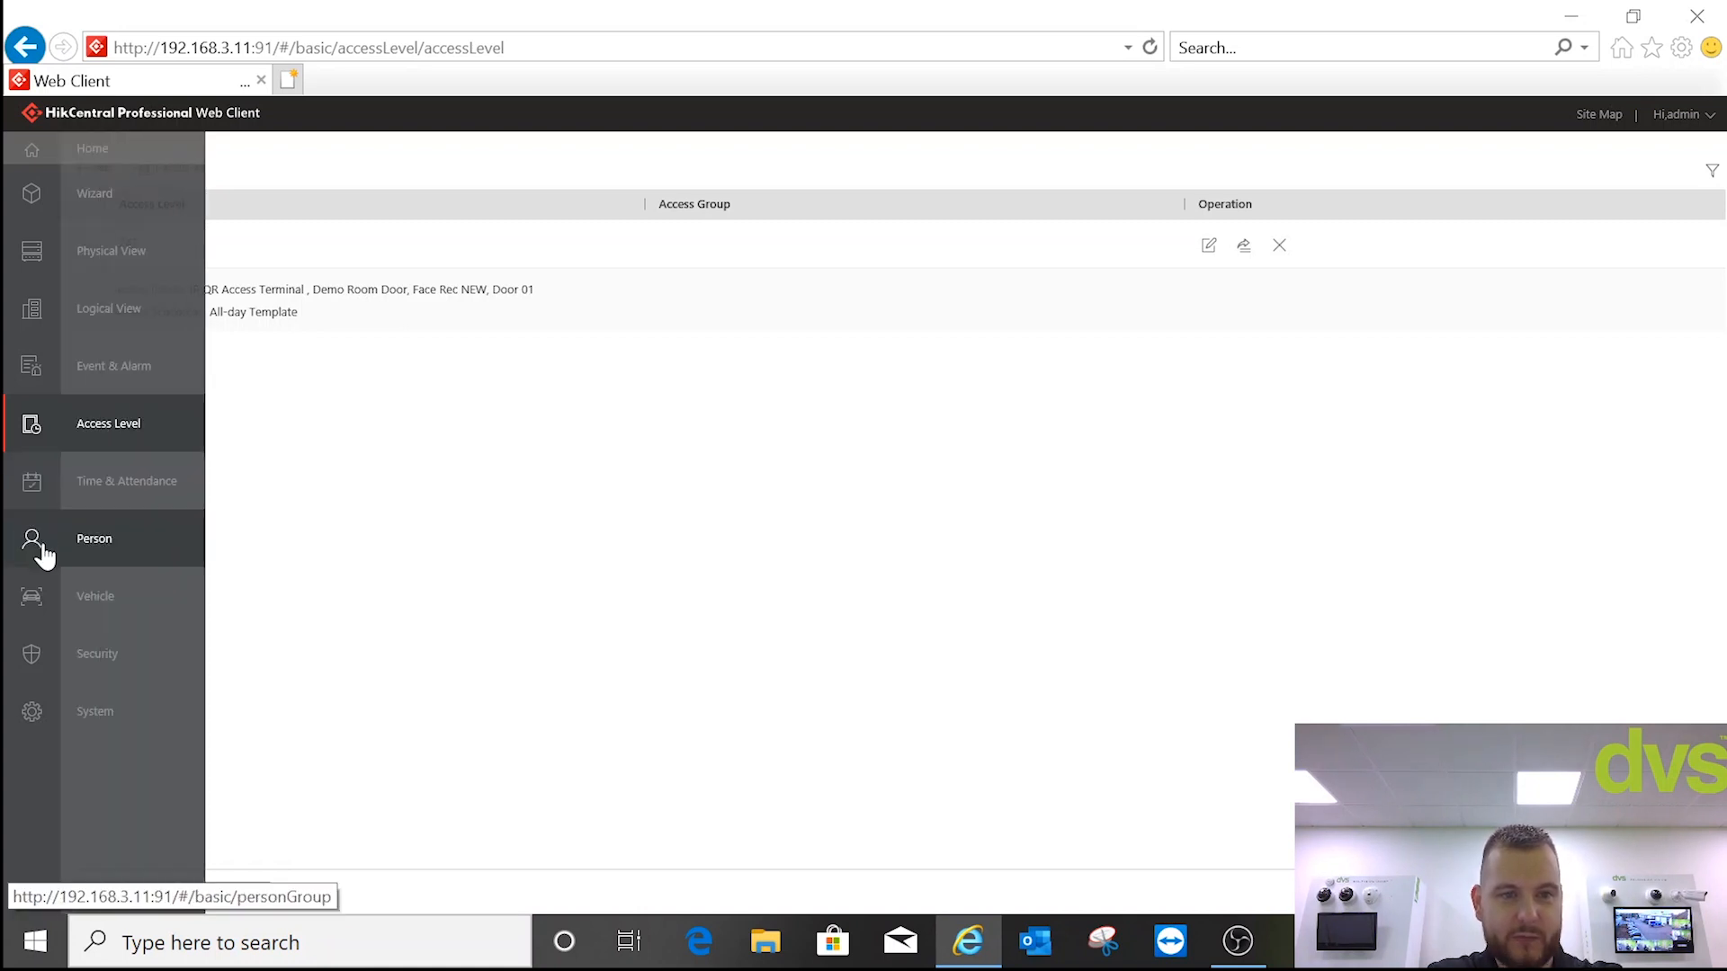
Show the DVS HQ Person List and begin adding a new person
{"action": "left_click", "coordinate": [93, 538]}
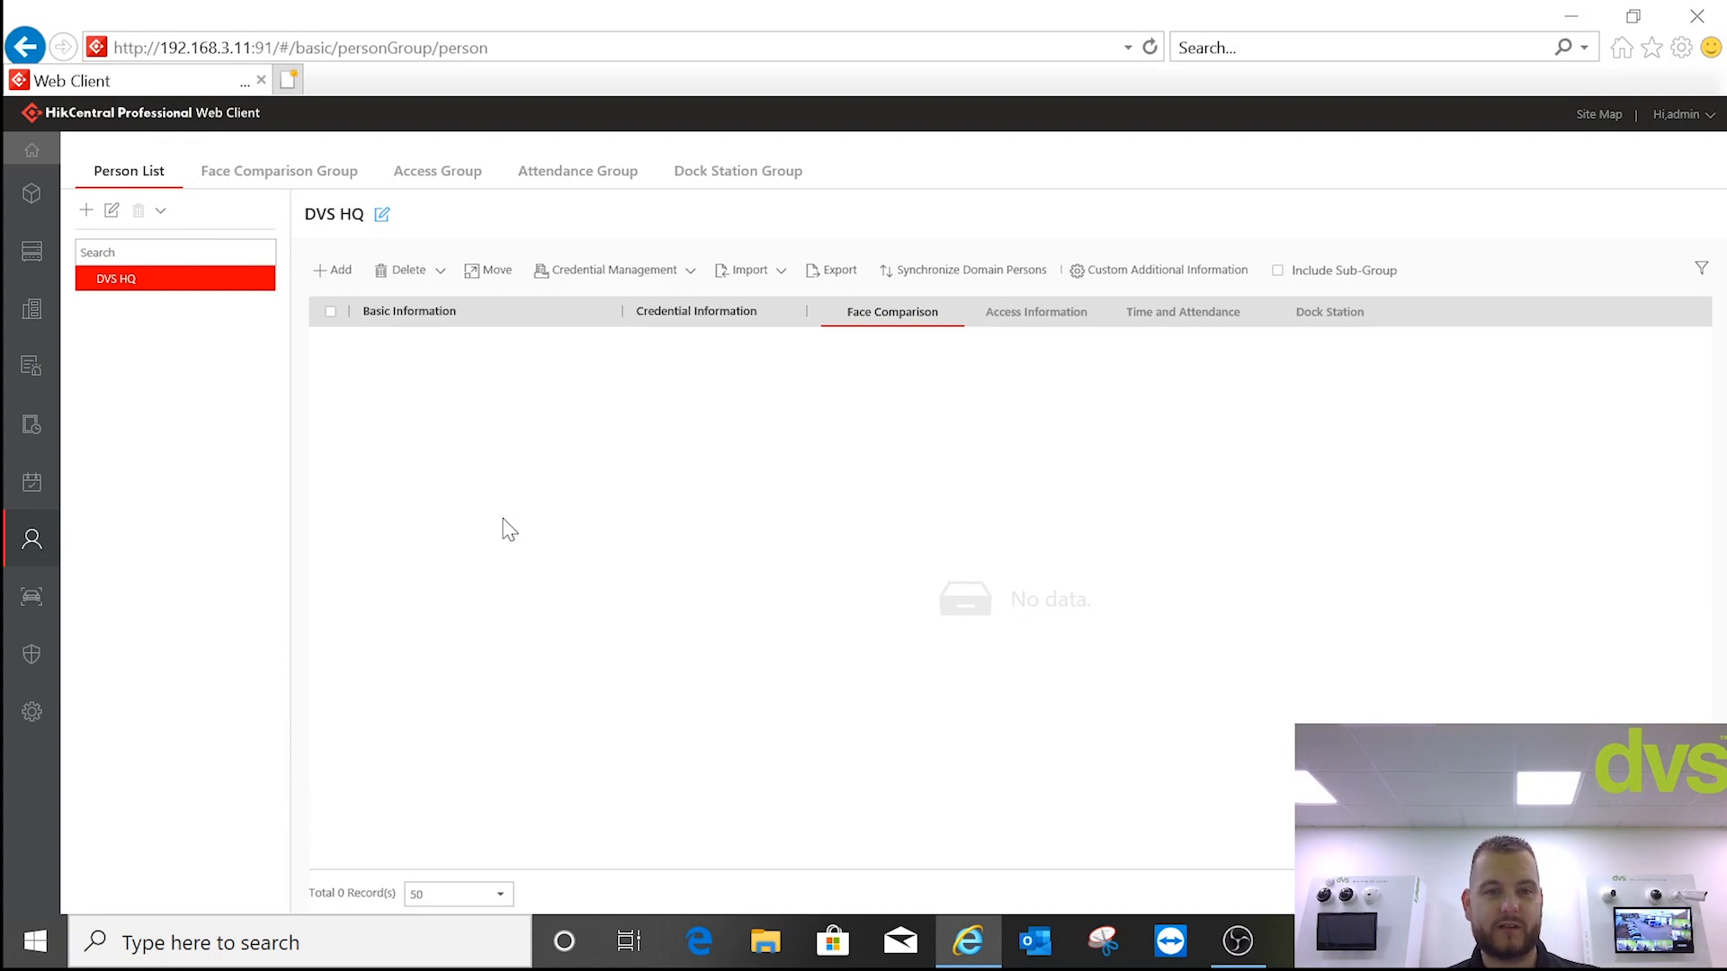
{"action": "mouse_move", "coordinate": [448, 464]}
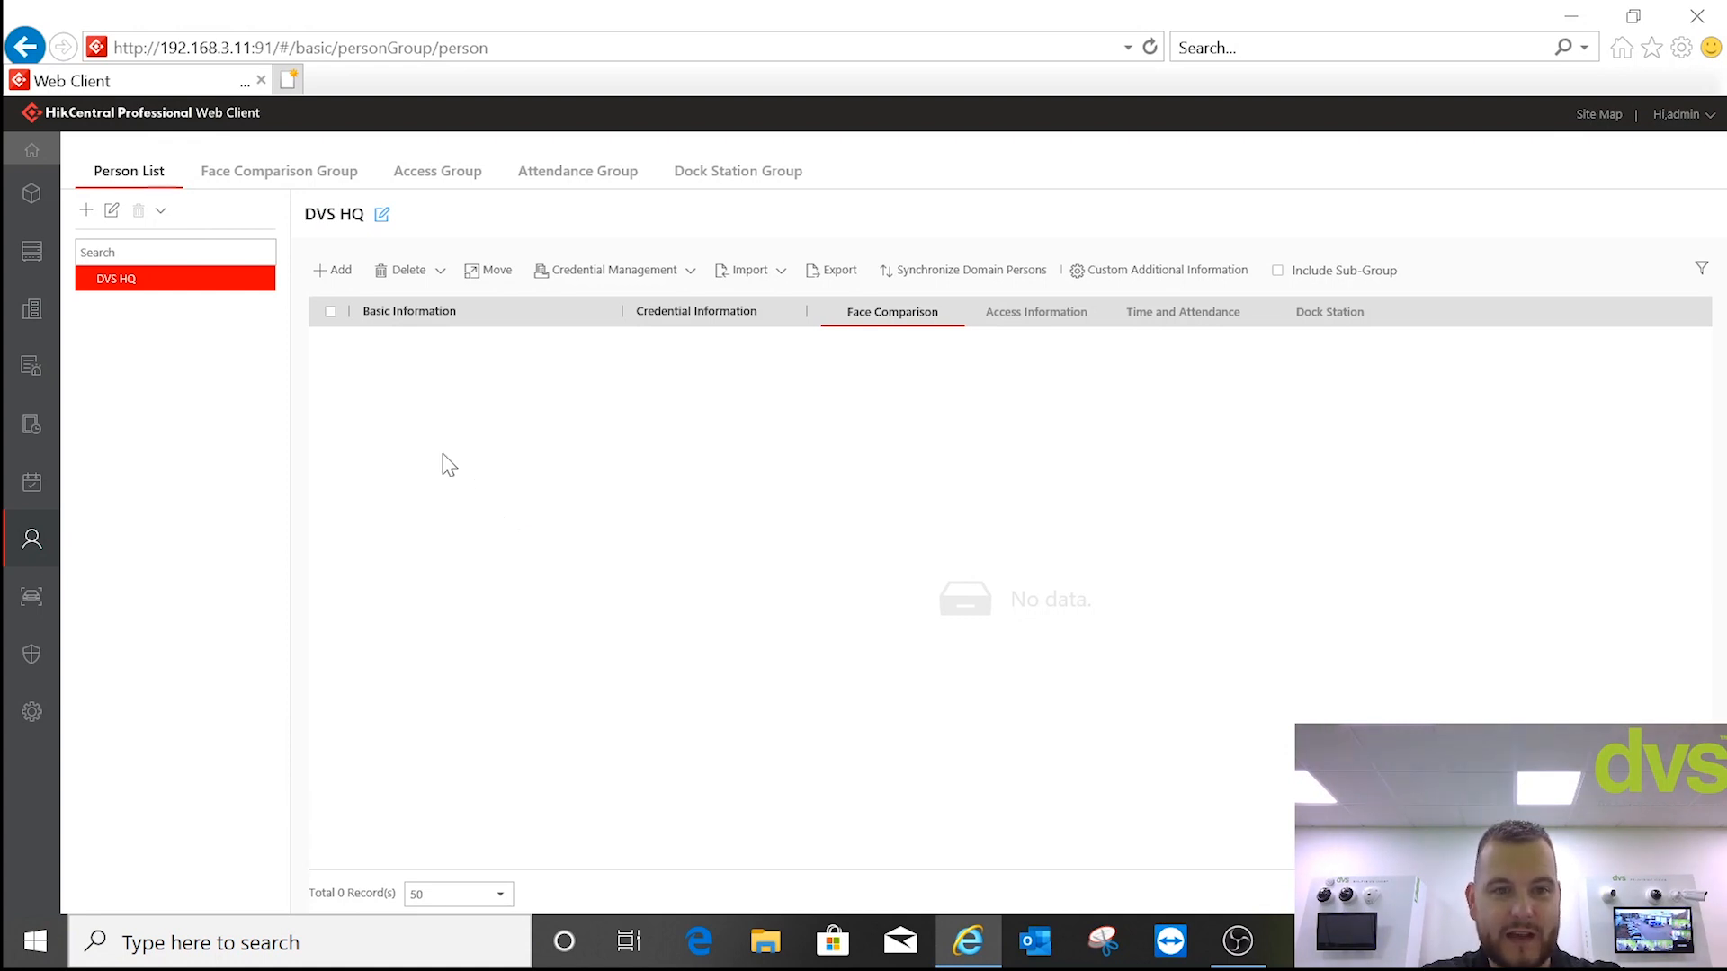
{"action": "left_click", "coordinate": [334, 269]}
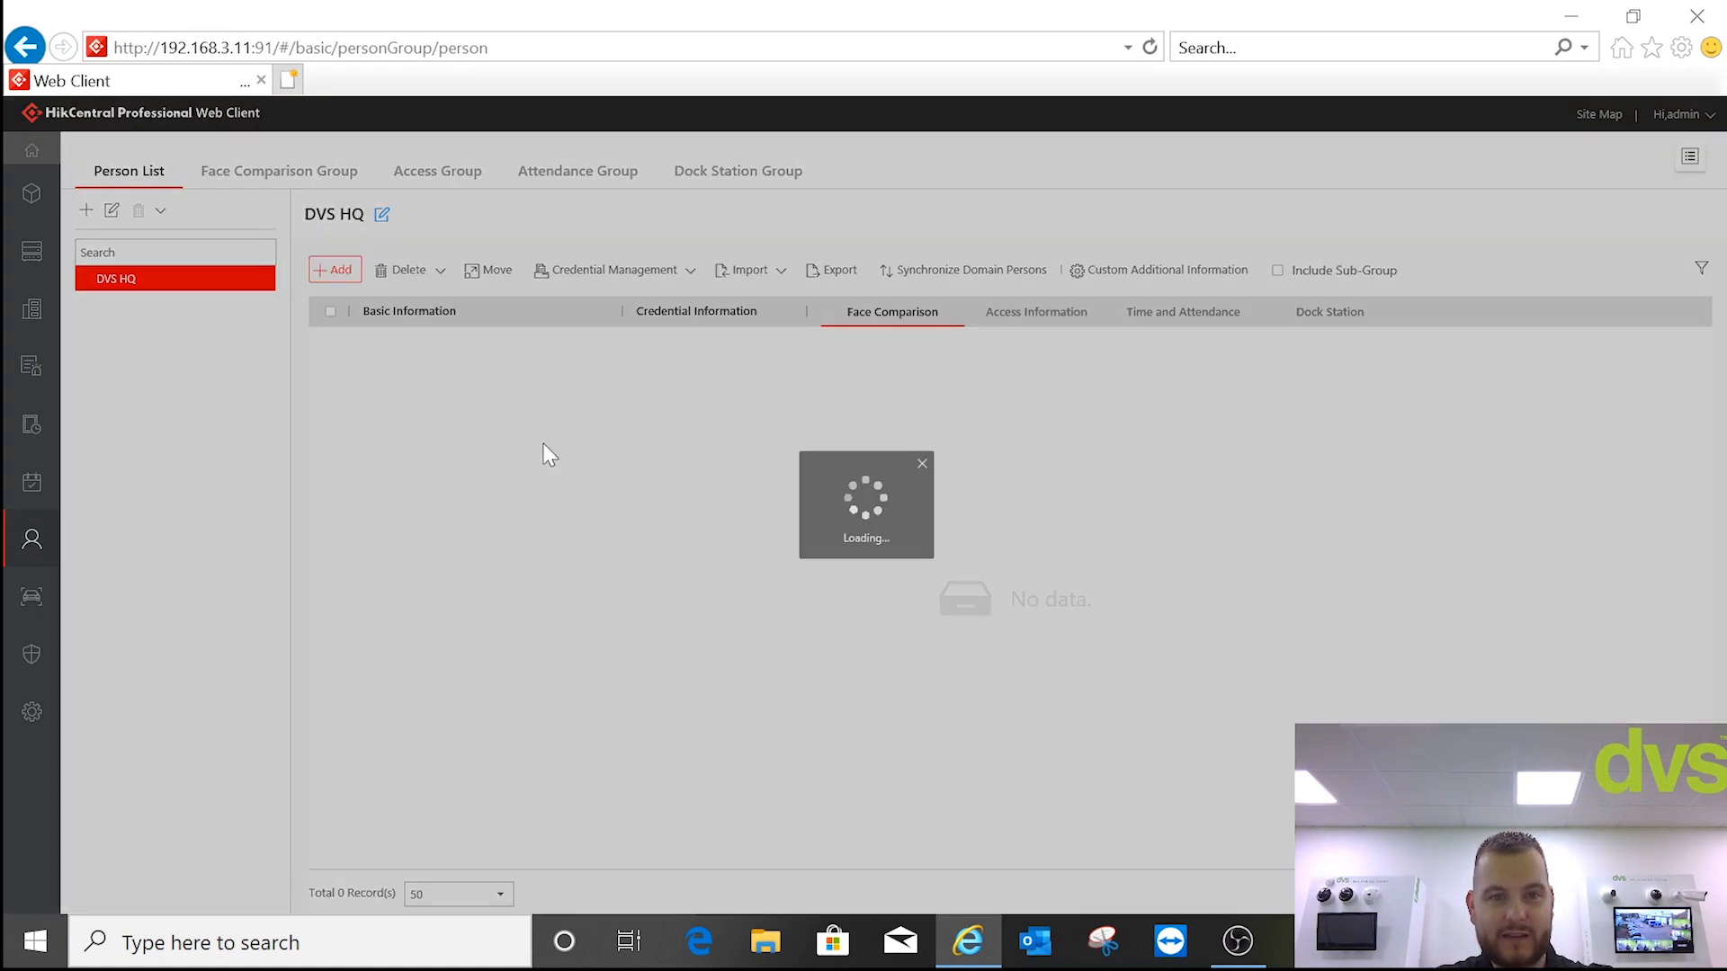
{"action": "left_click", "coordinate": [335, 270]}
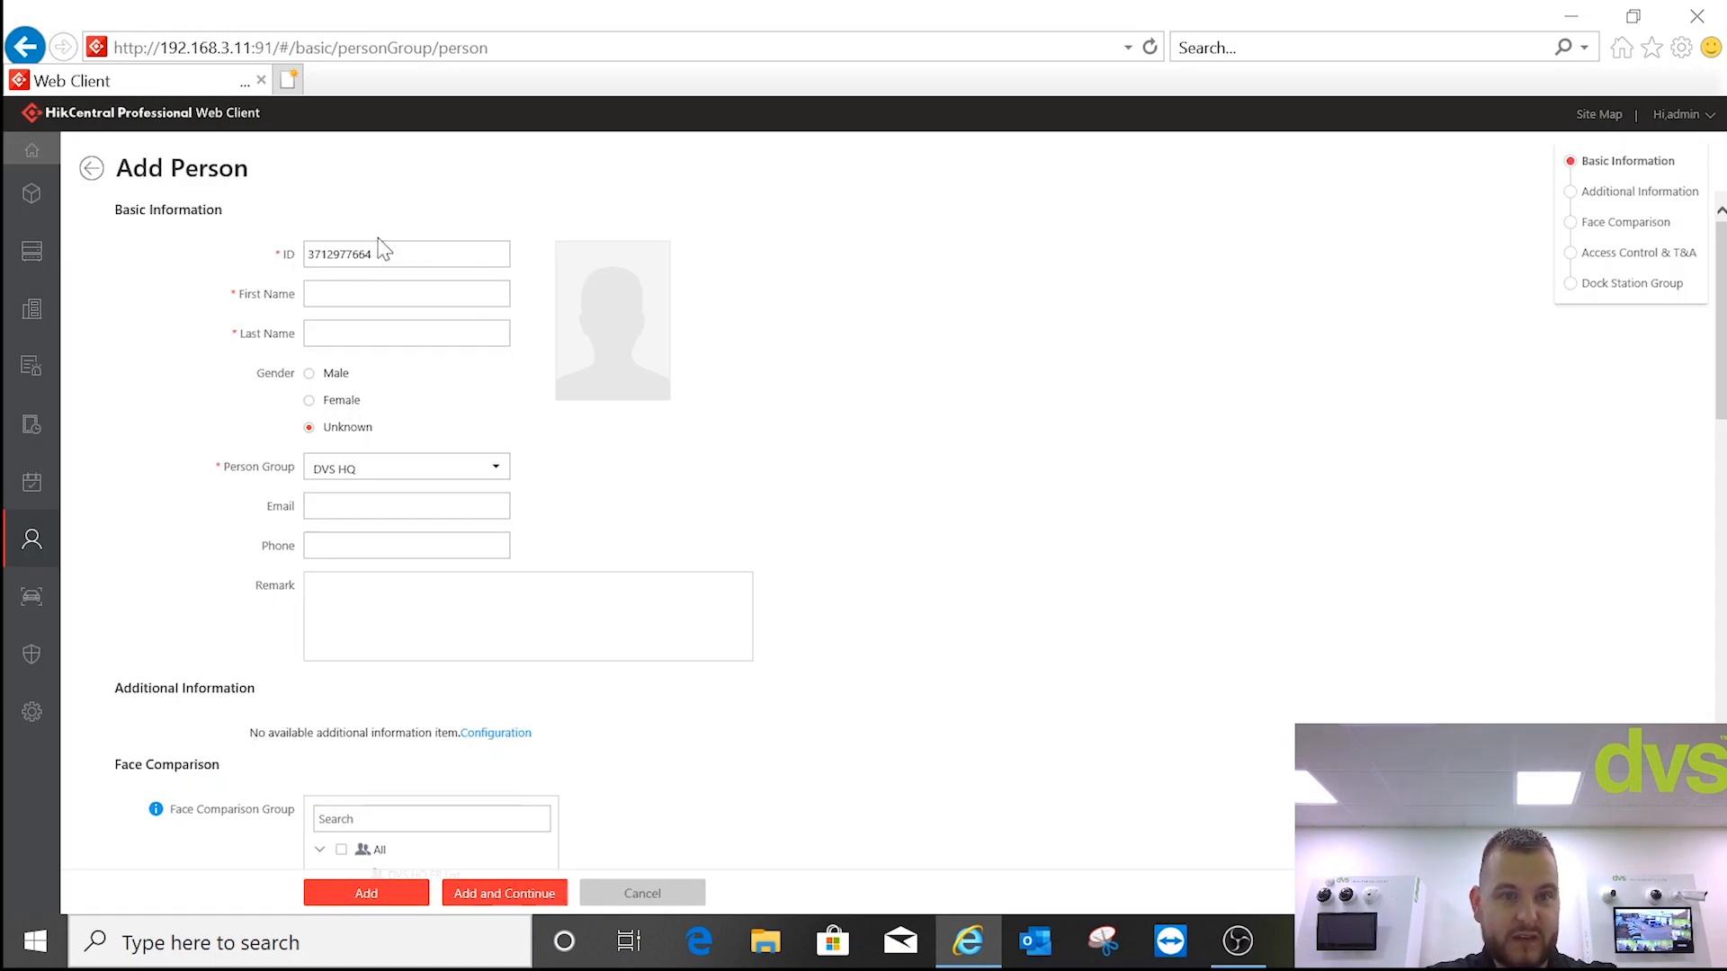
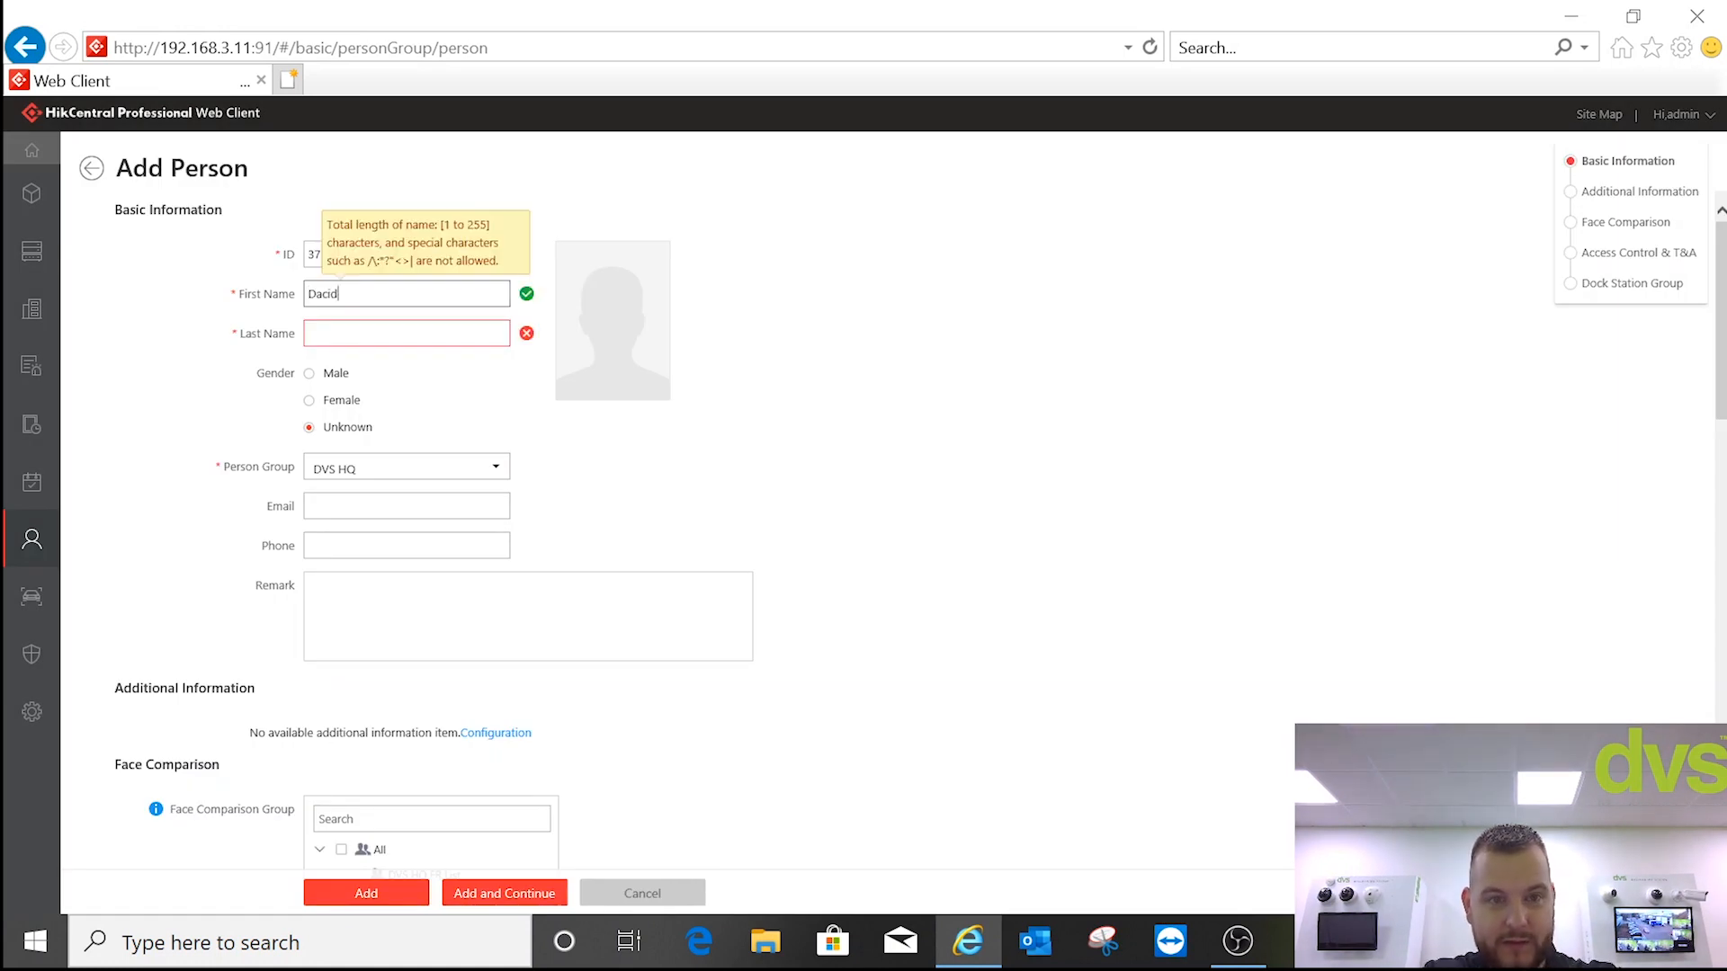
{"action": "left_click", "coordinate": [405, 333]}
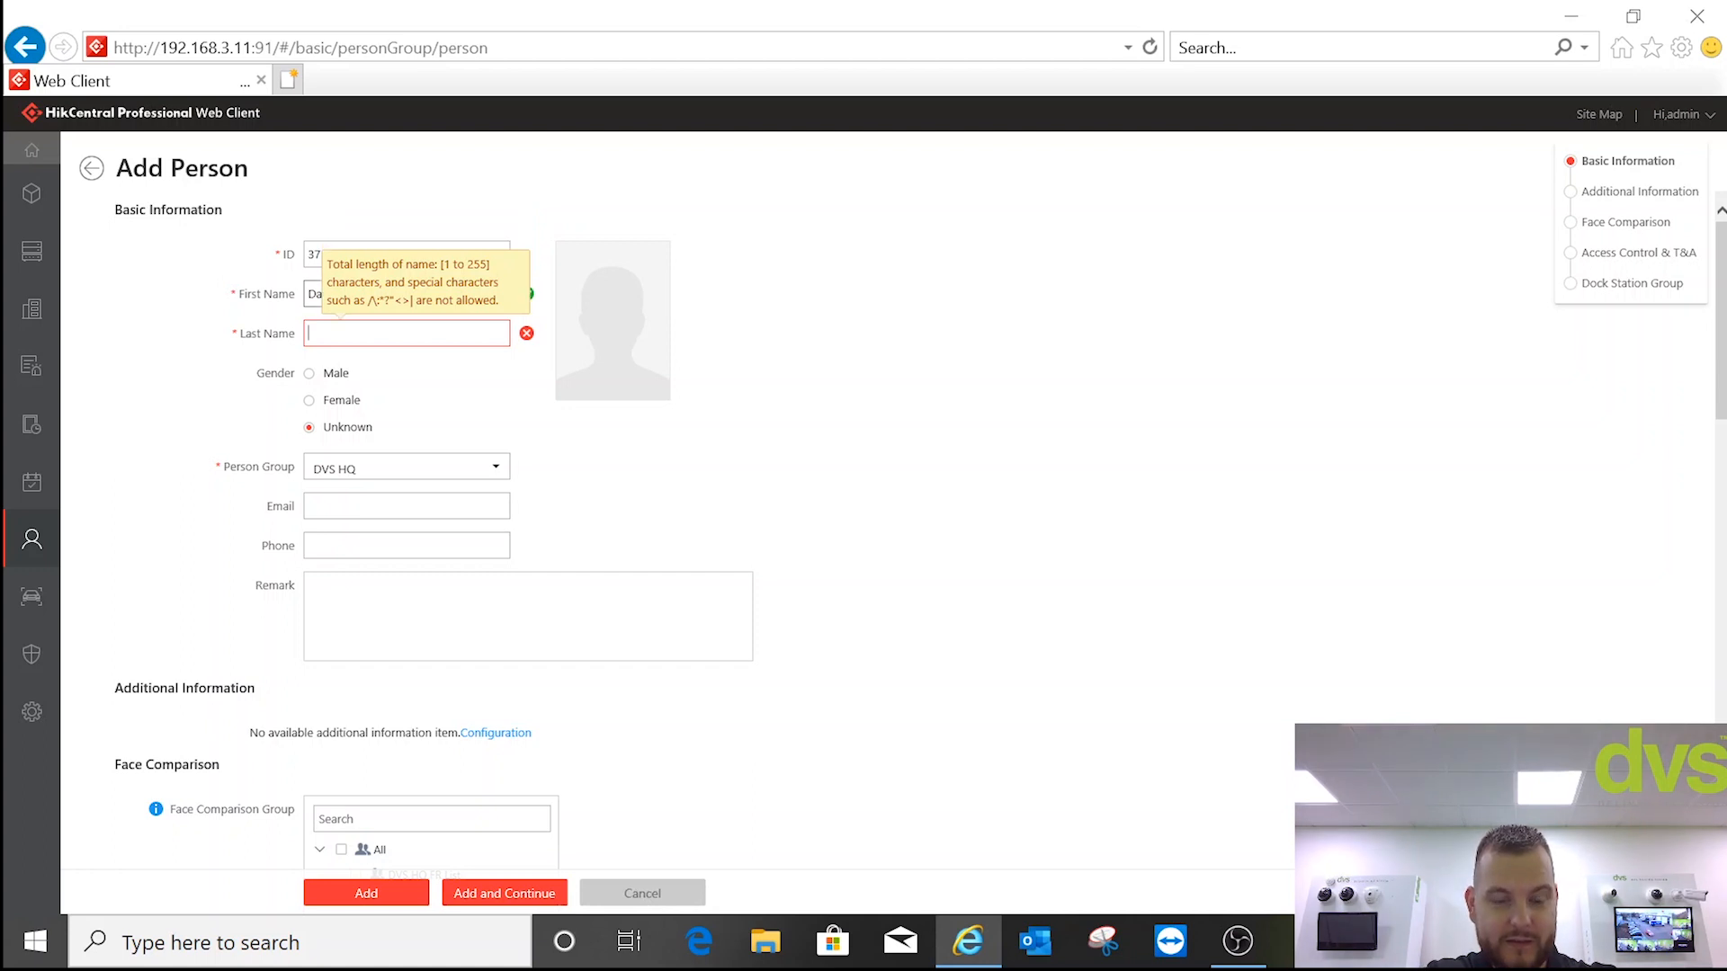
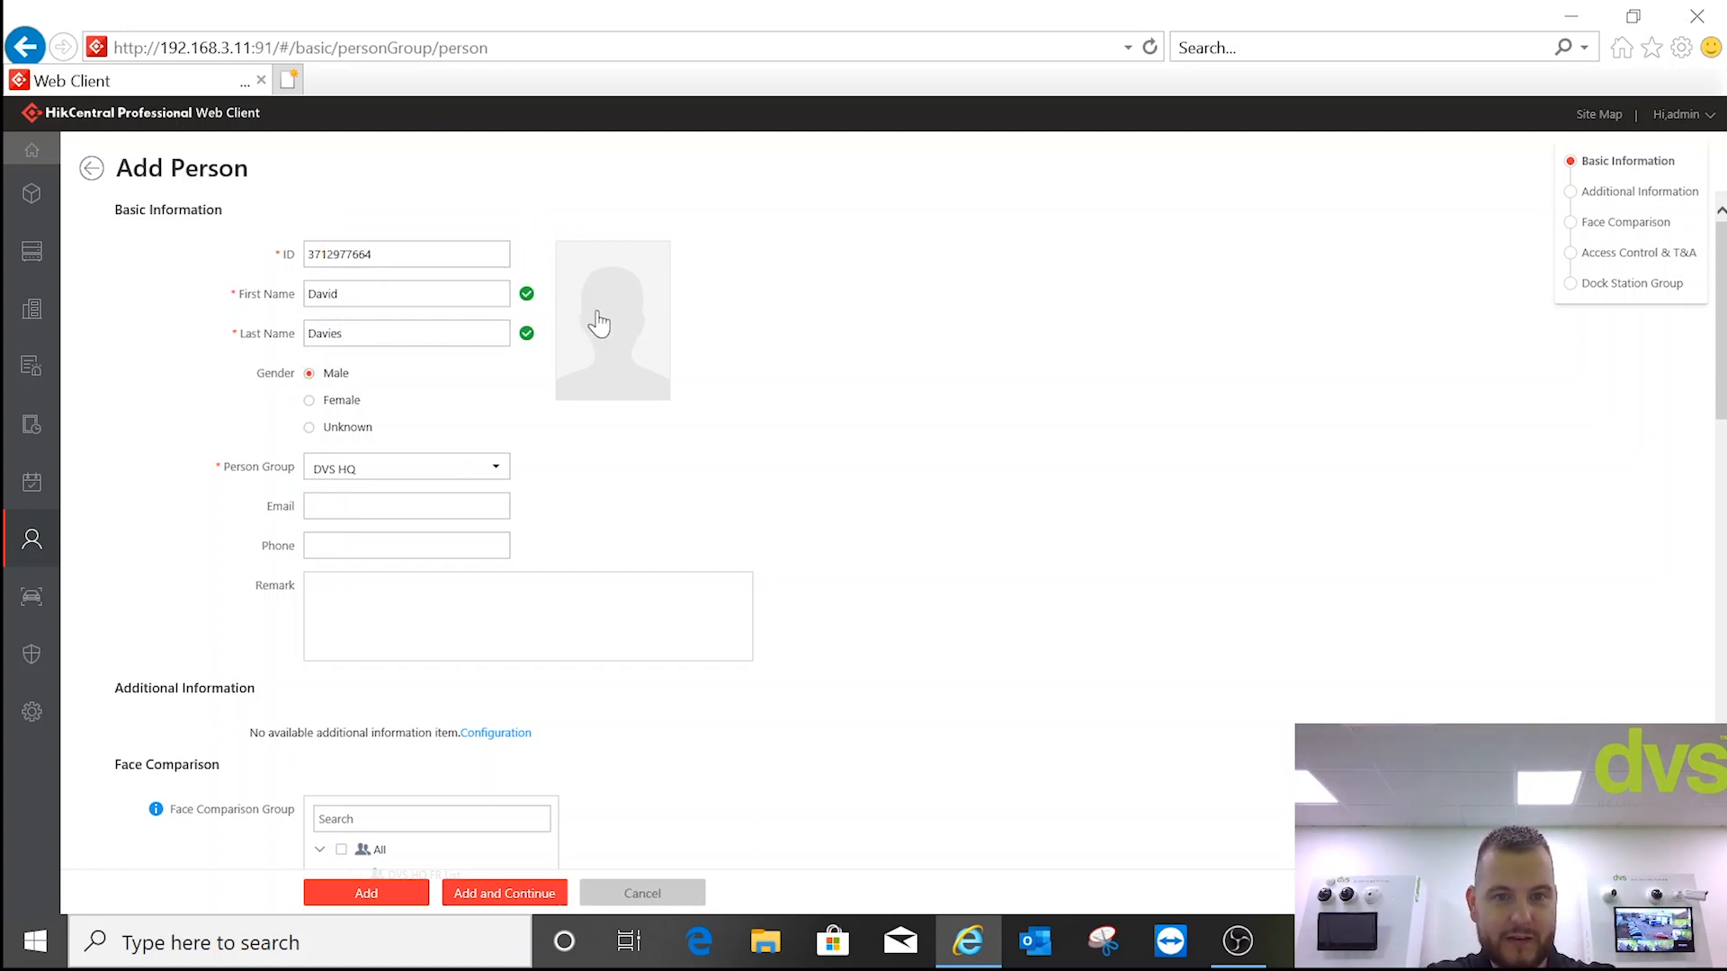
{"action": "left_click", "coordinate": [611, 320]}
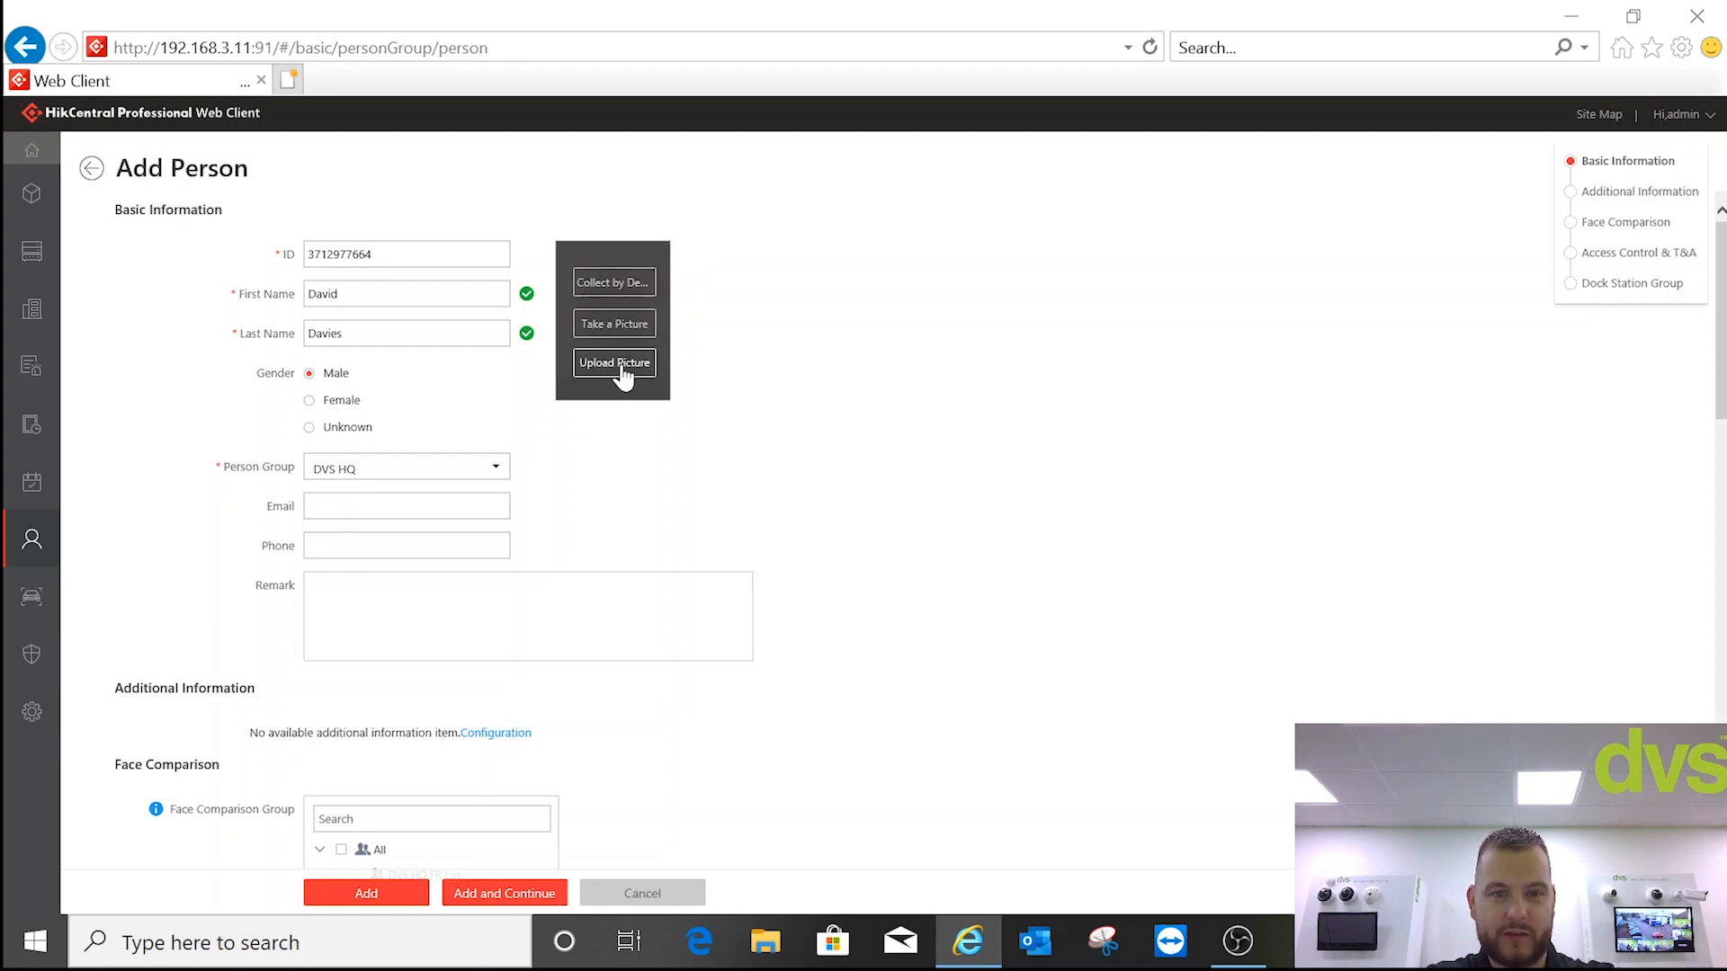
{"action": "mouse_move", "coordinate": [613, 282]}
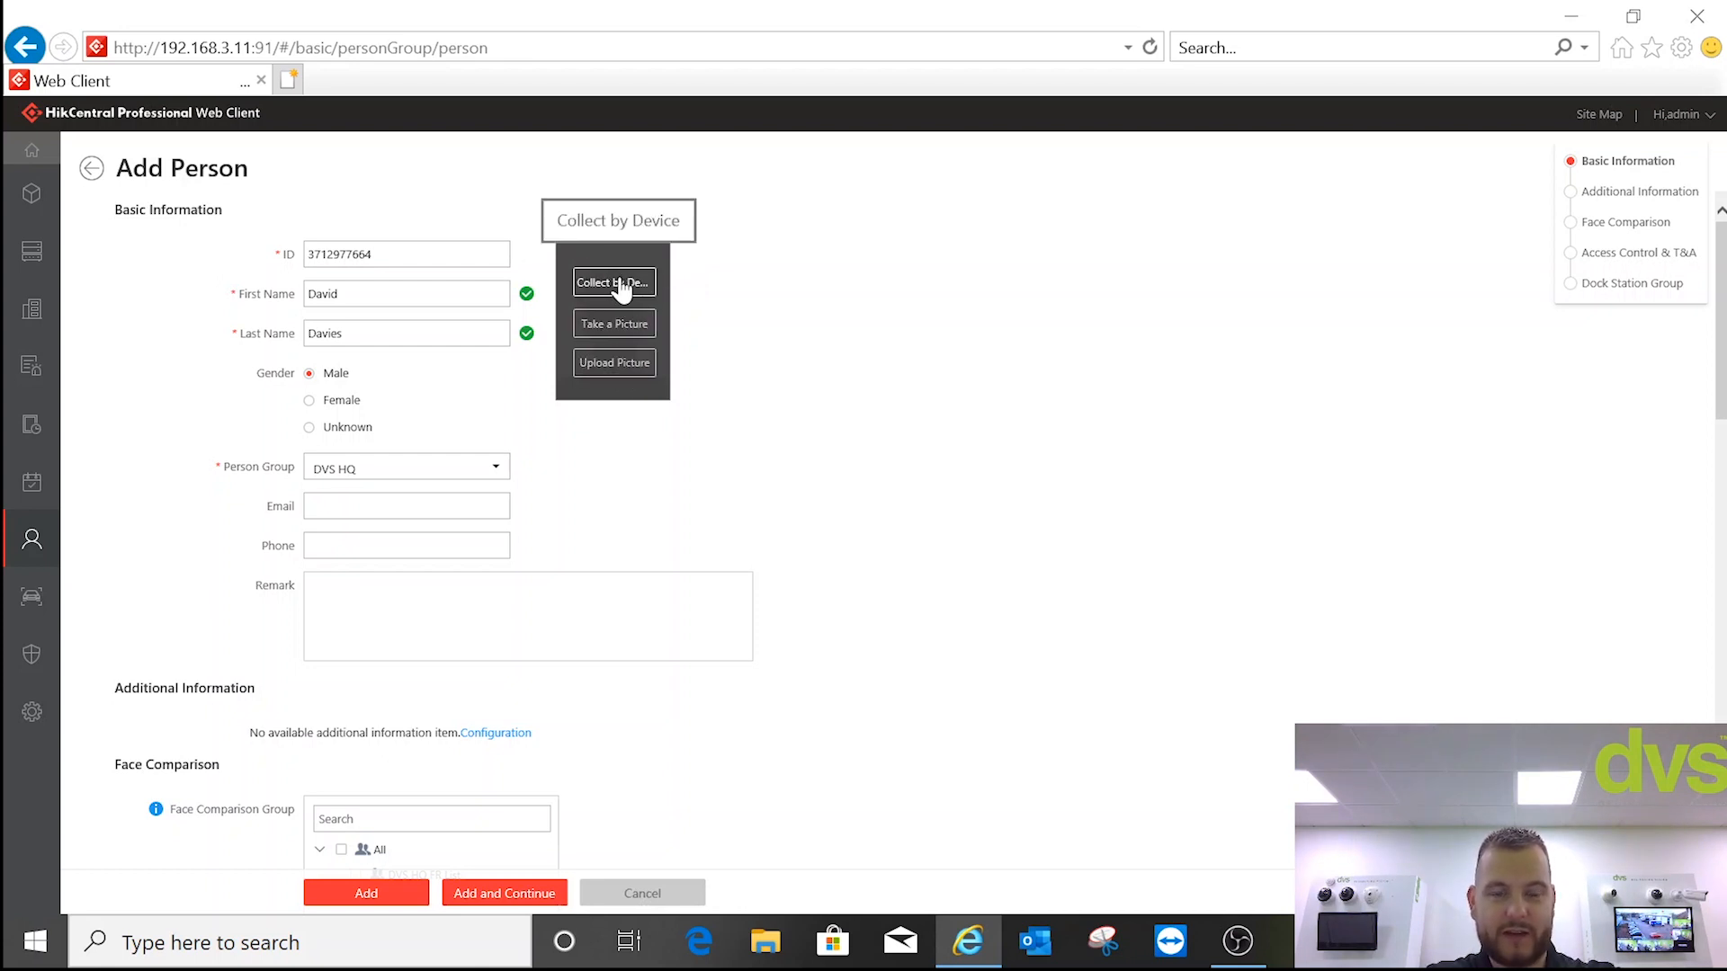
Capture David's face photo from the MINI FR Terminal and keep it on the profile
{"action": "left_click", "coordinate": [613, 283]}
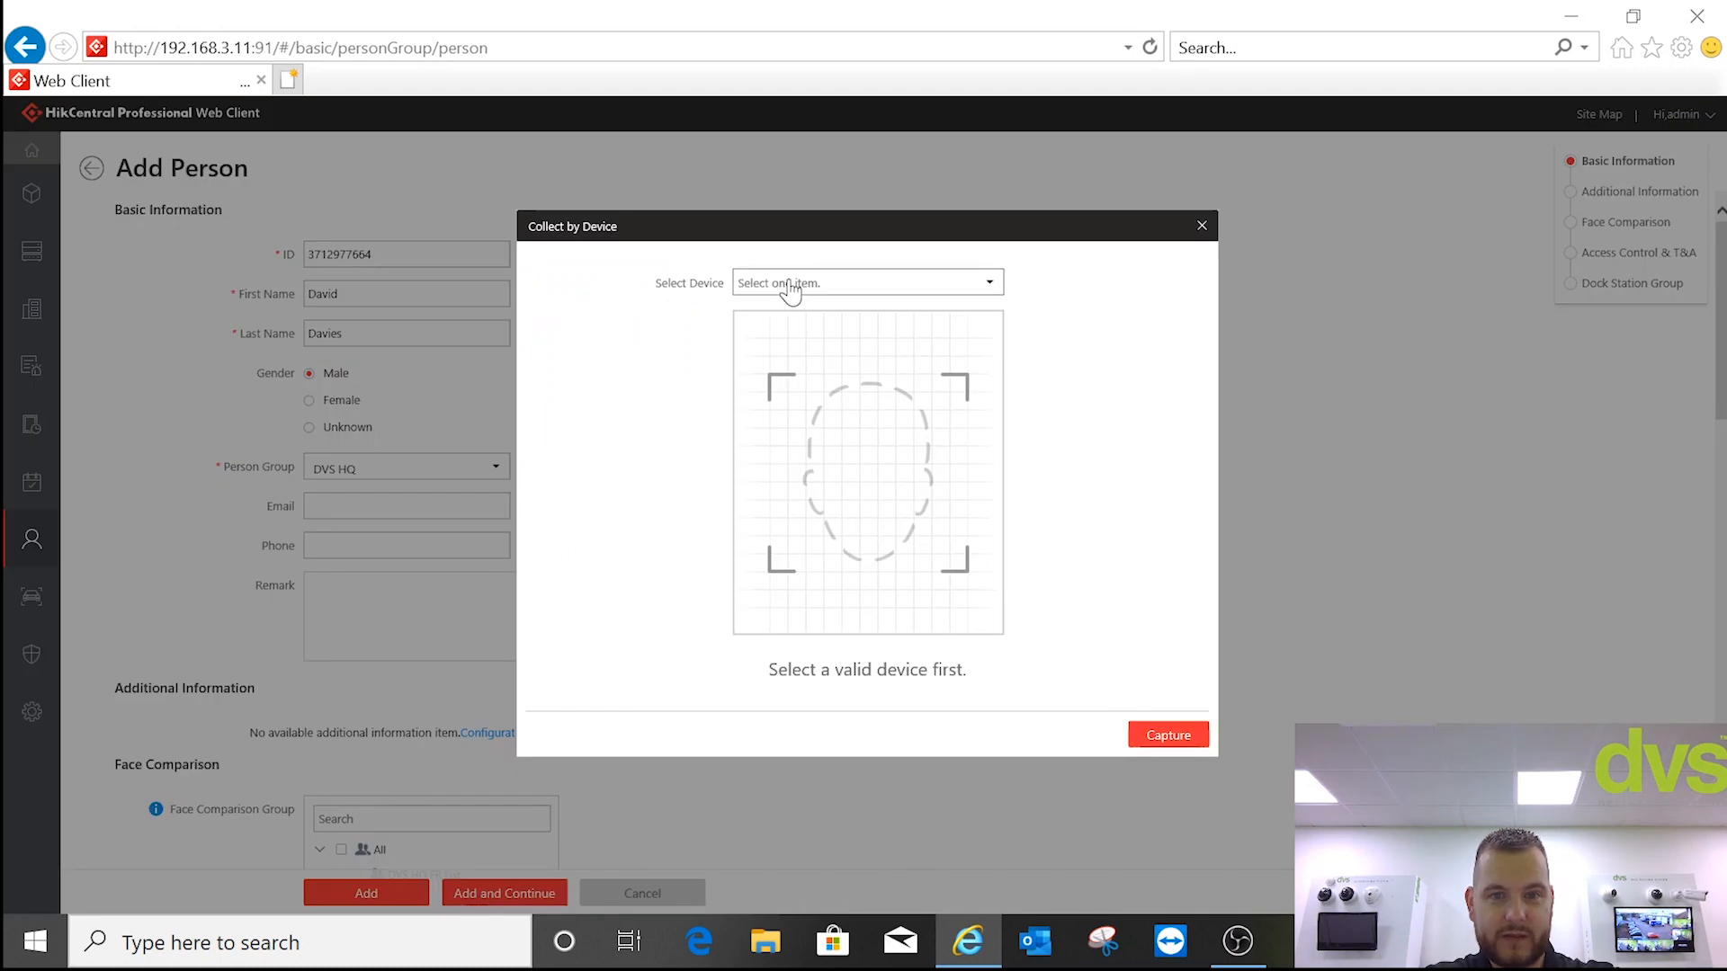
{"action": "left_click", "coordinate": [866, 283]}
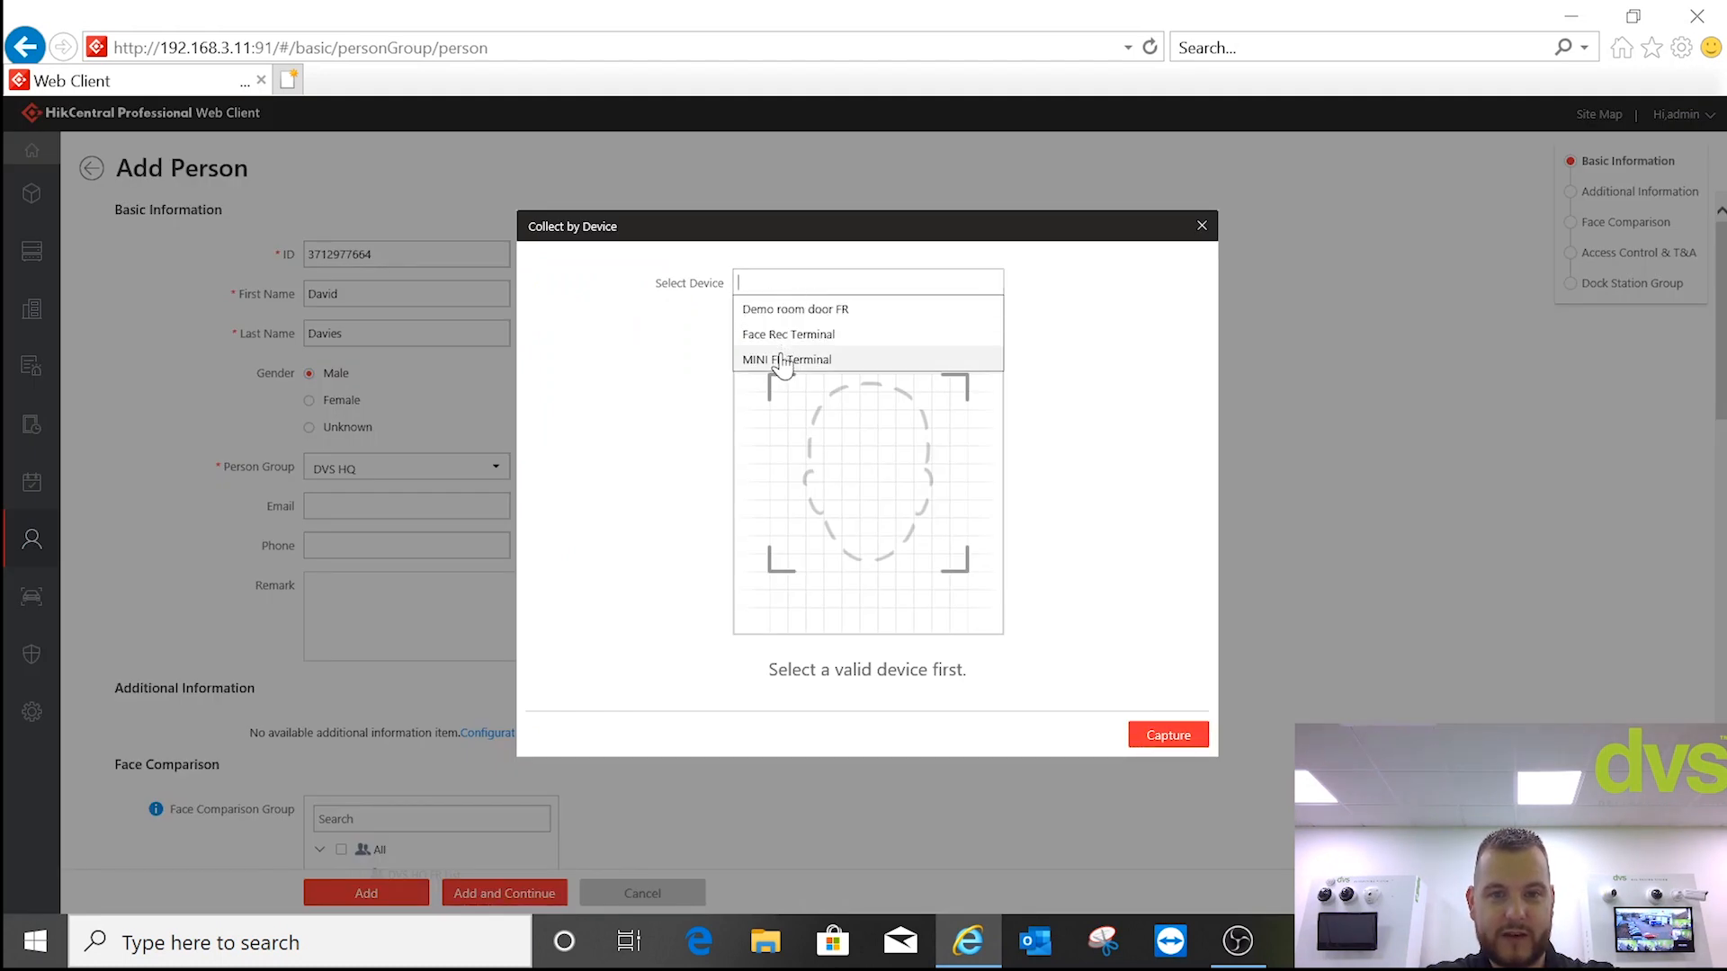
{"action": "left_click", "coordinate": [786, 360]}
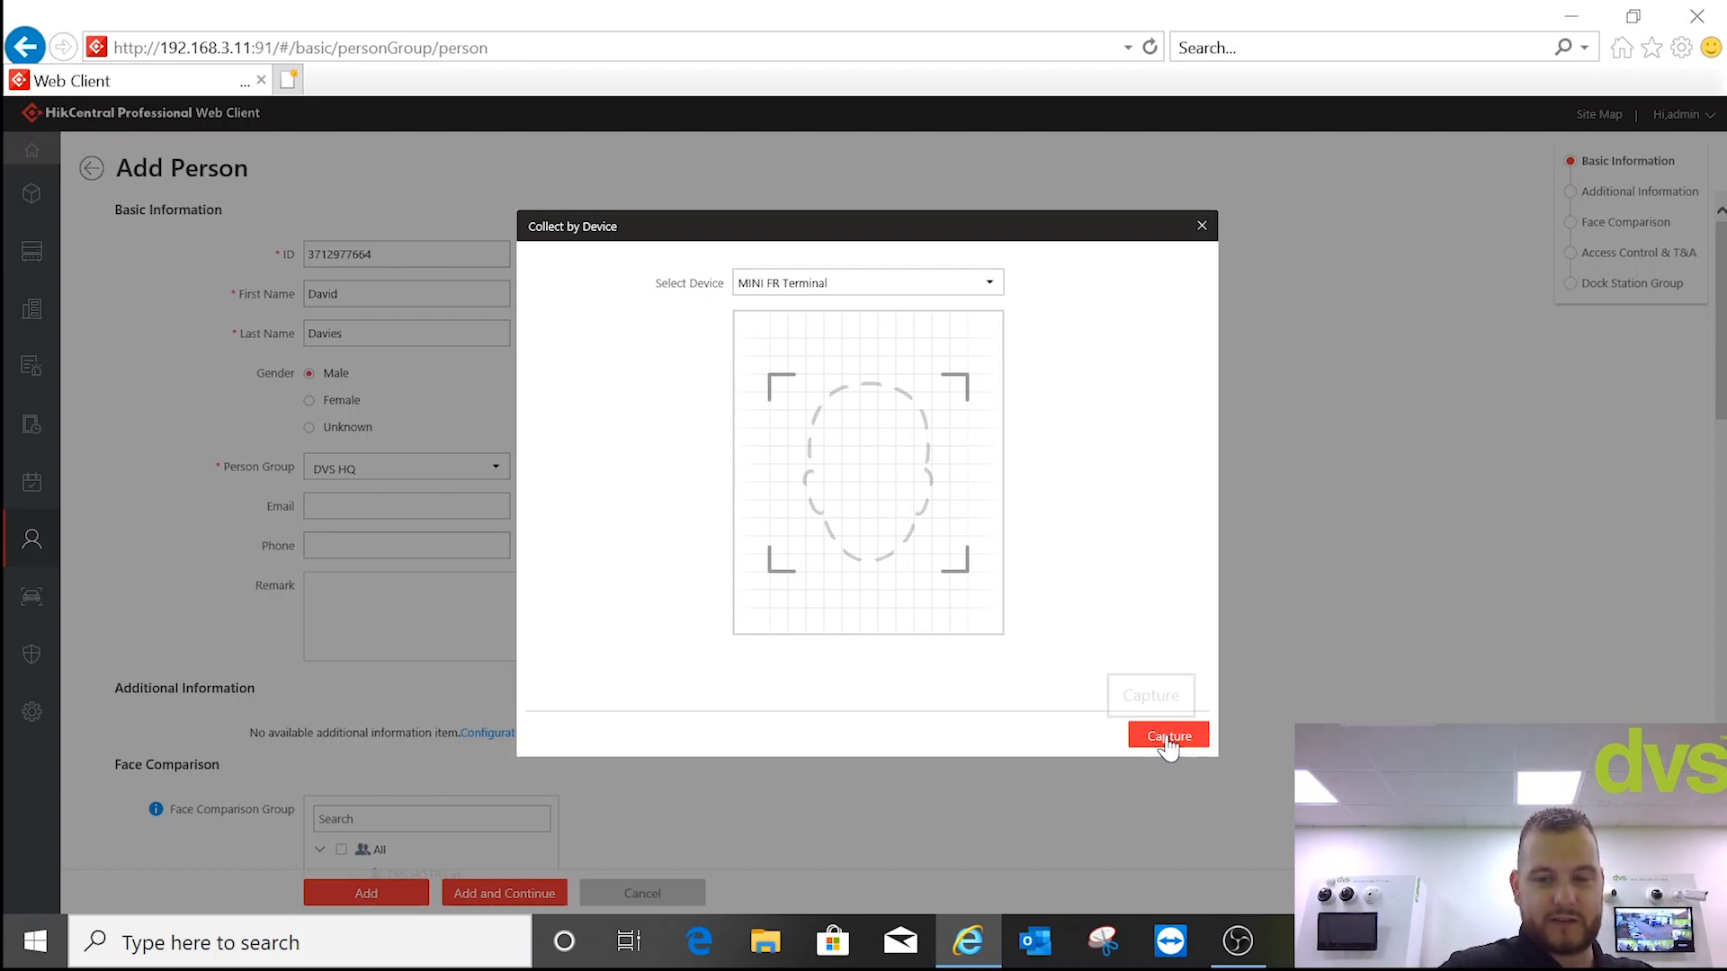
{"action": "left_click", "coordinate": [1167, 735]}
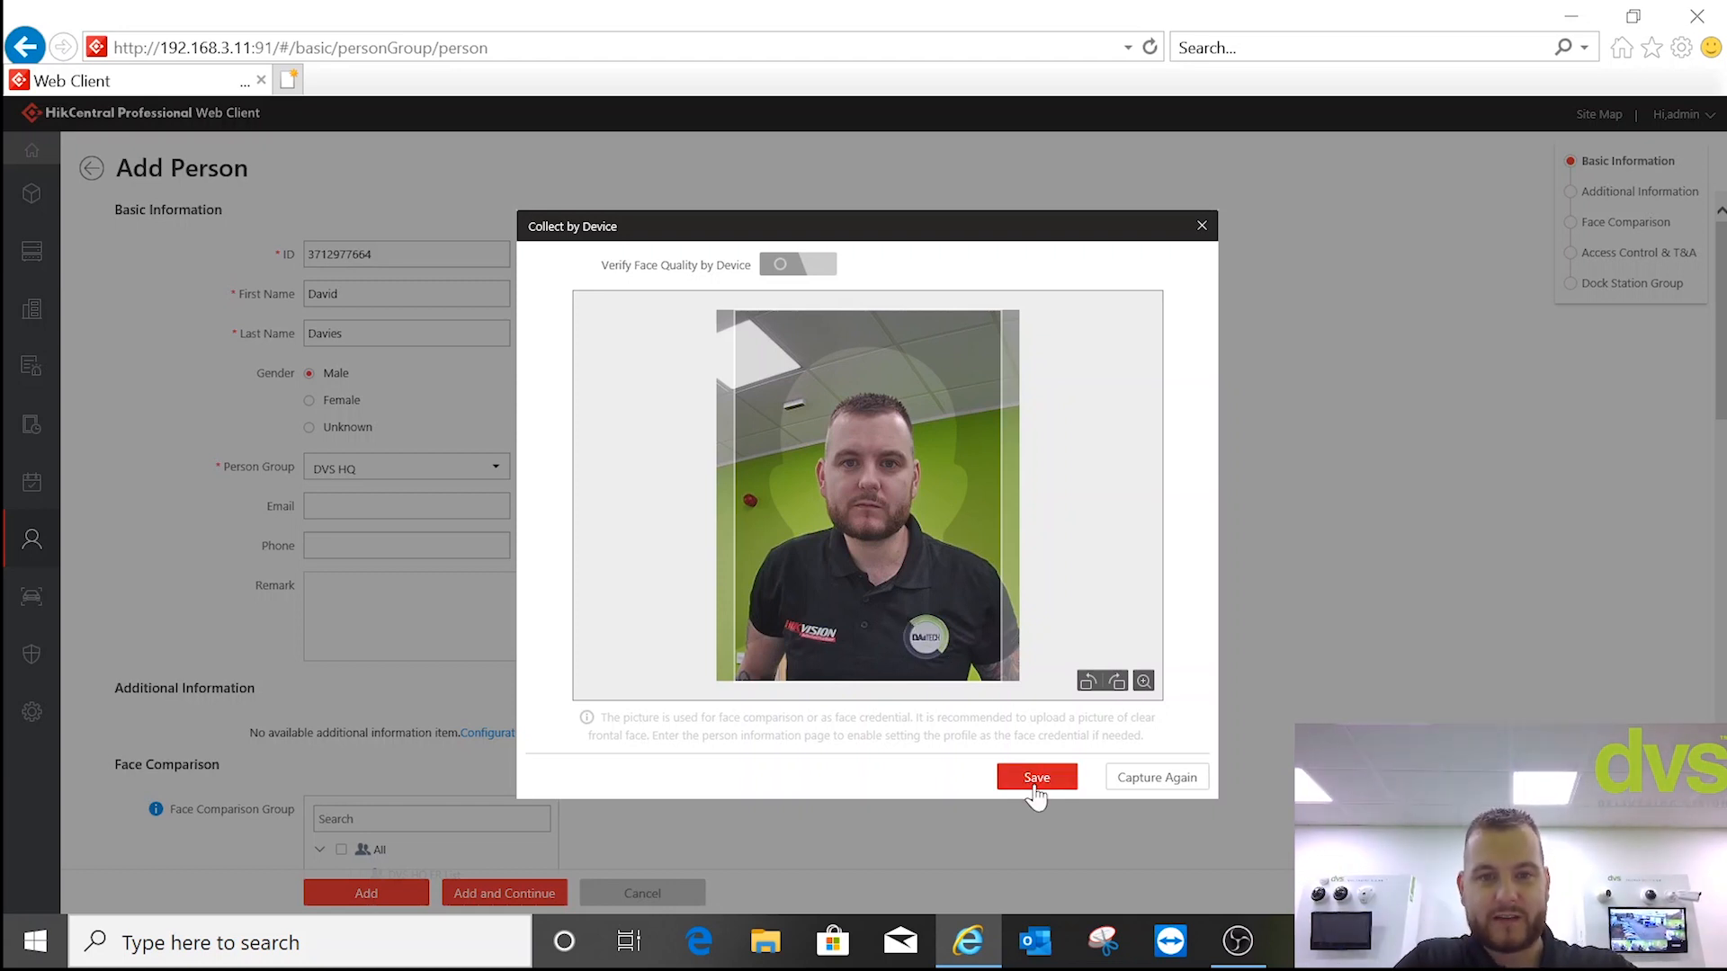
{"action": "left_click", "coordinate": [1036, 777]}
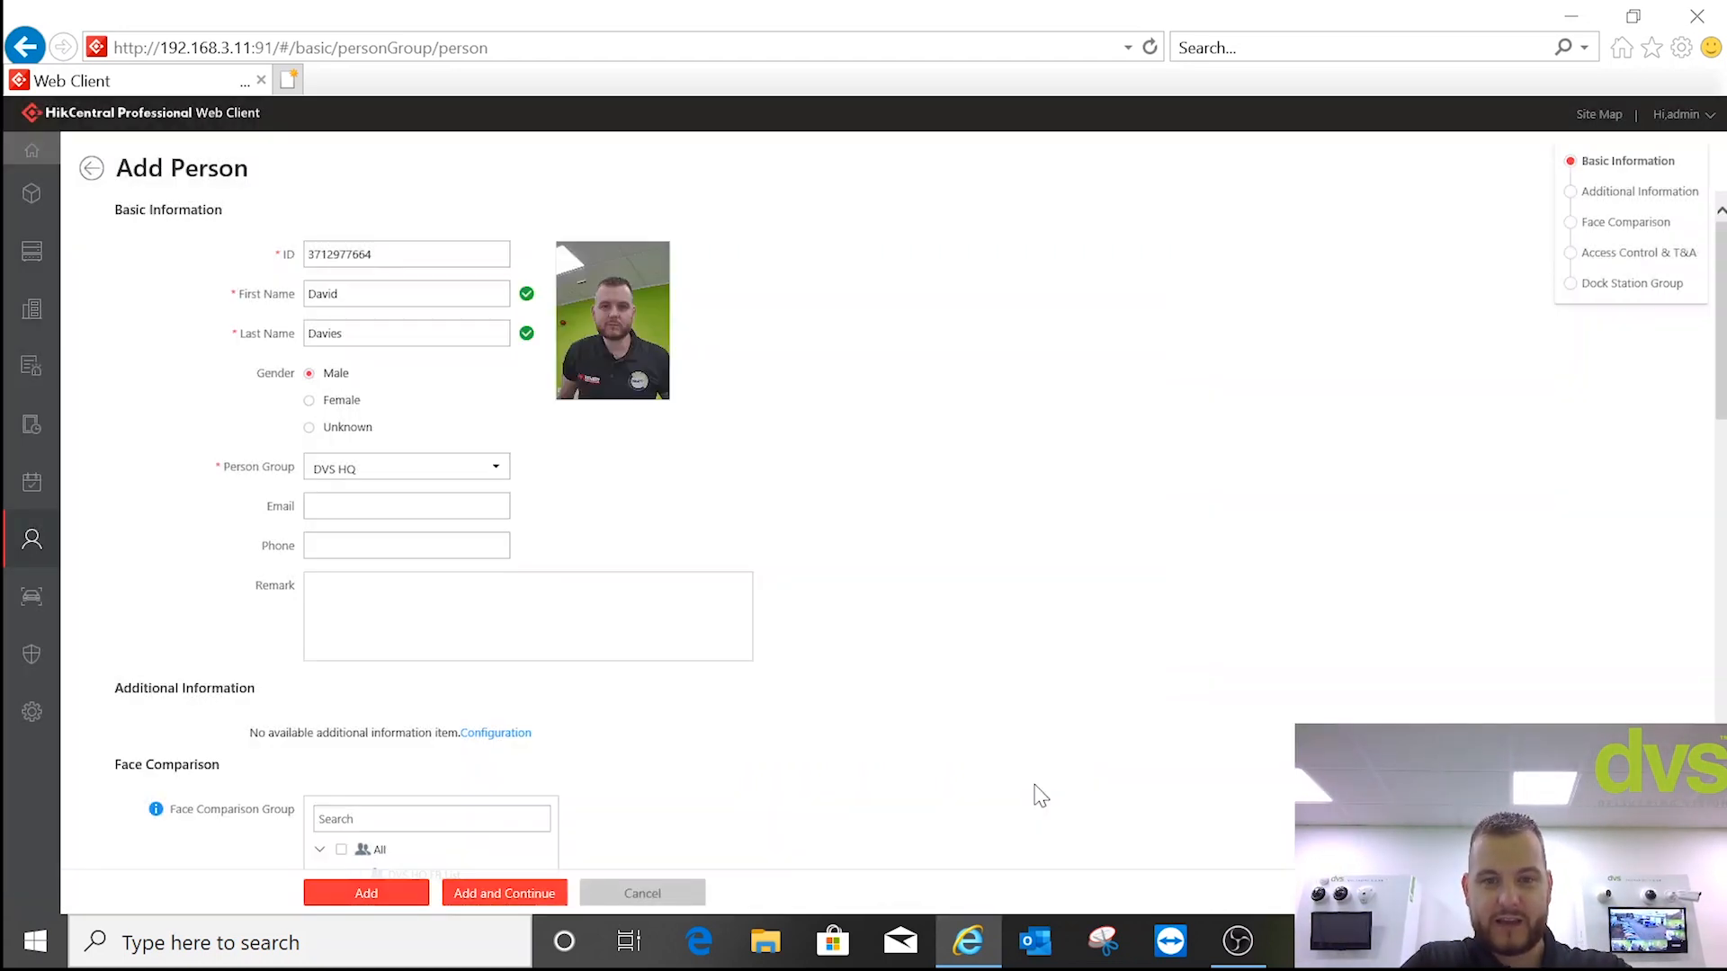
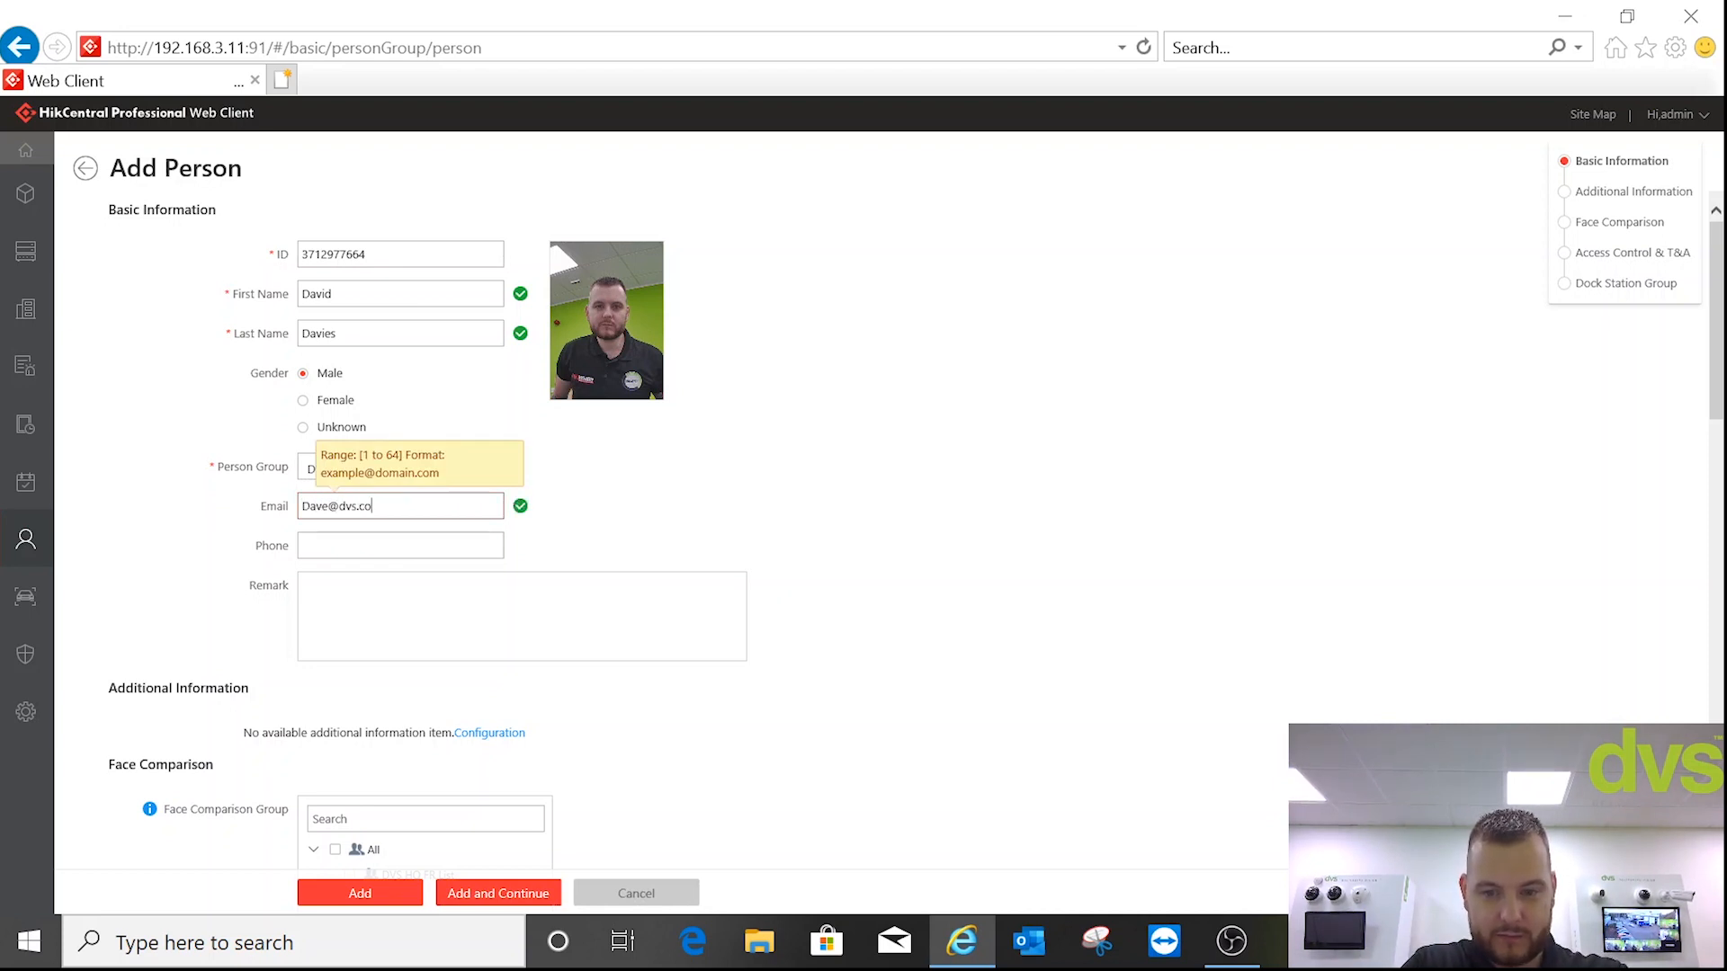
{"action": "type", "text": "07"}
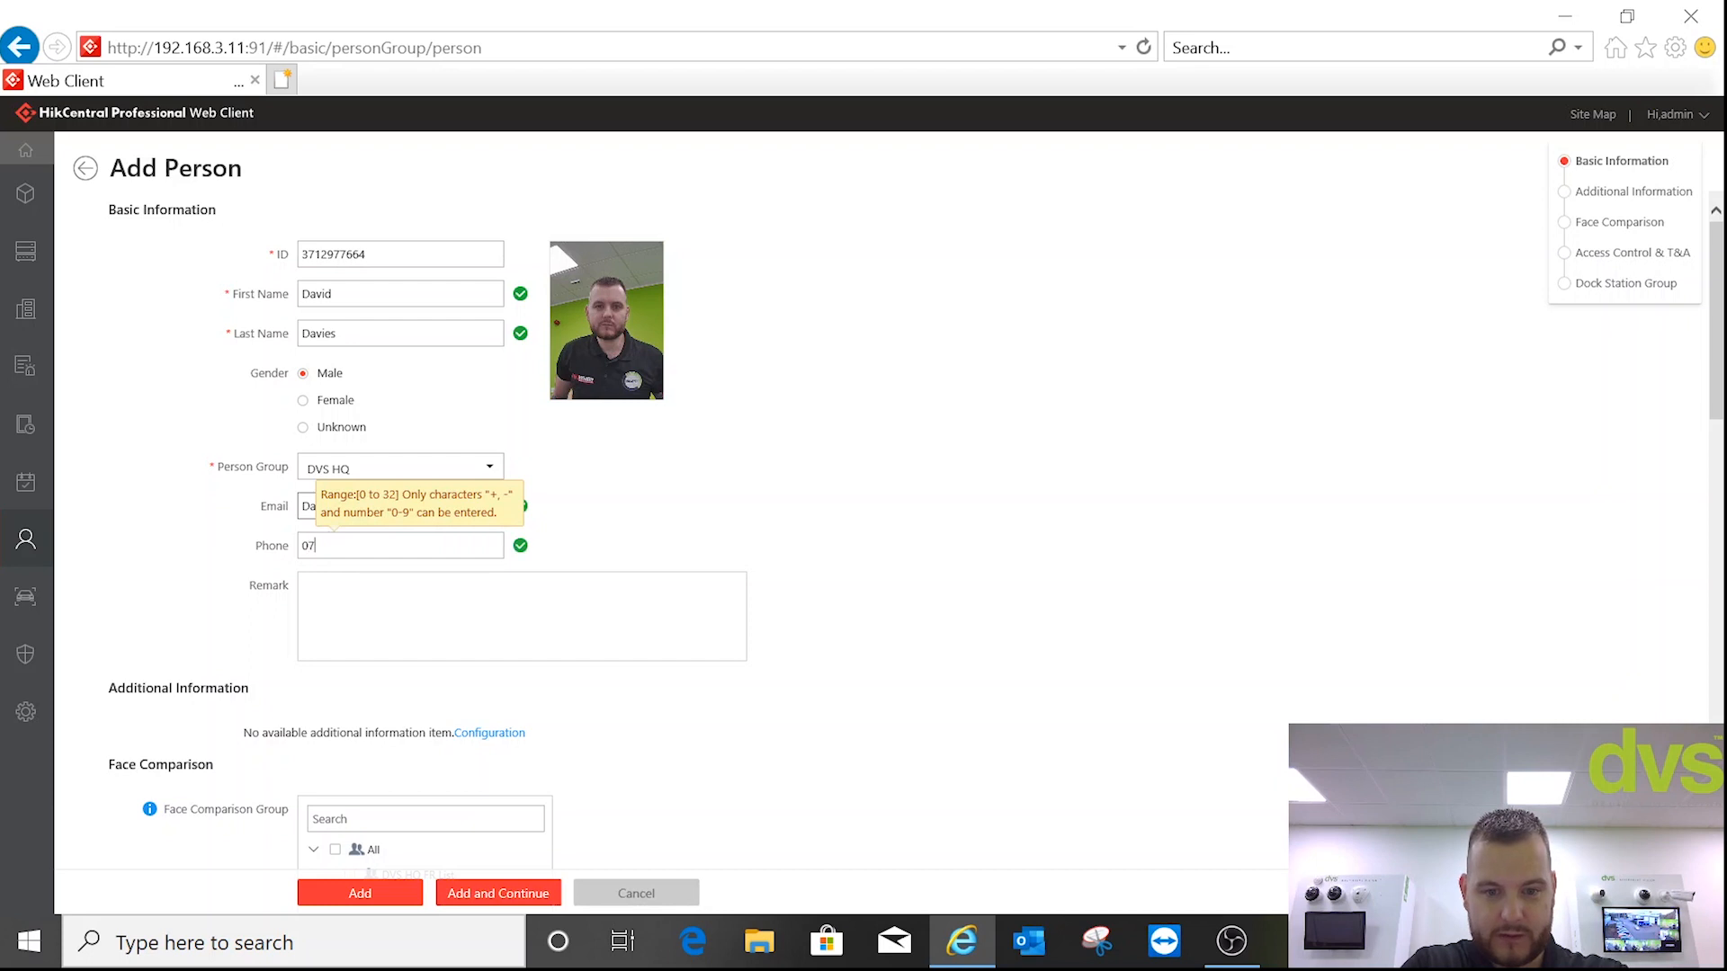
{"action": "type", "text": "CTO @DVS"}
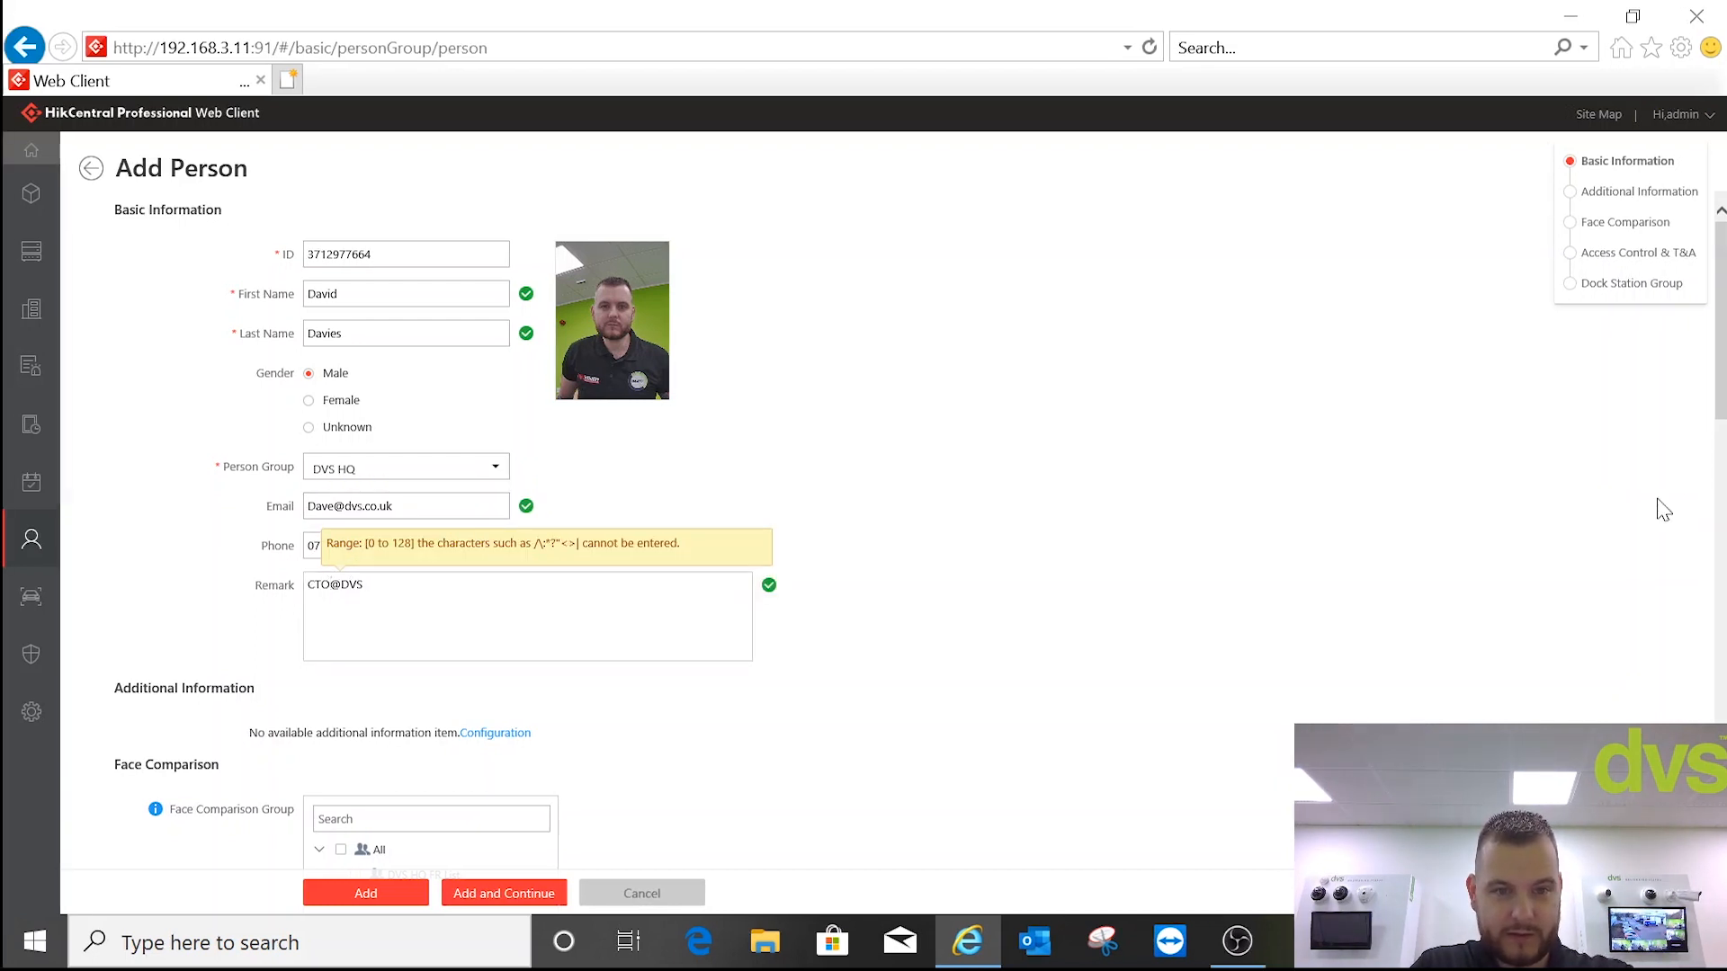
{"action": "scroll", "scroll_direction": "down", "scroll_amount": 3}
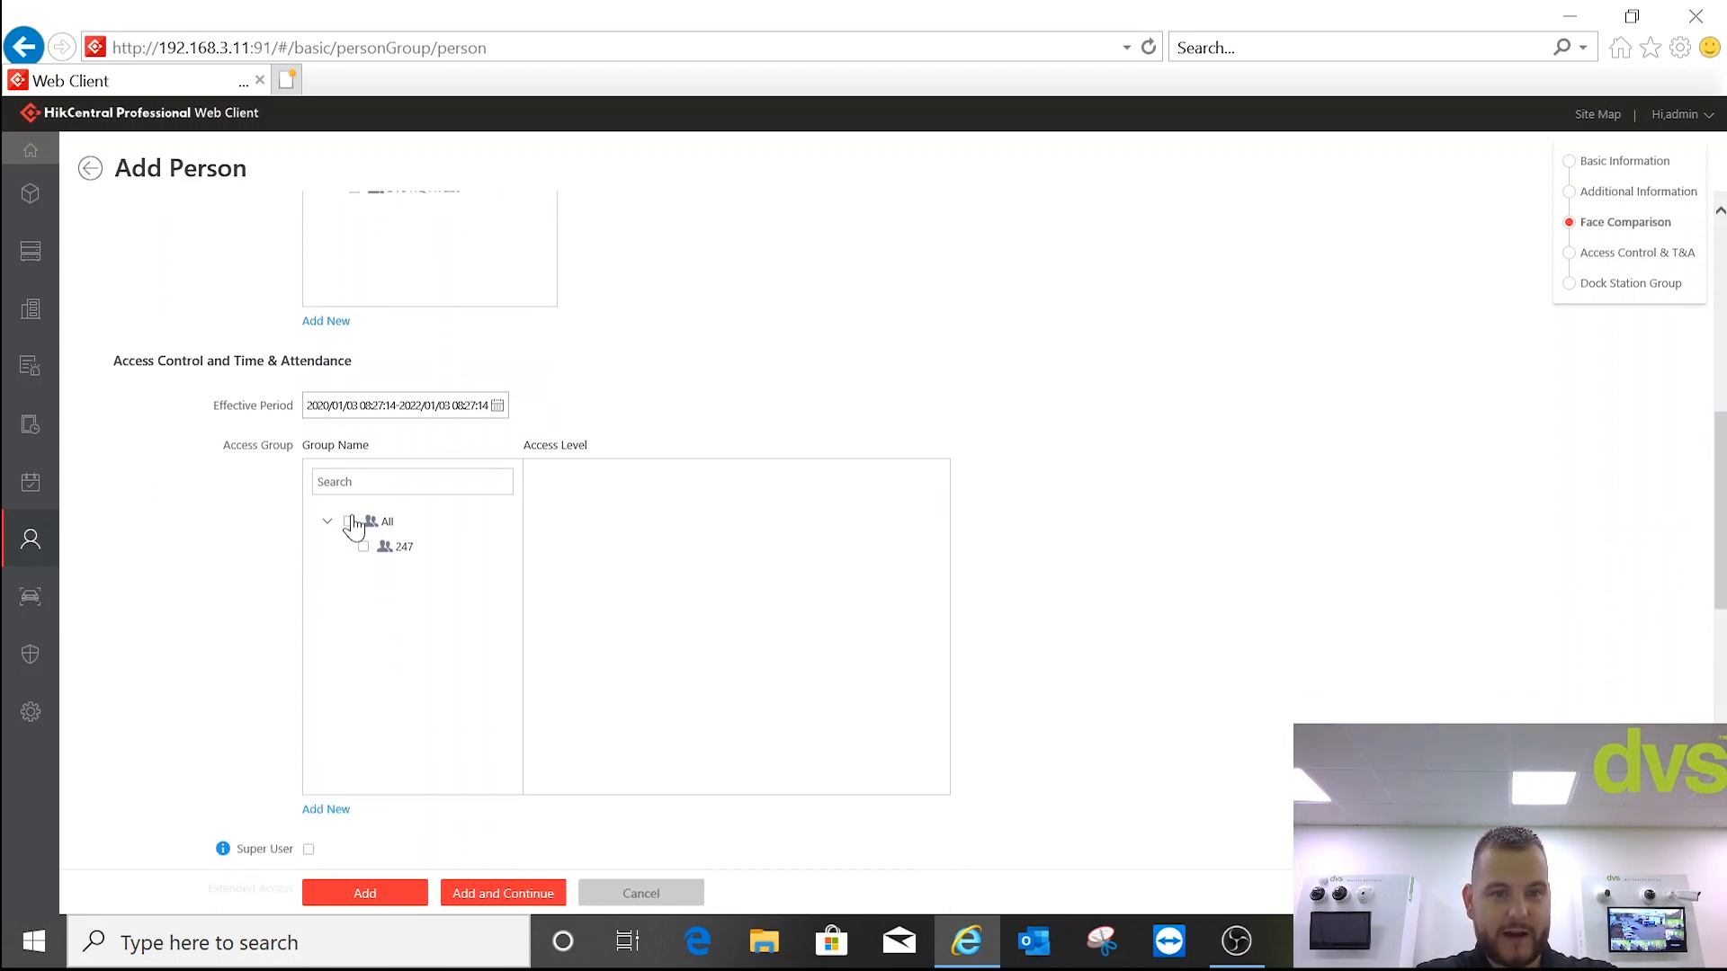
Assign access group 247, Super User and the profile photo as face credential
{"action": "left_click", "coordinate": [353, 522]}
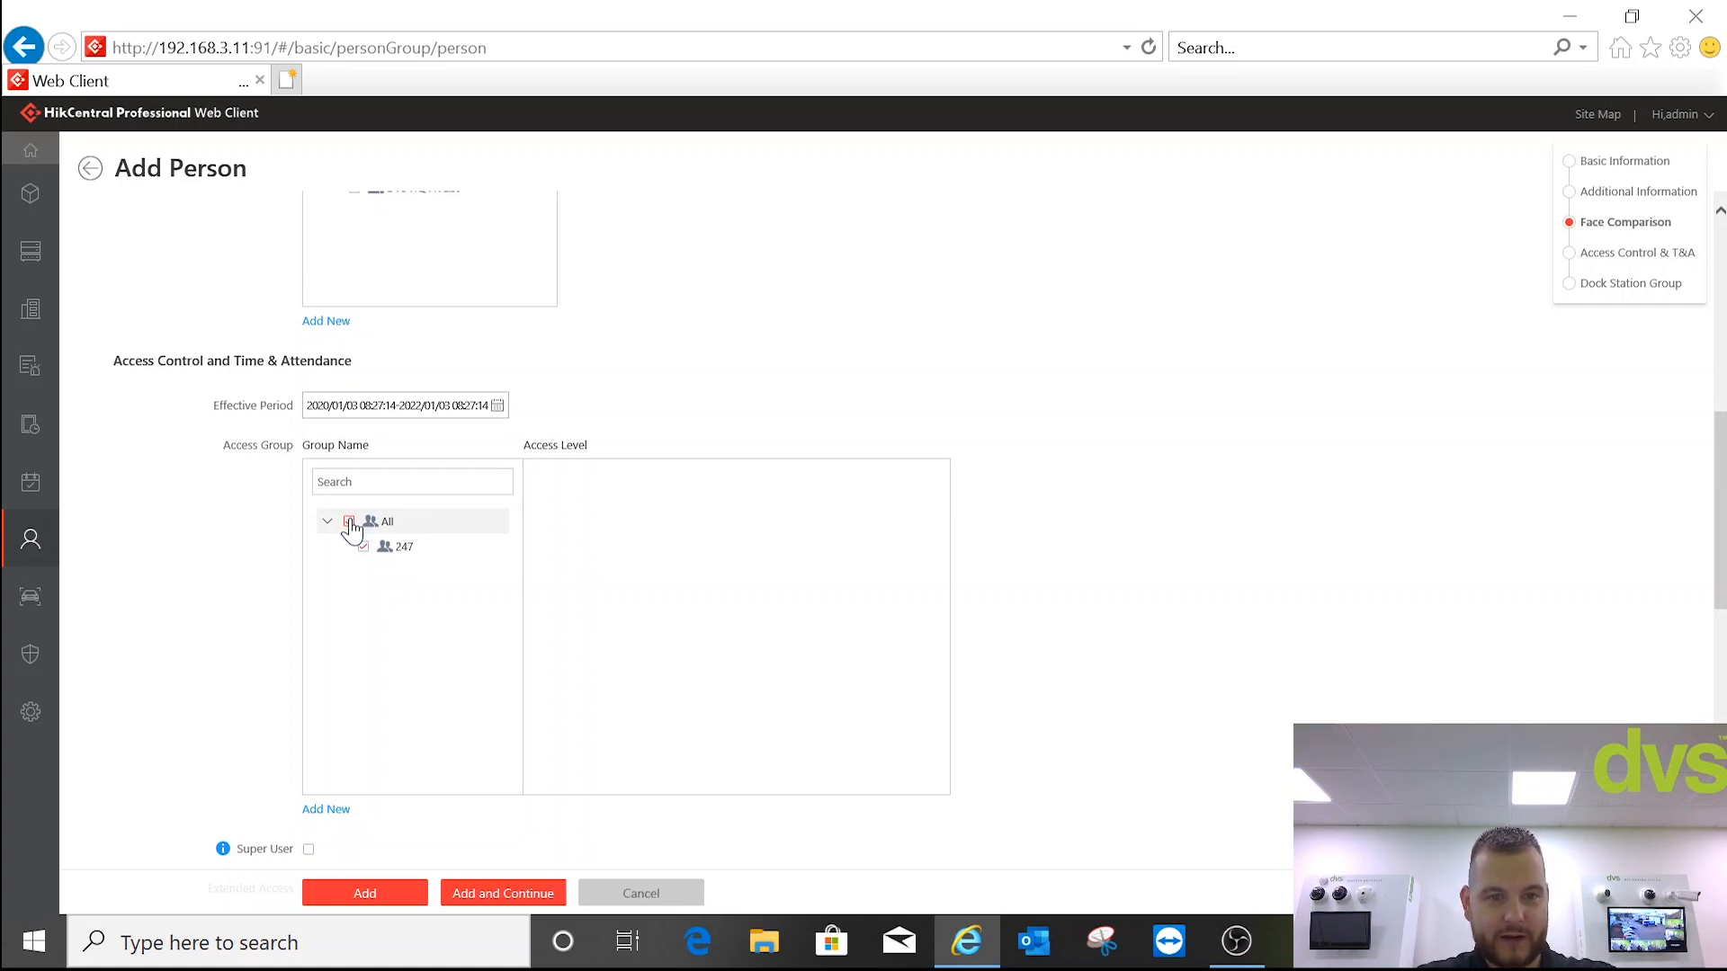
{"action": "left_click", "coordinate": [349, 521]}
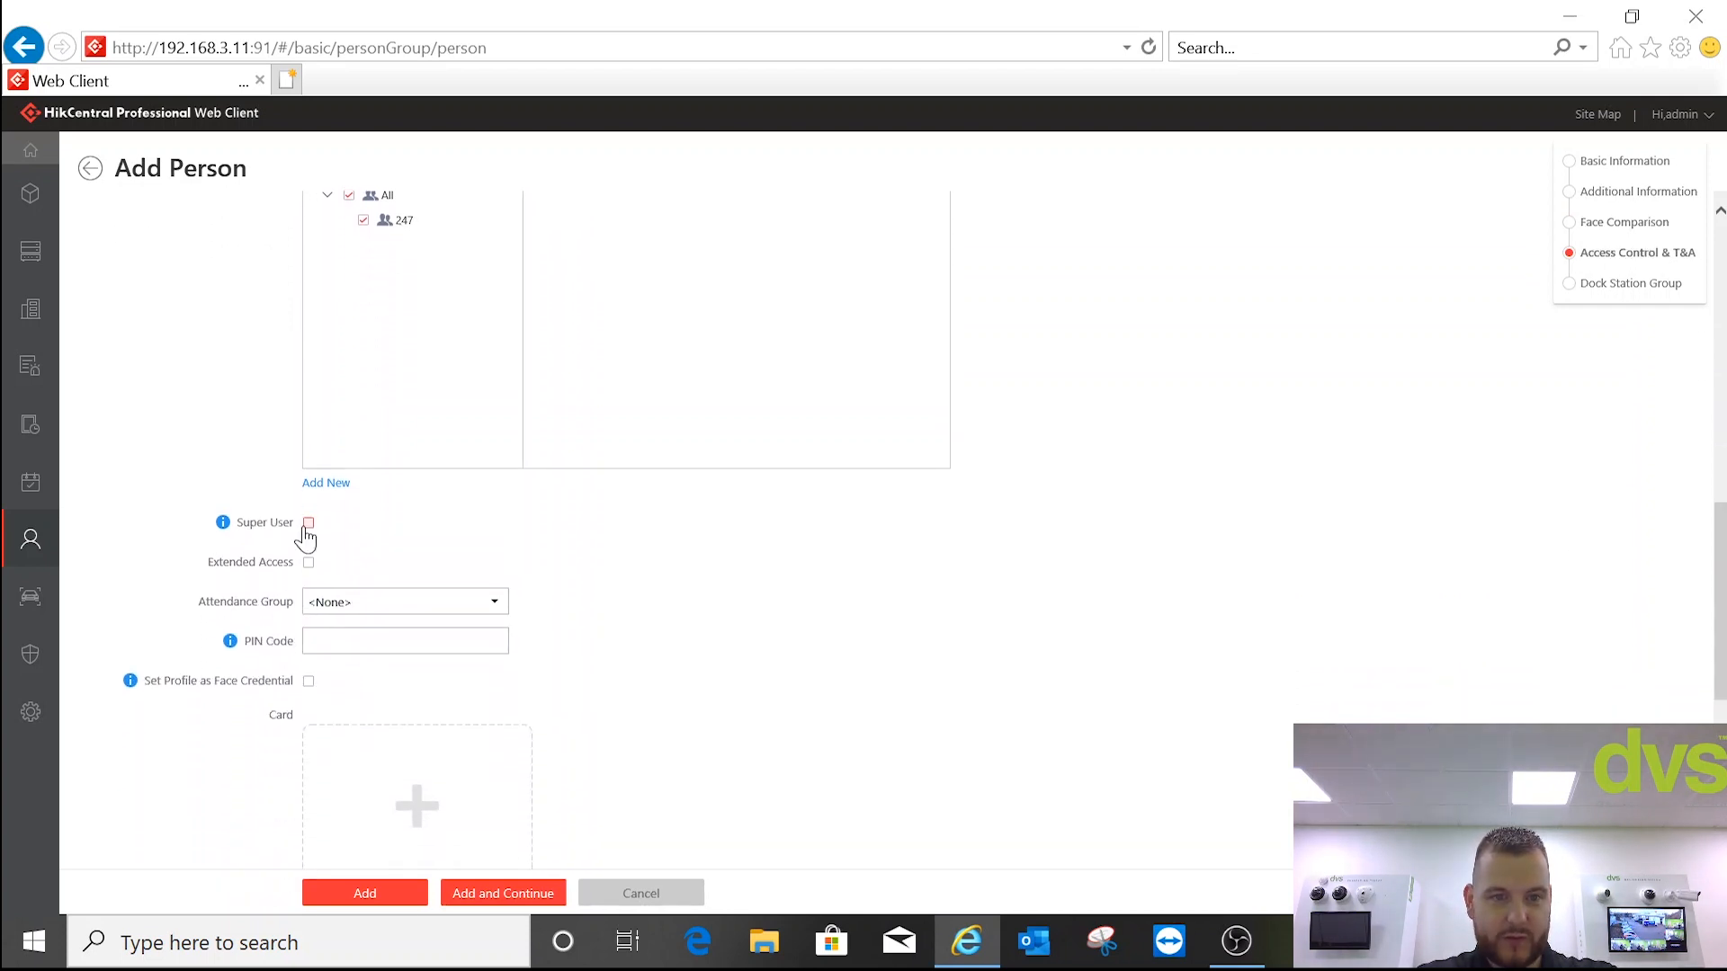
{"action": "left_click", "coordinate": [308, 522]}
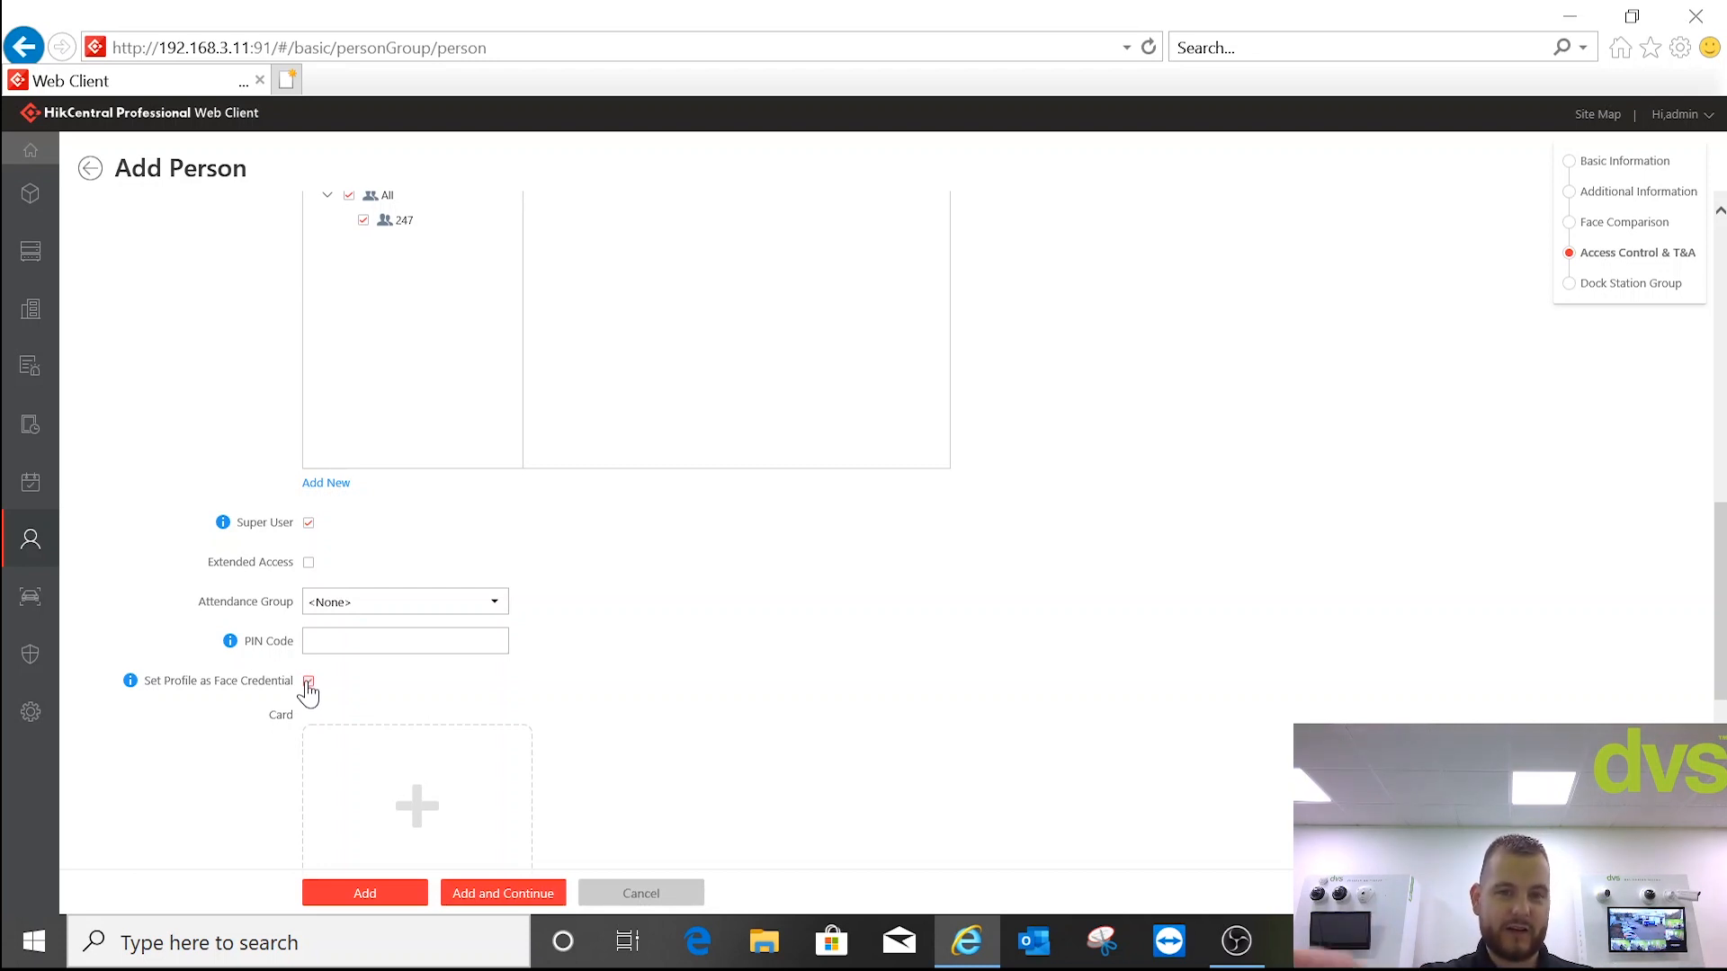
{"action": "left_click", "coordinate": [307, 680]}
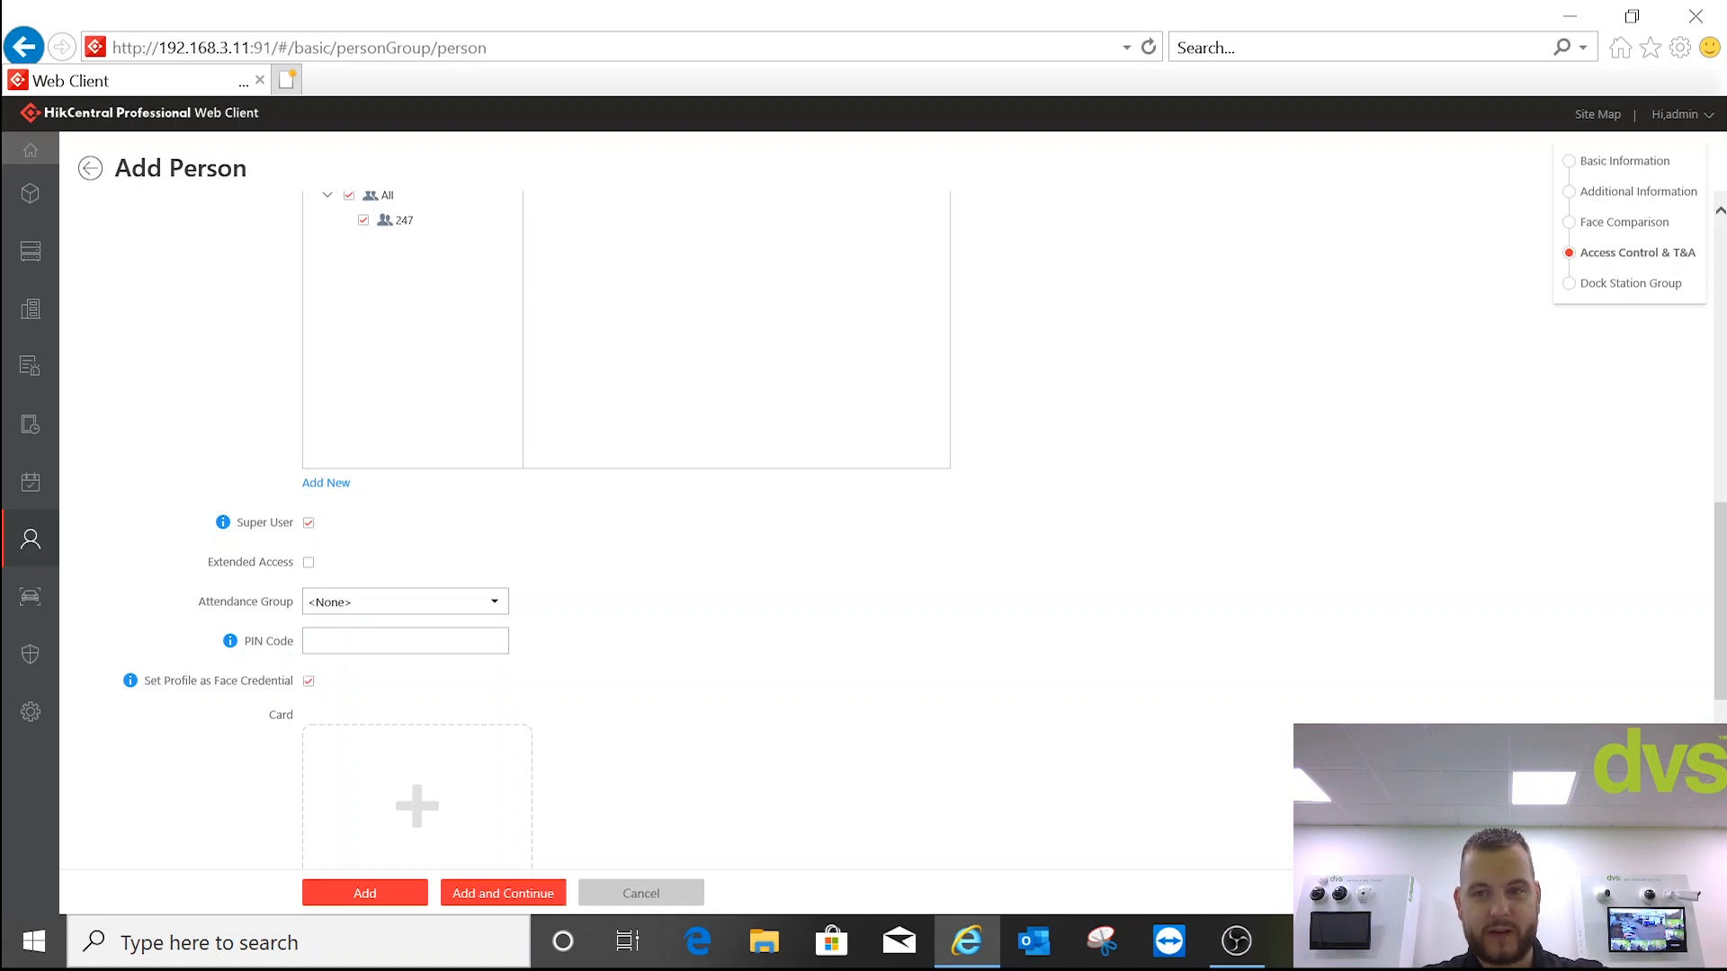
{"action": "scroll", "scroll_direction": "down", "scroll_amount": 3}
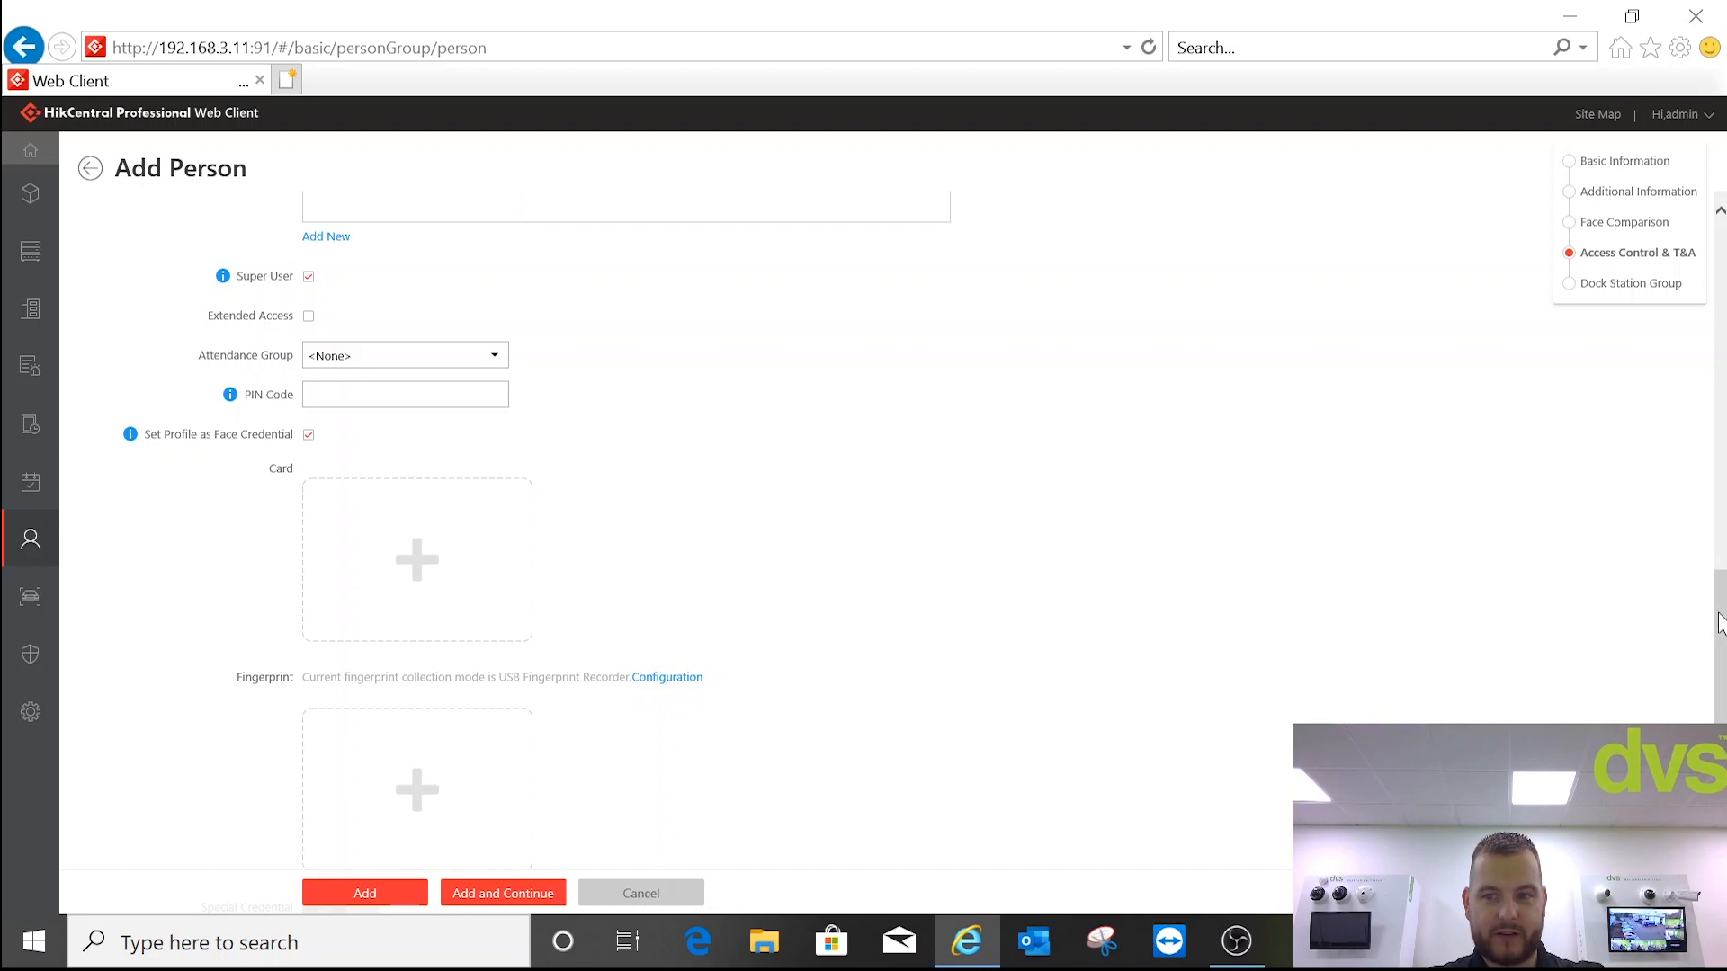
{"action": "scroll", "scroll_direction": "down", "scroll_amount": 3}
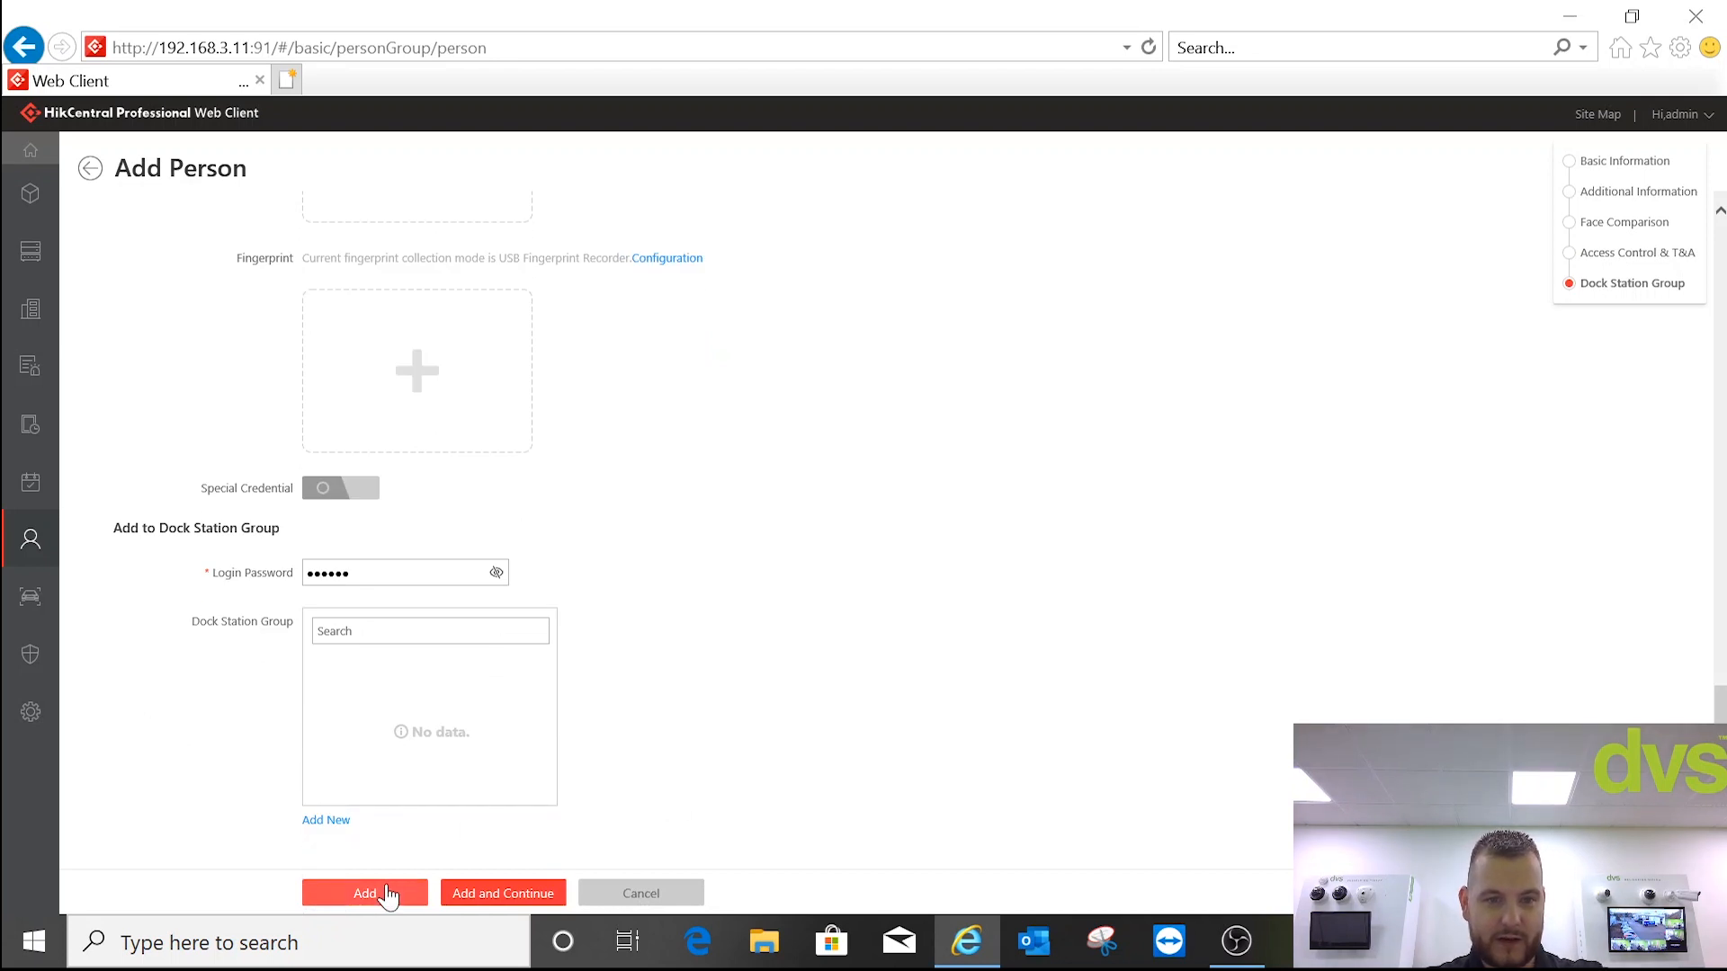
{"action": "left_click", "coordinate": [365, 894]}
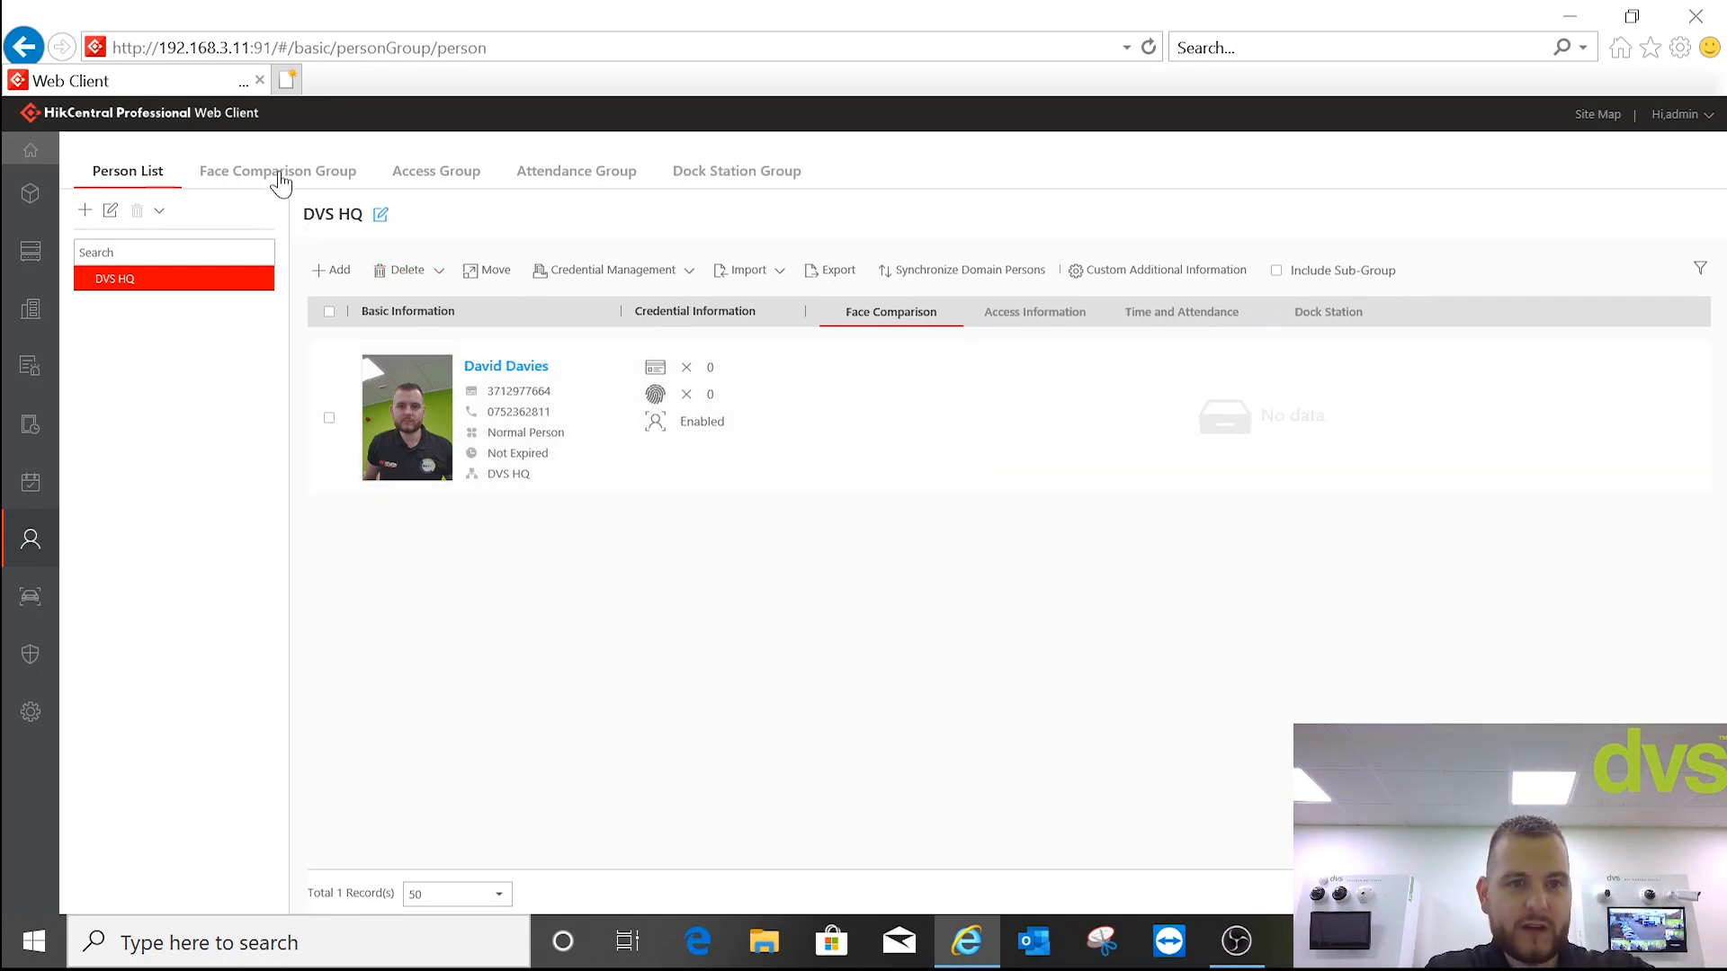
{"action": "left_click", "coordinate": [277, 171]}
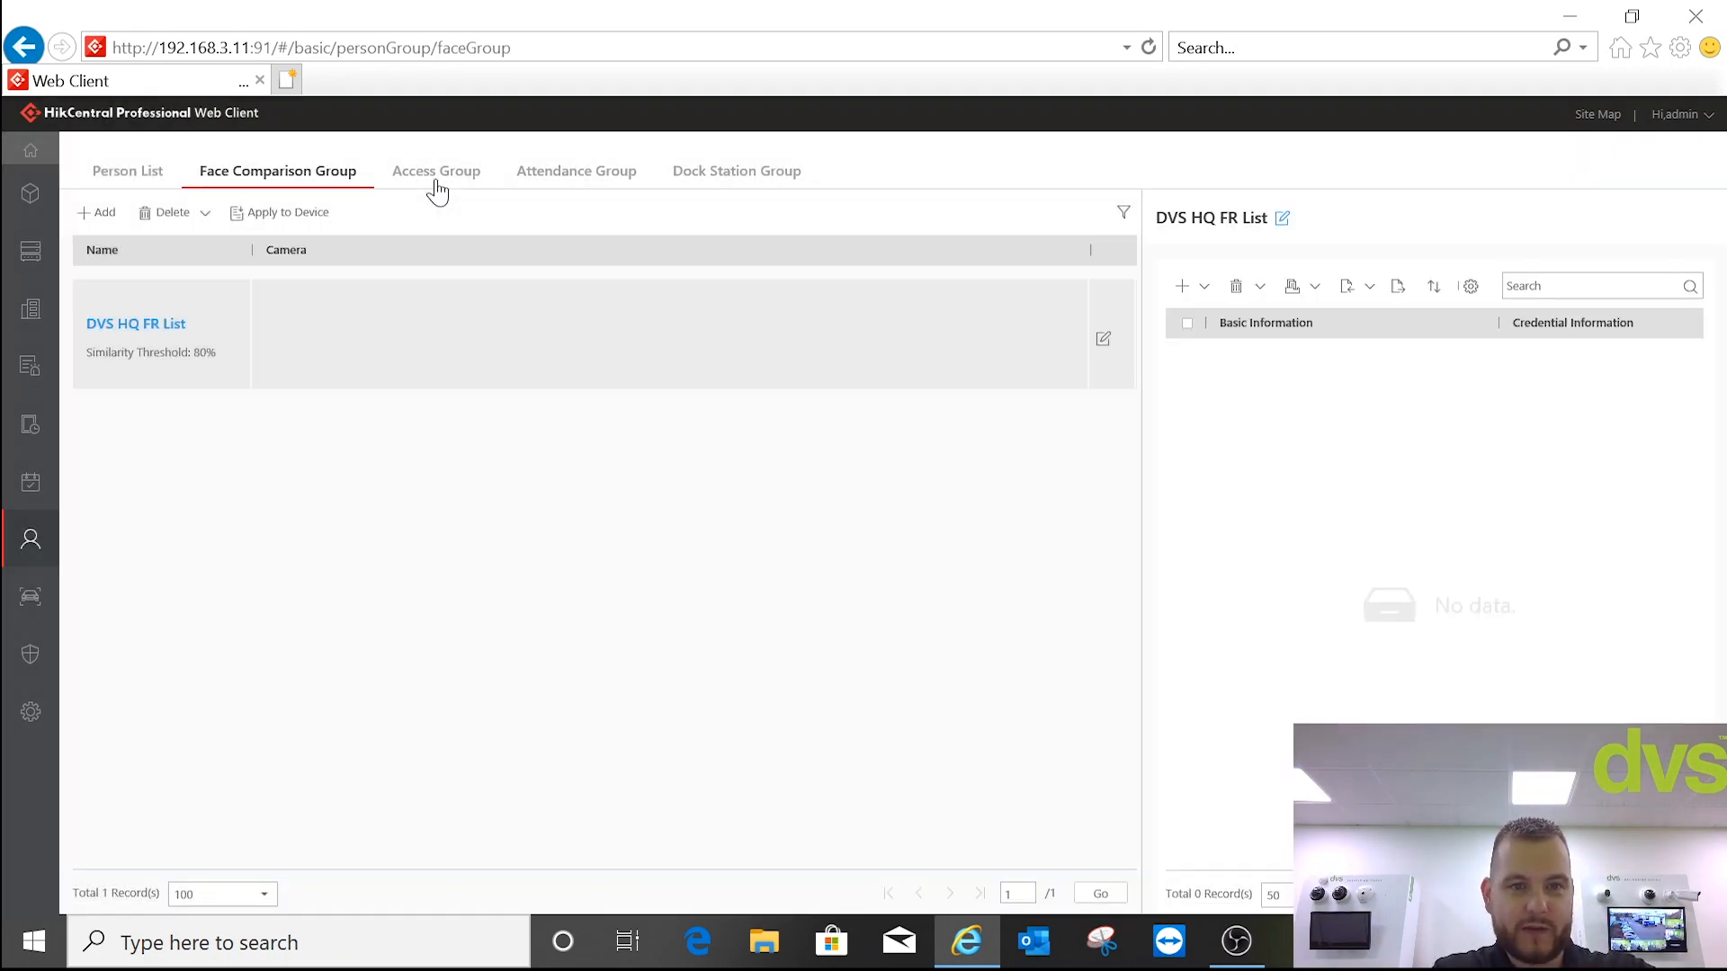
{"action": "left_click", "coordinate": [436, 171]}
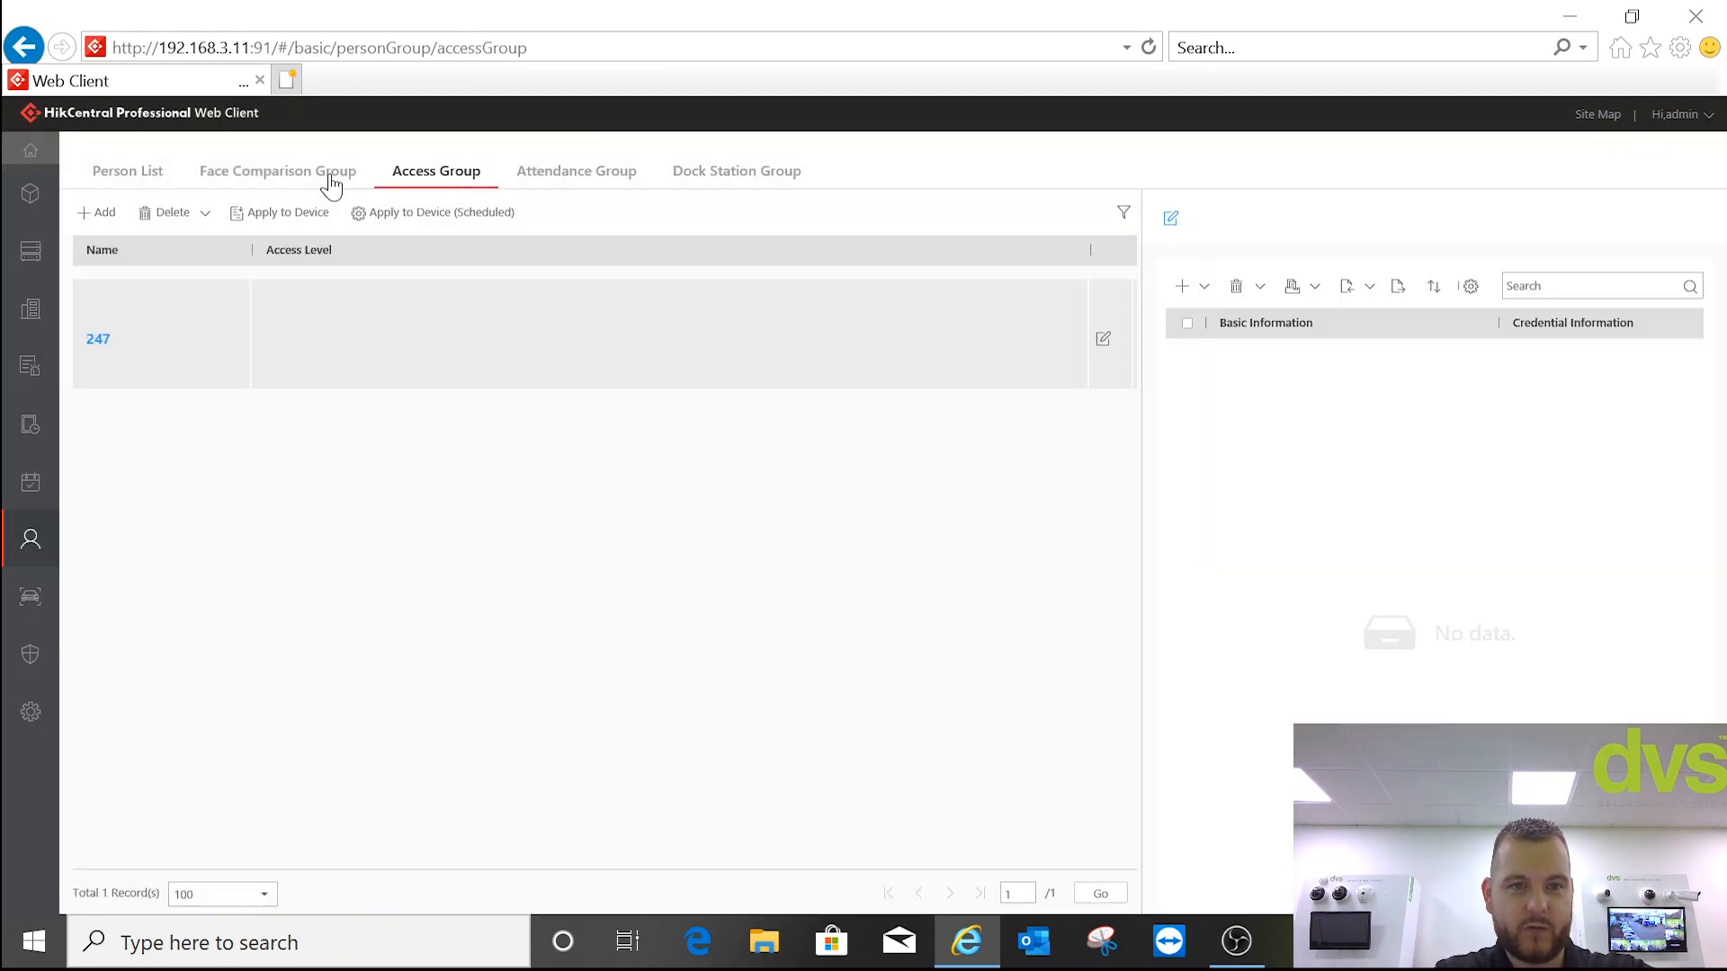
{"action": "left_click", "coordinate": [277, 171]}
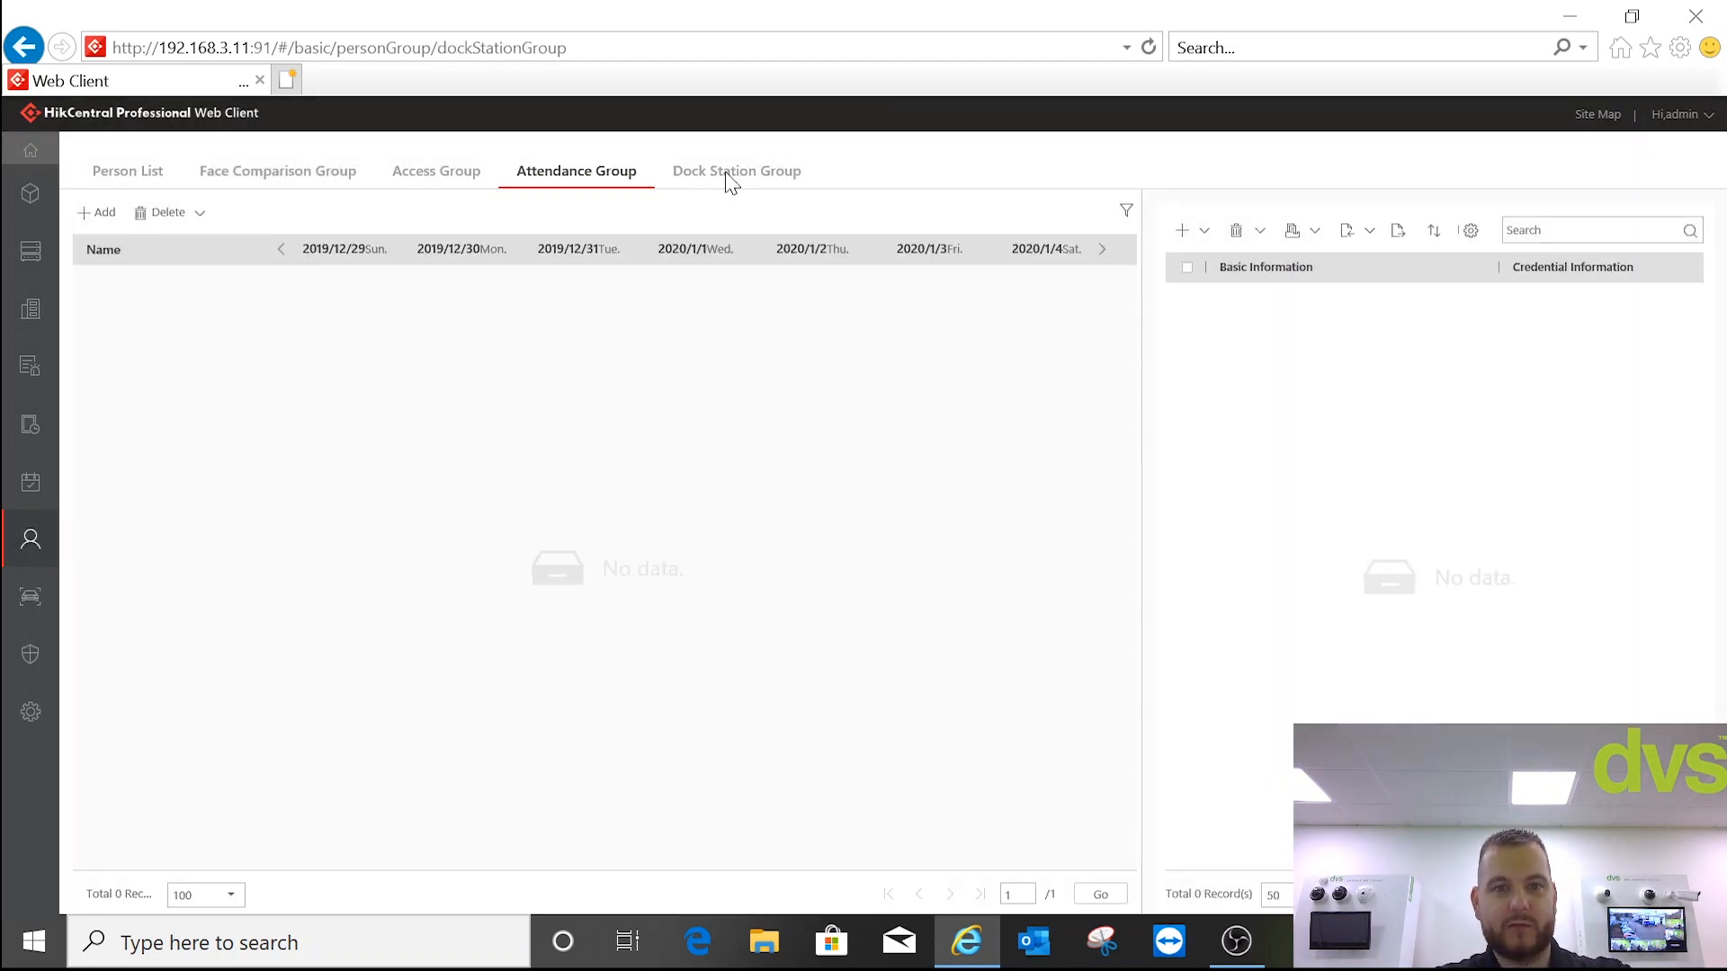
{"action": "left_click", "coordinate": [736, 170]}
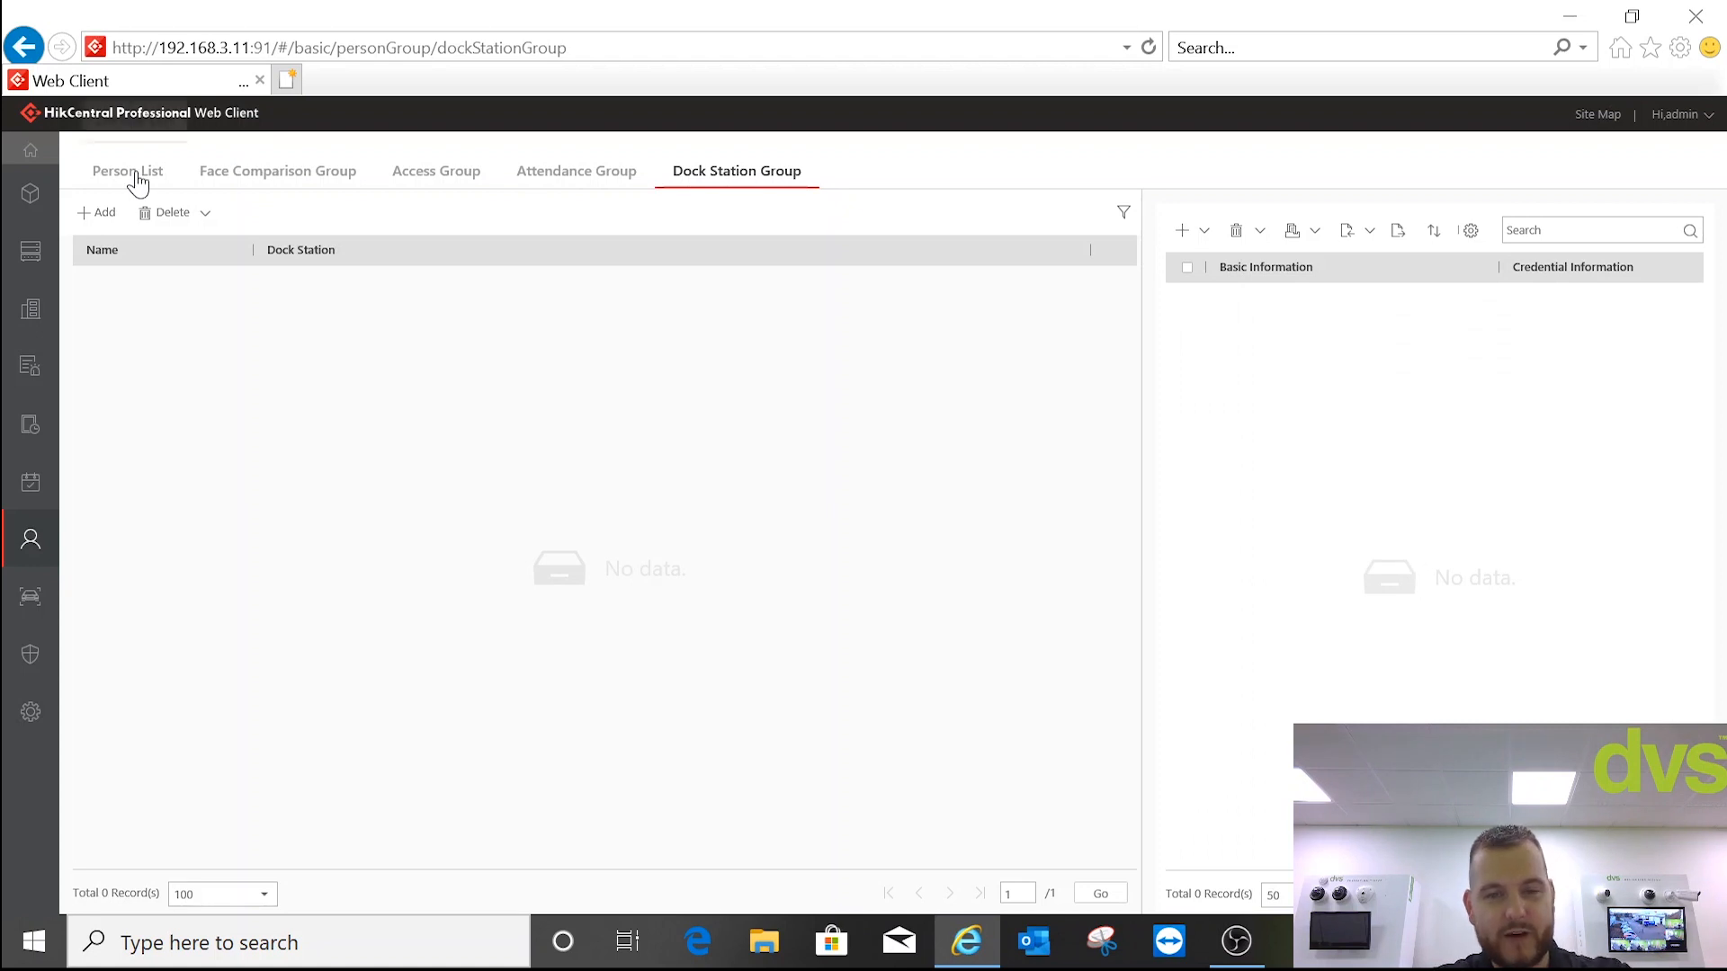
{"action": "mouse_move", "coordinate": [126, 171]}
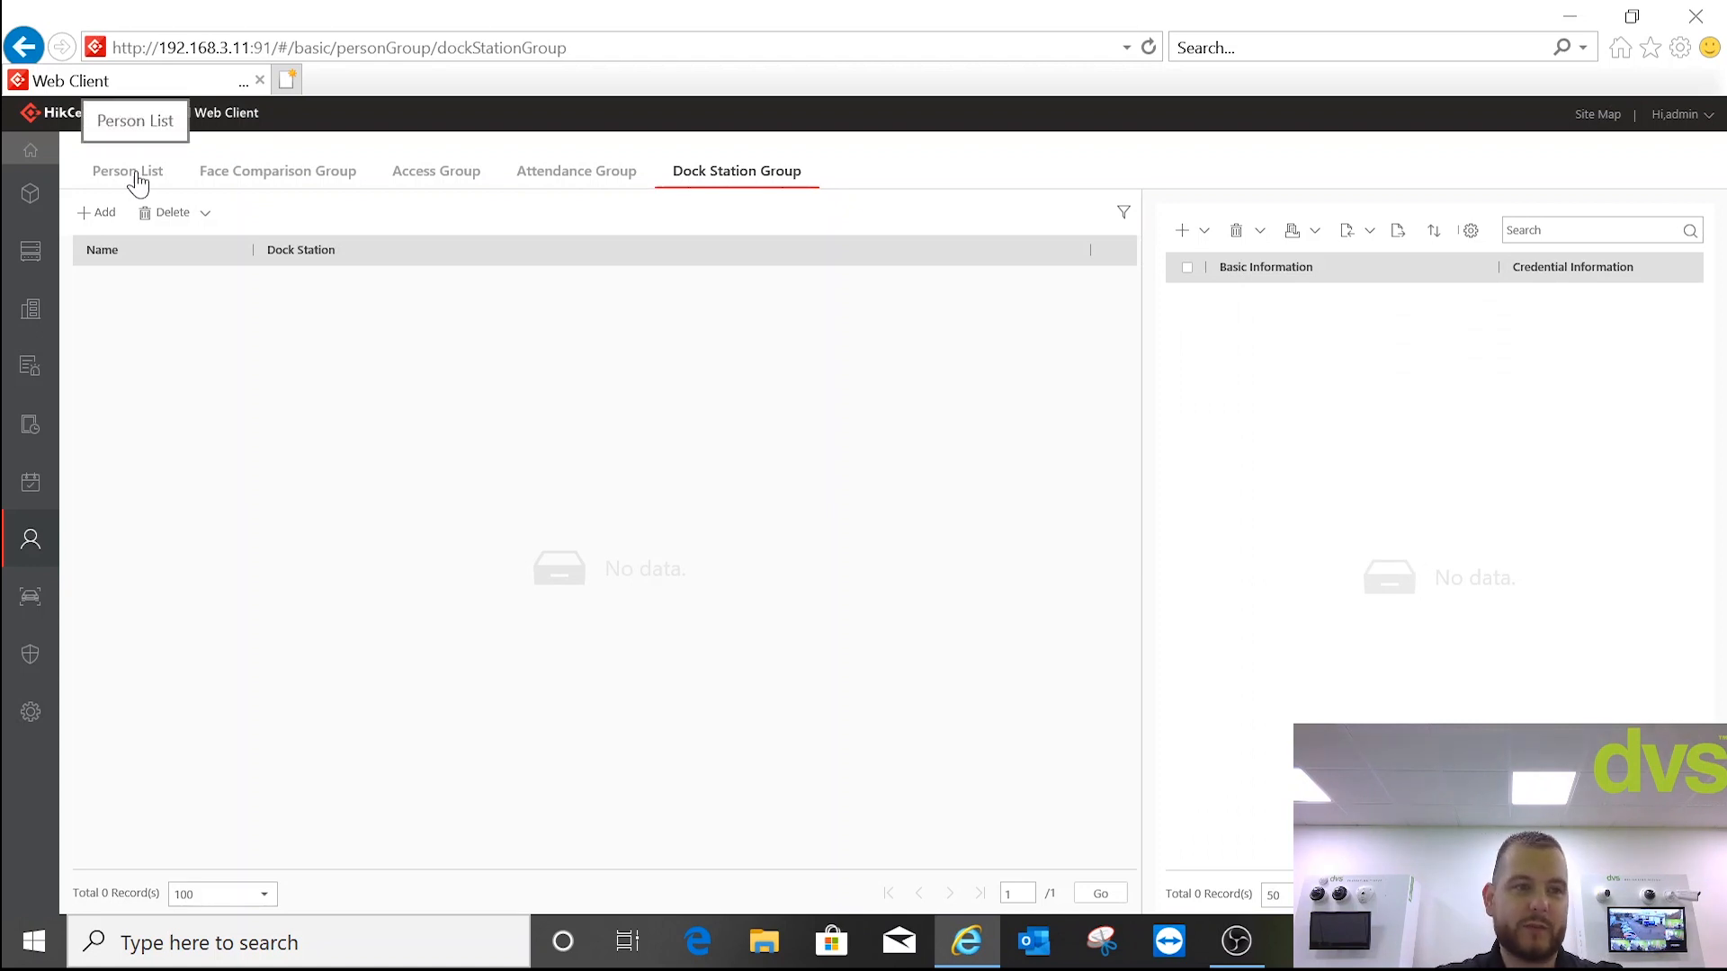
{"action": "left_click", "coordinate": [126, 171]}
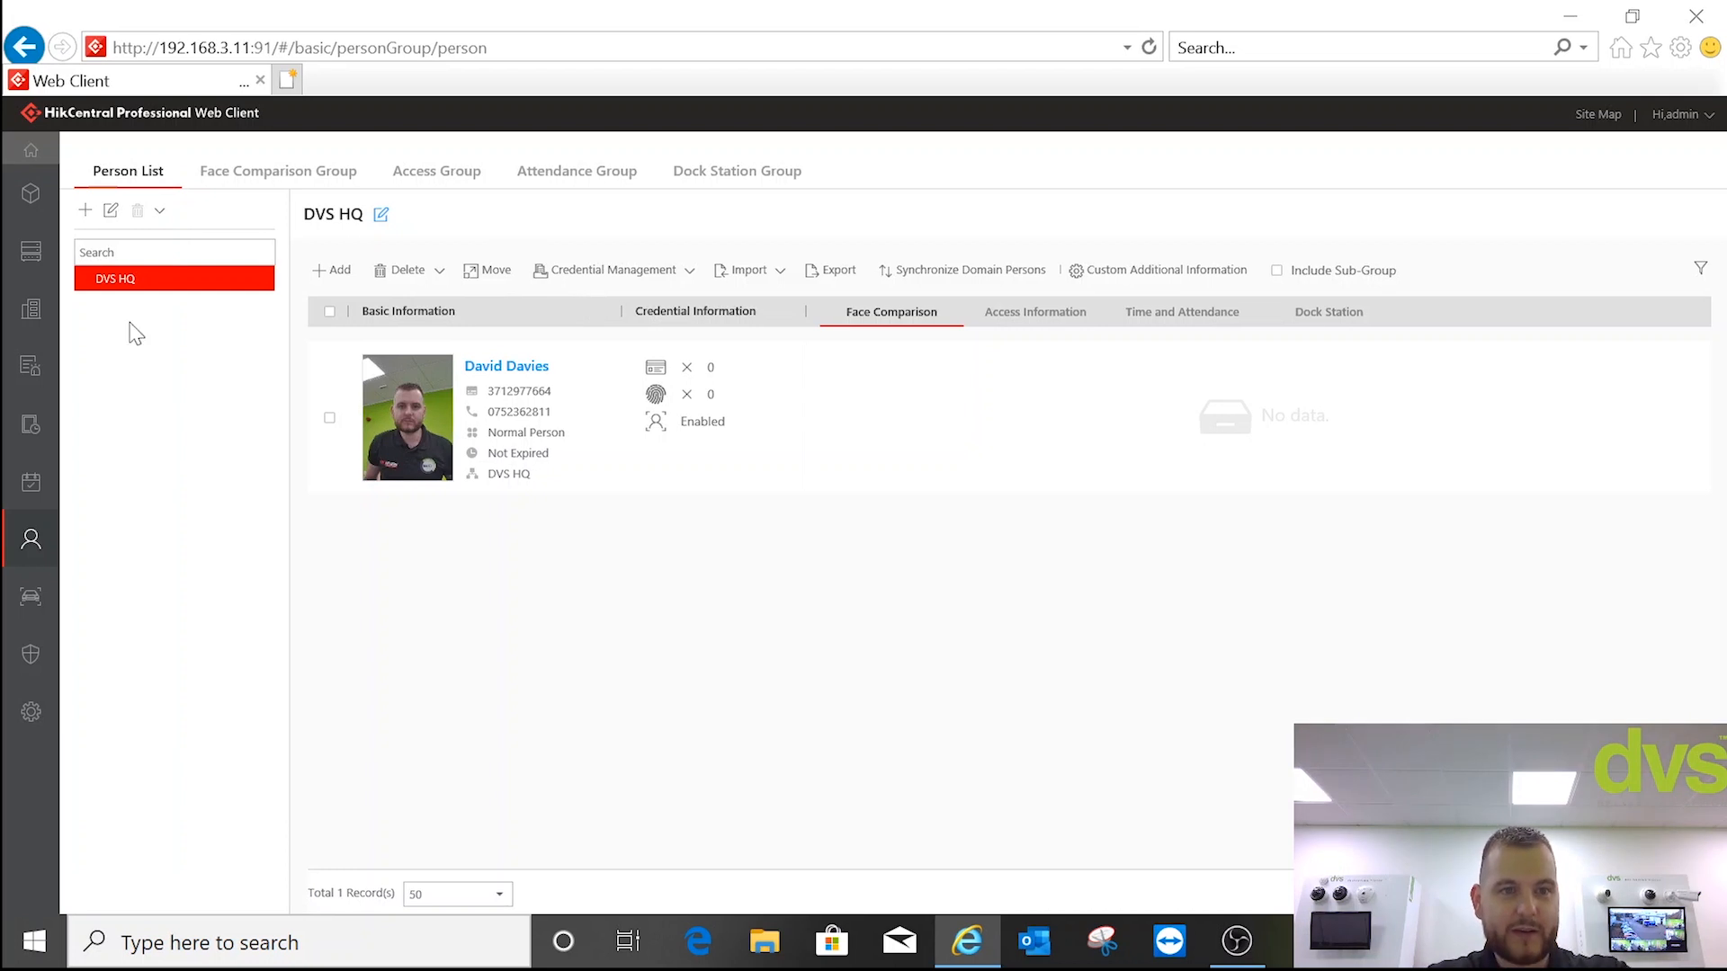
{"action": "mouse_move", "coordinate": [31, 428]}
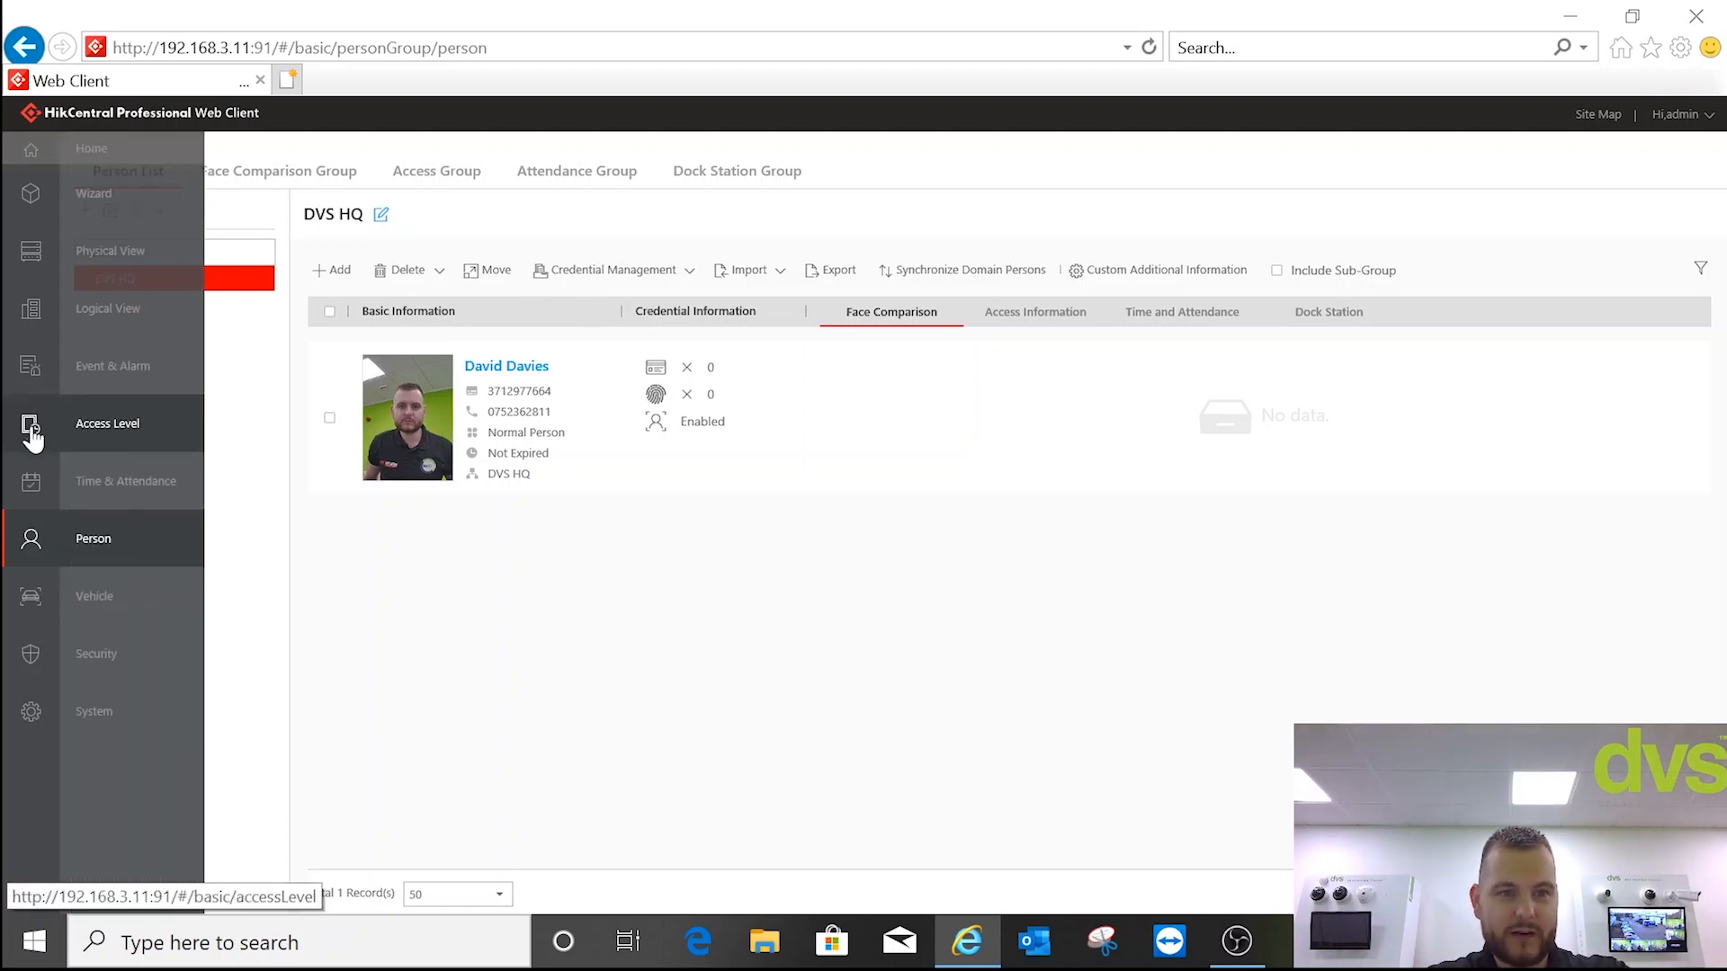
Show the MINI FR Terminal area in Logical View with its online camera
{"action": "left_click", "coordinate": [31, 428]}
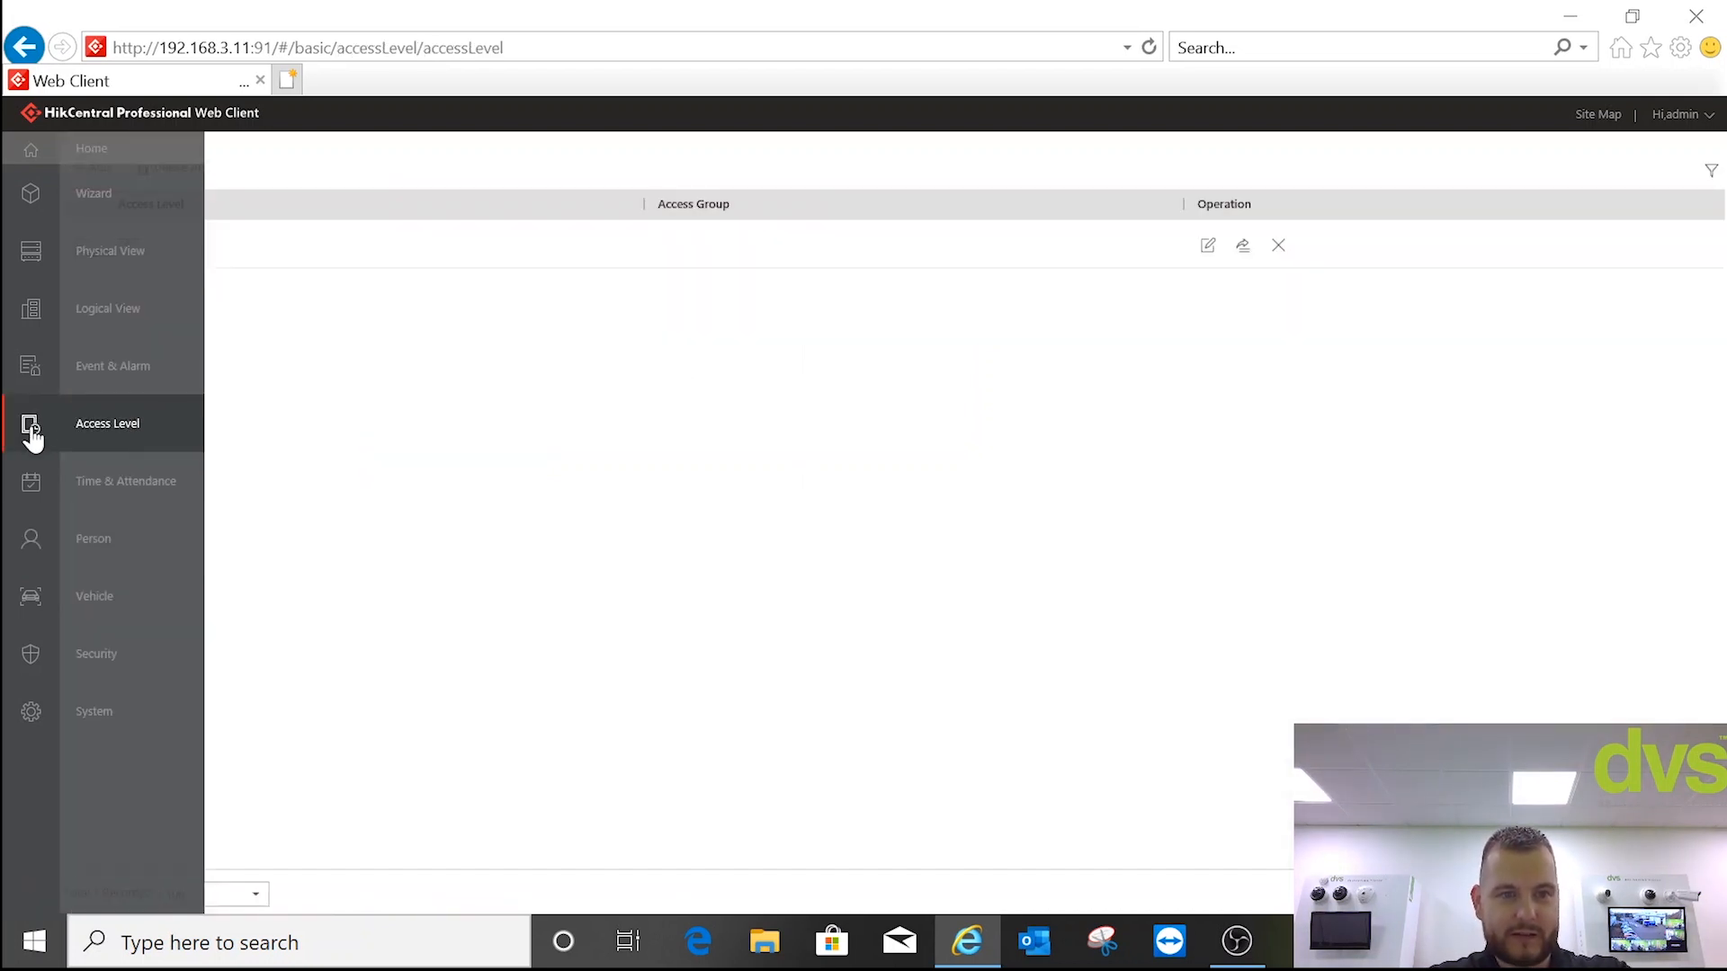
{"action": "left_click", "coordinate": [31, 424]}
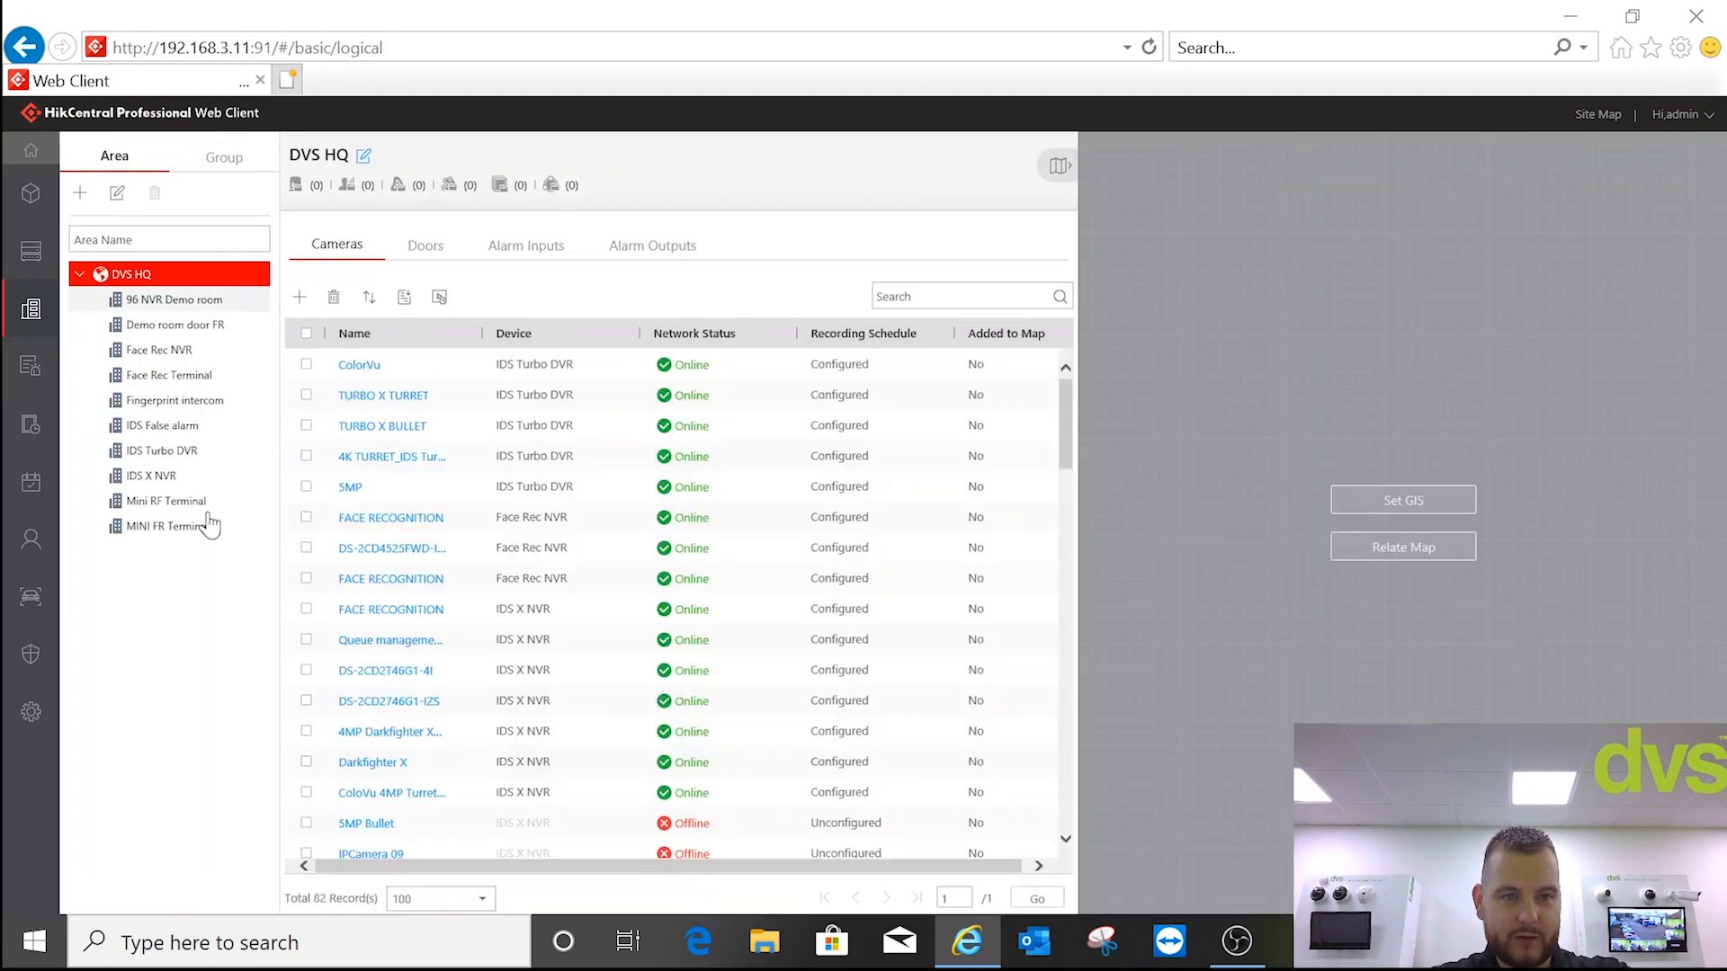
{"action": "left_click", "coordinate": [167, 525]}
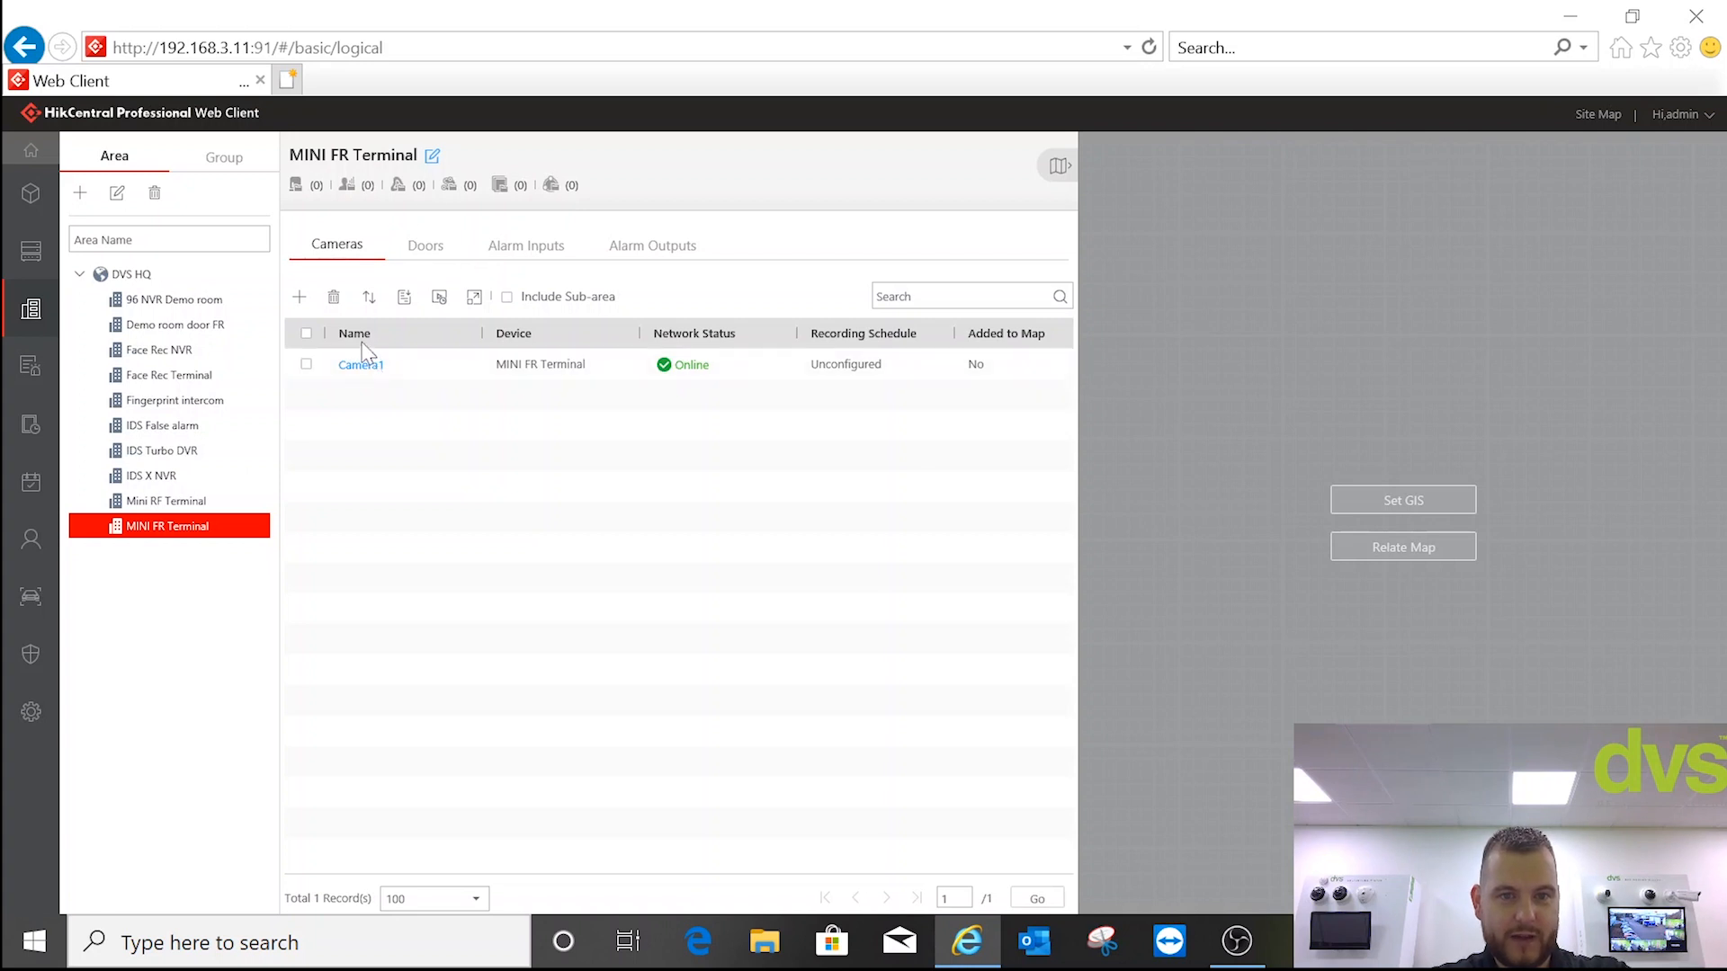
Look at Camera1's settings and discard the changes without saving
{"action": "left_click", "coordinate": [360, 365]}
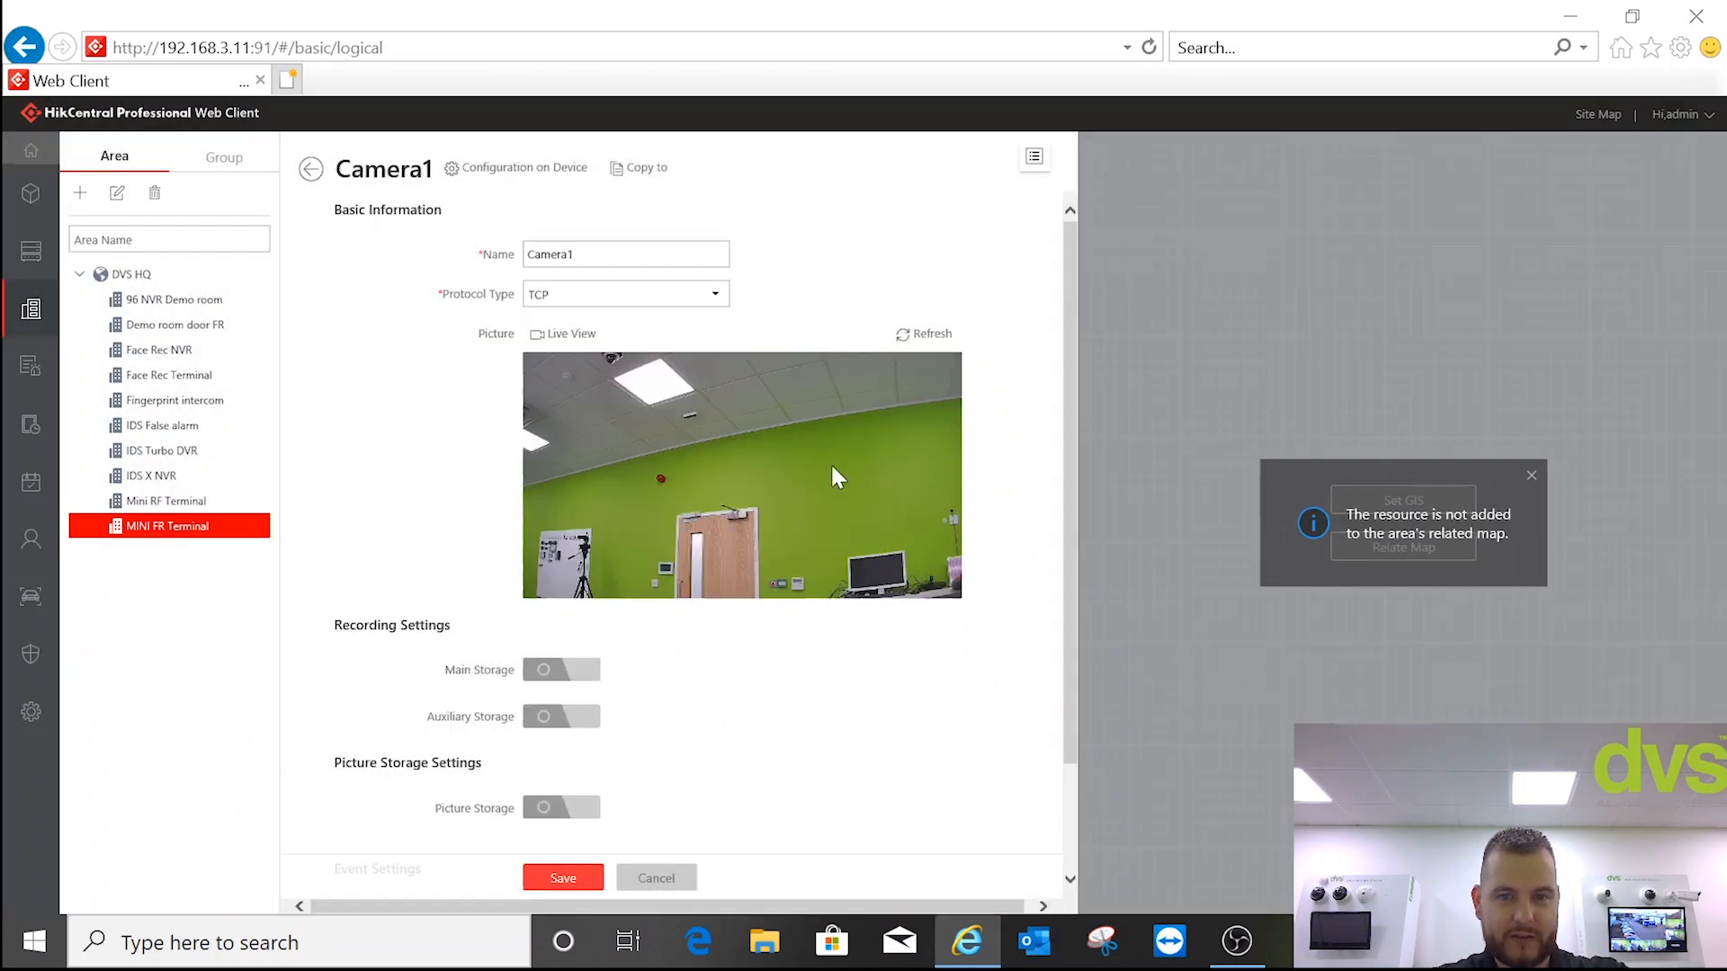
{"action": "left_click", "coordinate": [559, 808]}
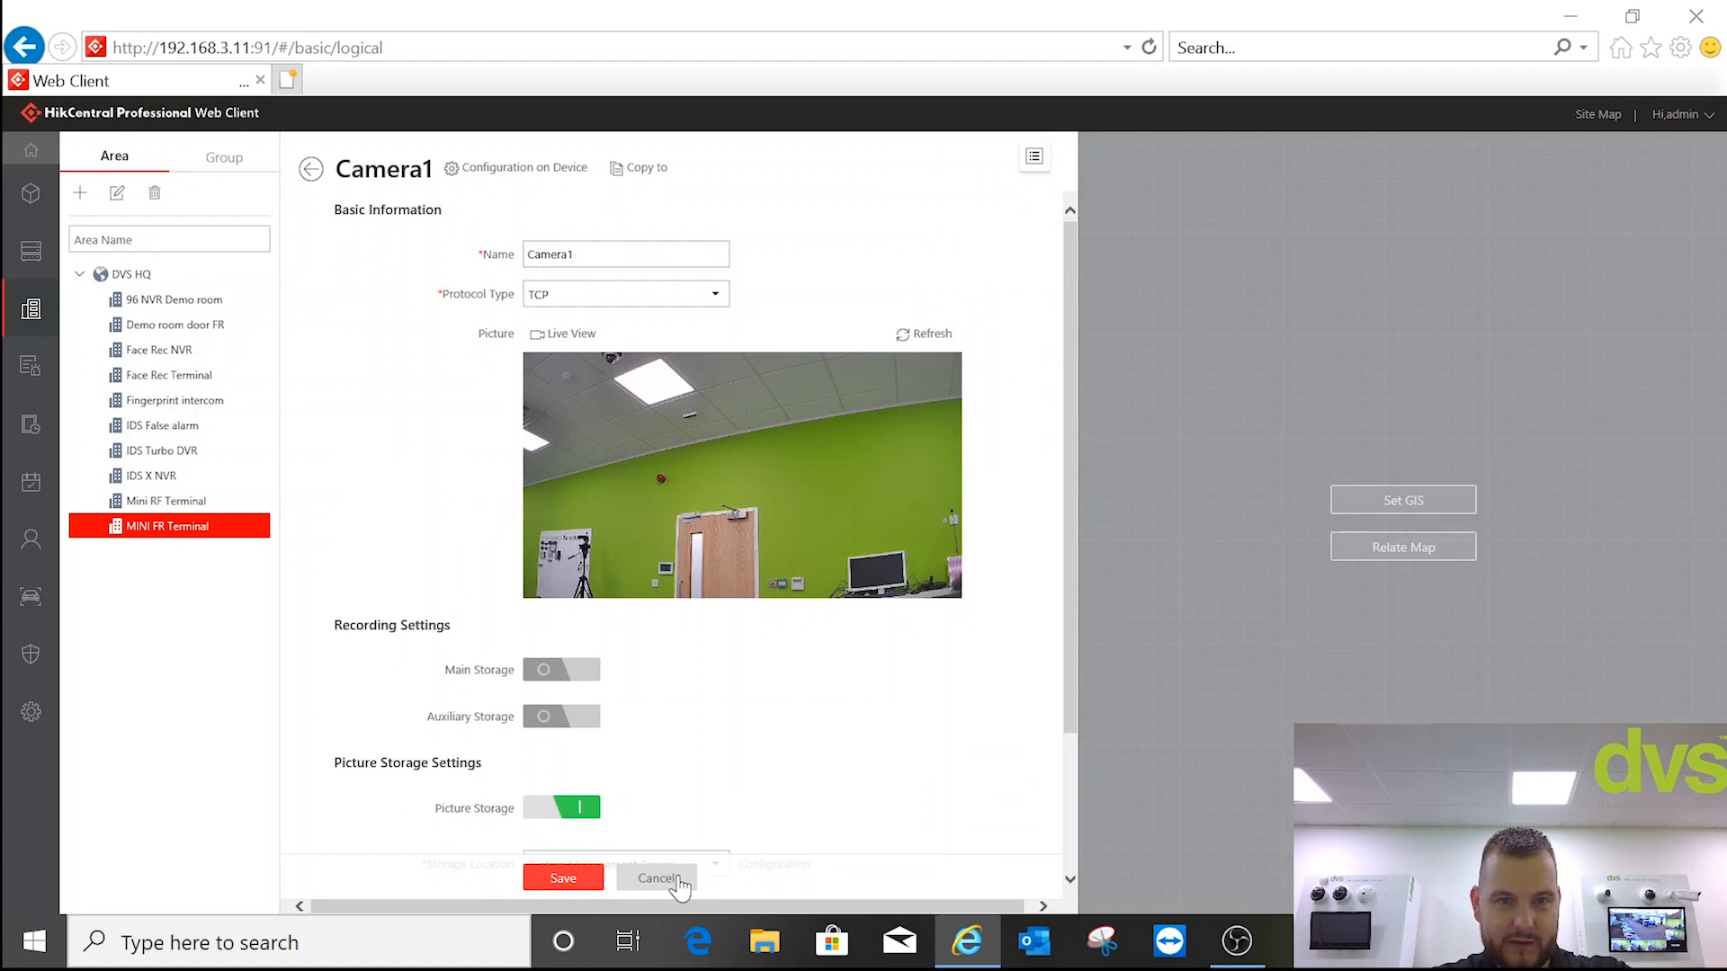
{"action": "left_click", "coordinate": [658, 878]}
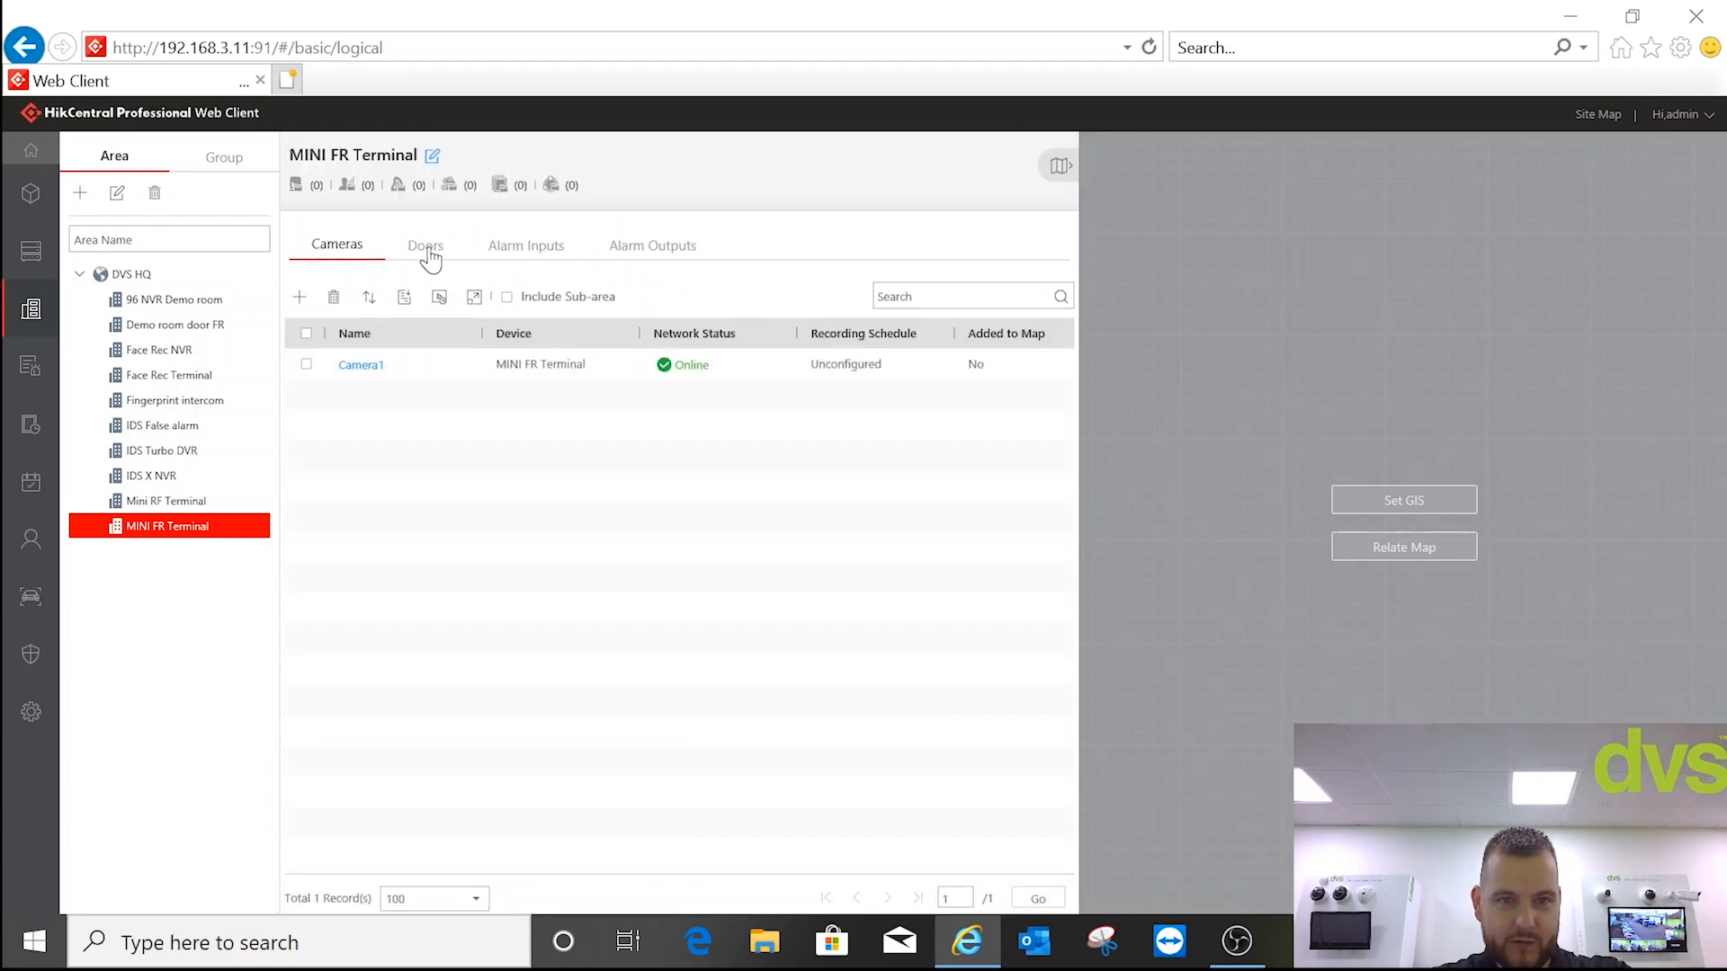
Rename Door 01 of the terminal to DVS DEMO MINI FR
{"action": "left_click", "coordinate": [425, 244]}
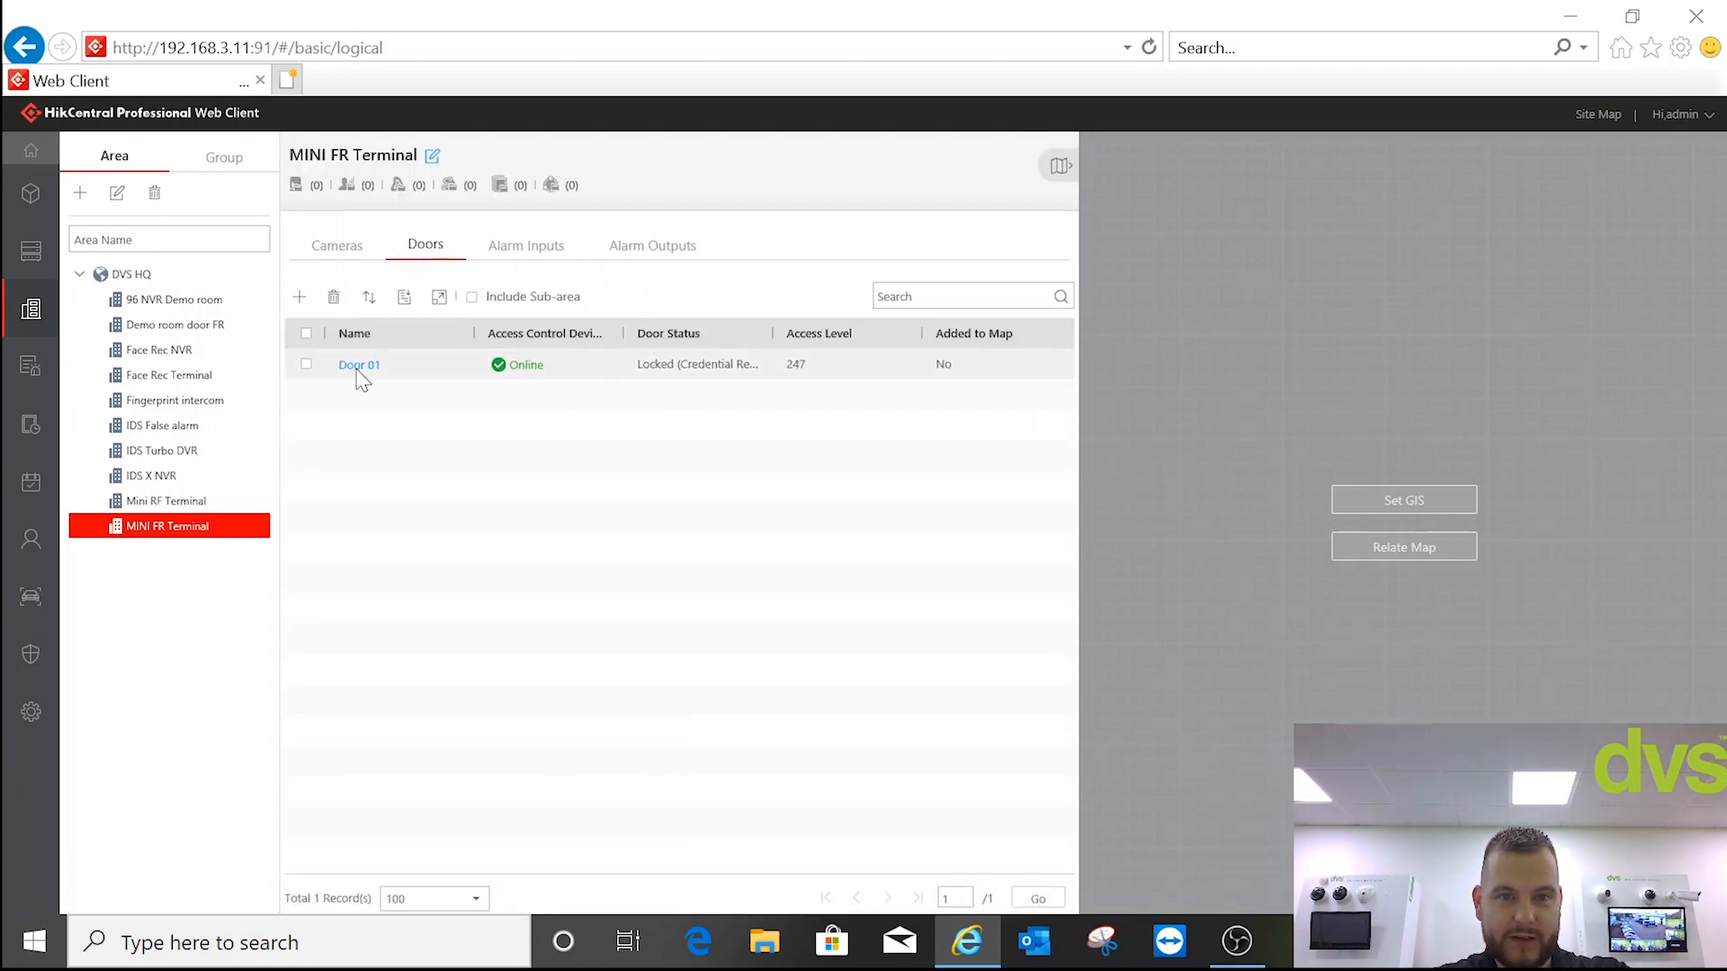
{"action": "left_click", "coordinate": [360, 365]}
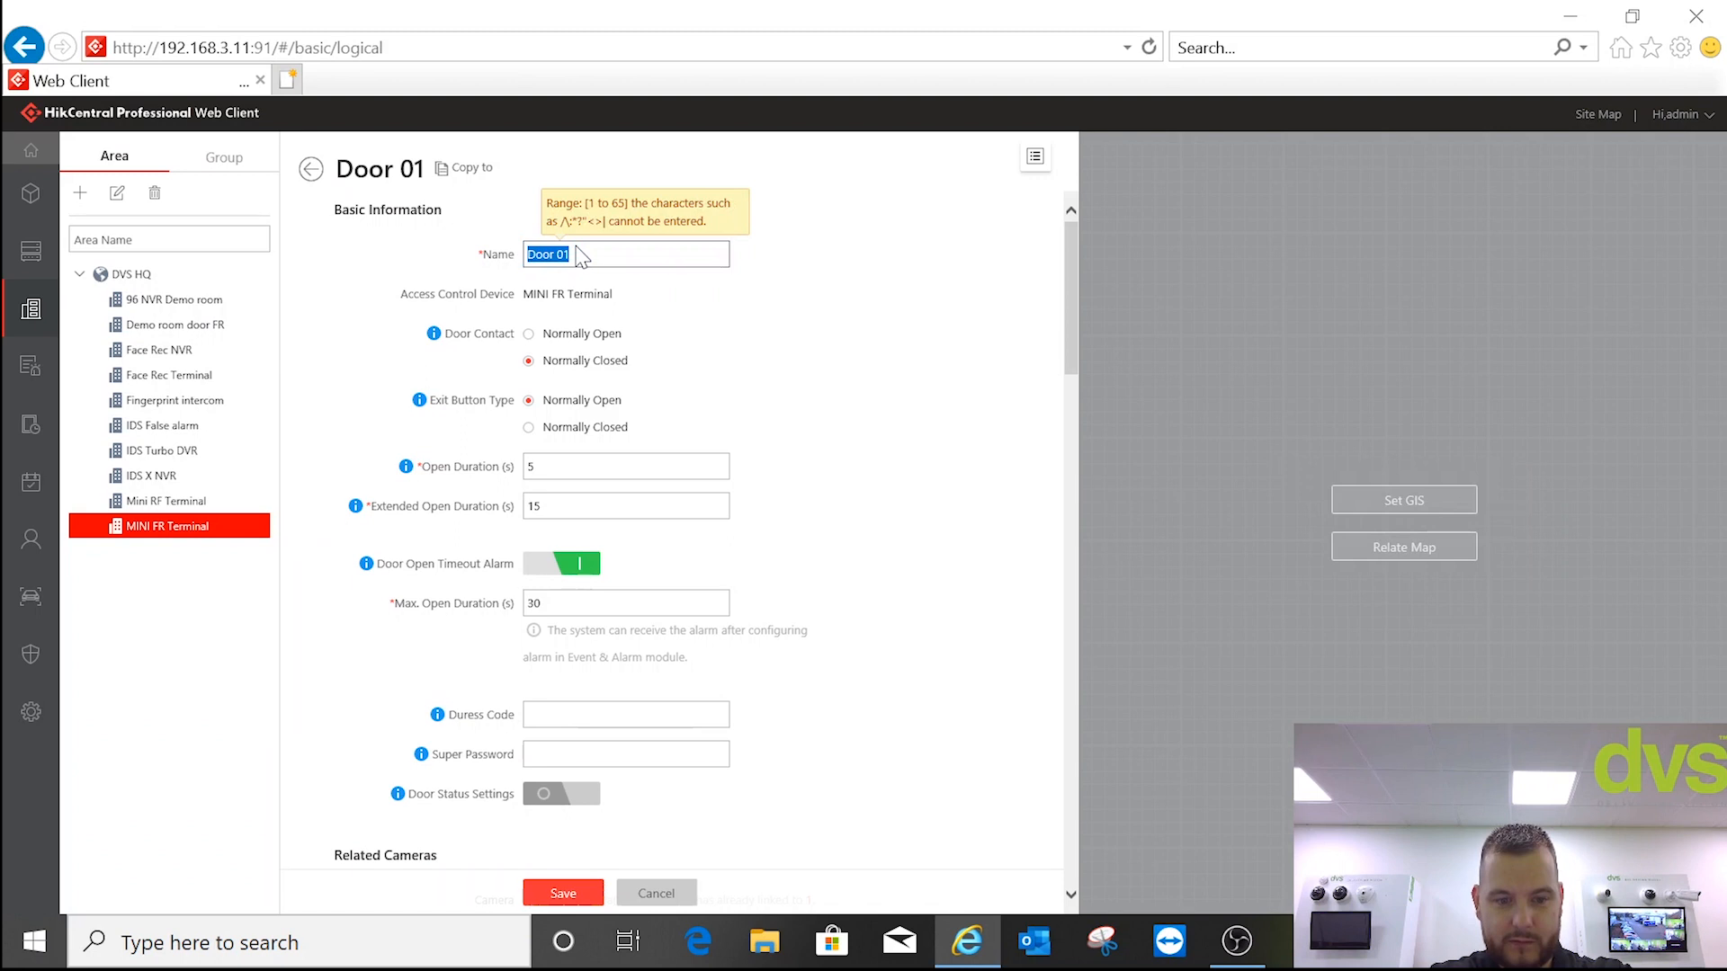
{"action": "type", "text": "VS DEMO MINI FR"}
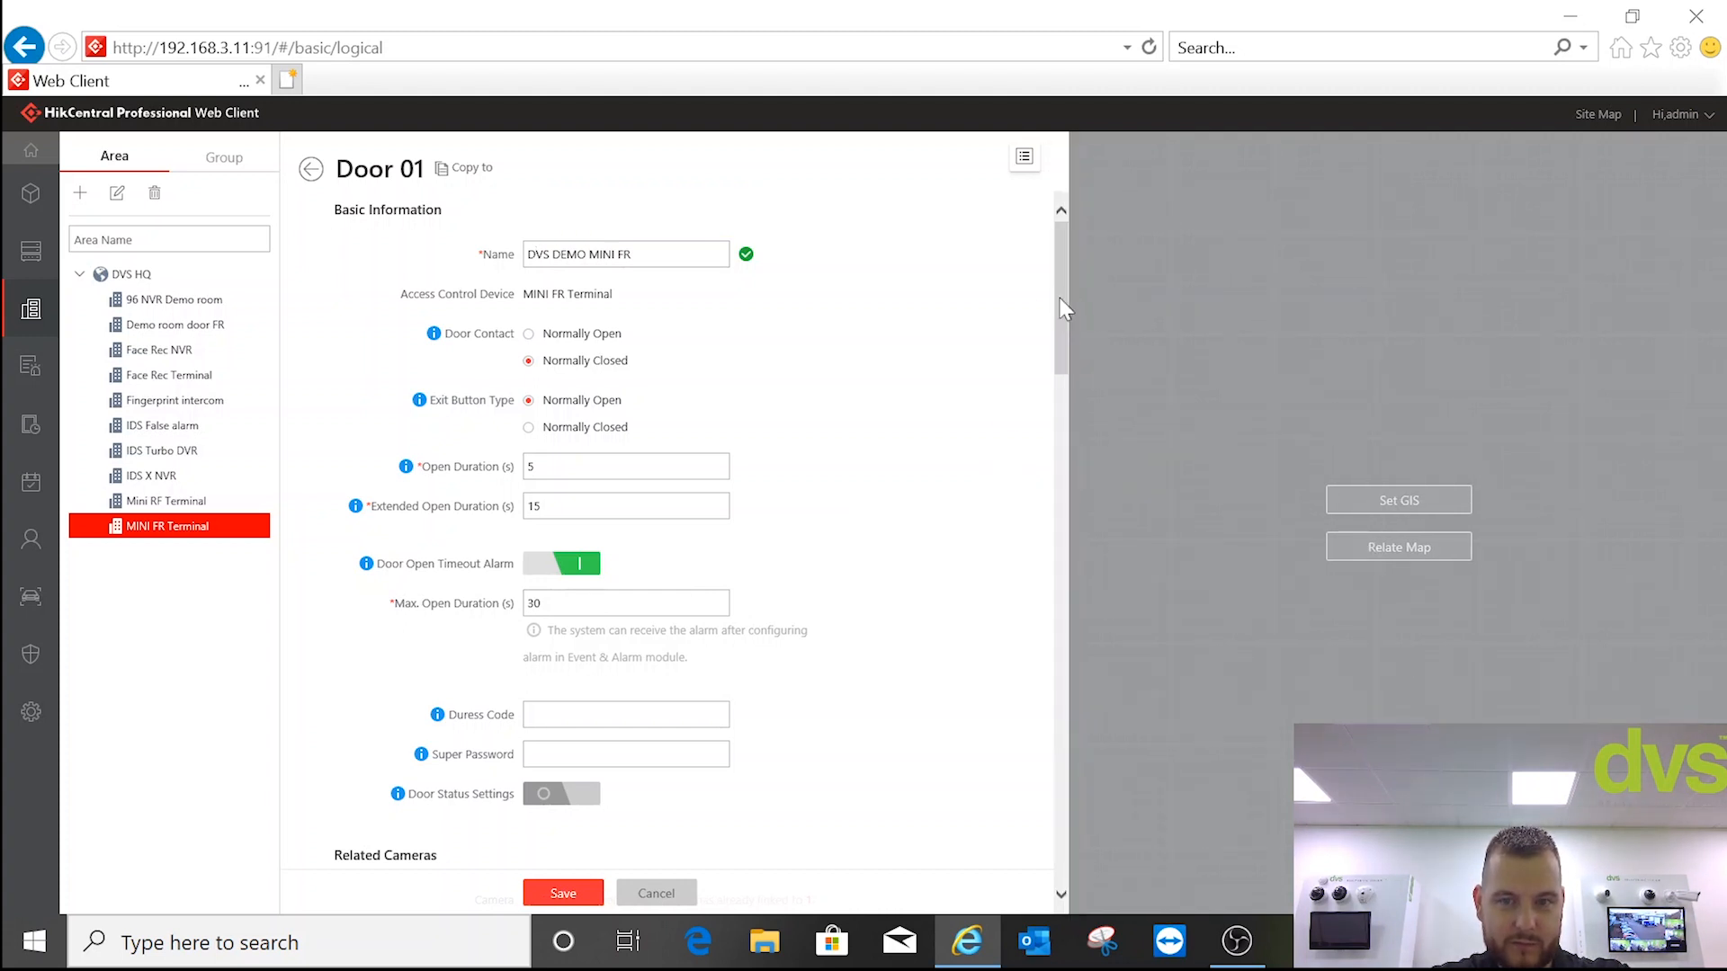
{"action": "scroll", "scroll_direction": "down", "scroll_amount": 3}
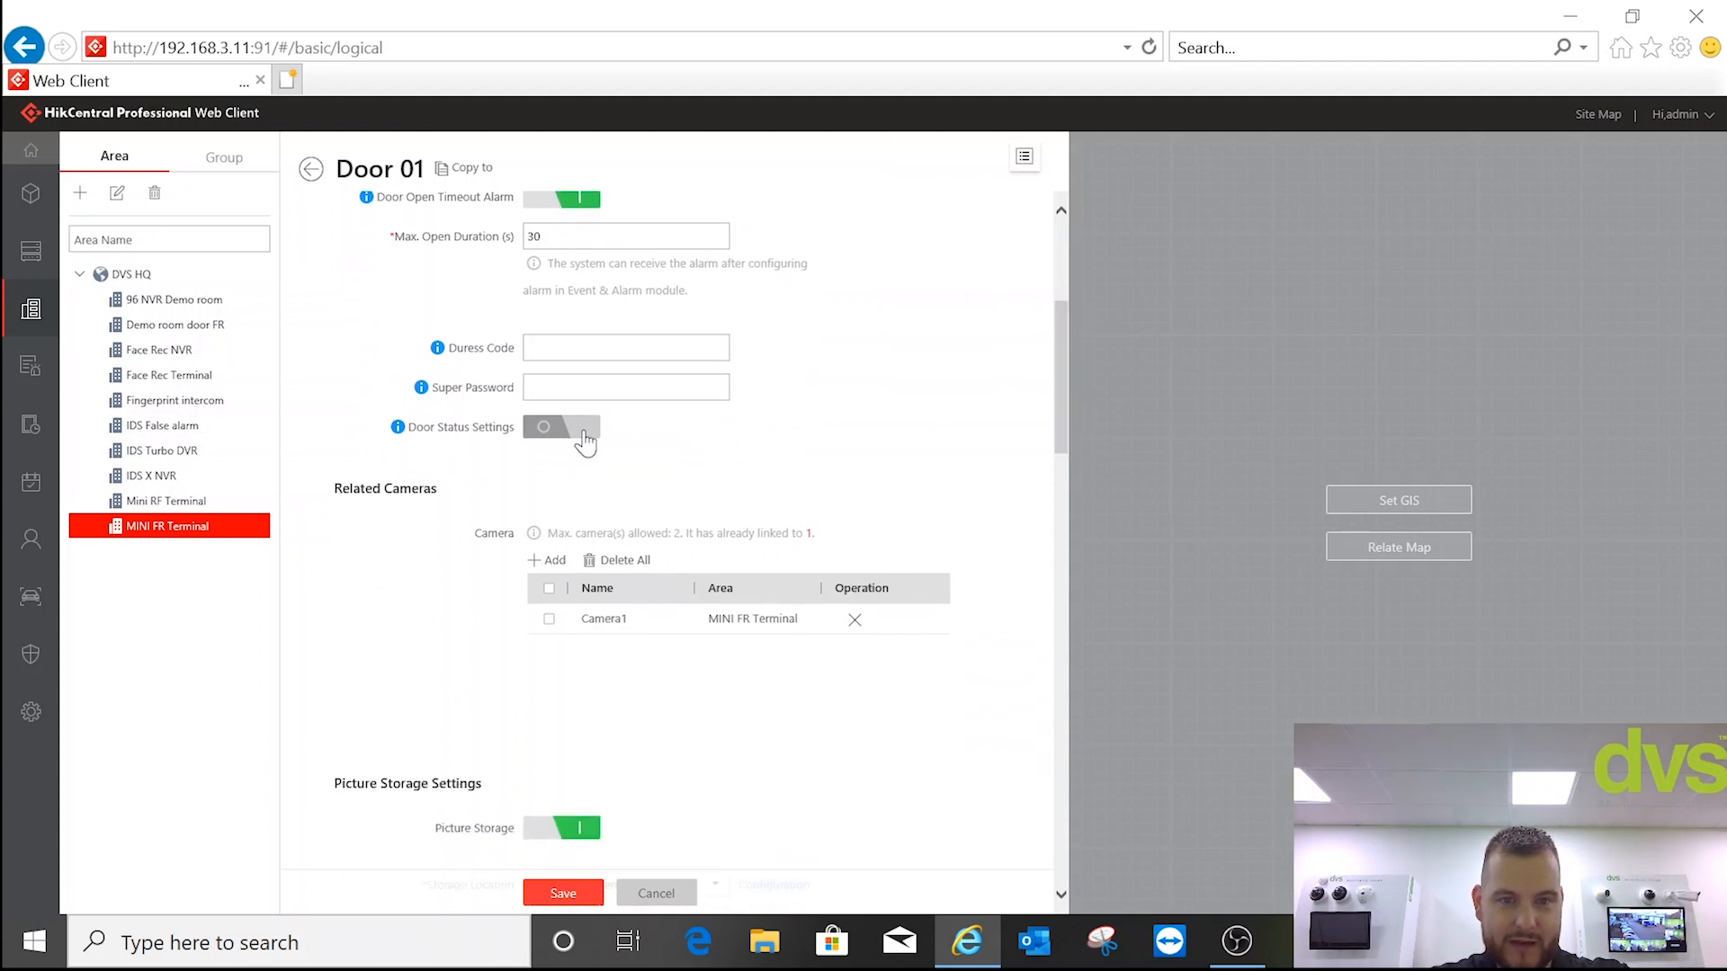
{"action": "left_click", "coordinate": [561, 429]}
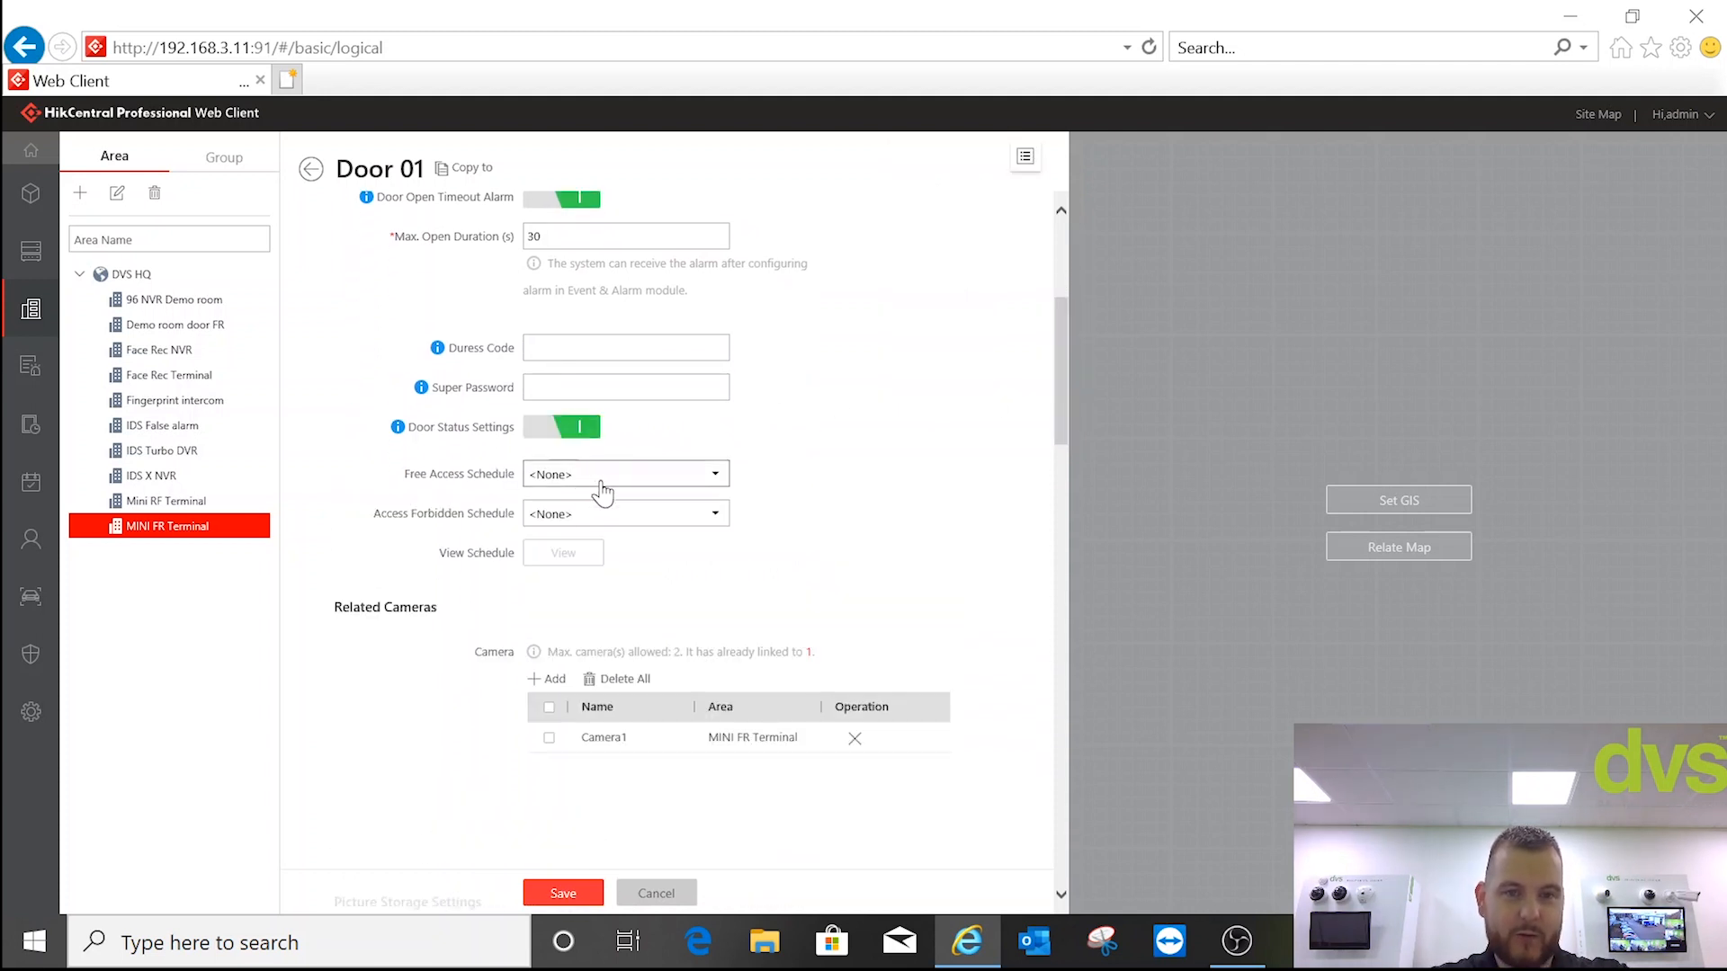
{"action": "mouse_move", "coordinate": [669, 539]}
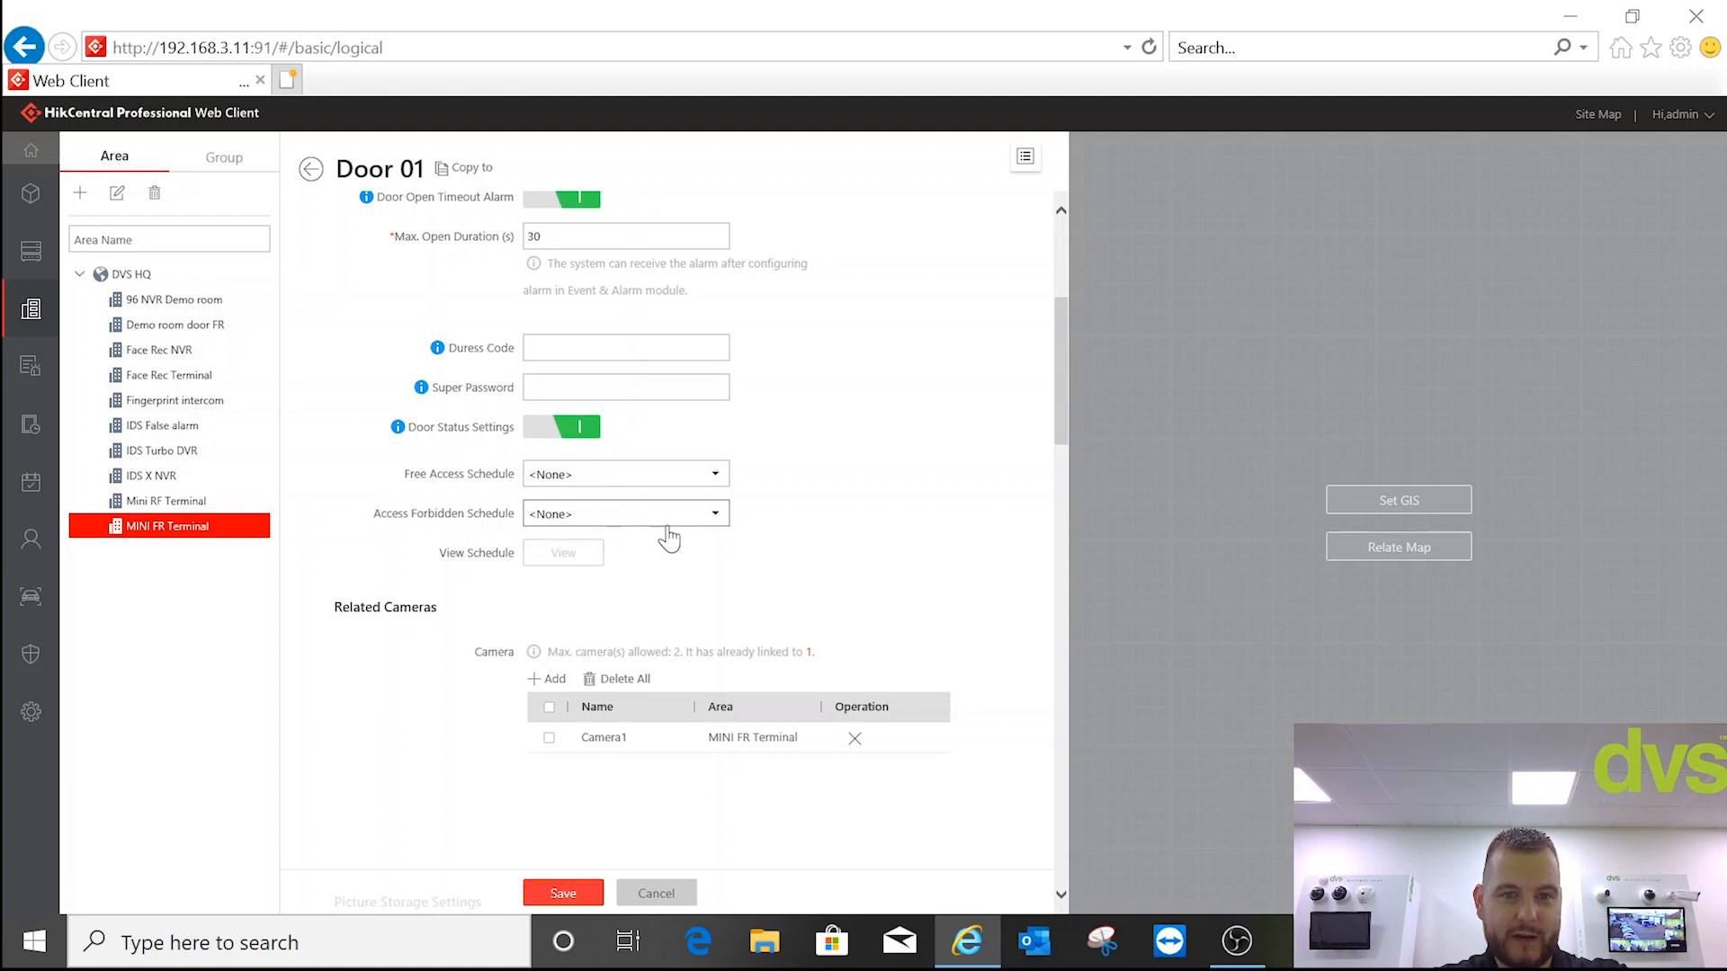
{"action": "left_click", "coordinate": [561, 428]}
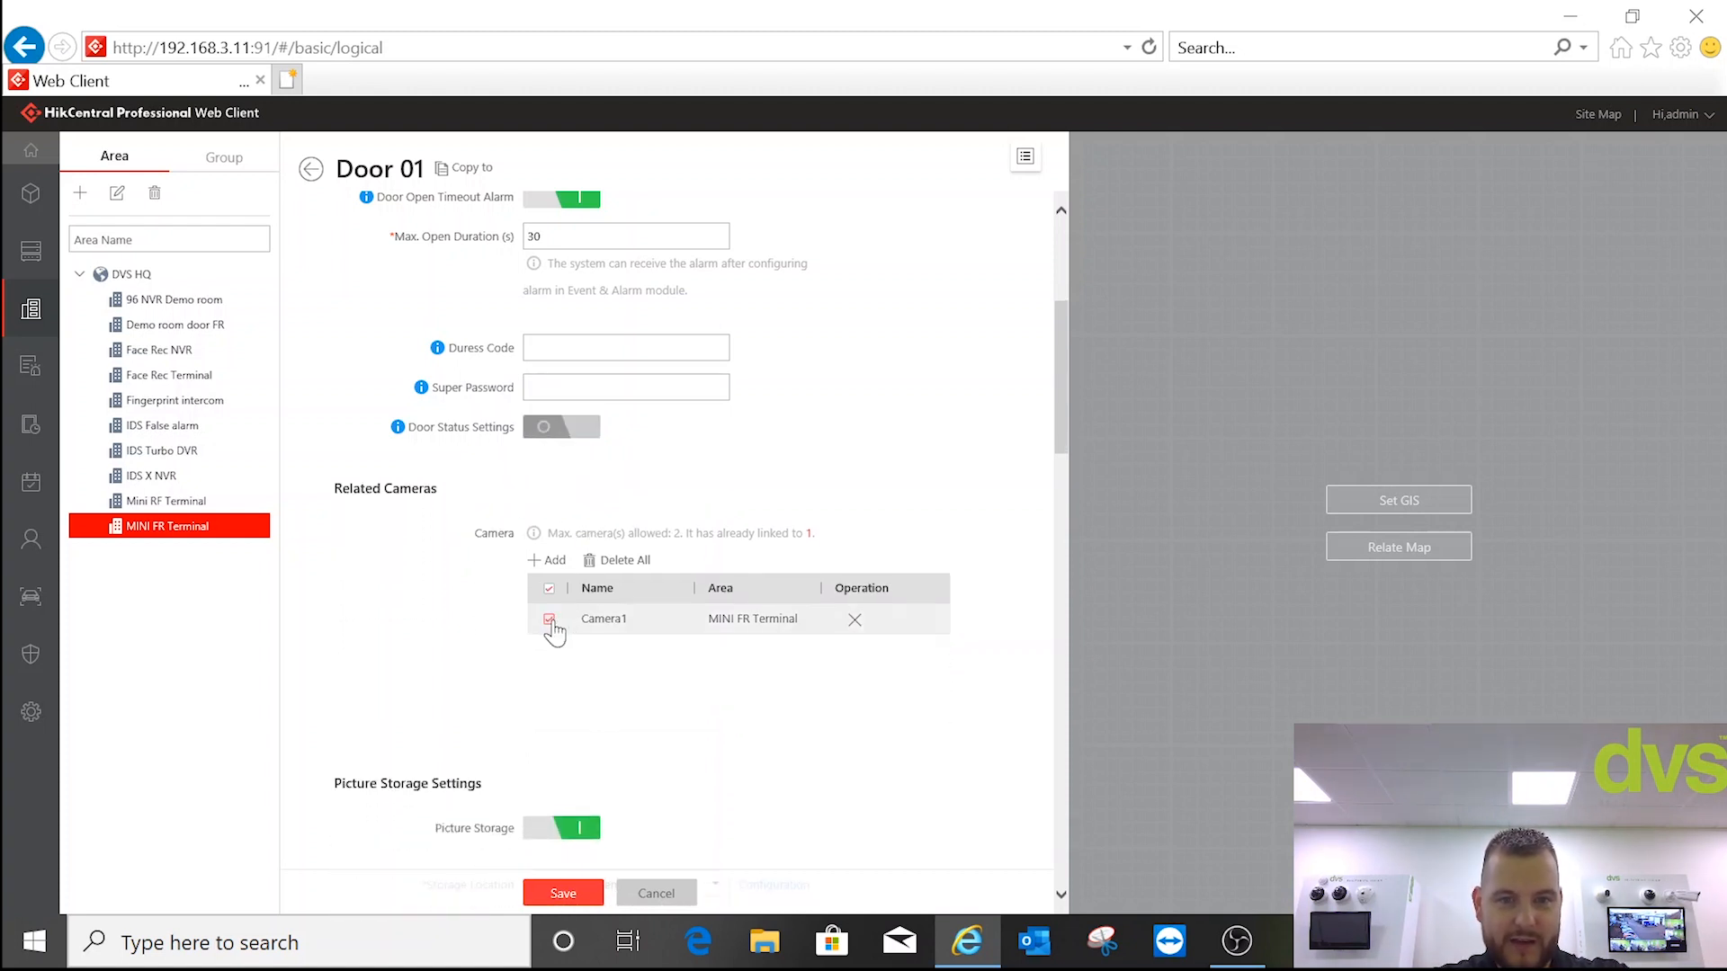
{"action": "scroll", "scroll_direction": "down", "scroll_amount": 3}
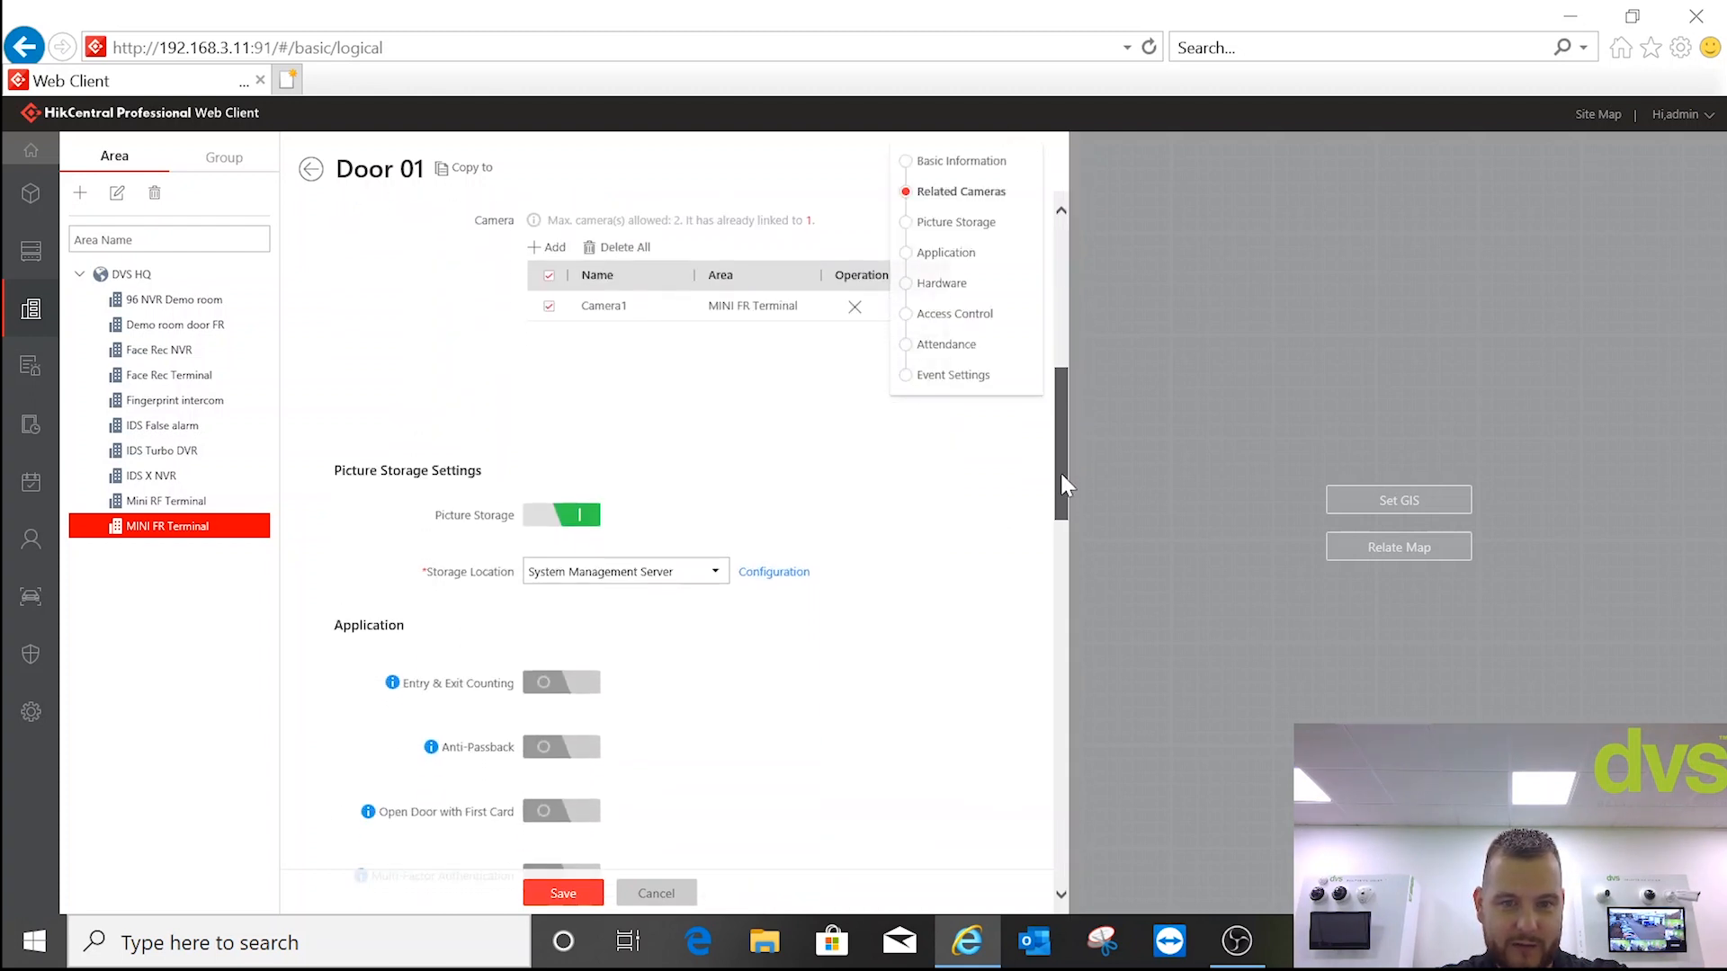
{"action": "scroll", "scroll_direction": "down", "scroll_amount": 3}
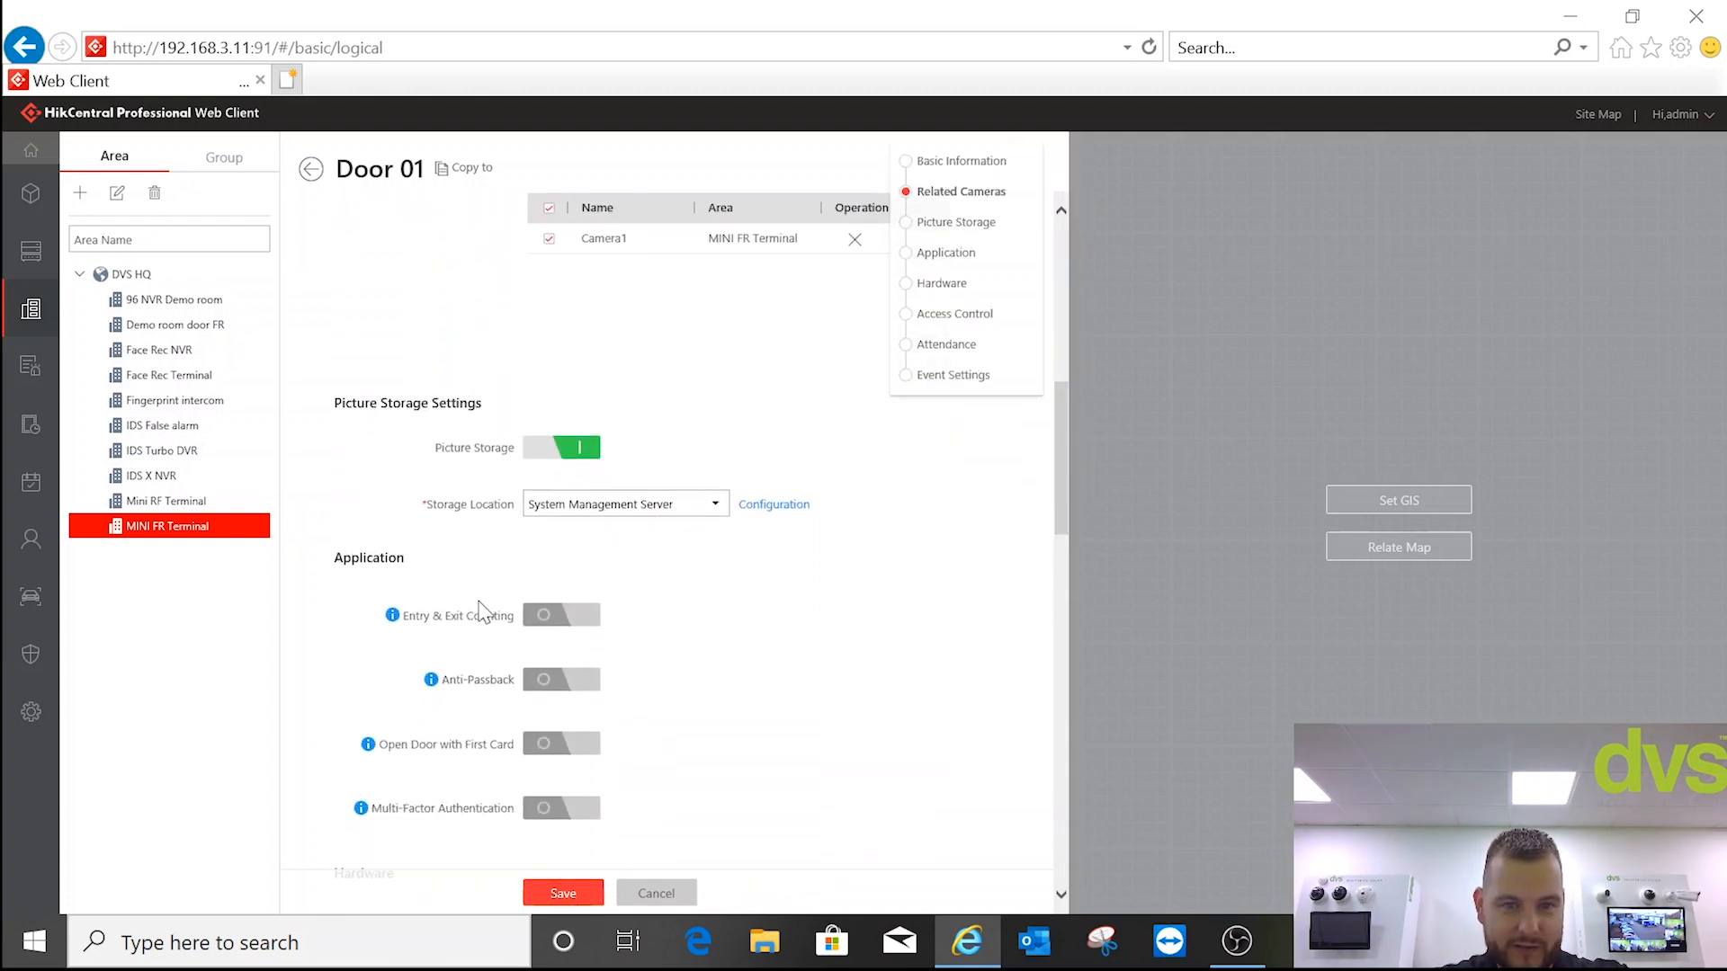
{"action": "scroll", "scroll_direction": "down", "scroll_amount": 3}
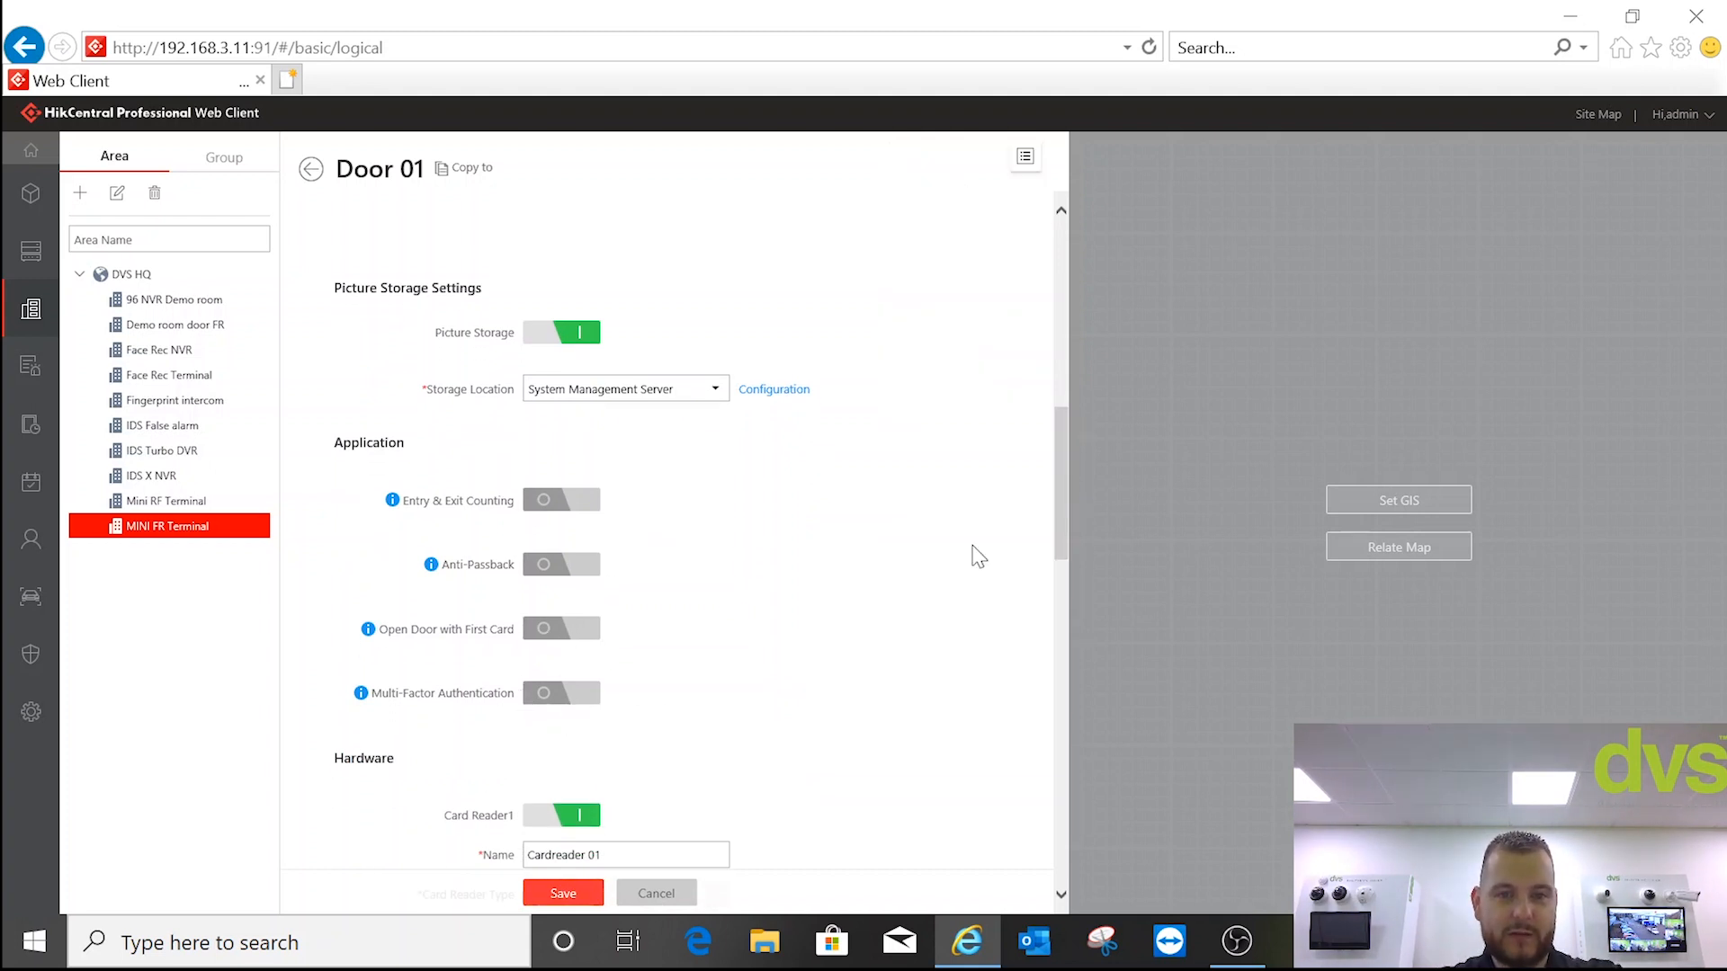
Name Card Reader1 DVS MINI FR TERMINAL DOOR, keep Face access mode and access level 247
{"action": "scroll", "scroll_direction": "down", "scroll_amount": 3}
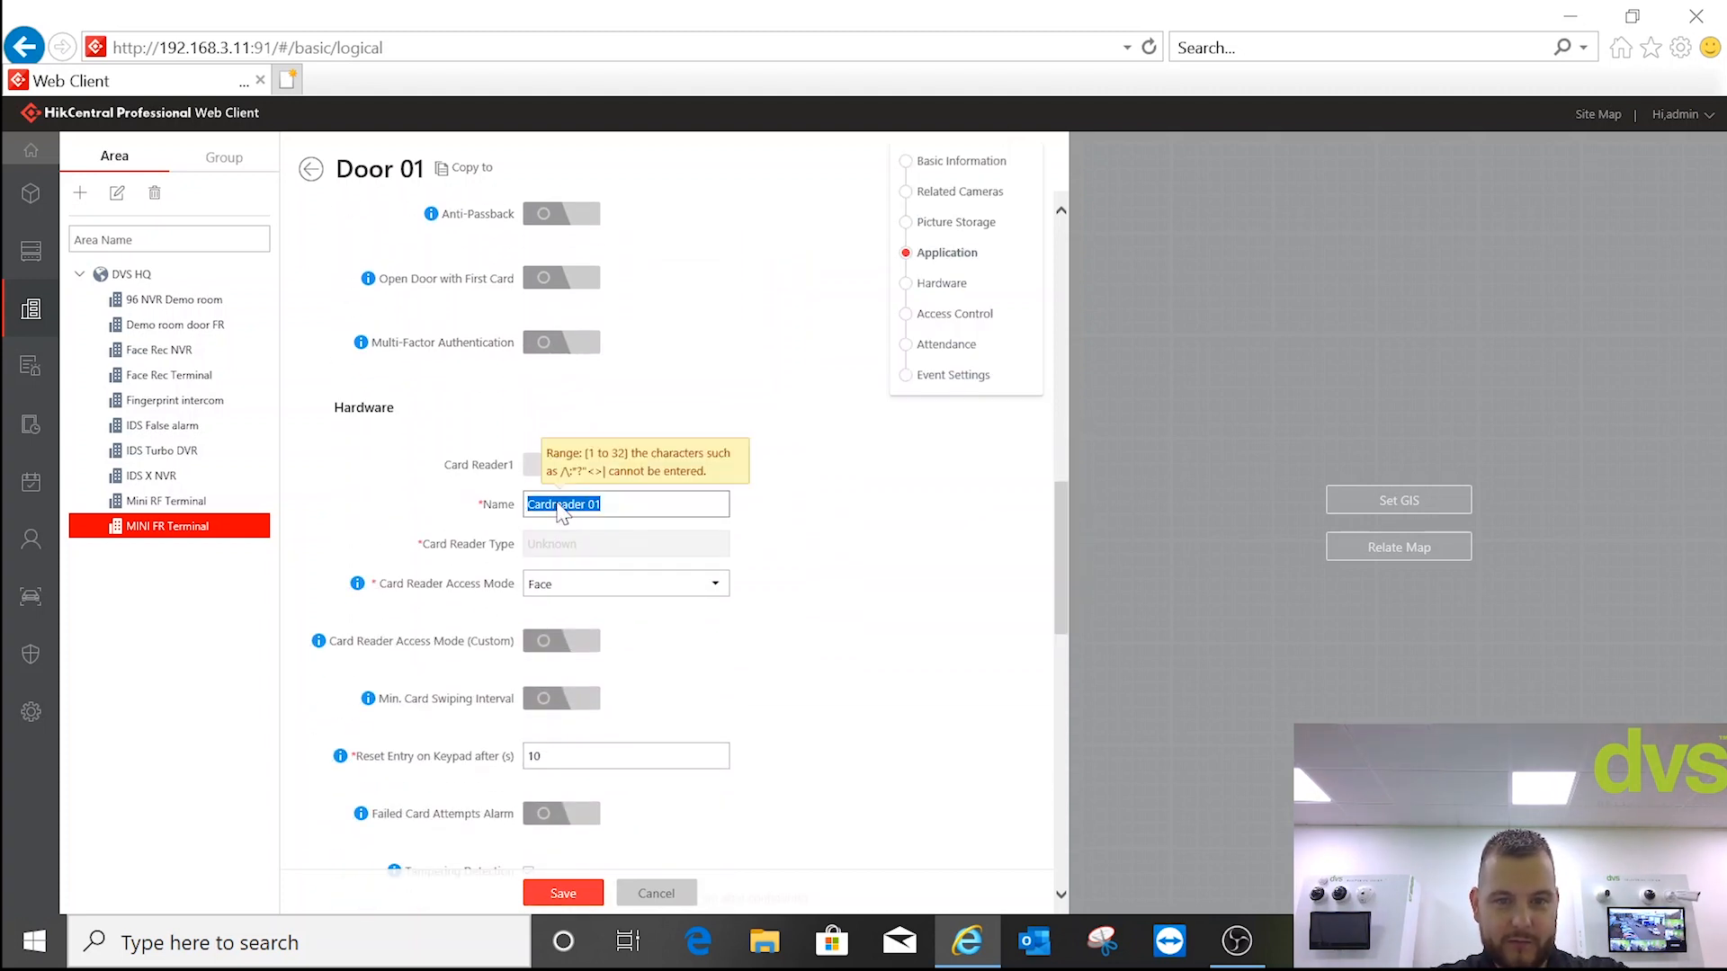
{"action": "type", "text": "DVS MINI FR TERMINAL DOOR"}
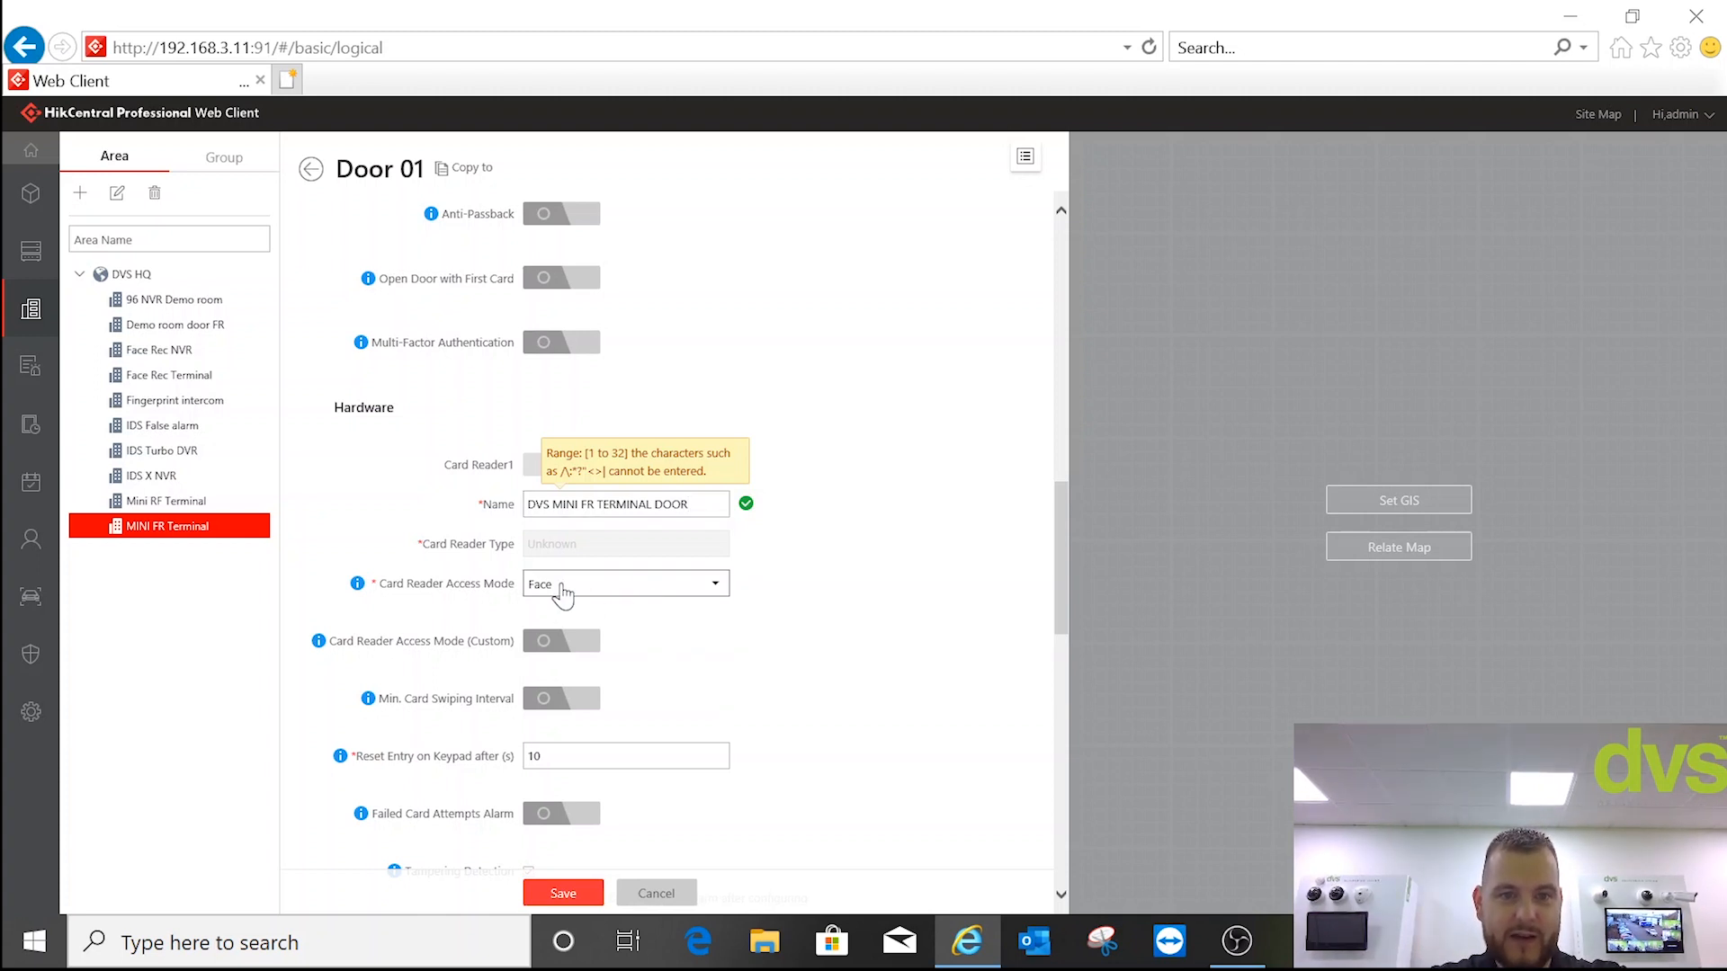
{"action": "left_click", "coordinate": [624, 583]}
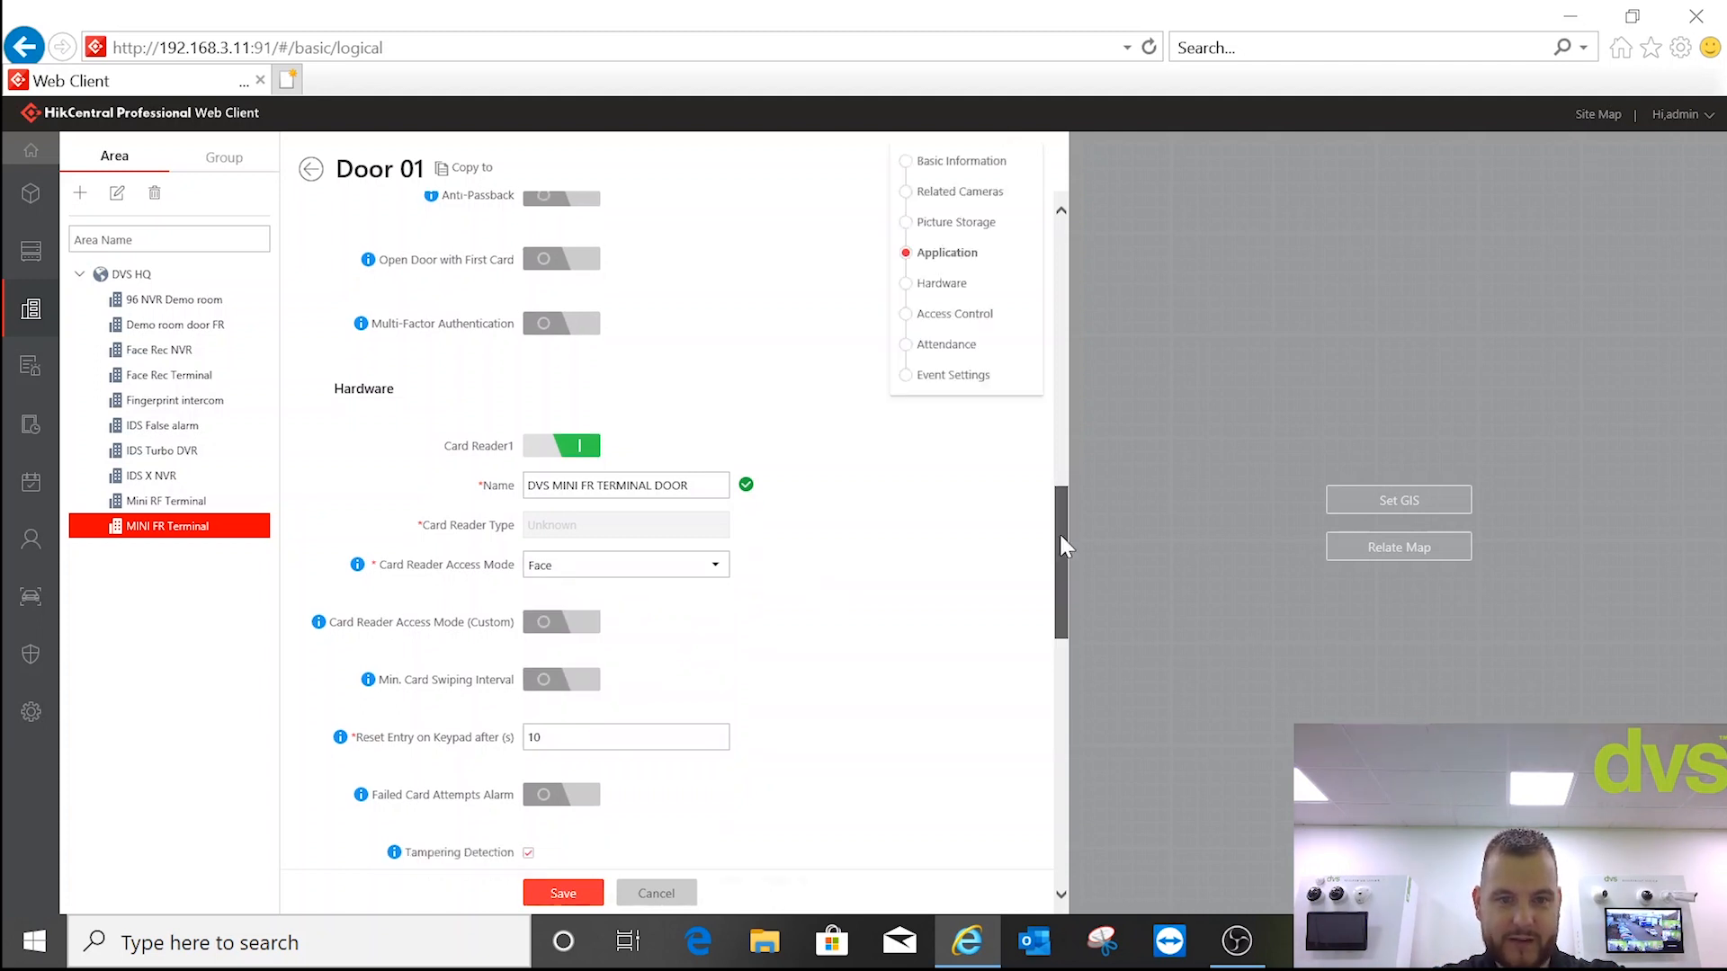
{"action": "left_click", "coordinate": [624, 427]}
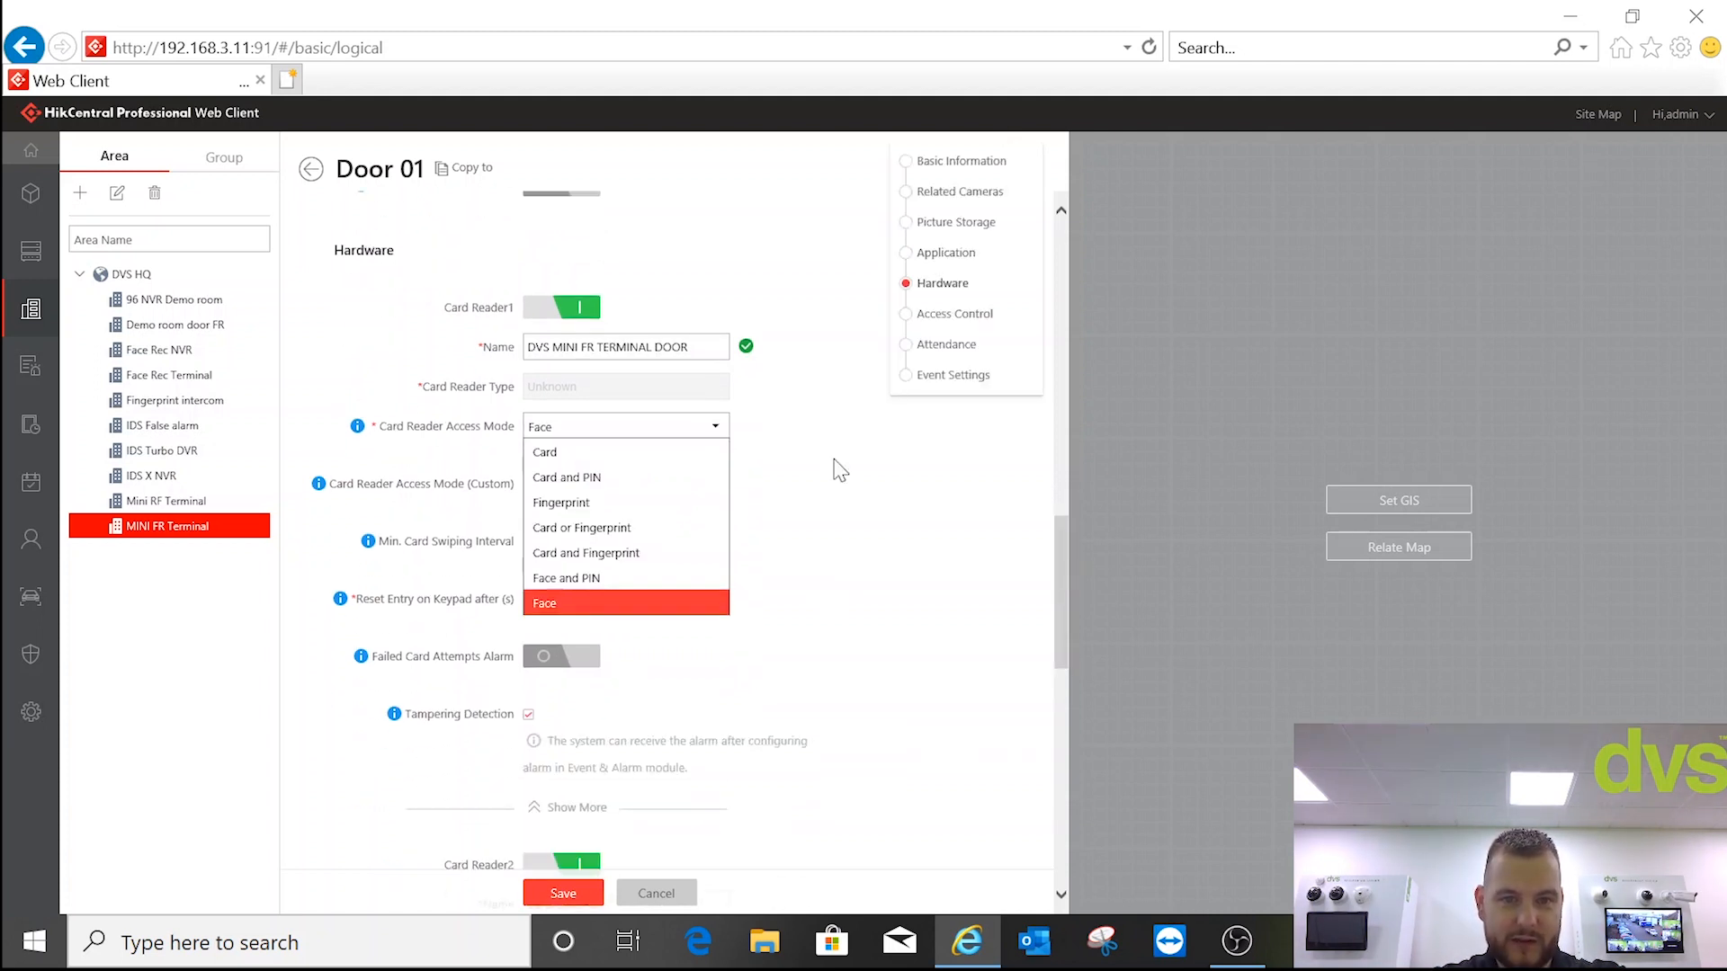
{"action": "left_click", "coordinate": [544, 603]}
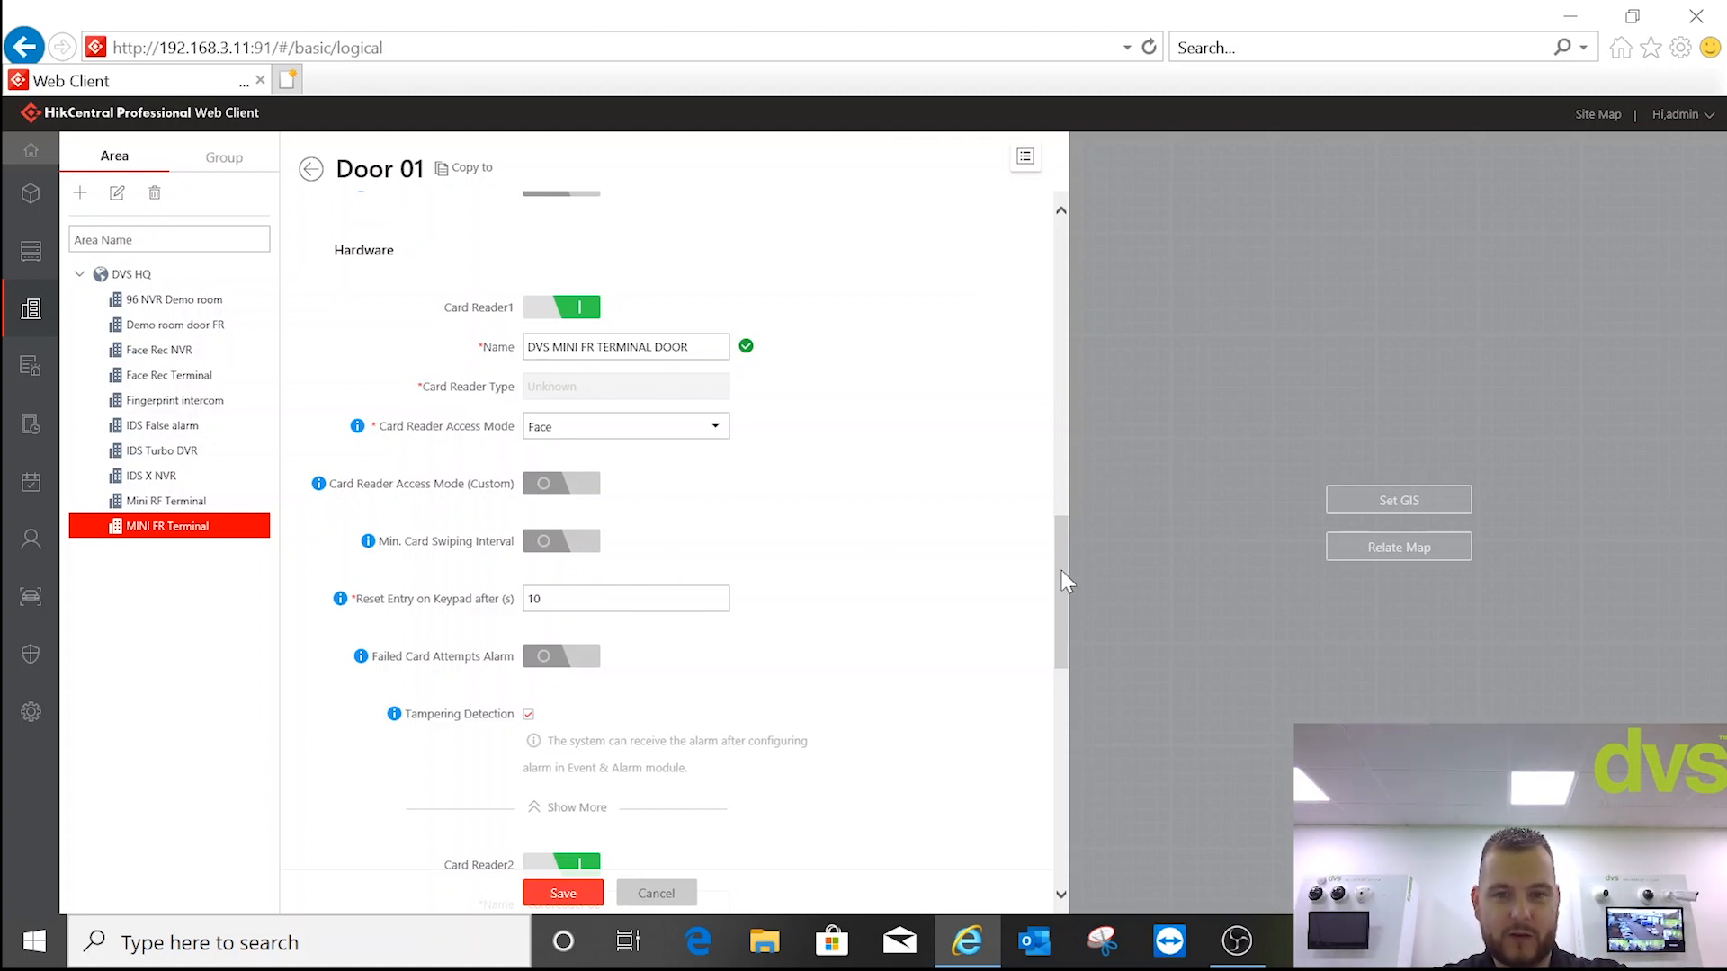
{"action": "scroll", "scroll_direction": "down", "scroll_amount": 3}
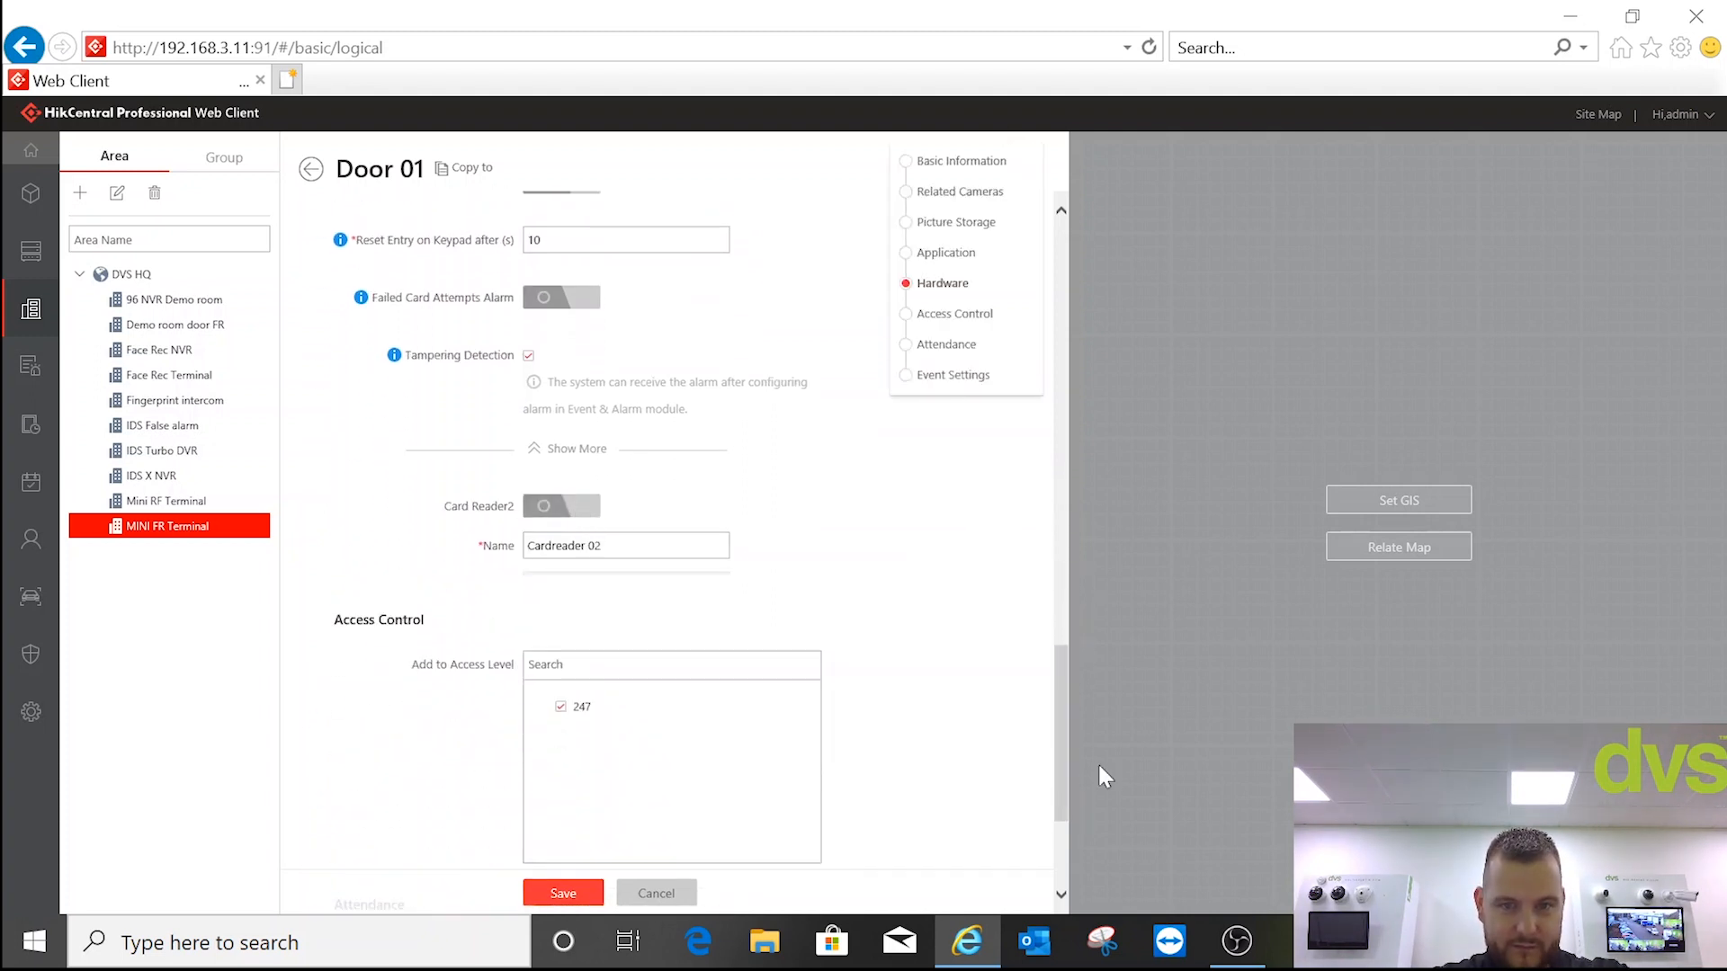
{"action": "scroll", "scroll_direction": "down", "scroll_amount": 3}
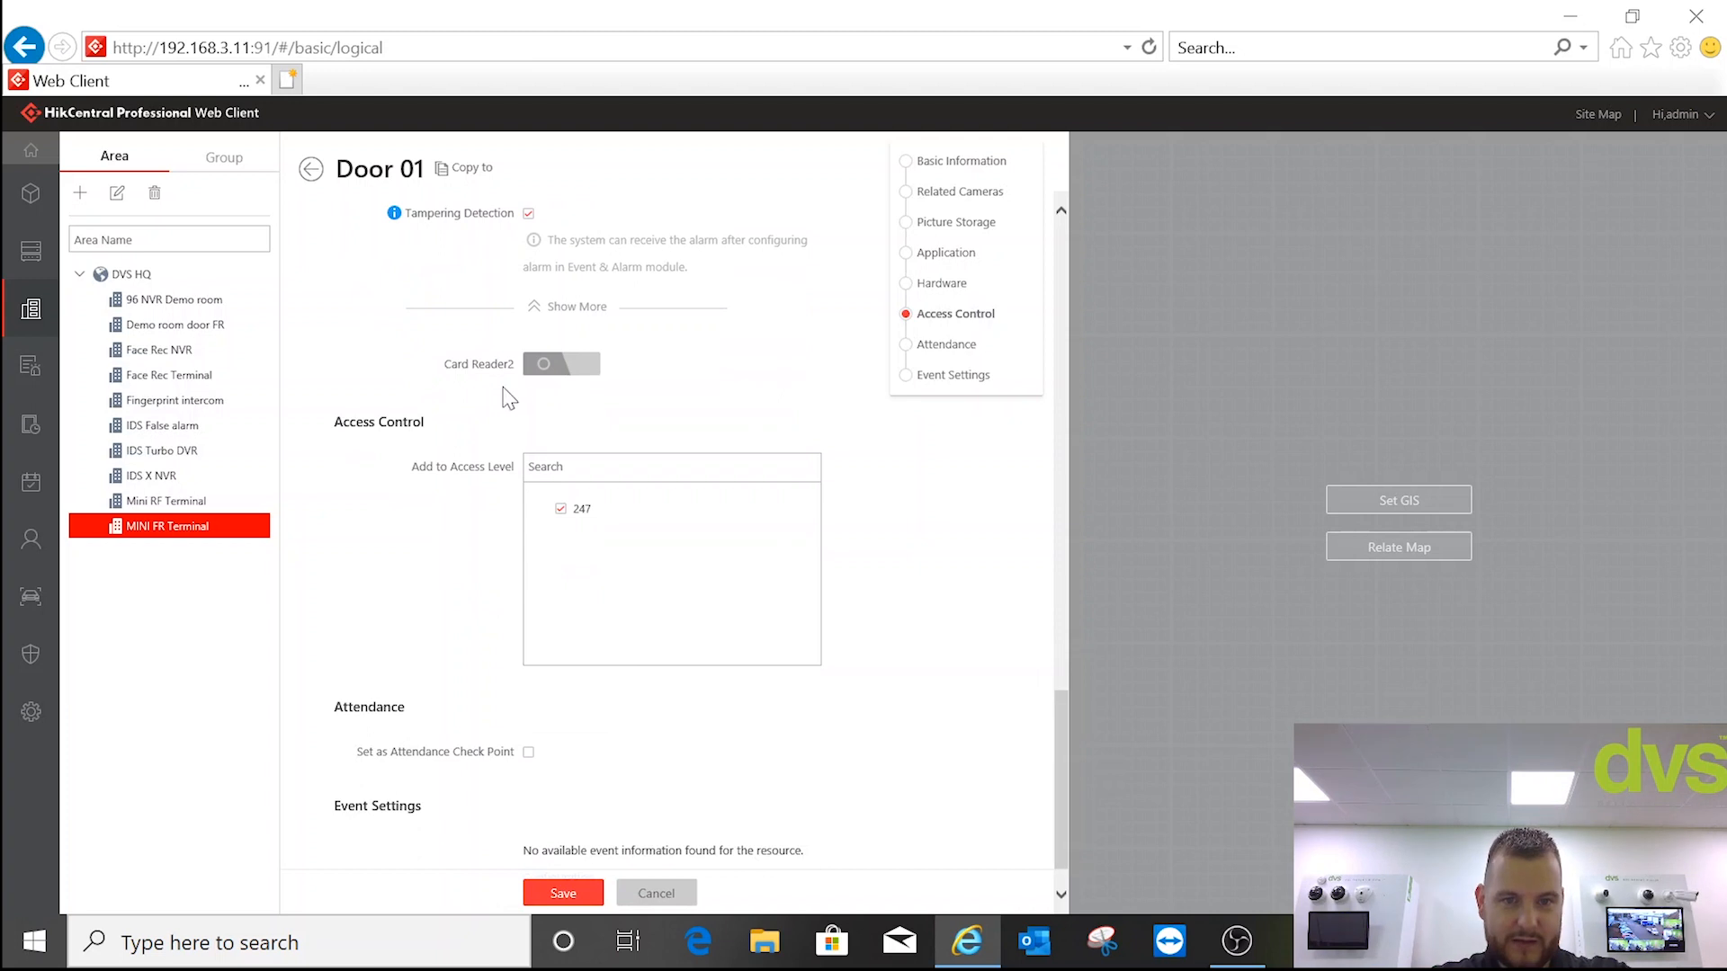
{"action": "mouse_move", "coordinate": [1061, 777]}
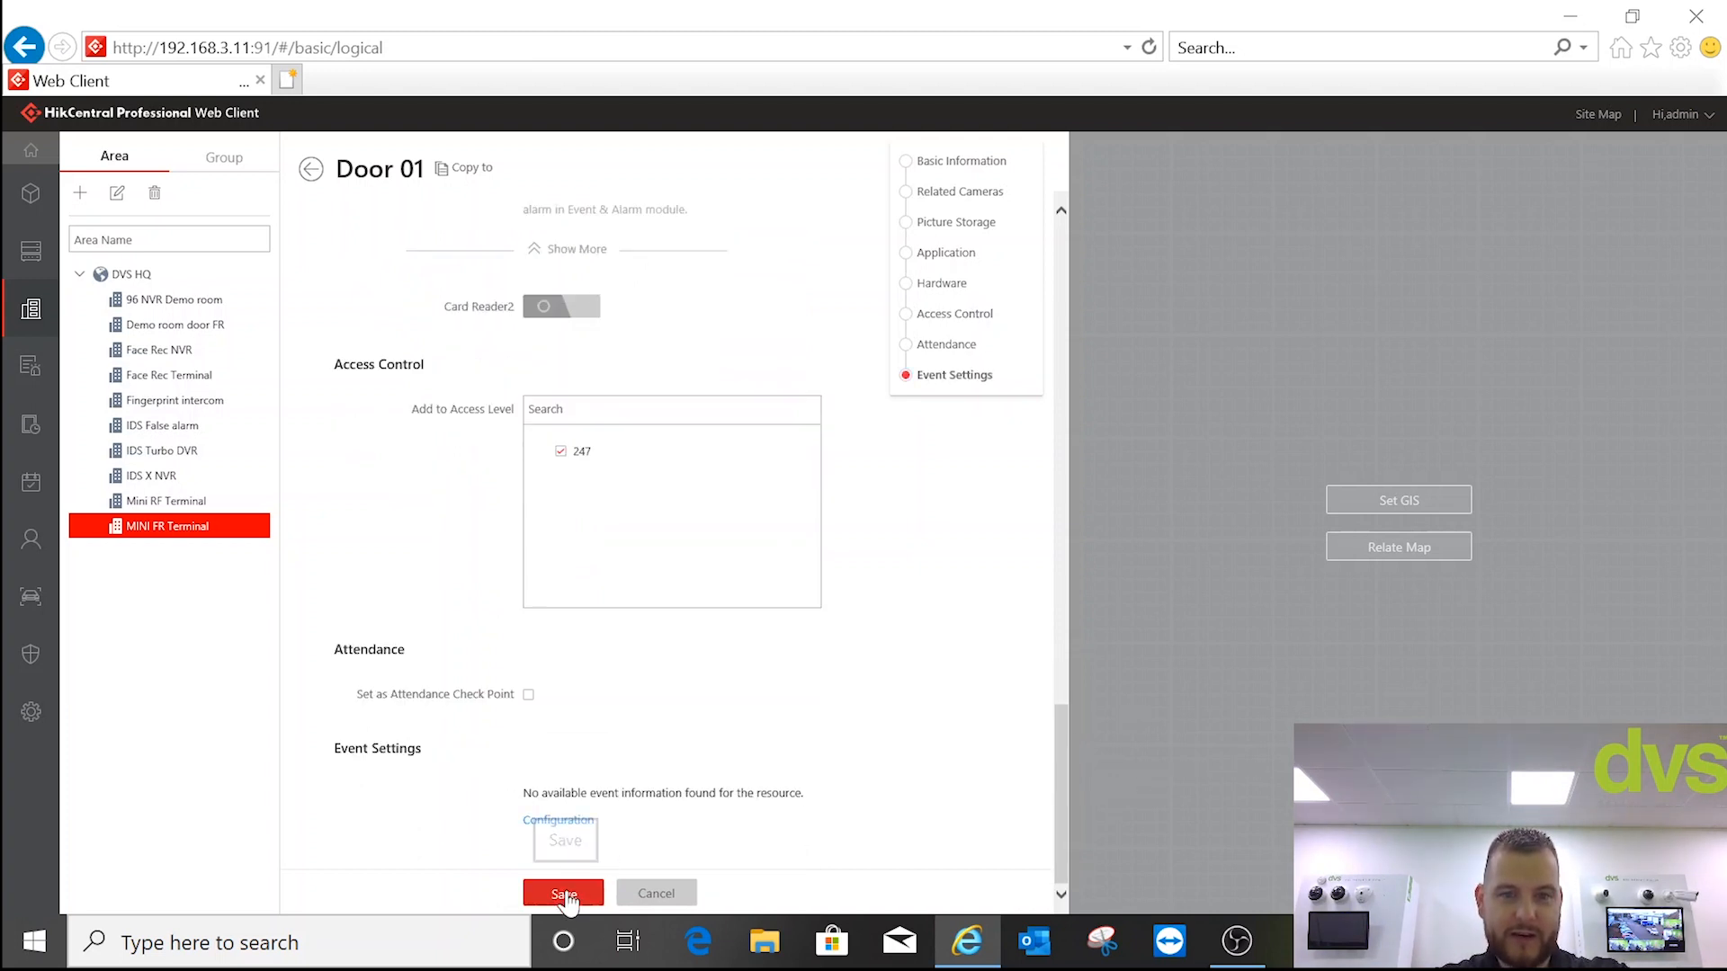
Save the DVS DEMO MINI FR door and view the access control devices
{"action": "left_click", "coordinate": [563, 894]}
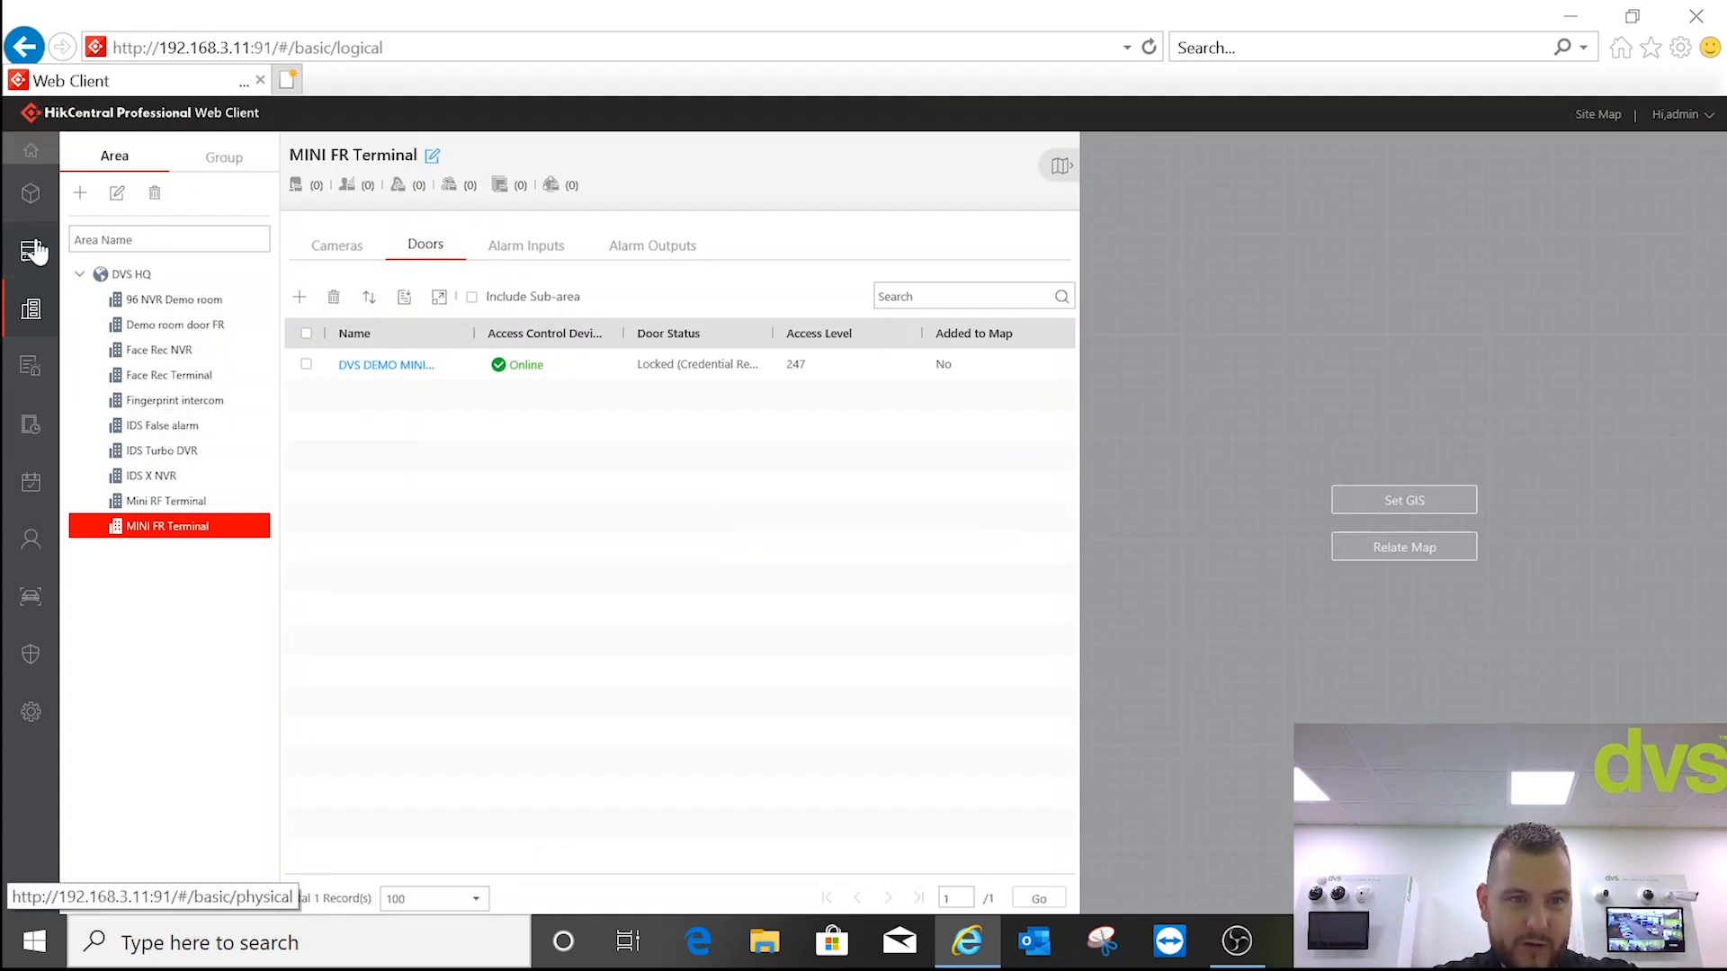
{"action": "left_click", "coordinate": [30, 252]}
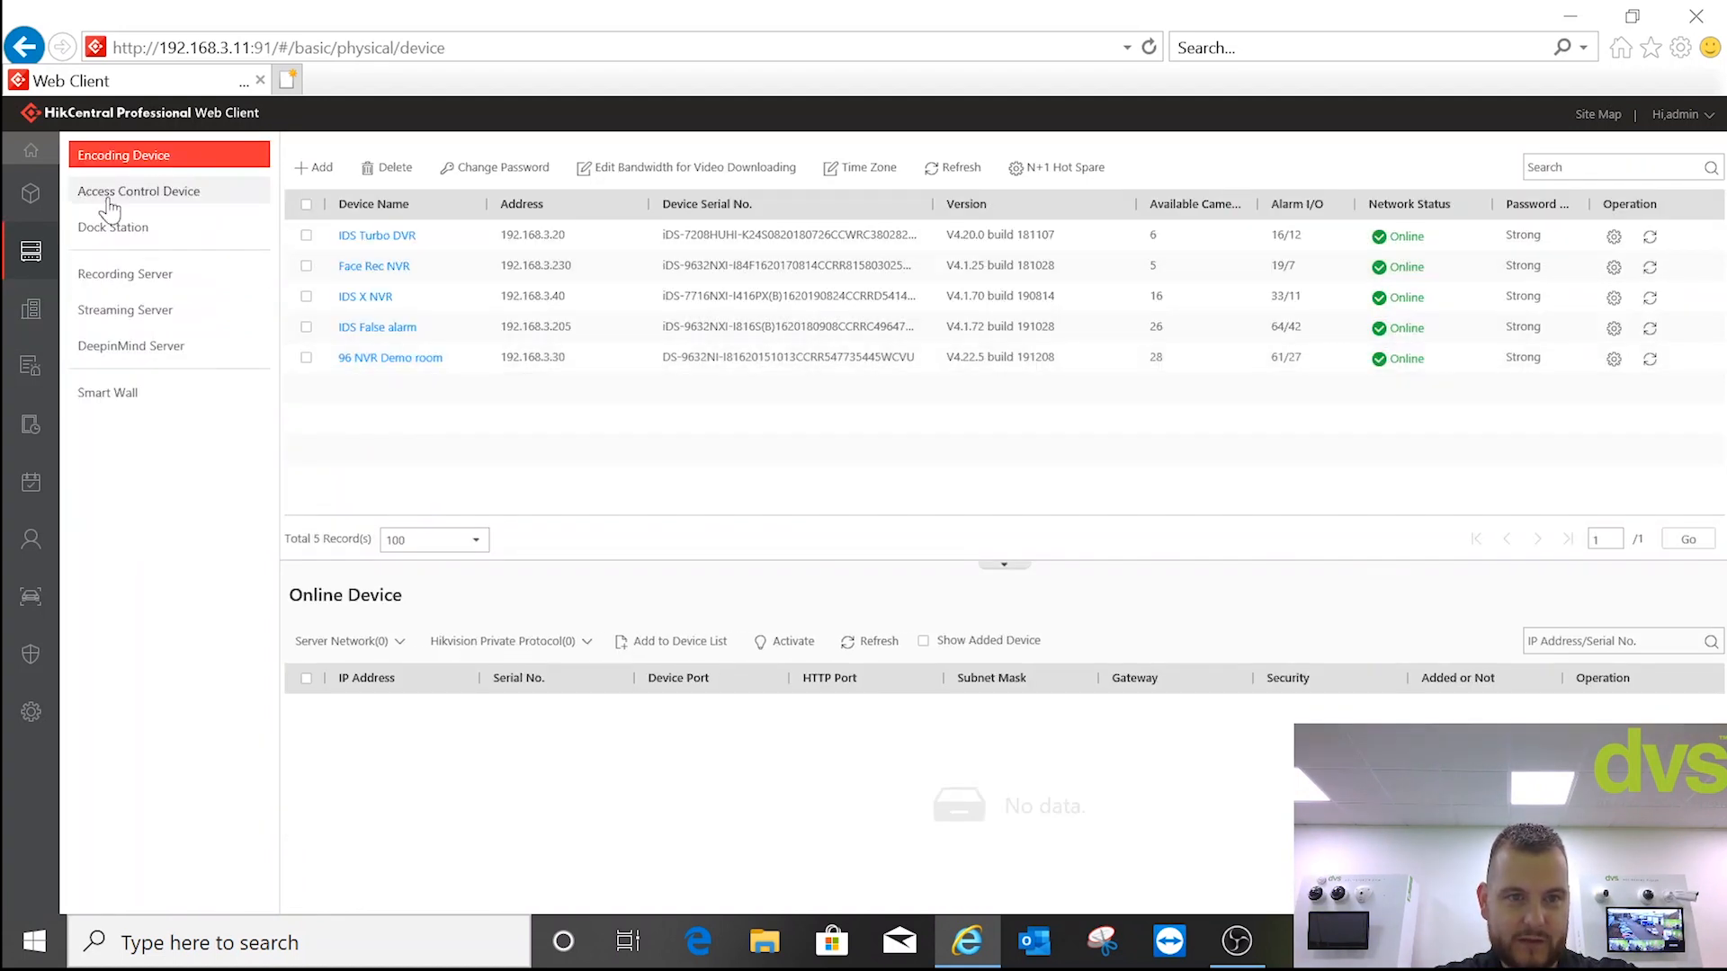
{"action": "left_click", "coordinate": [139, 190]}
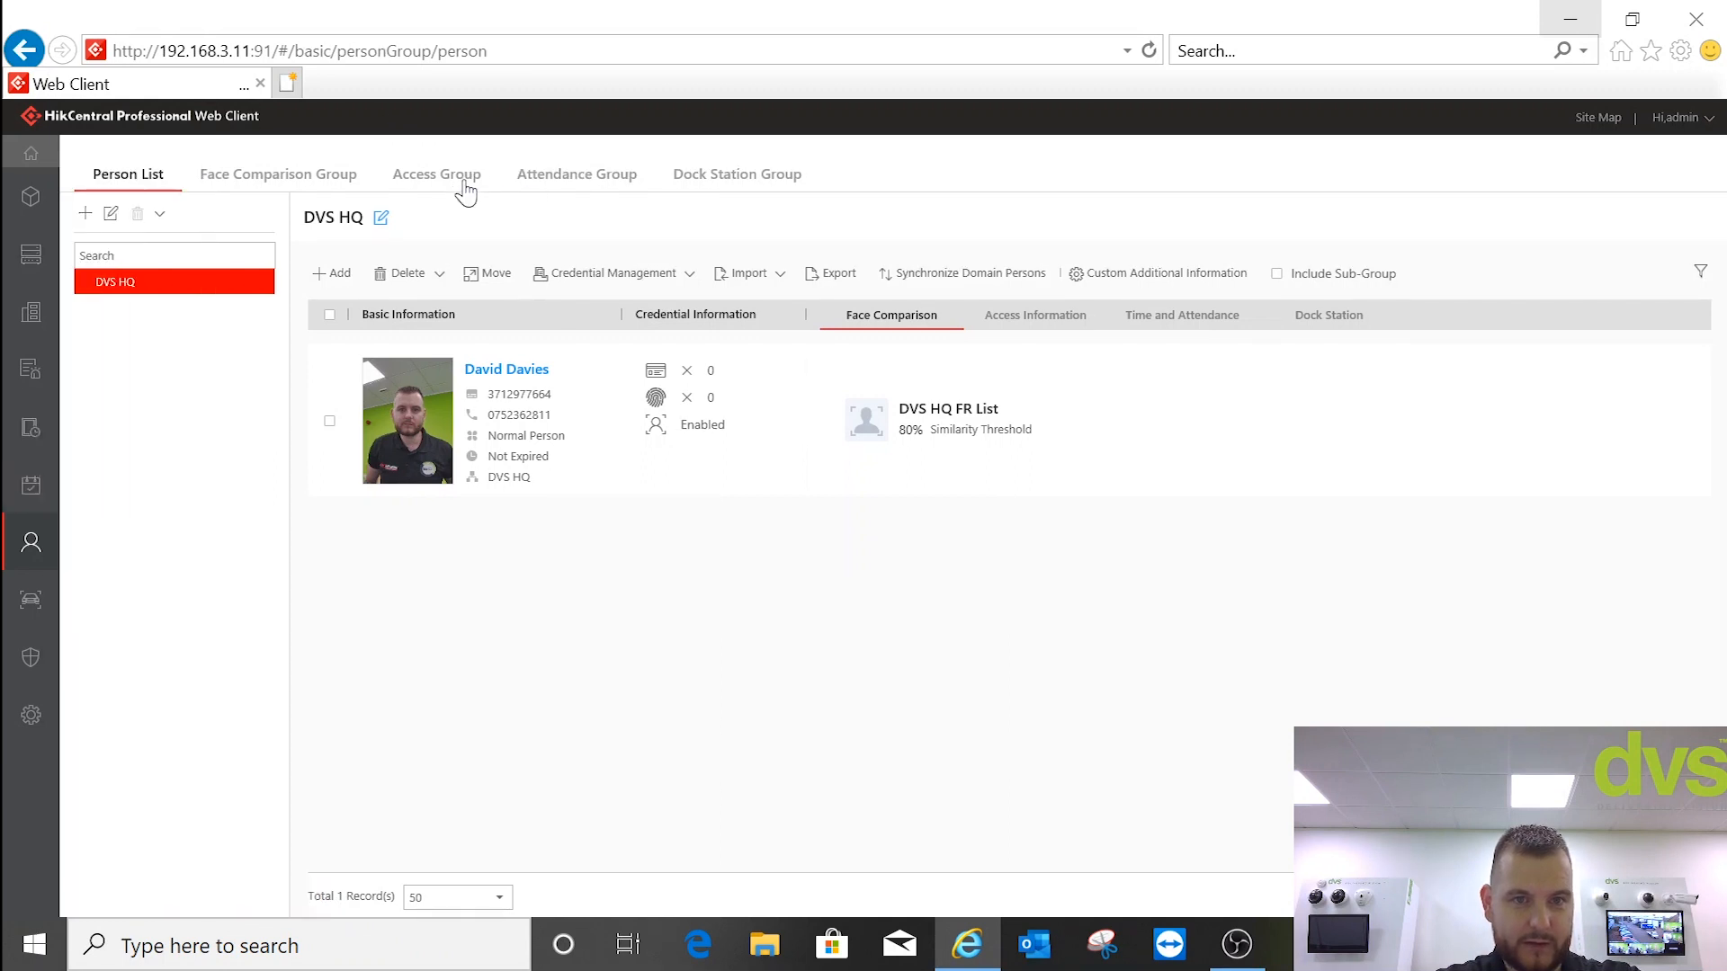
Apply access group 247 to all four access points, including DVS DEMO MINI FR
{"action": "left_click", "coordinate": [435, 174]}
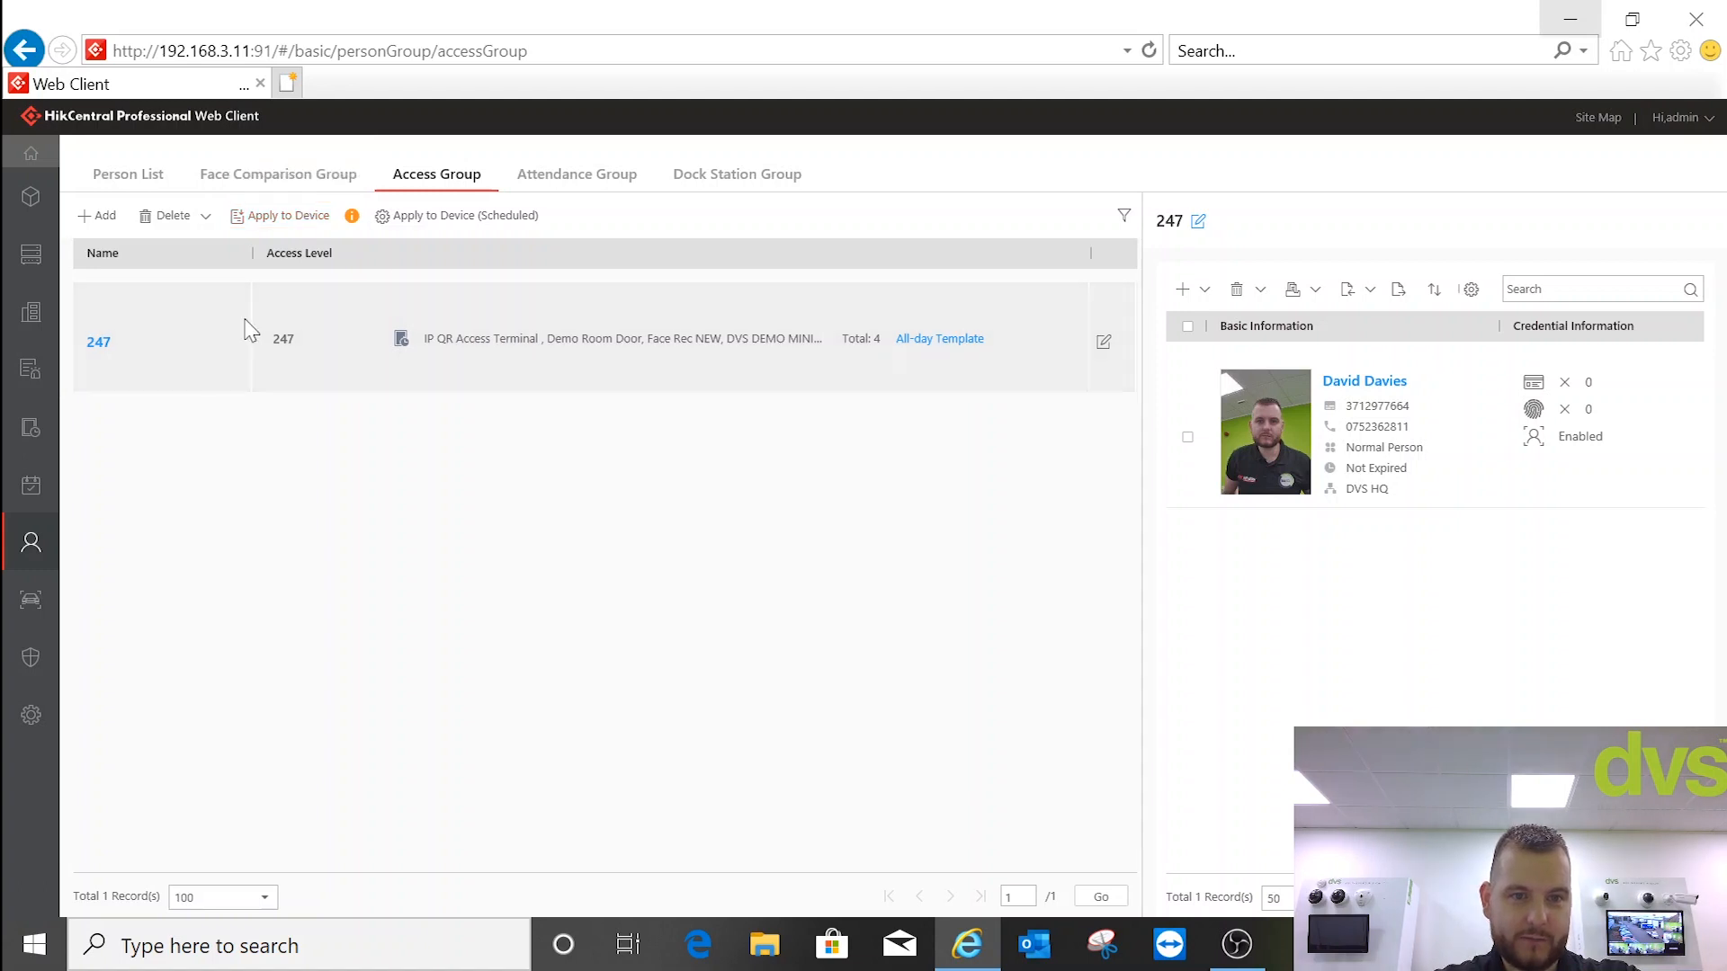
{"action": "left_click", "coordinate": [286, 214]}
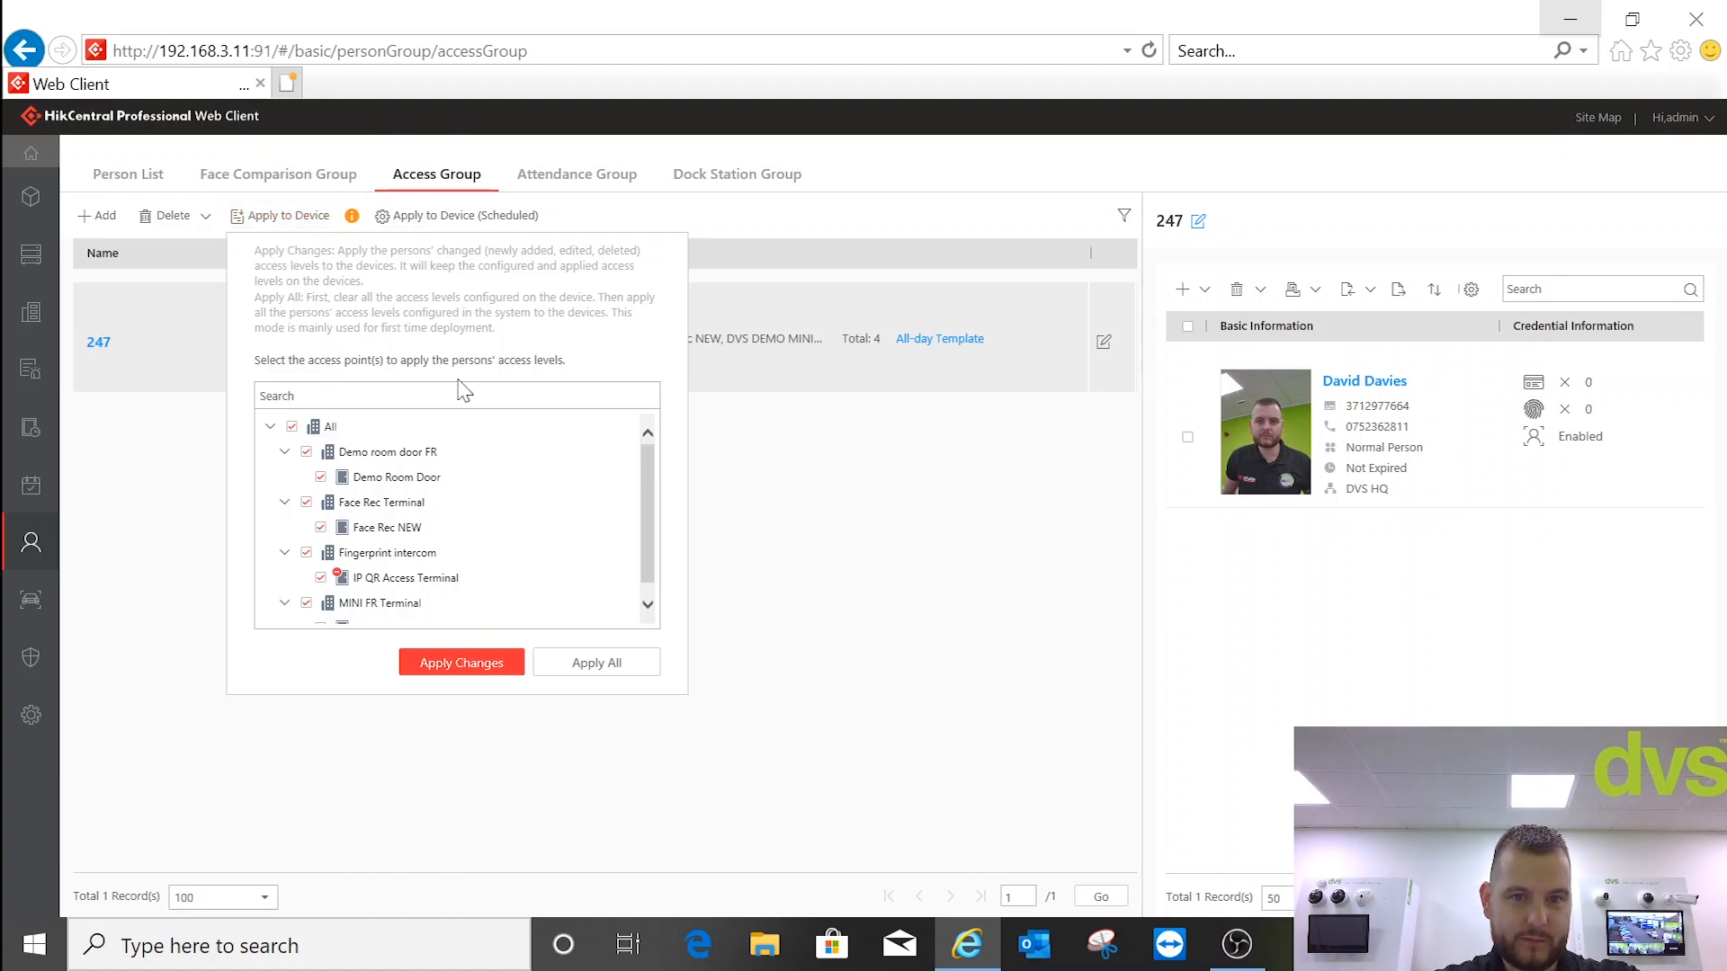
{"action": "scroll", "scroll_direction": "down", "scroll_amount": 3}
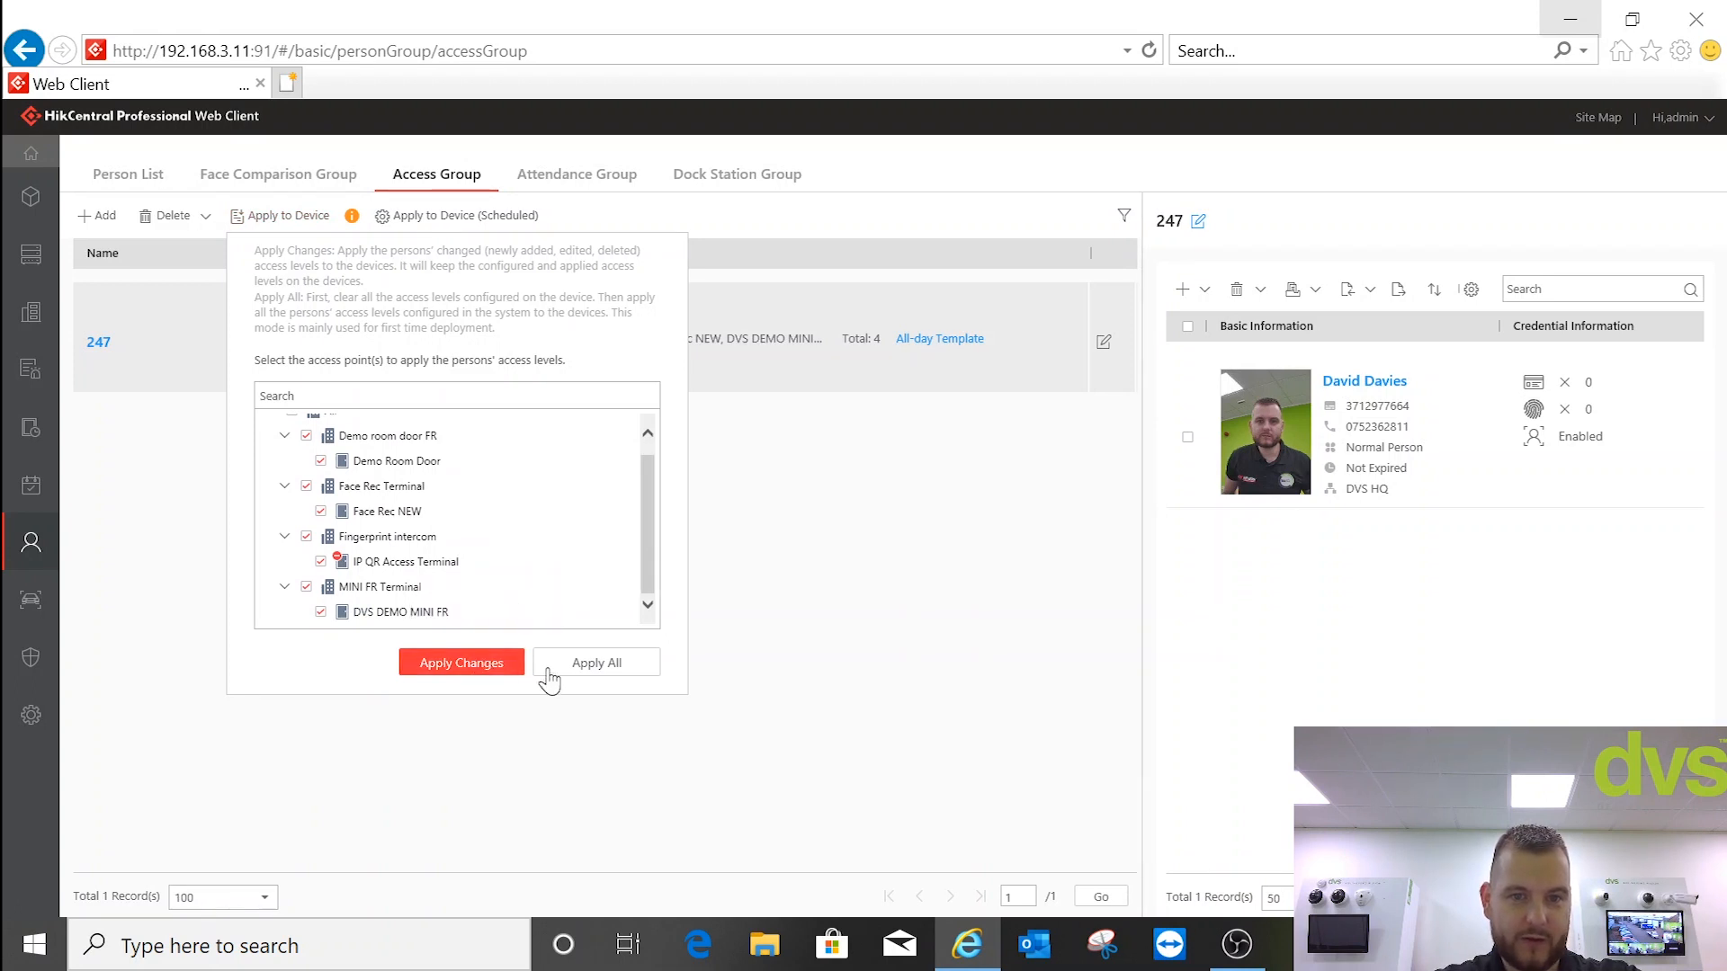
{"action": "left_click", "coordinate": [460, 662]}
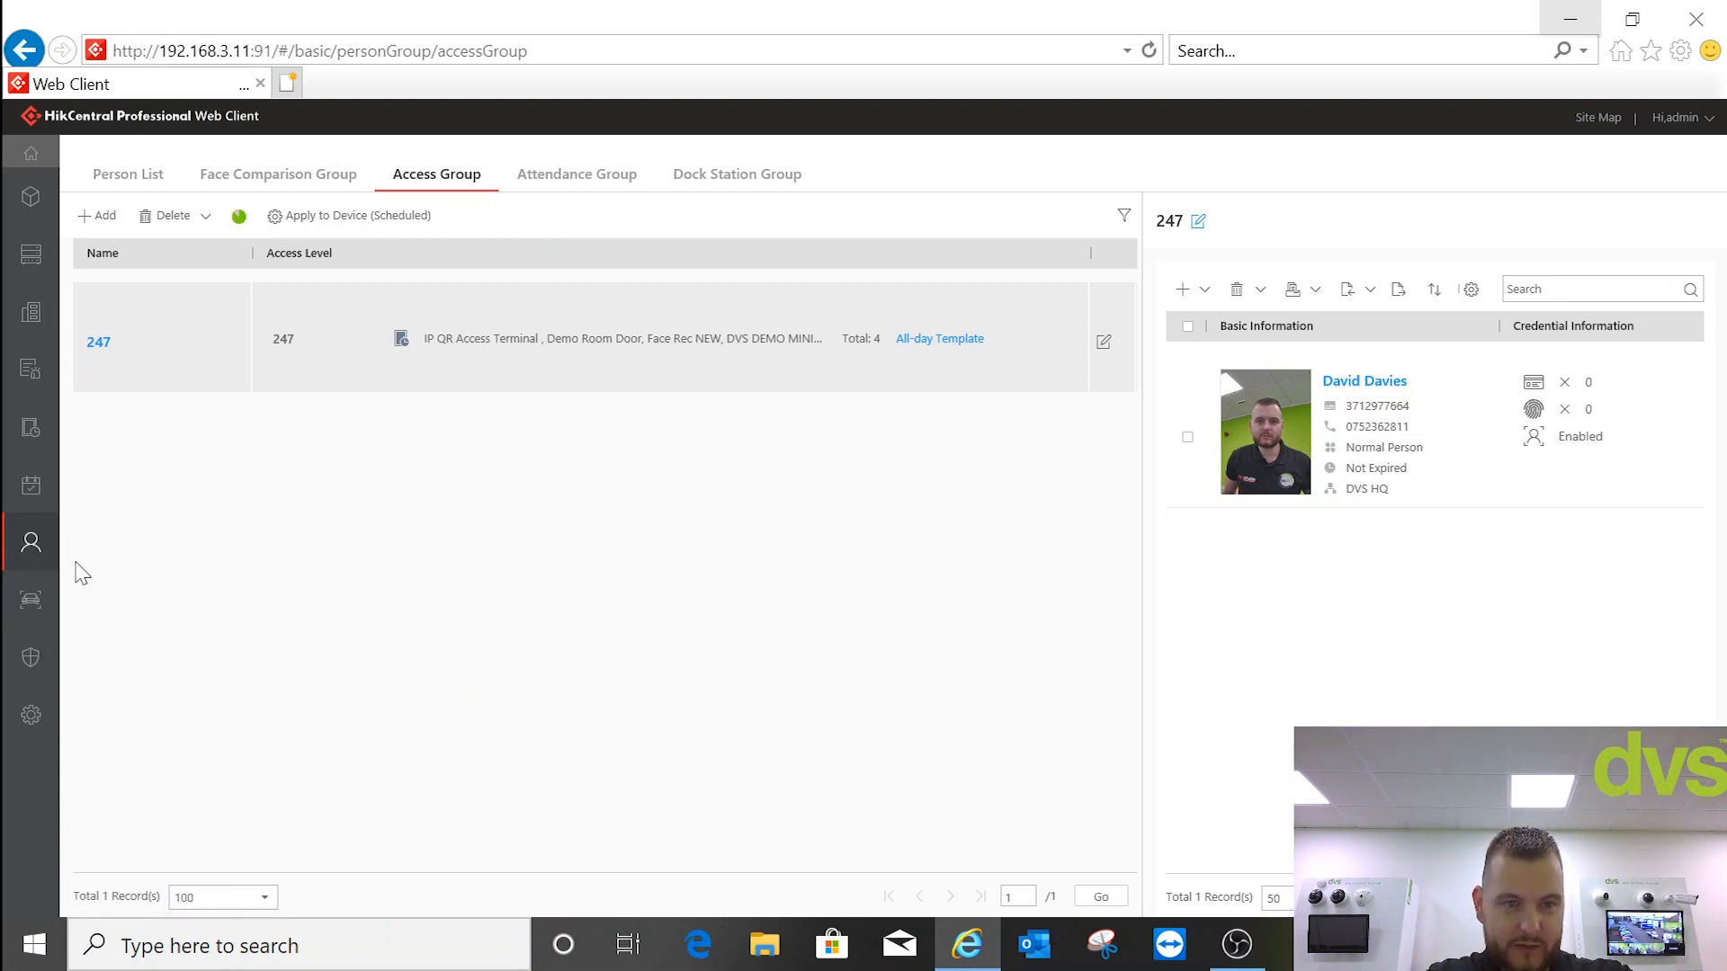
{"action": "mouse_move", "coordinate": [205, 528]}
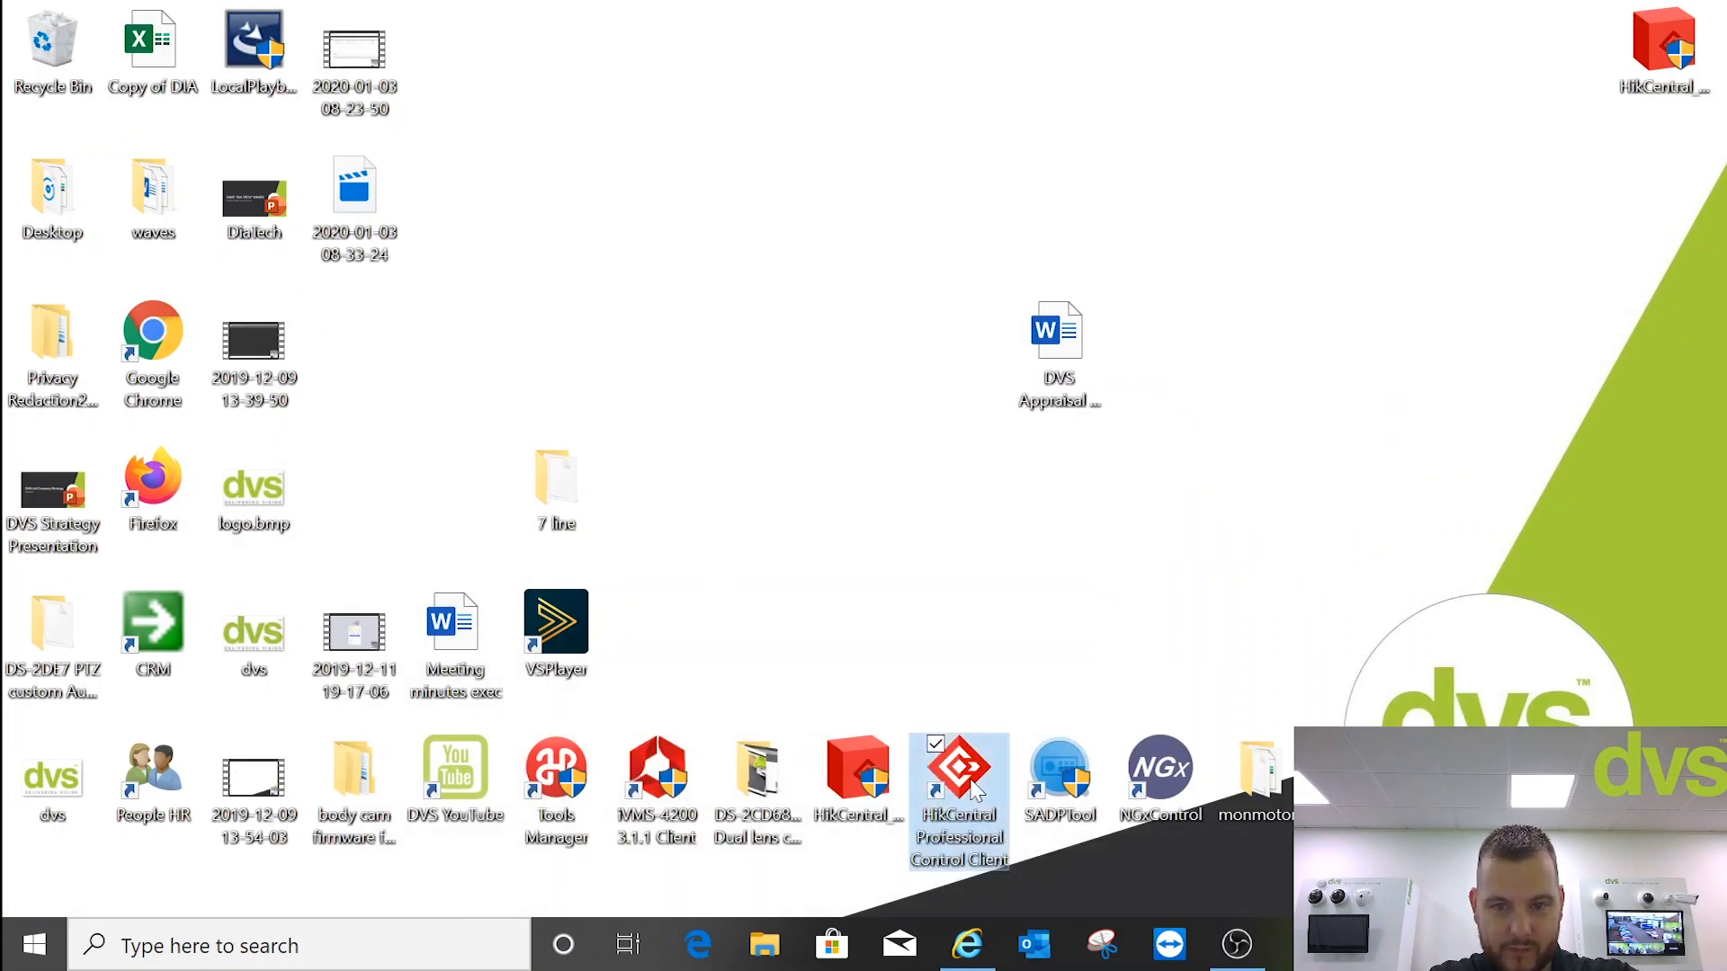
Launch HikCentral Professional Control Client into its Monitoring view
{"action": "double_click", "coordinate": [957, 766]}
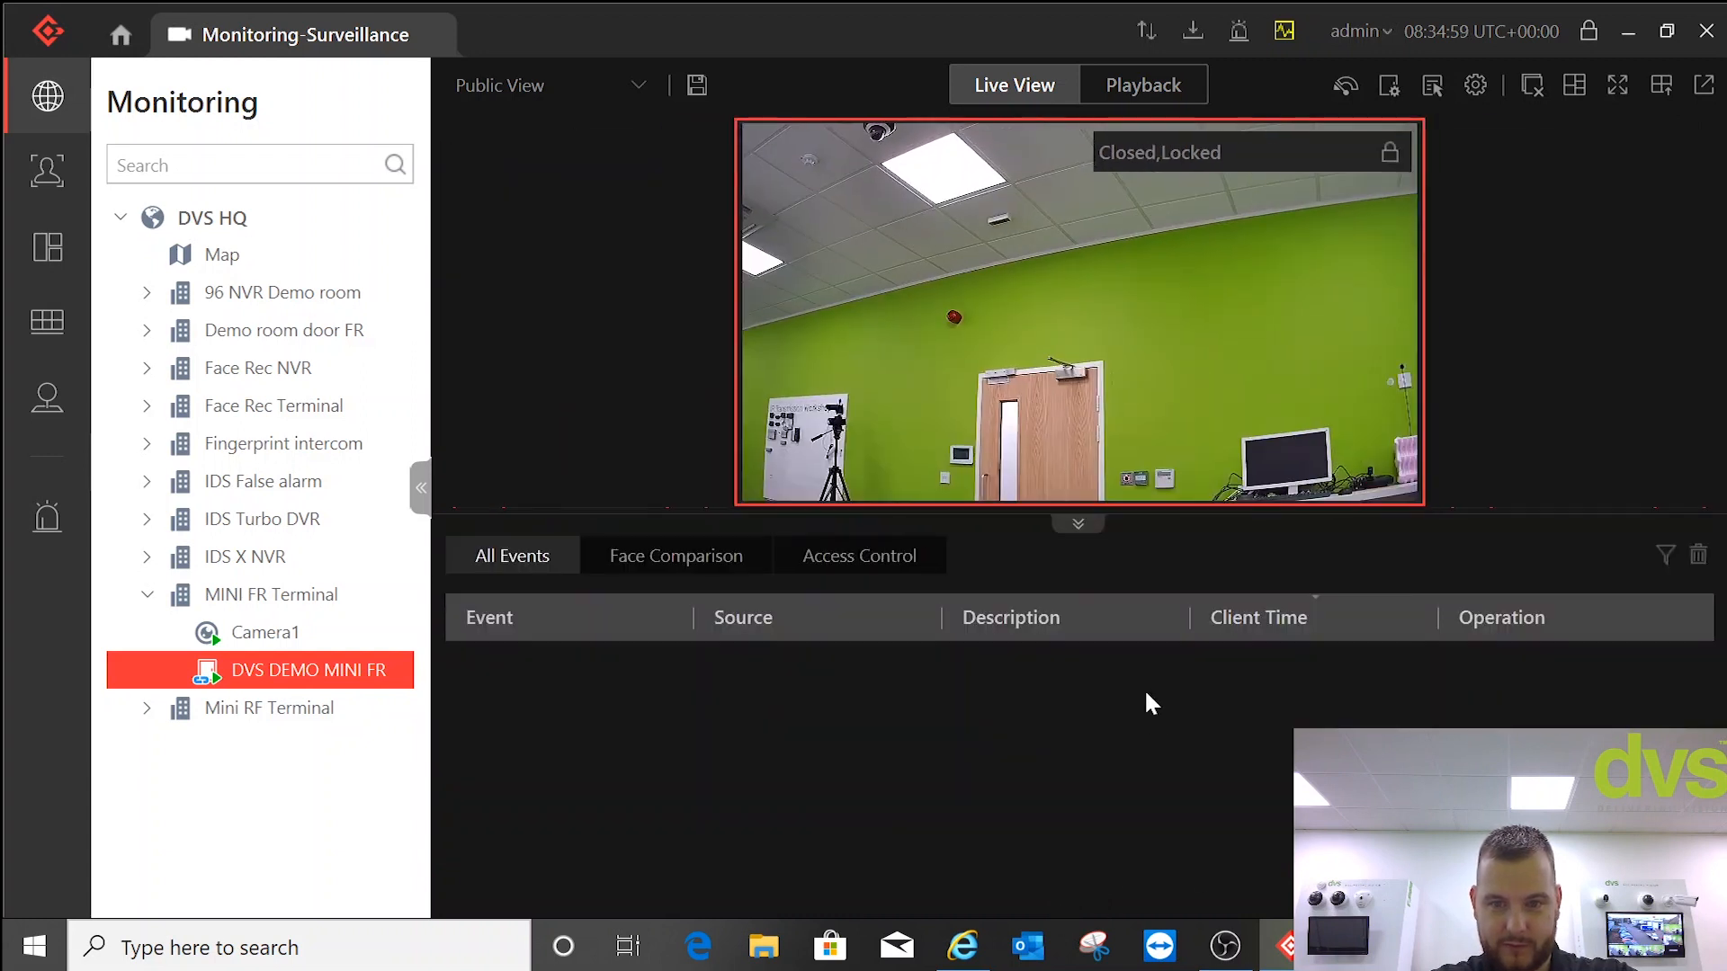
{"action": "left_click", "coordinate": [858, 556]}
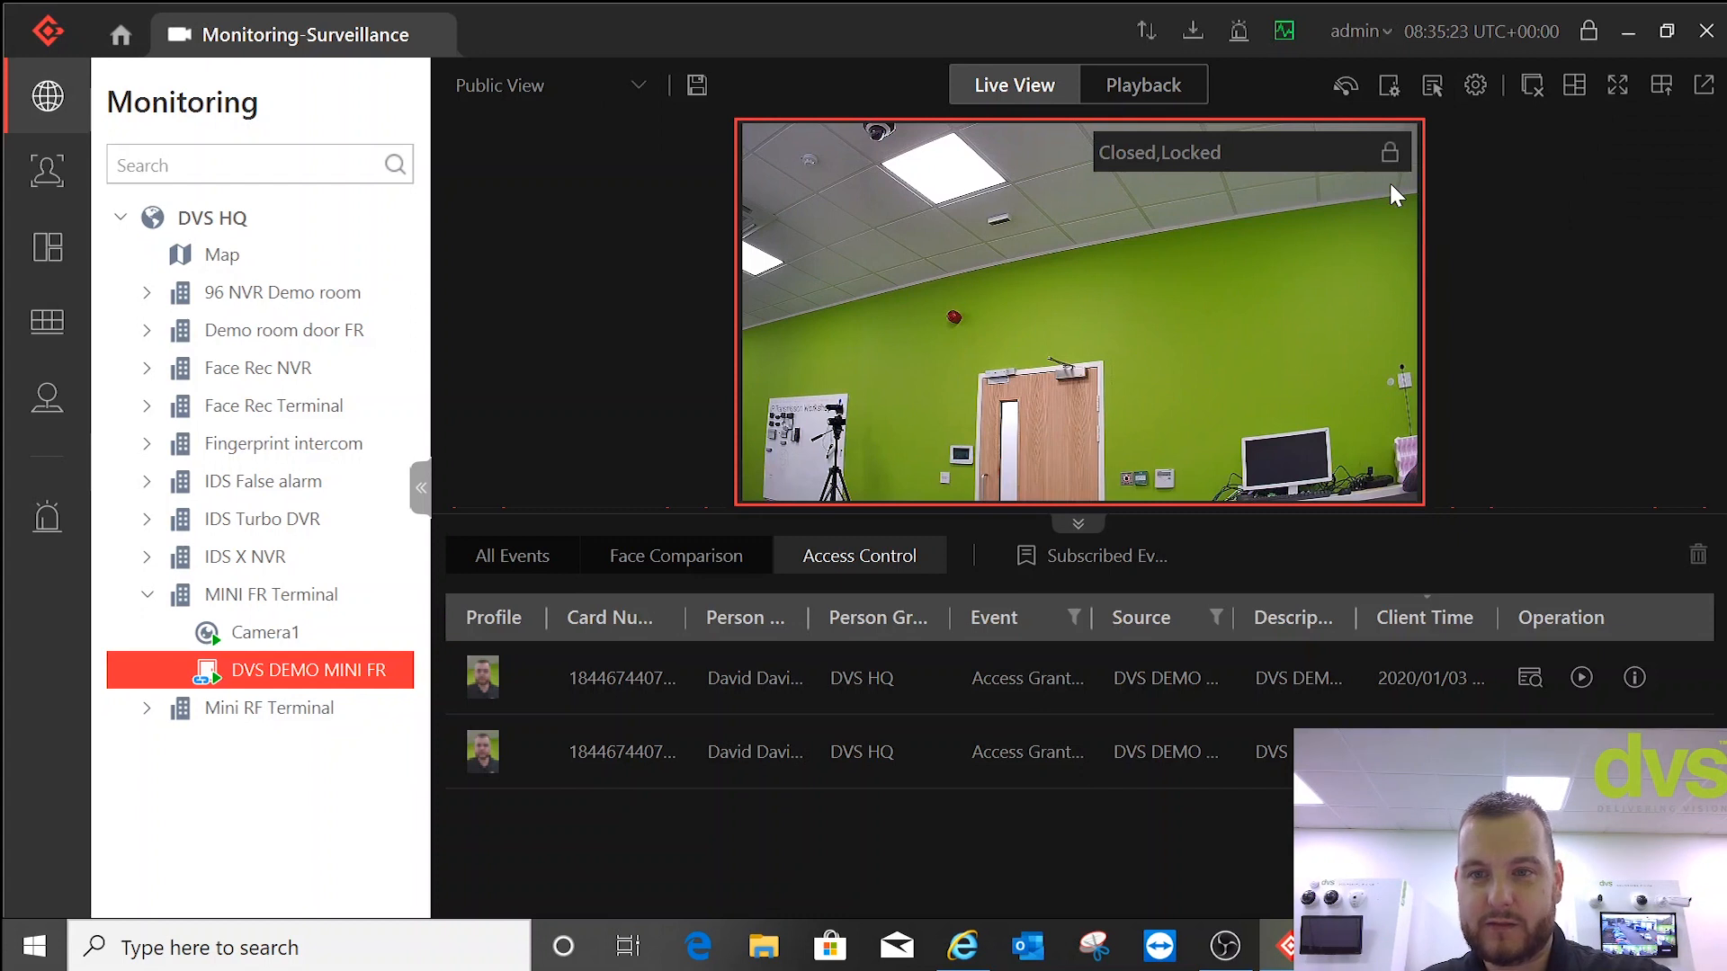
{"action": "left_click", "coordinate": [1386, 151]}
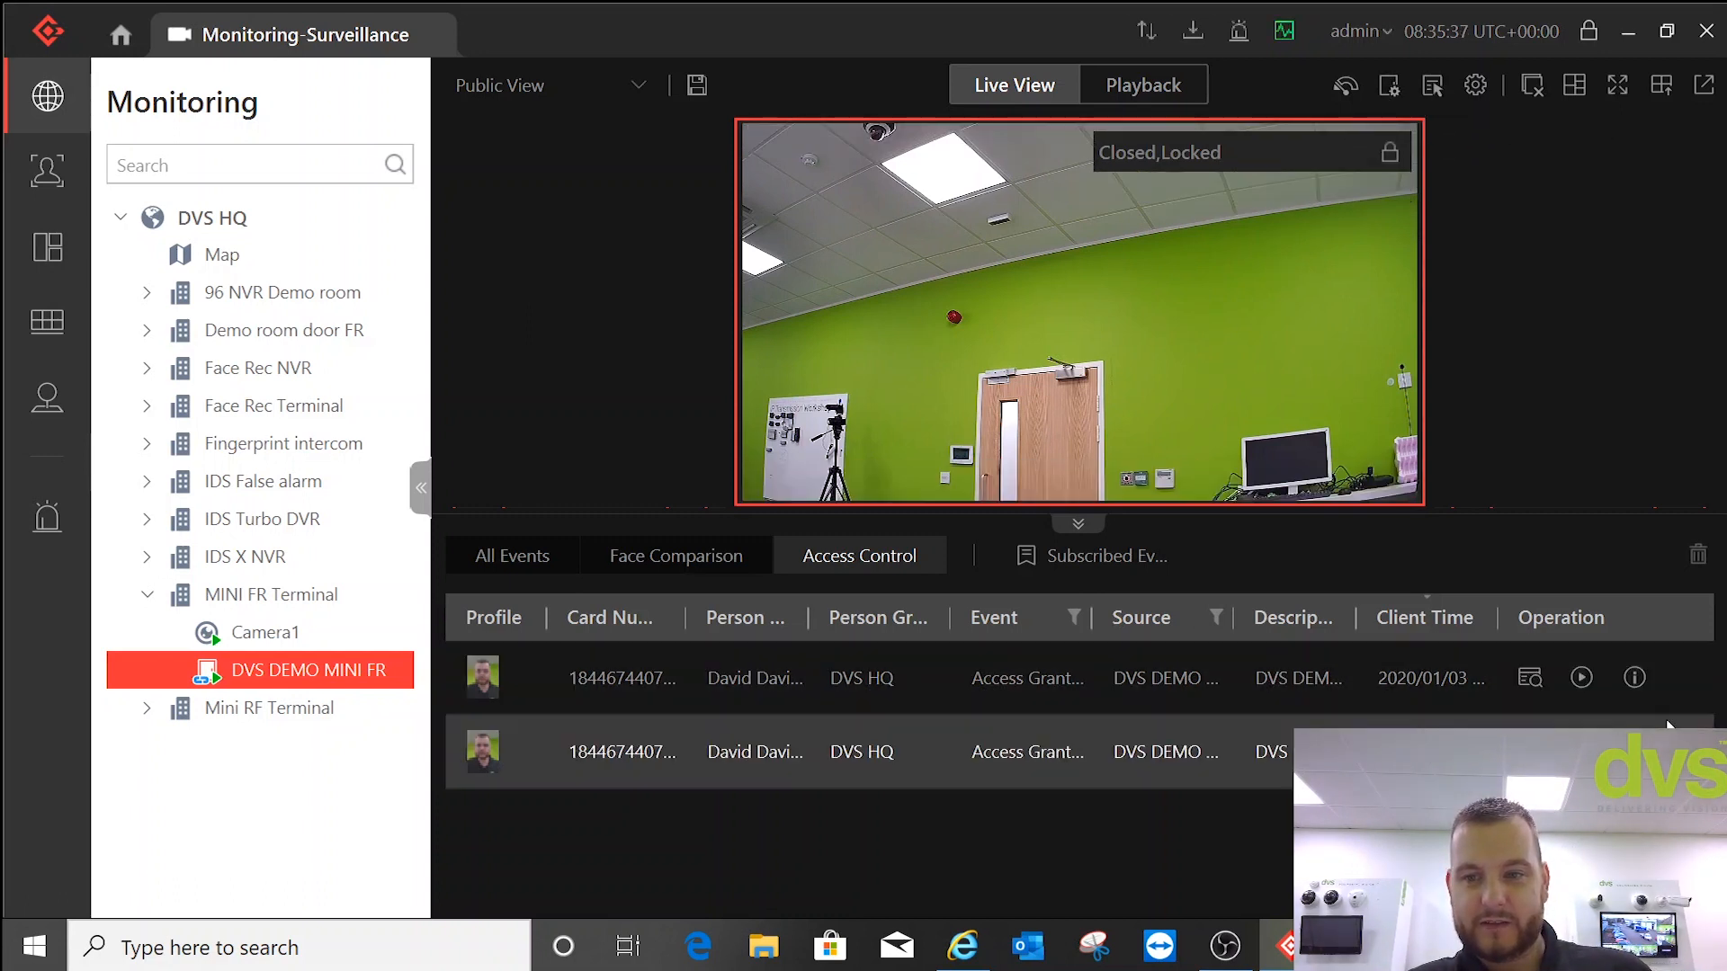
{"action": "mouse_move", "coordinate": [1581, 678]}
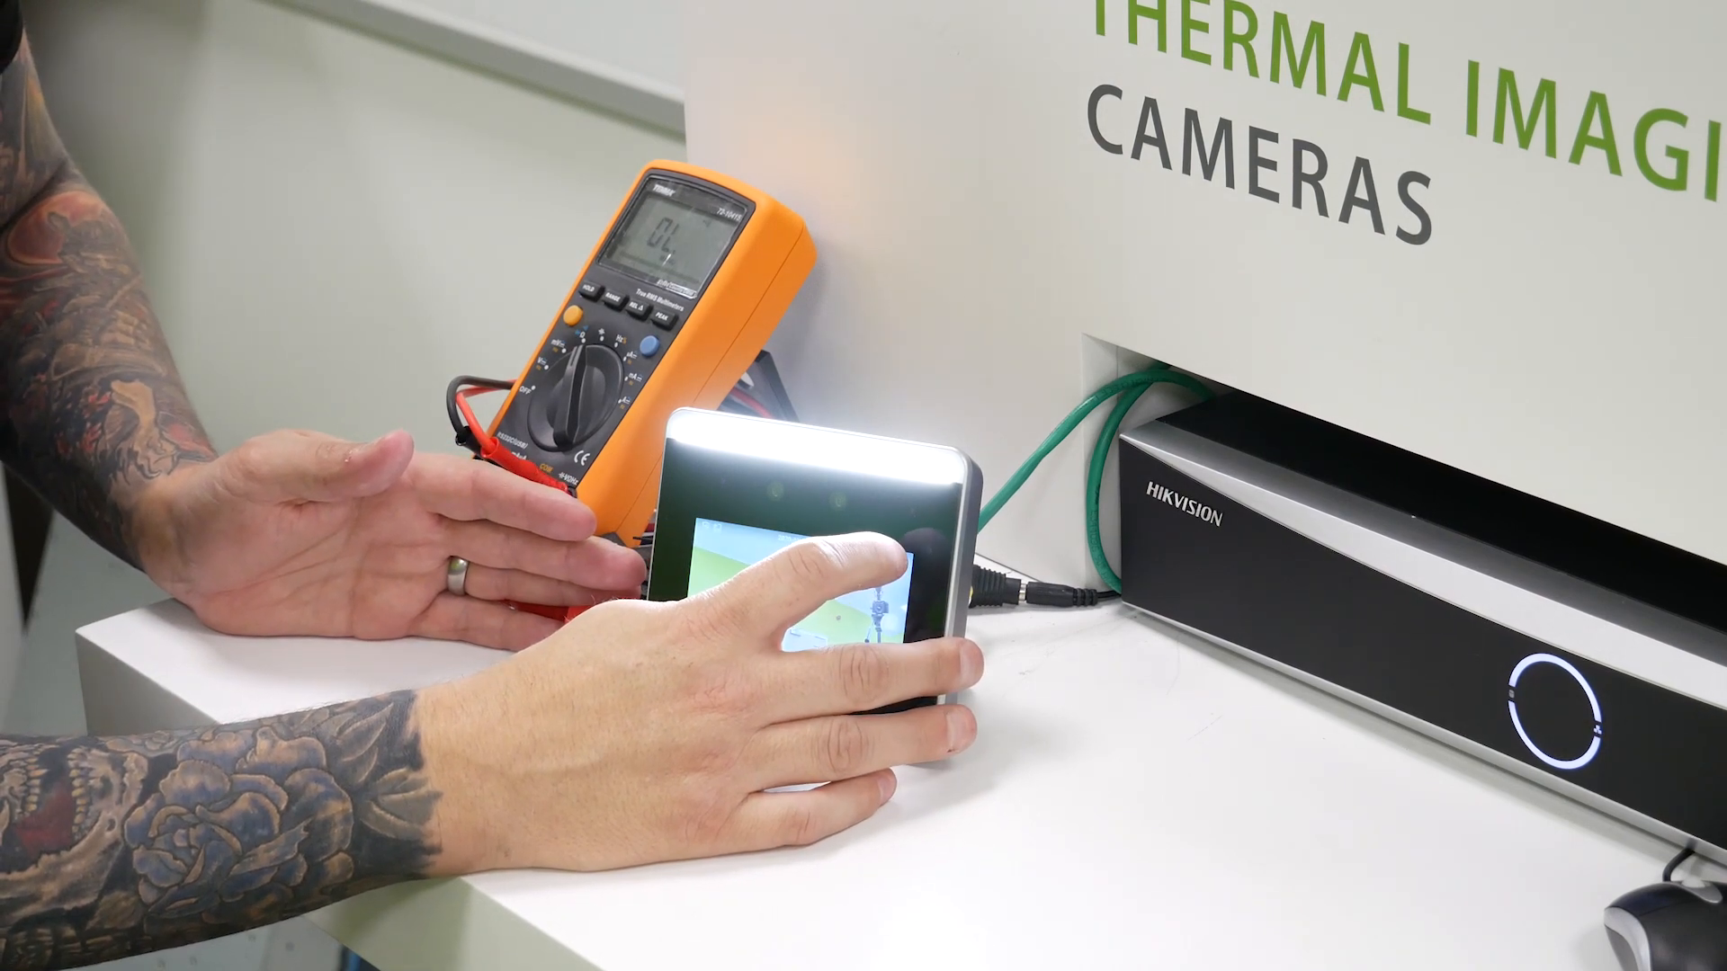
Tap the MINI FR terminal touchscreen to present for face recognition
{"action": "left_click", "coordinate": [837, 582]}
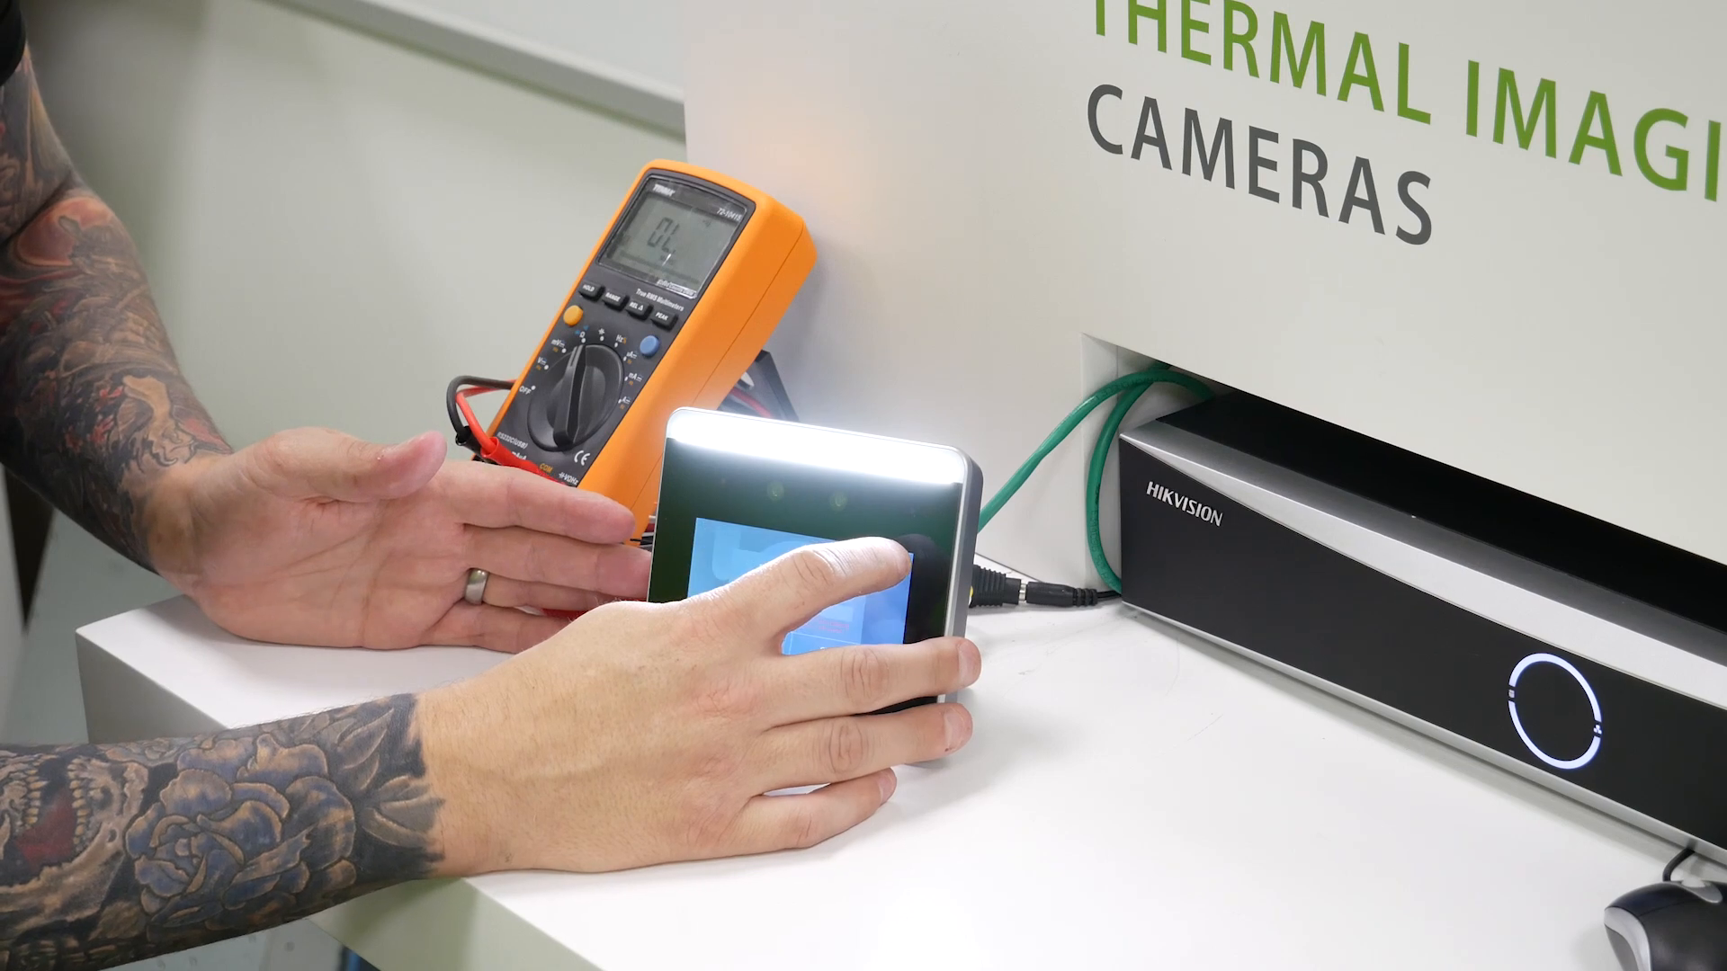